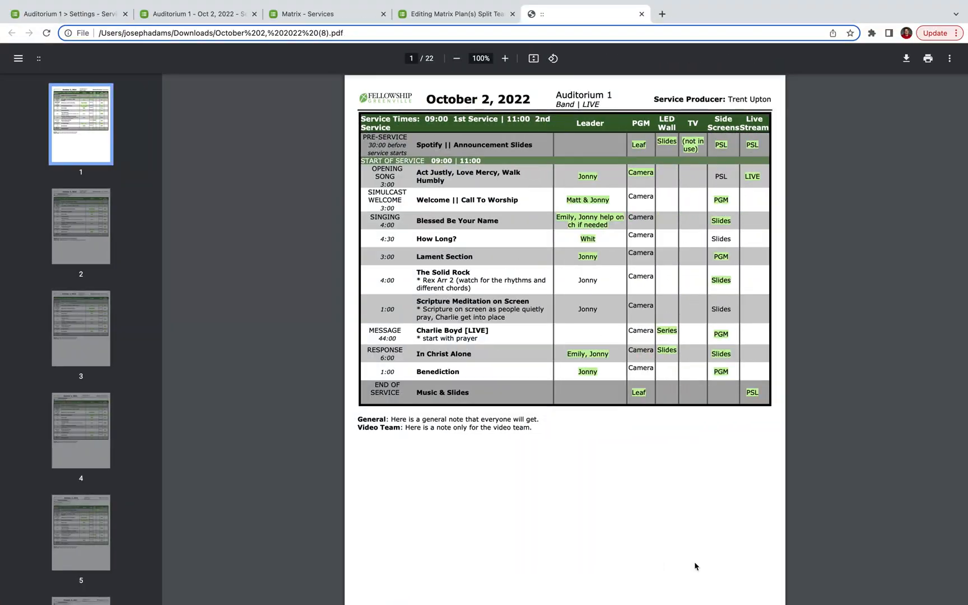
mouse_move(678, 528)
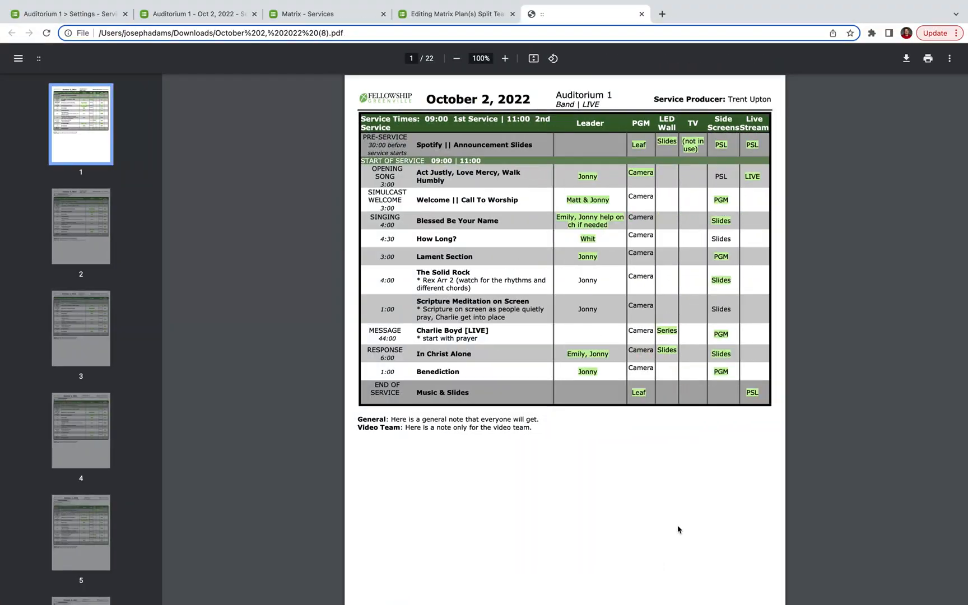
mouse_move(664, 466)
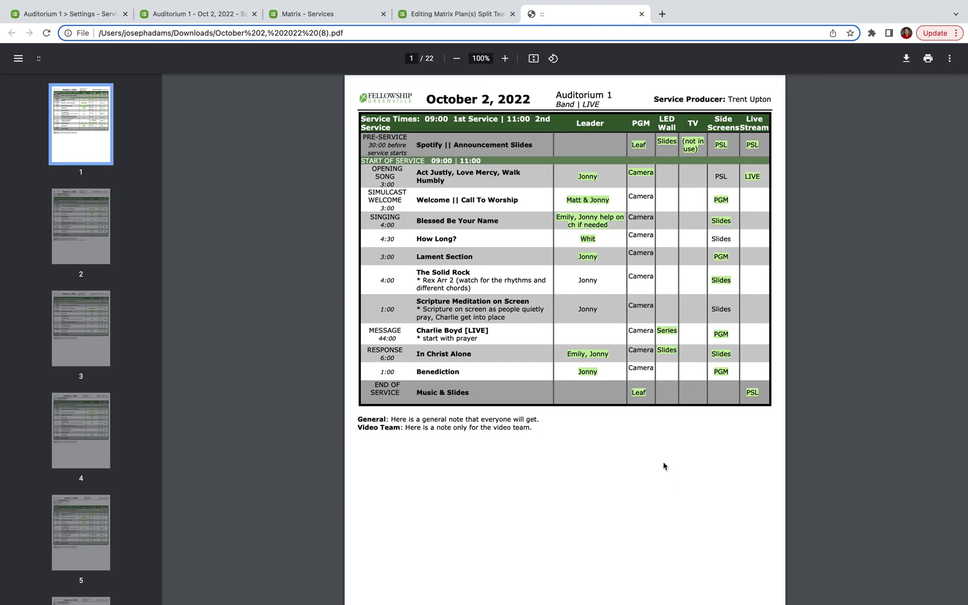
mouse_move(638, 442)
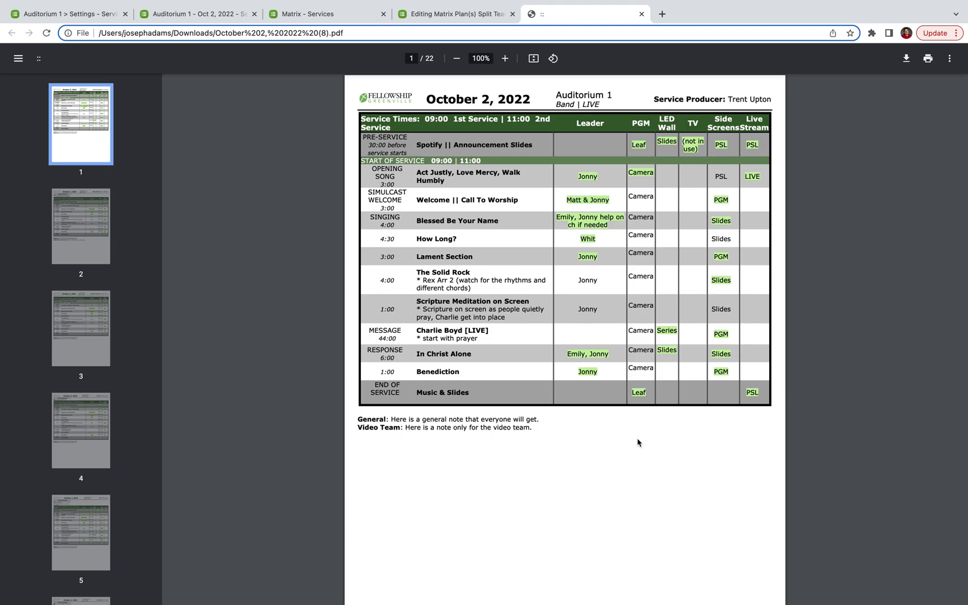
mouse_move(596, 449)
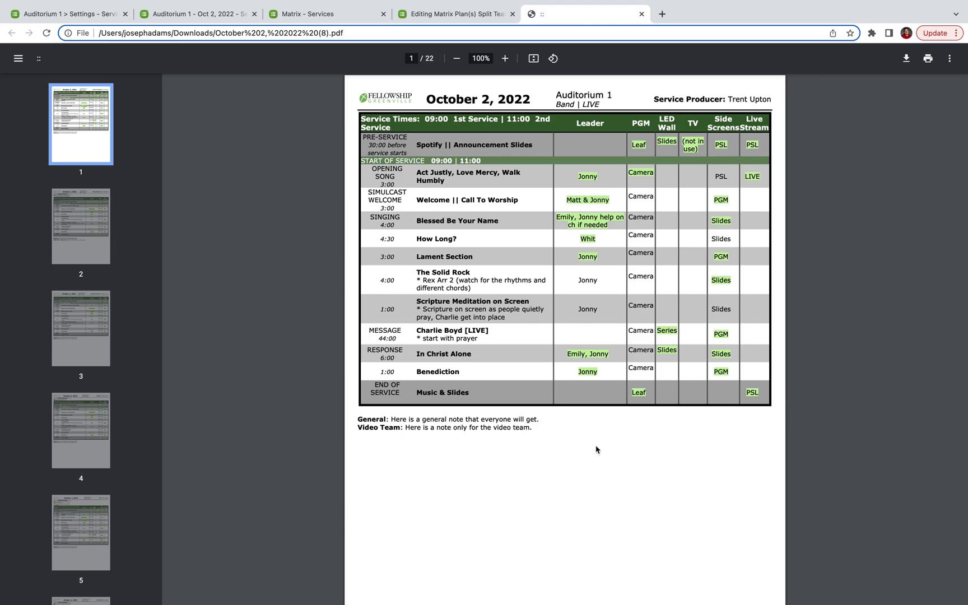
mouse_move(585, 452)
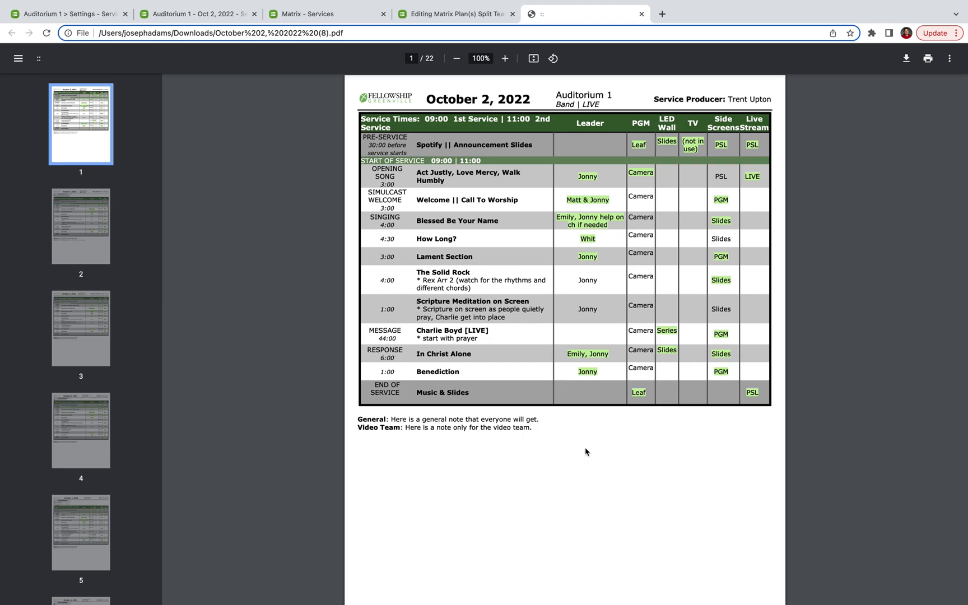
mouse_move(586, 447)
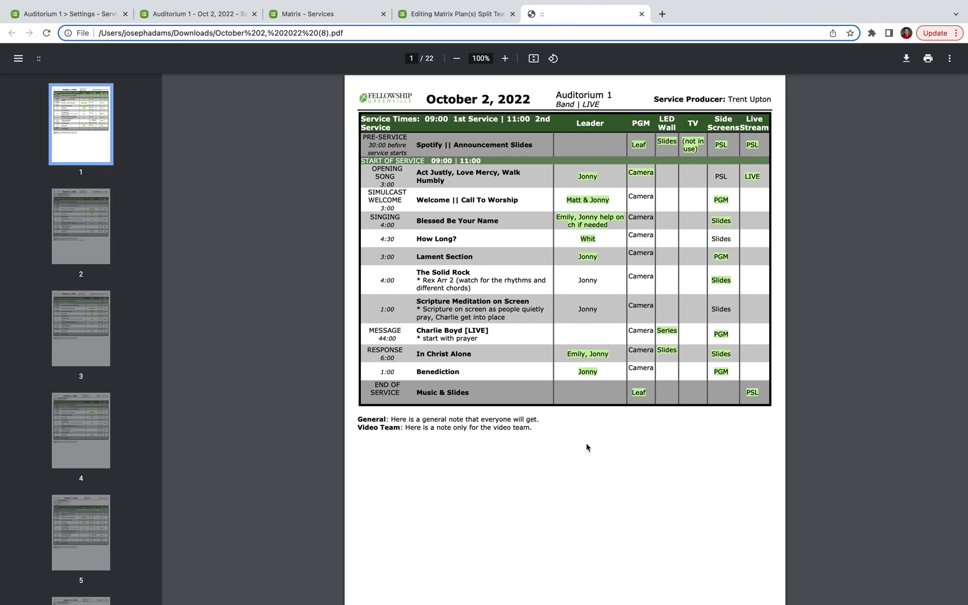
mouse_move(595, 391)
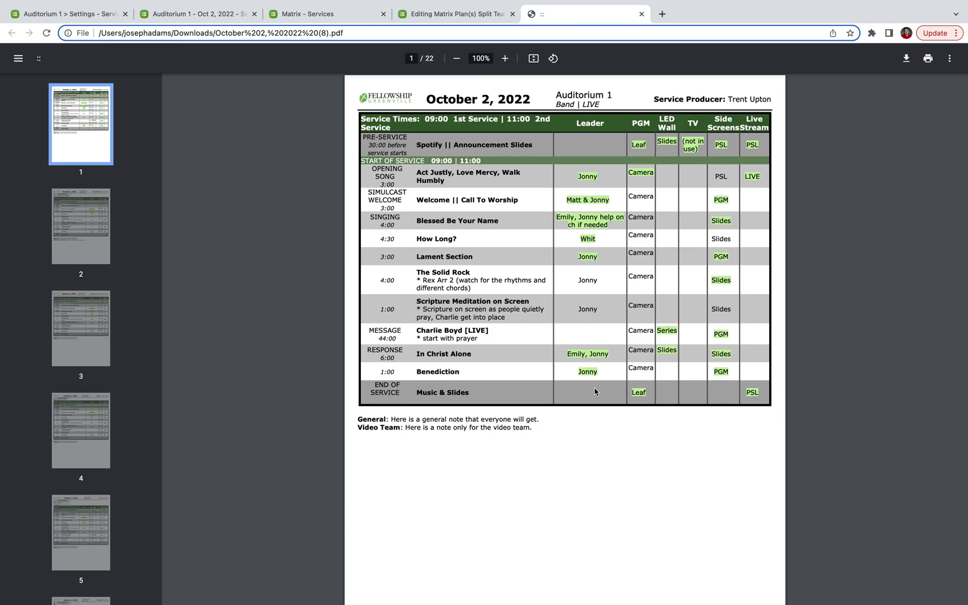
mouse_move(740, 96)
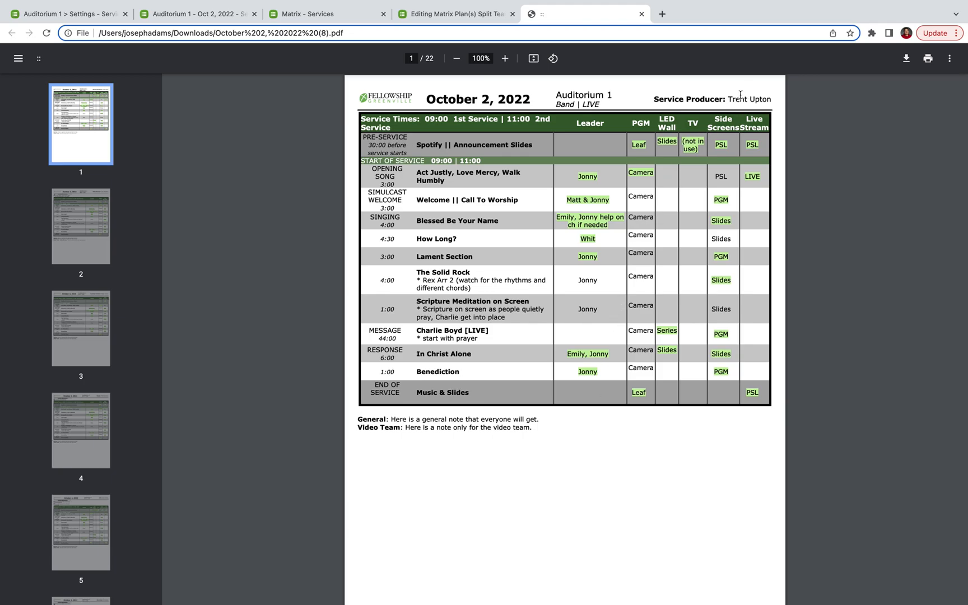
mouse_move(691, 128)
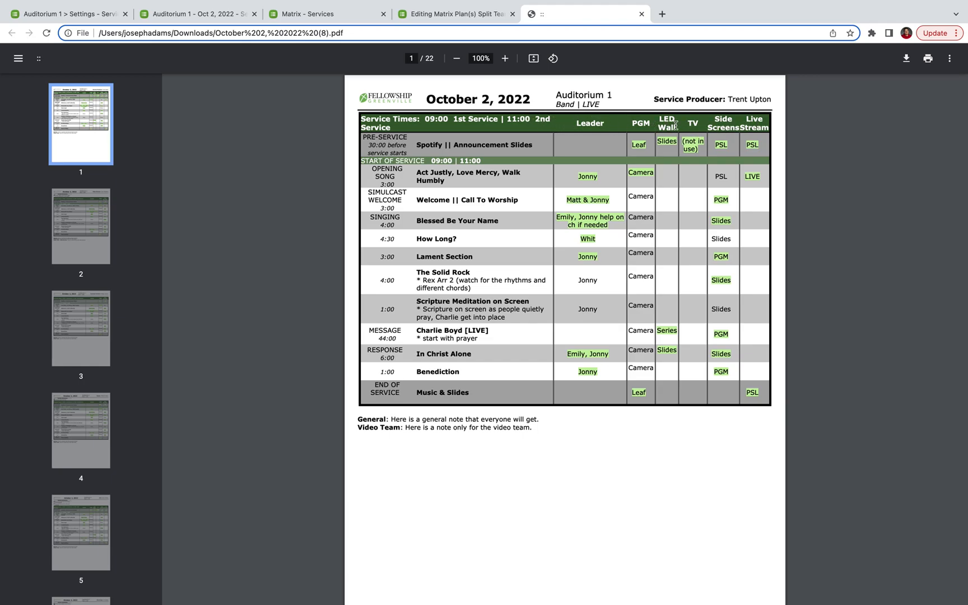
mouse_move(623, 196)
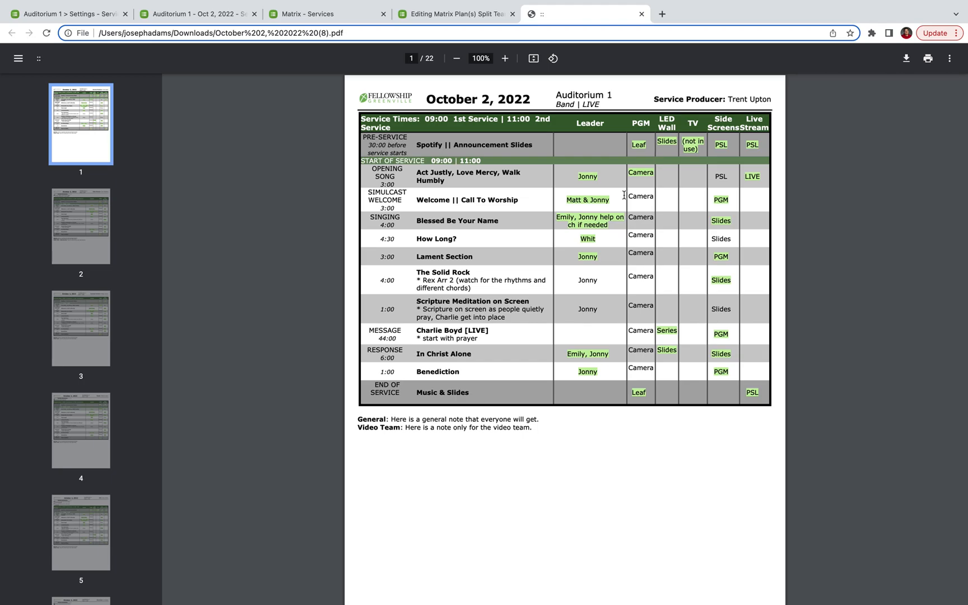
Step: Scroll the PDF to page 2, the Video Director plan with PGM and Side Screens columns
scroll("down", 3)
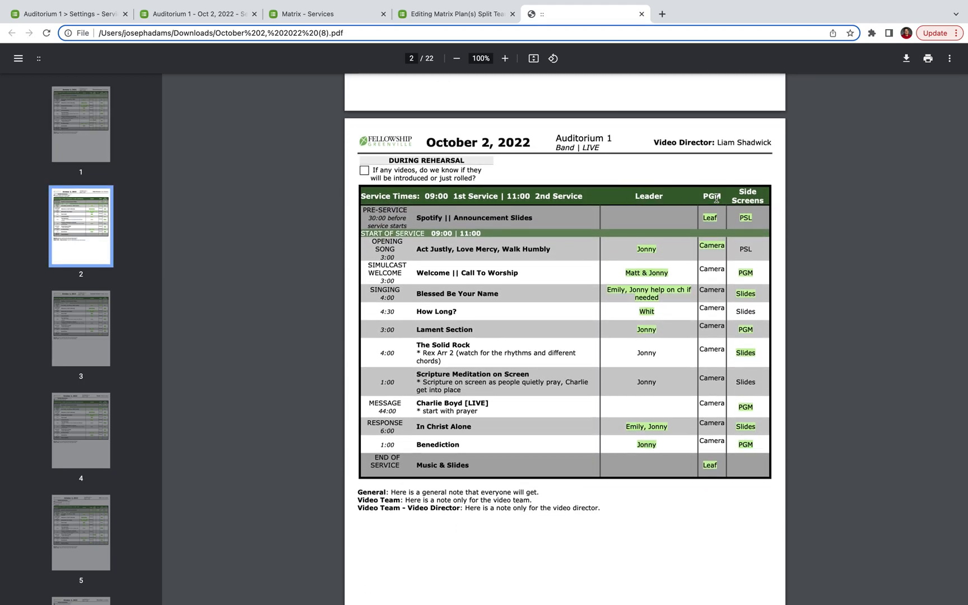
mouse_move(695, 202)
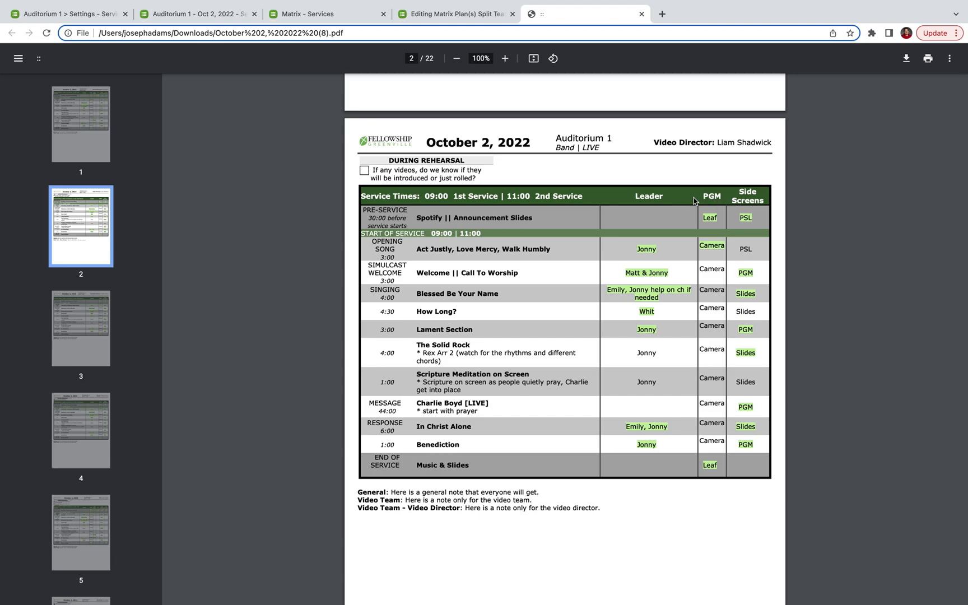
scroll("up", 3)
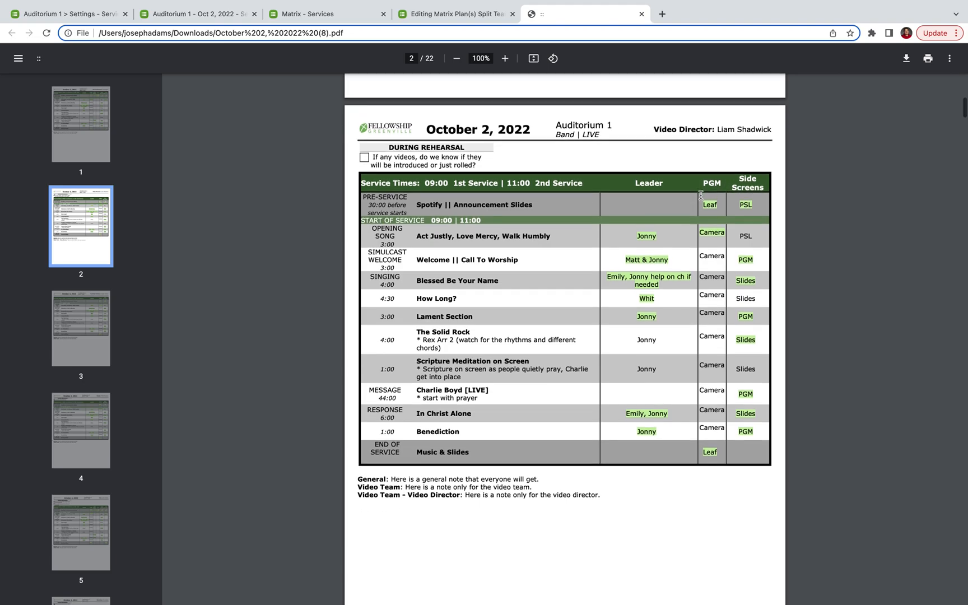
scroll("up", 3)
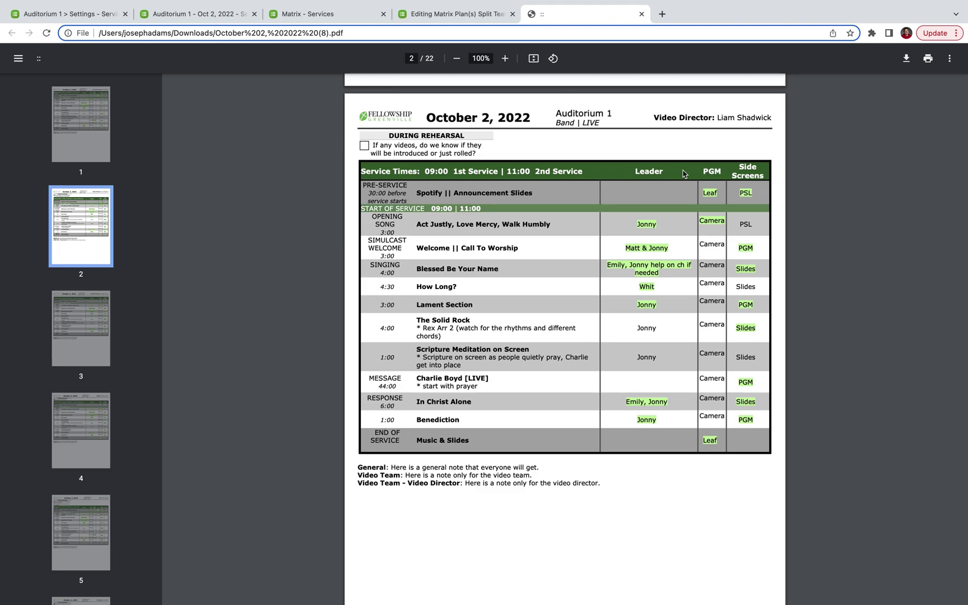
mouse_move(697, 175)
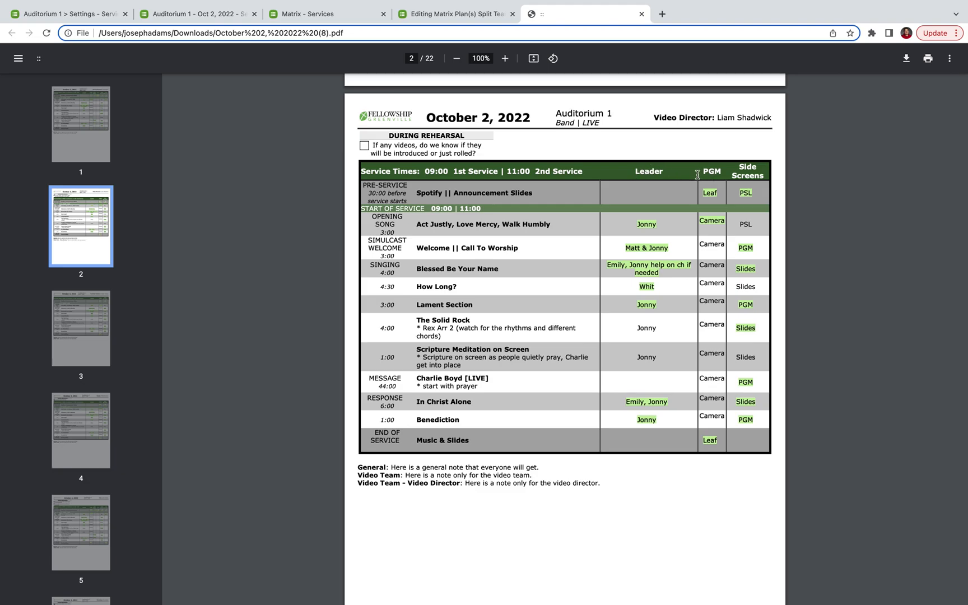
mouse_move(667, 172)
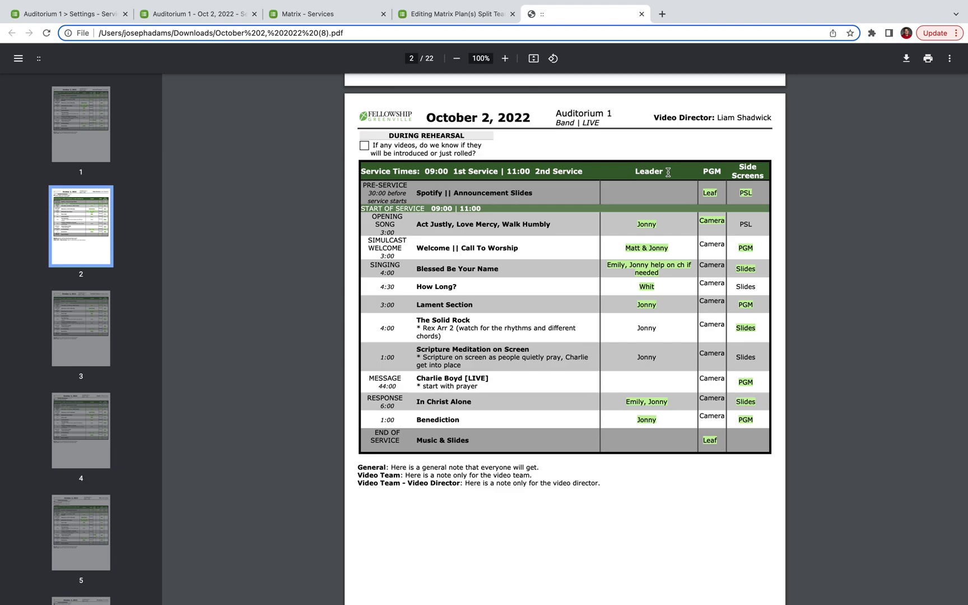
mouse_move(657, 169)
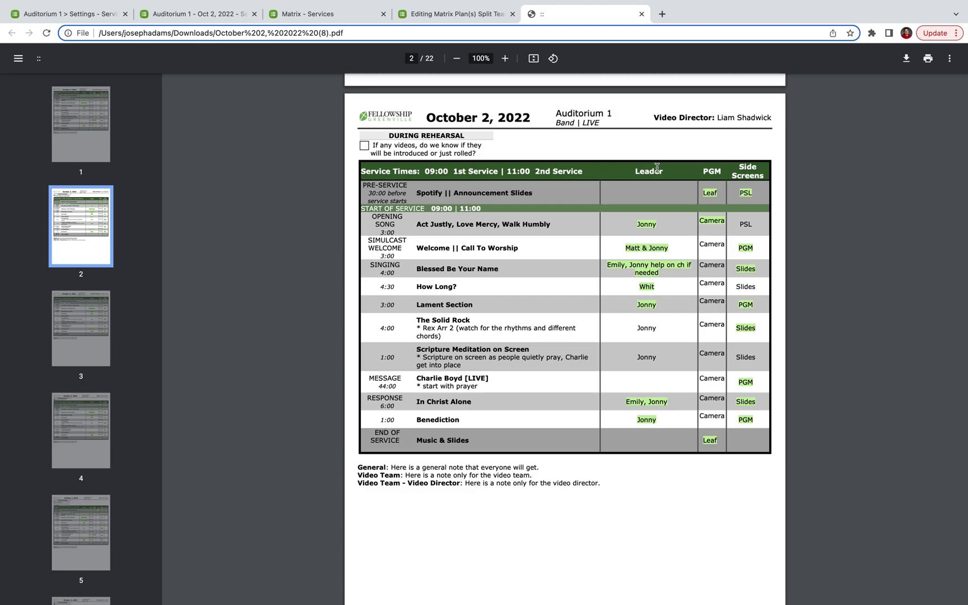
mouse_move(488, 107)
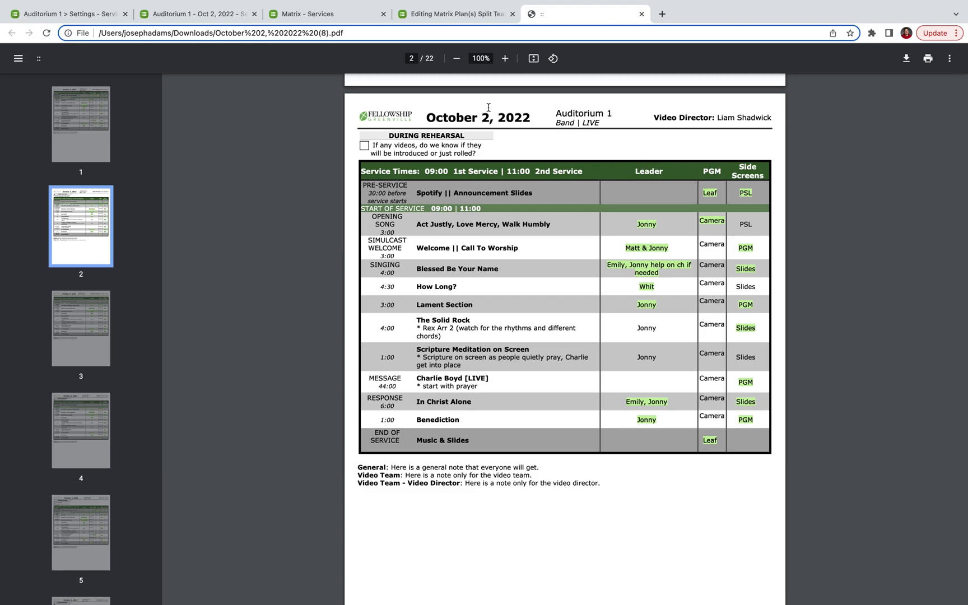
Step: Return to the Matrix Plan(s) Split Team Support editor, scrolled up to the customization variables
left_click(455, 14)
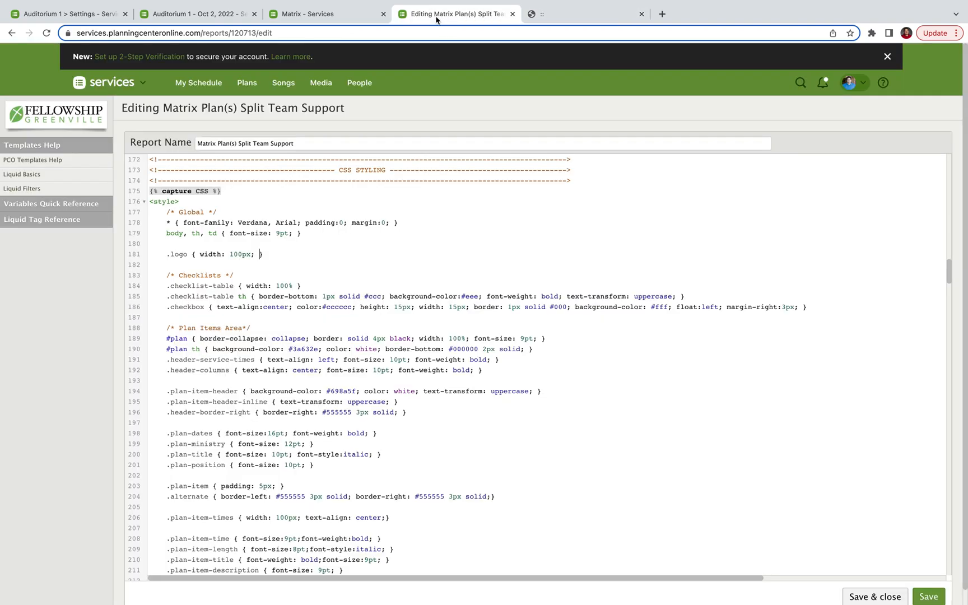
scroll("up", 3)
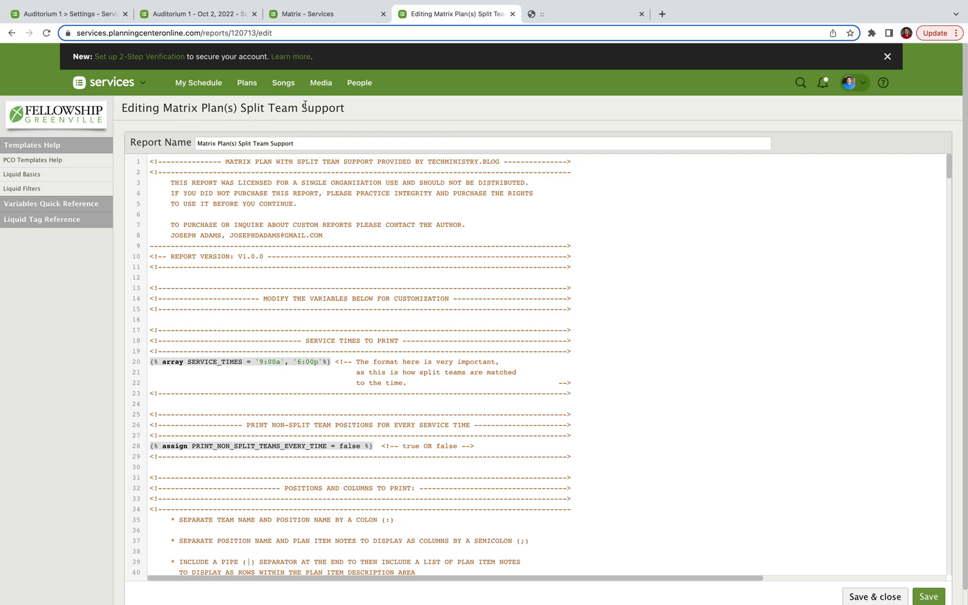
mouse_move(311, 51)
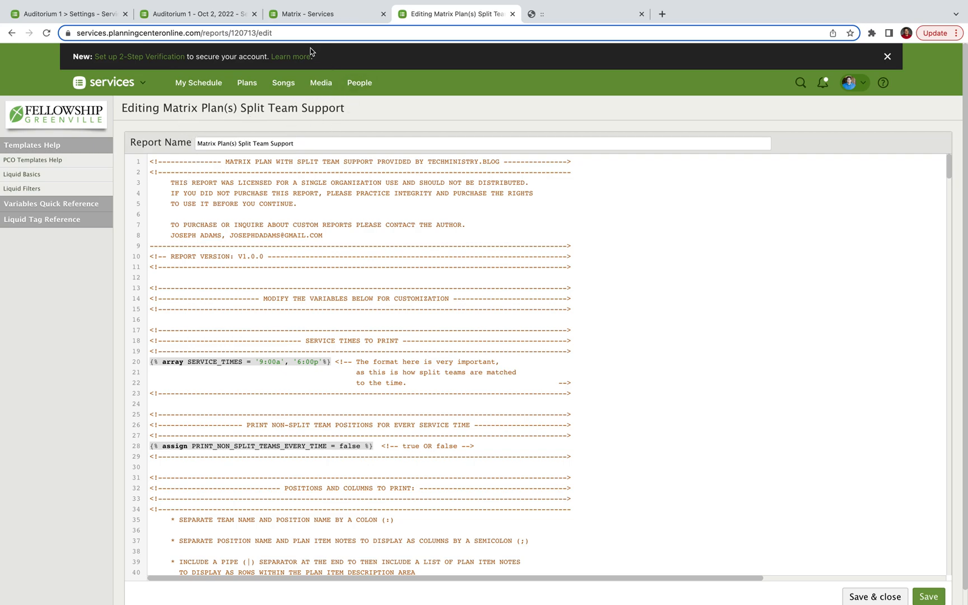
mouse_move(308, 83)
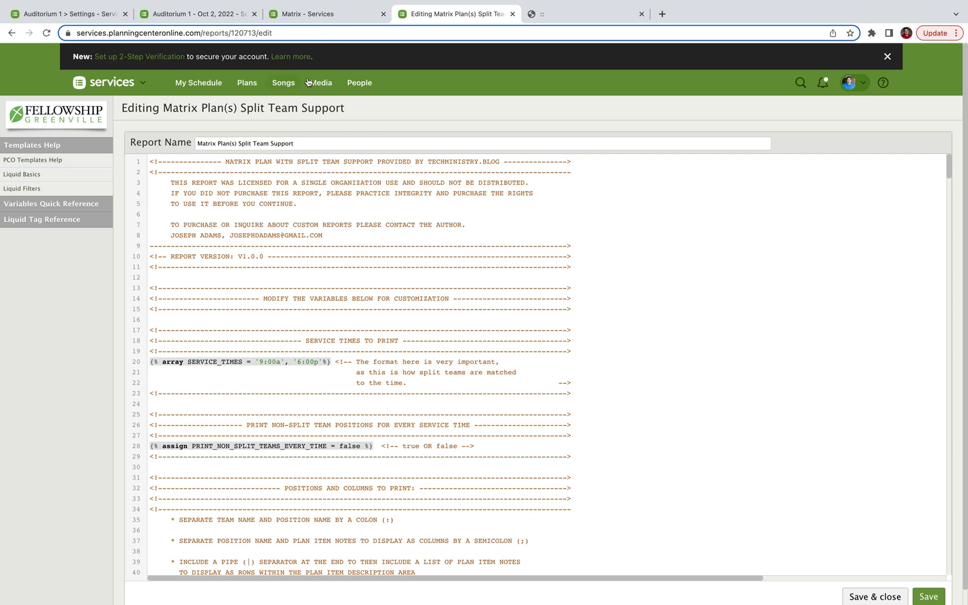
left_click(309, 14)
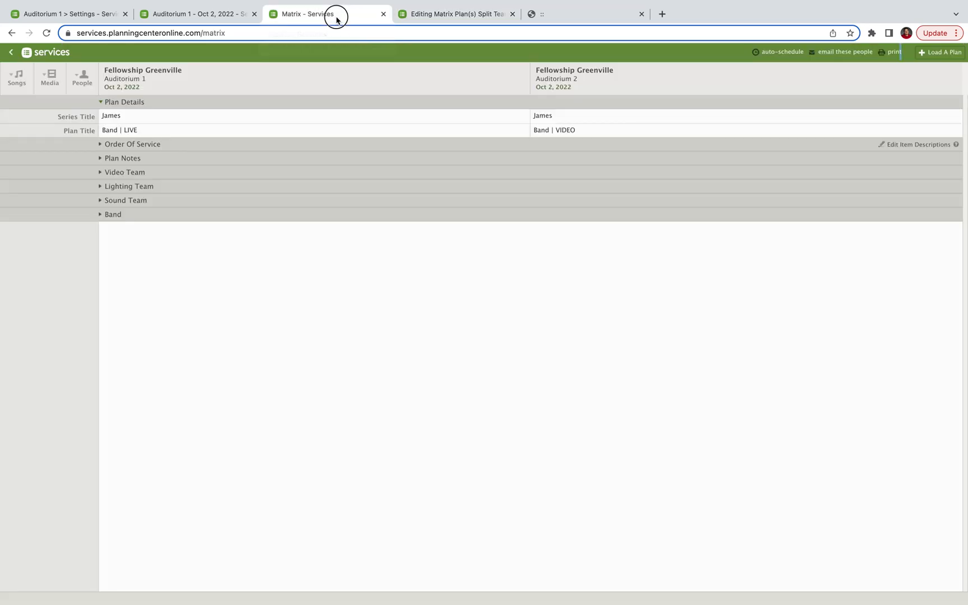
mouse_move(200, 74)
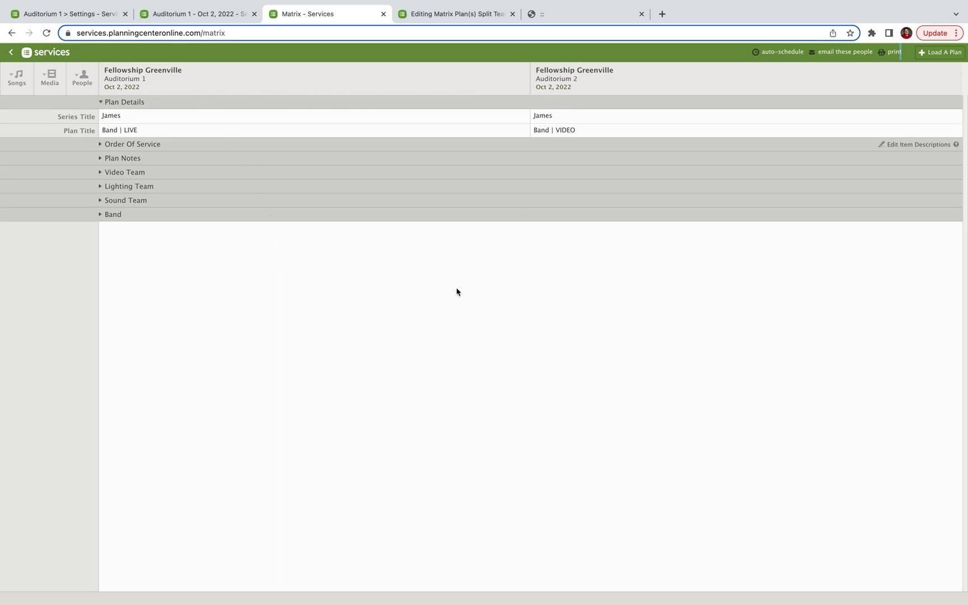
mouse_move(282, 260)
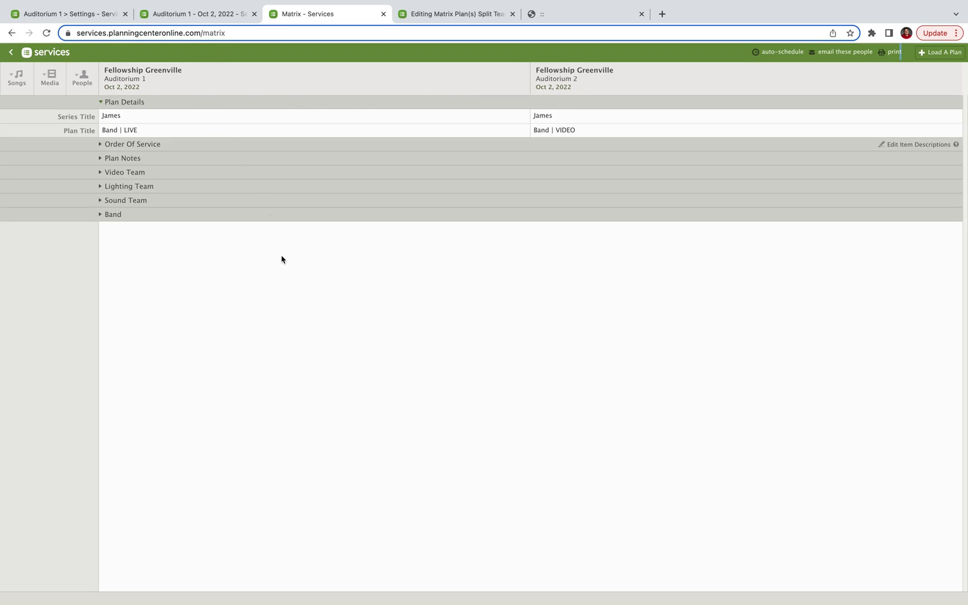
mouse_move(171, 226)
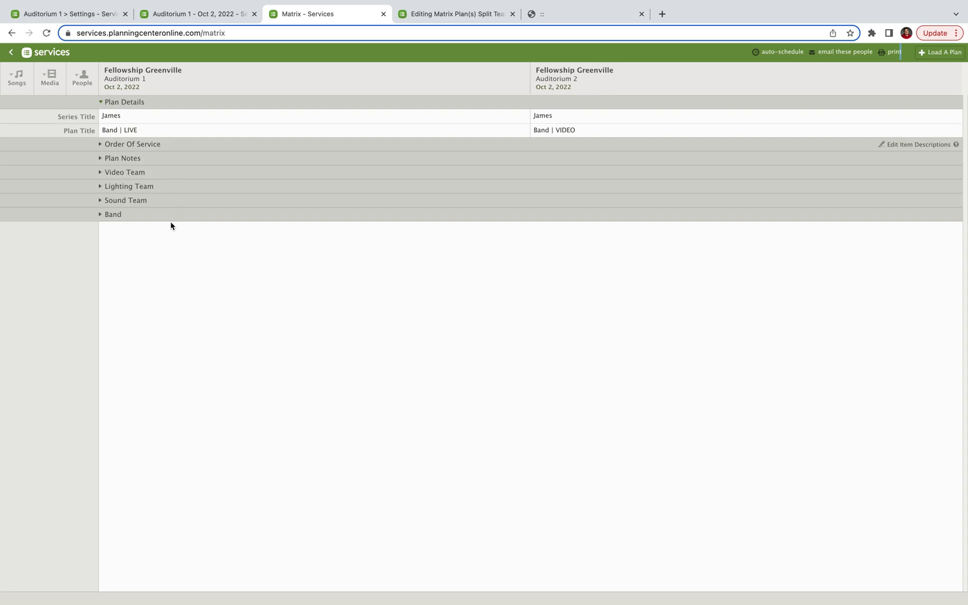
mouse_move(449, 208)
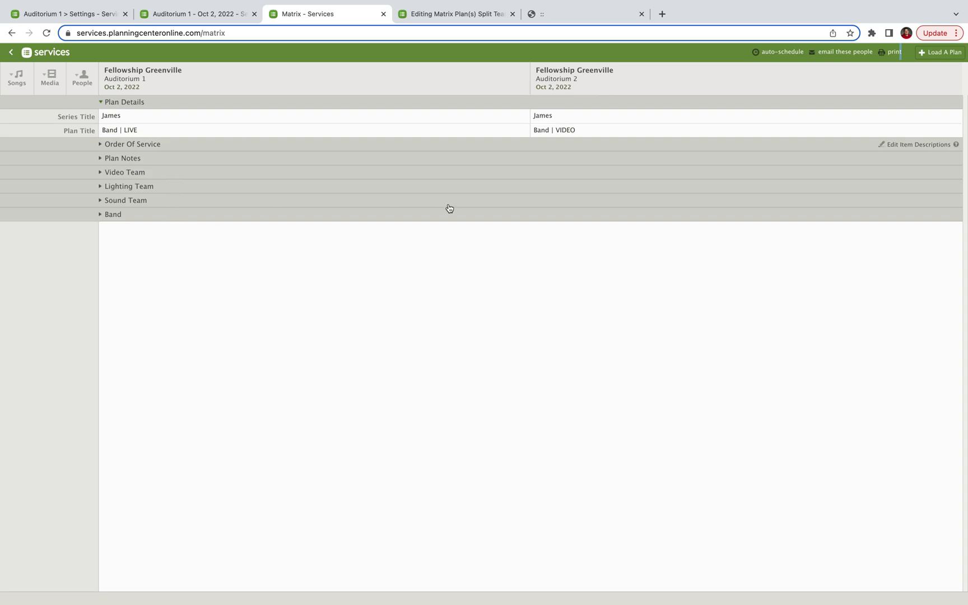
mouse_move(562, 347)
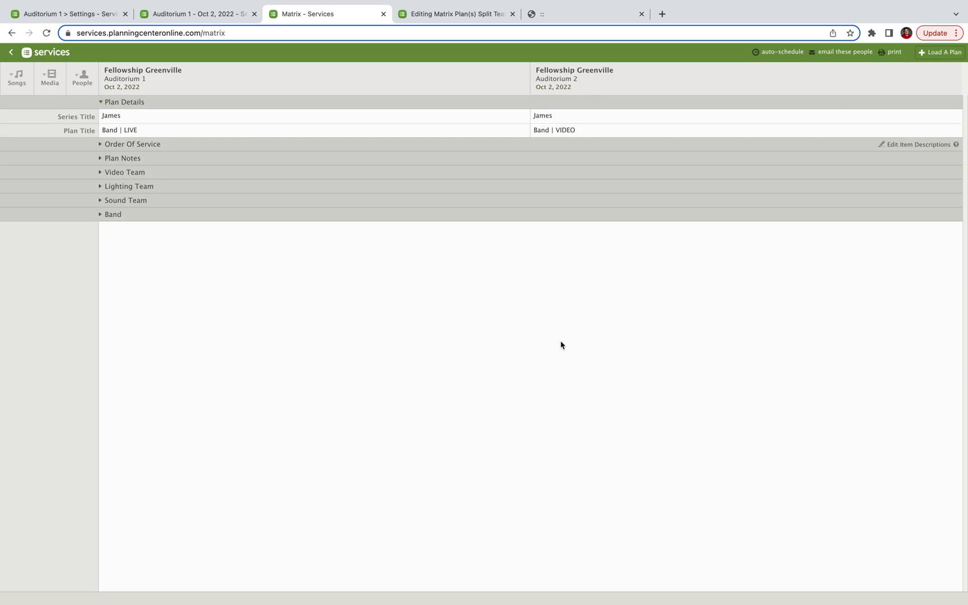
mouse_move(546, 300)
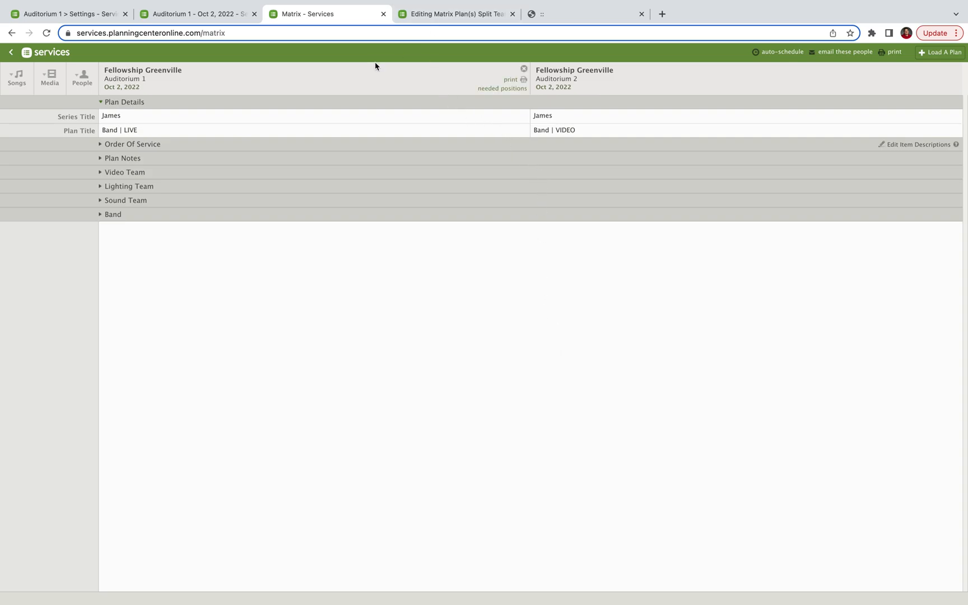
mouse_move(324, 73)
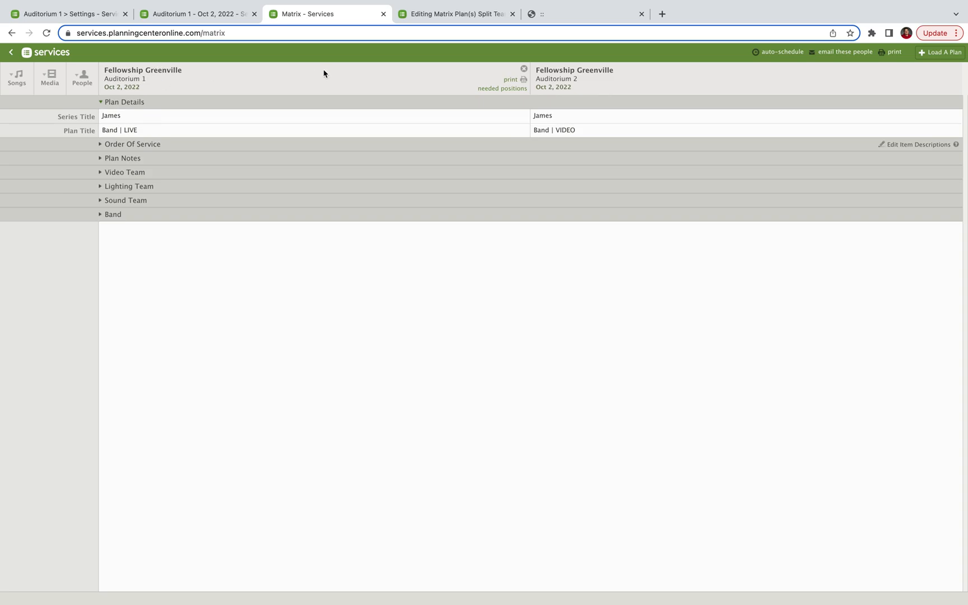
mouse_move(275, 84)
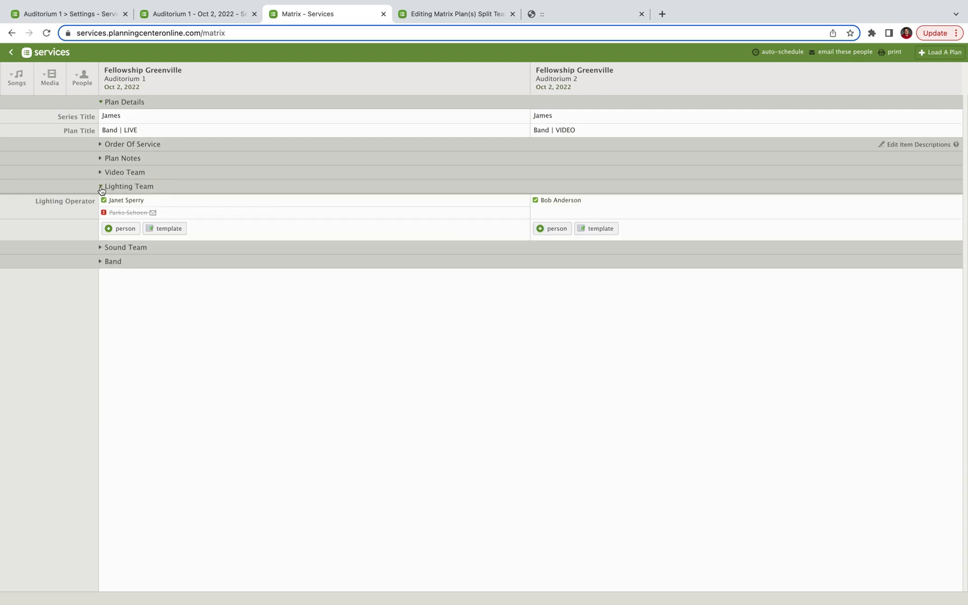
left_click(101, 187)
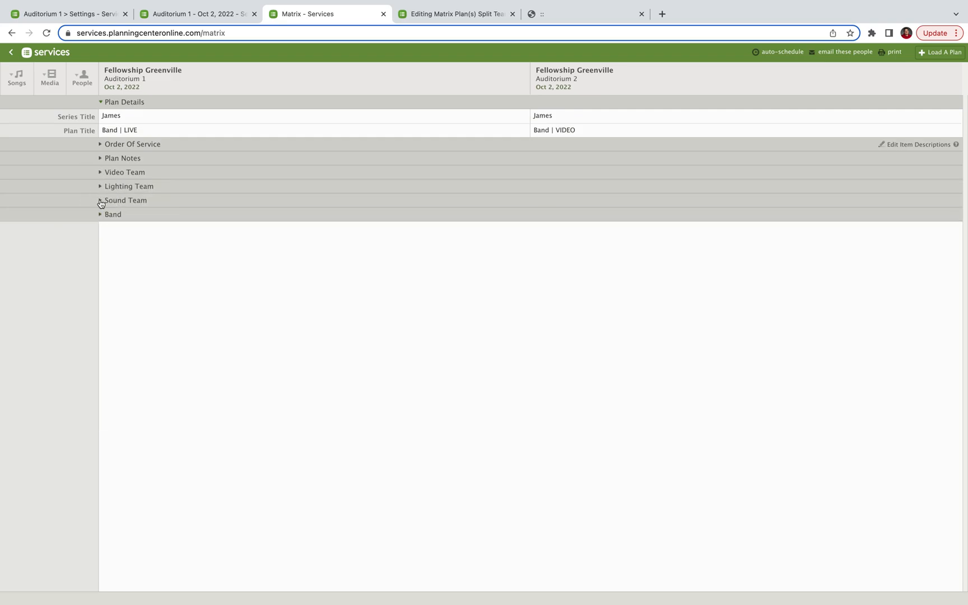
left_click(454, 13)
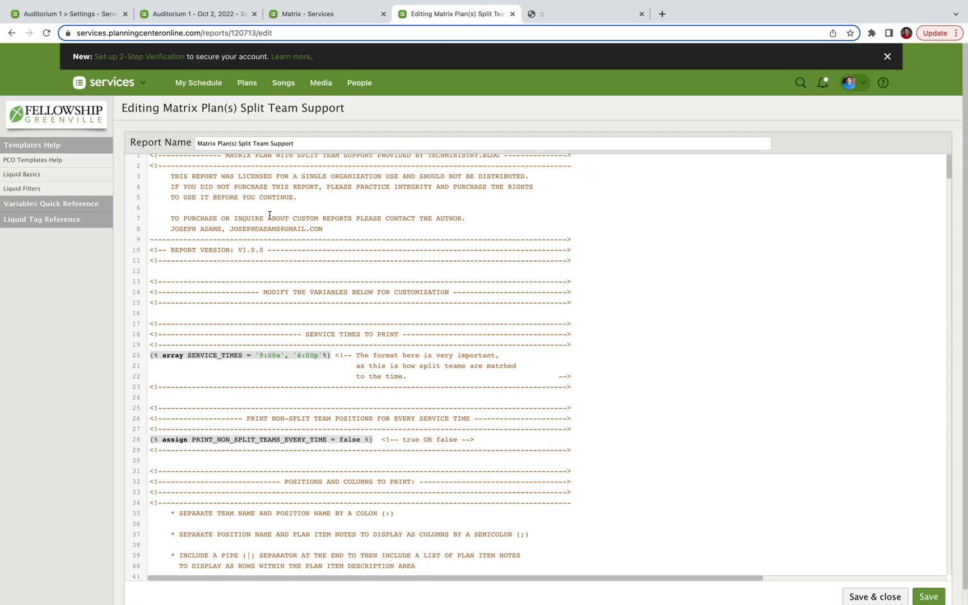
Step: Scroll the template code down to the service times (9:00a, 6:00p) and the non-split-teams option
scroll("down", 3)
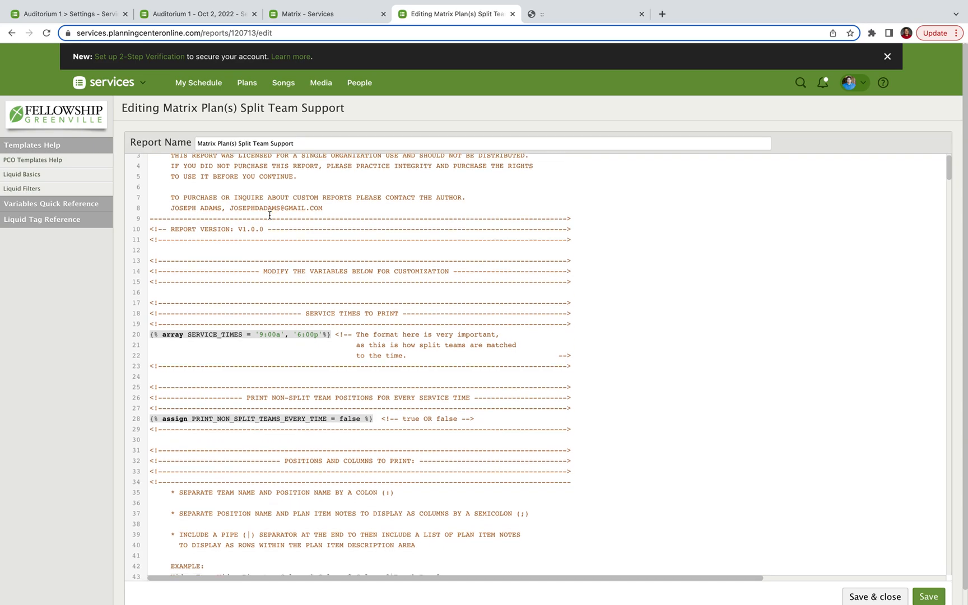
scroll("down", 3)
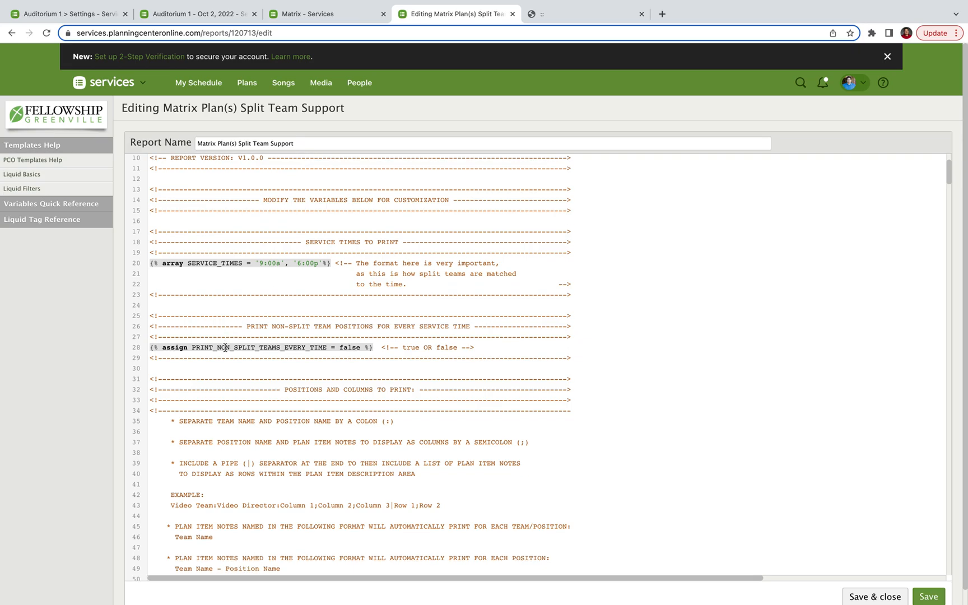
left_click(326, 13)
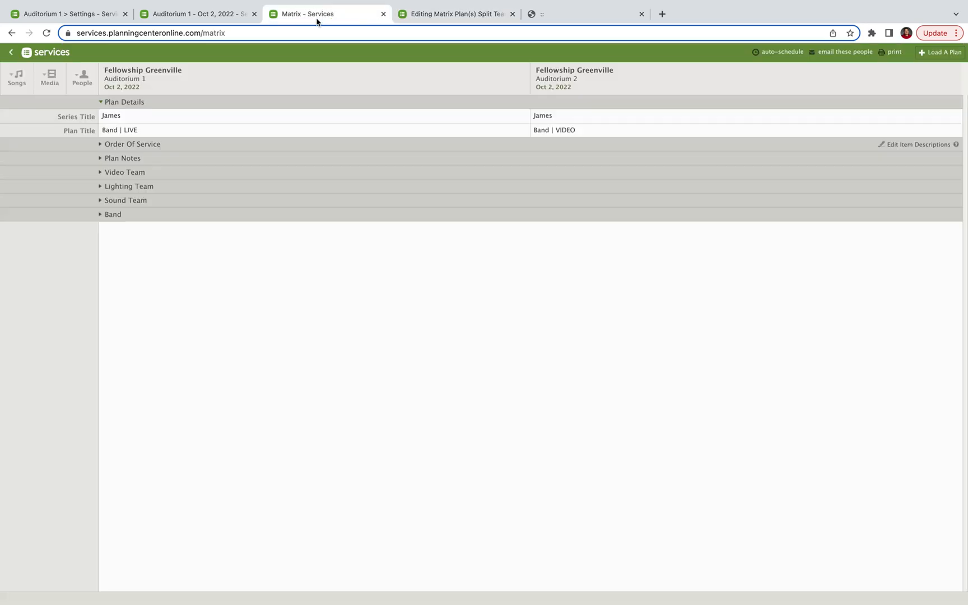
left_click(100, 199)
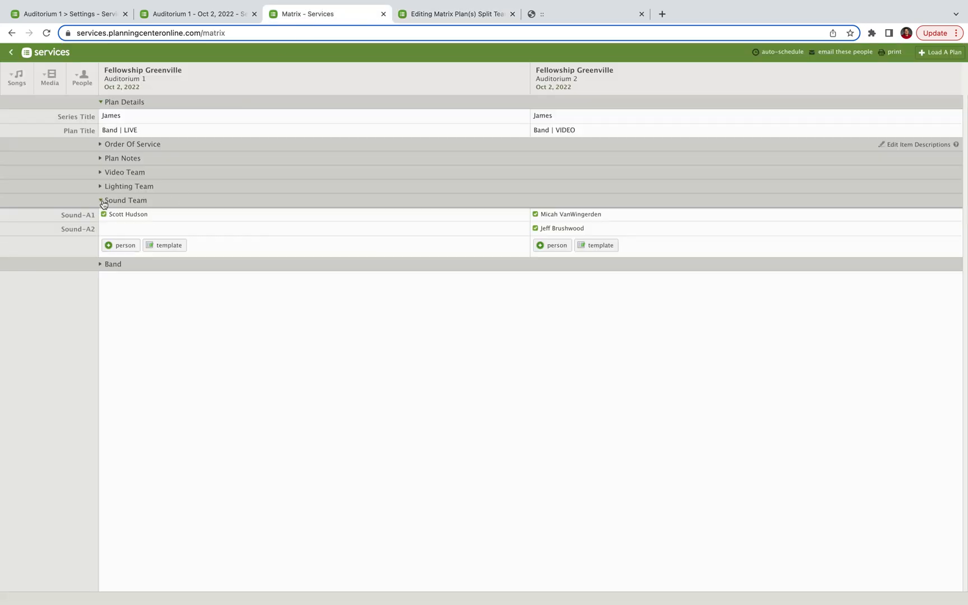
left_click(126, 200)
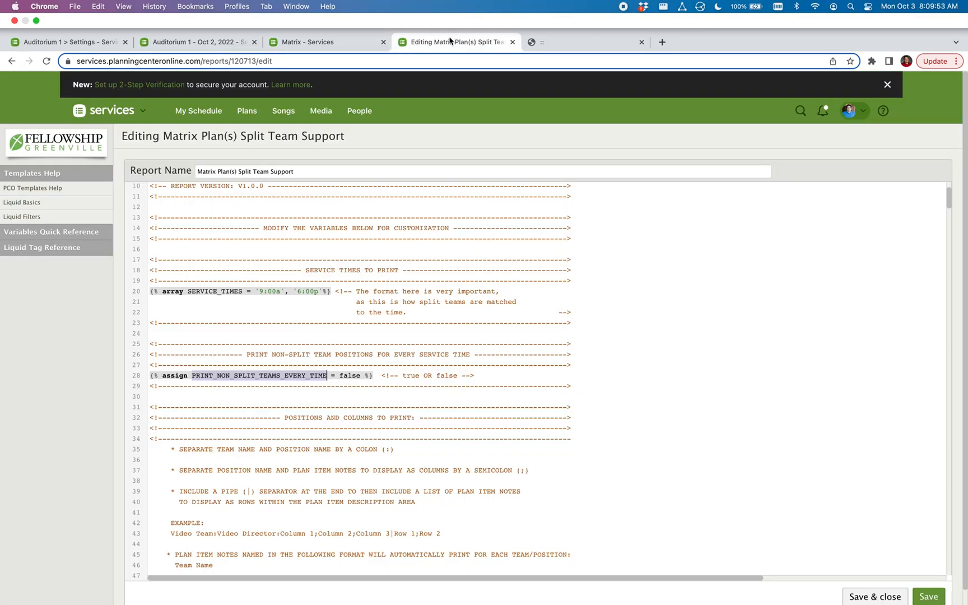
scroll("down", 3)
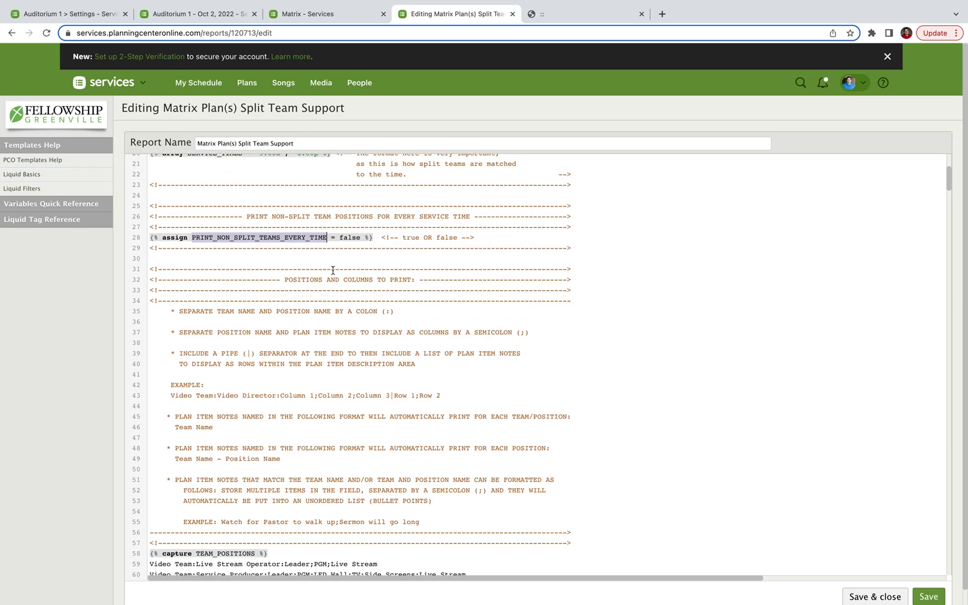
mouse_move(290, 245)
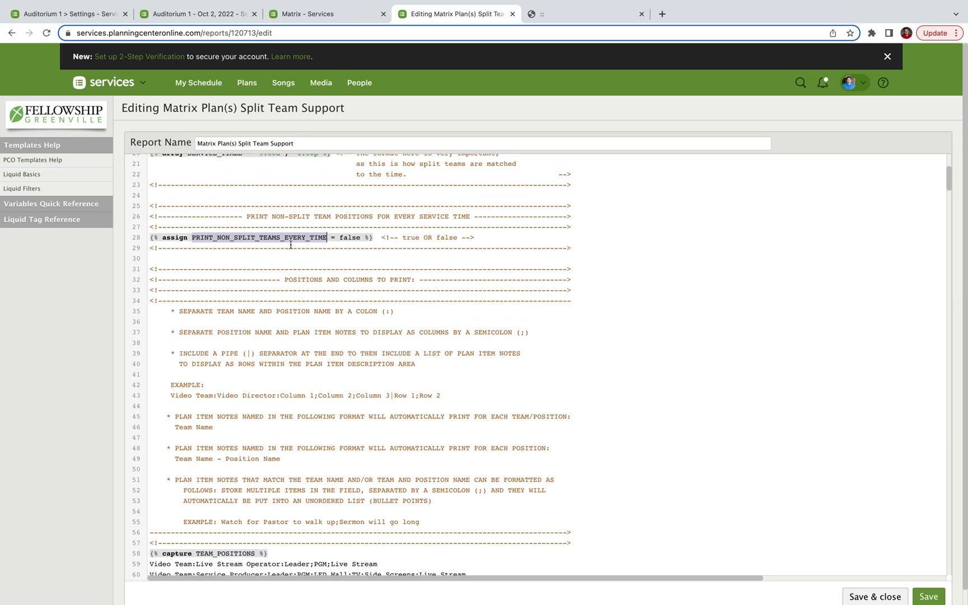
scroll("up", 3)
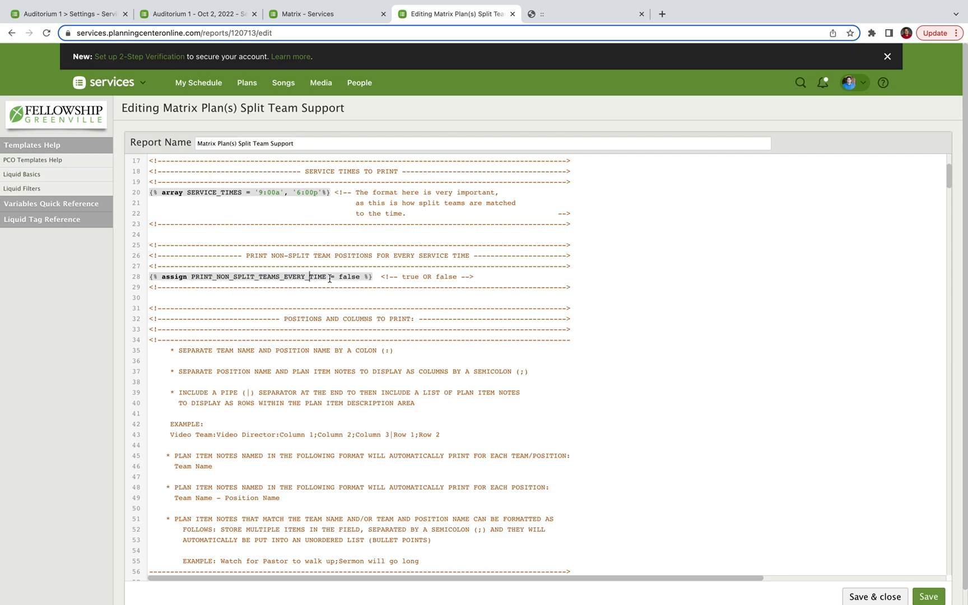
mouse_move(333, 278)
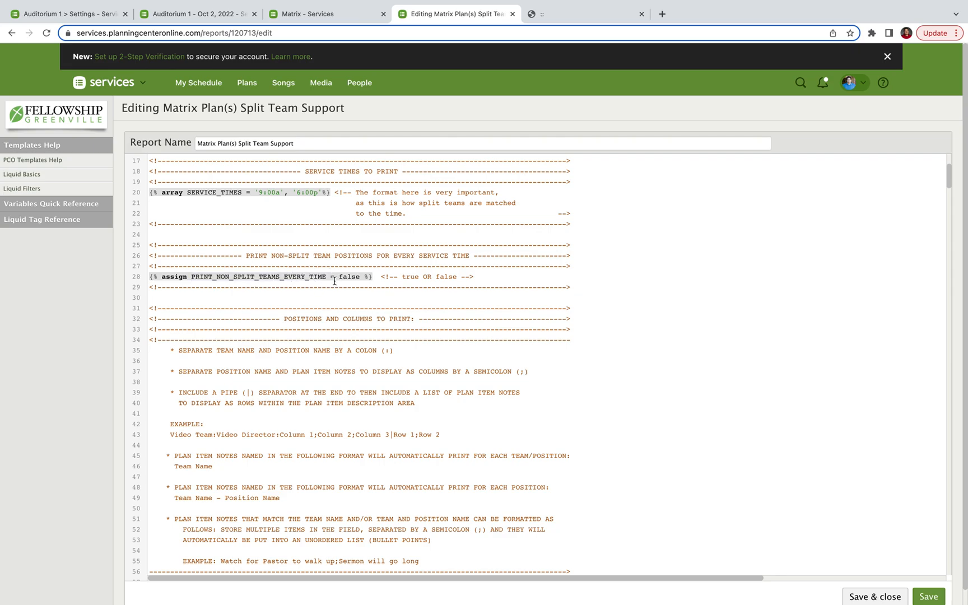
mouse_move(308, 208)
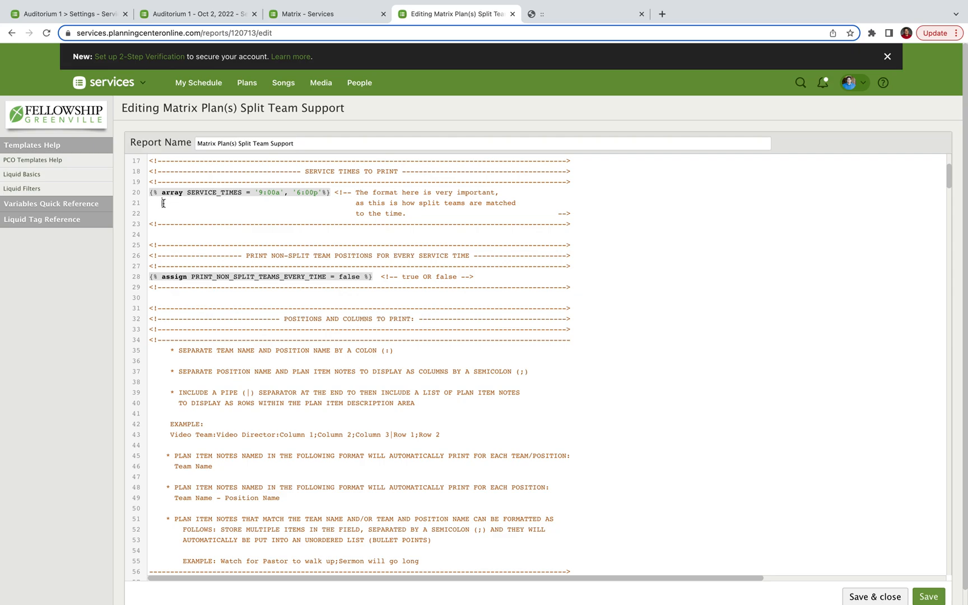
mouse_move(246, 273)
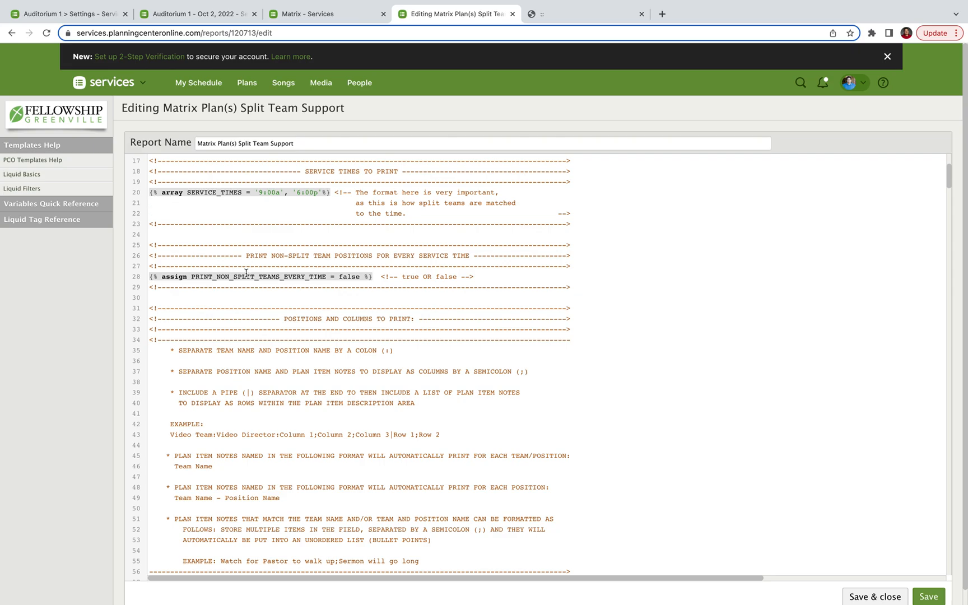
mouse_move(208, 284)
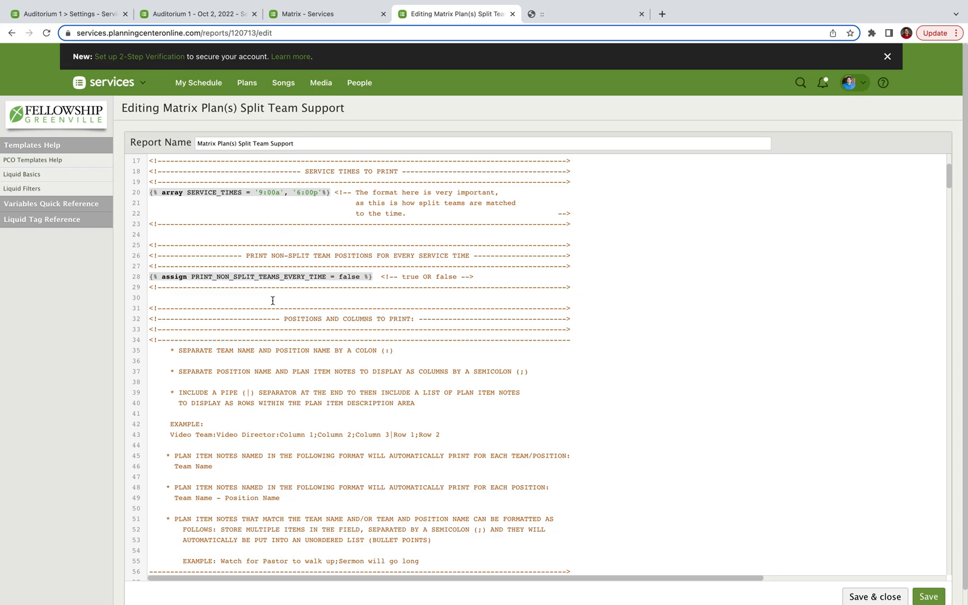
mouse_move(353, 278)
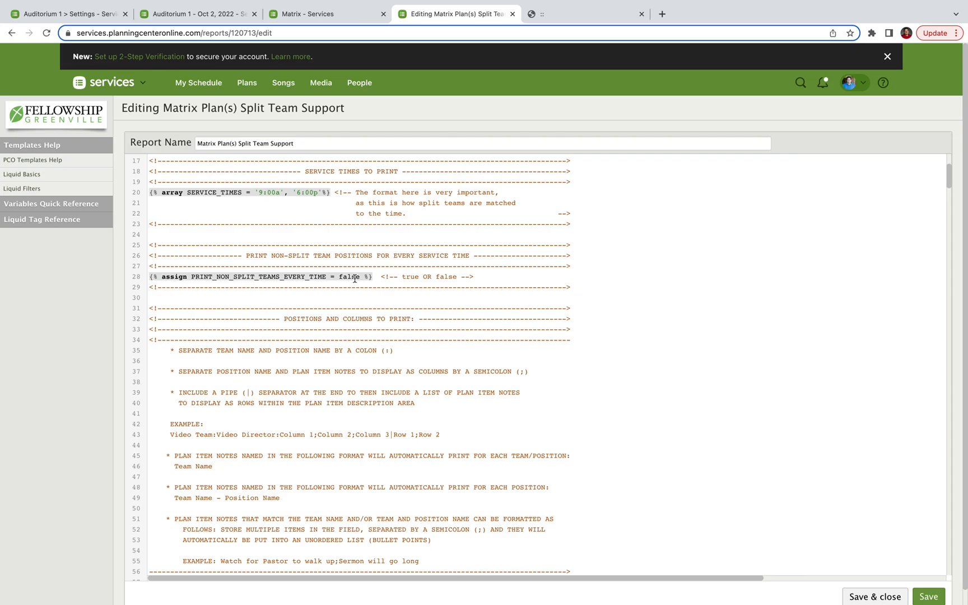
scroll("down", 3)
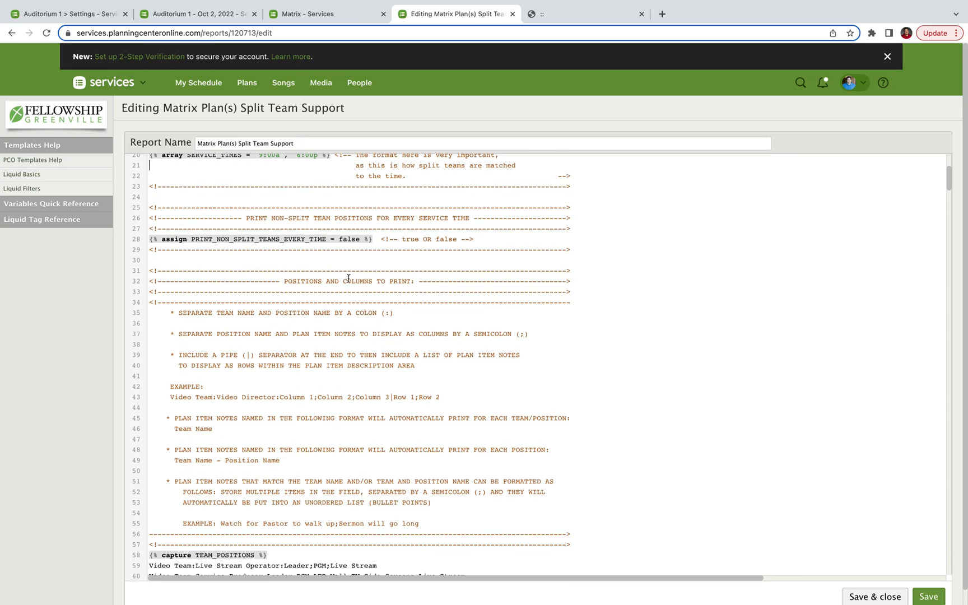
scroll("down", 3)
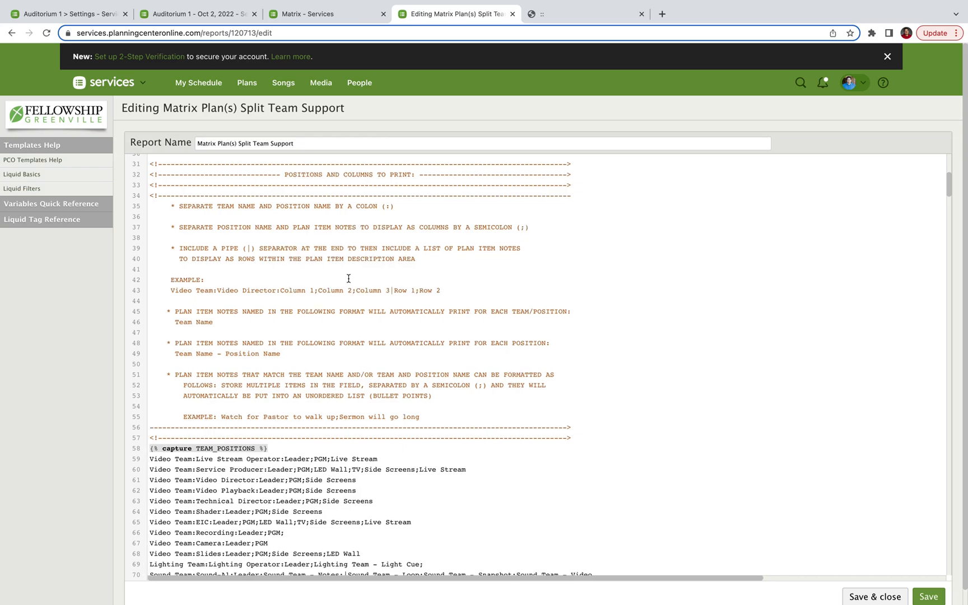
scroll("down", 3)
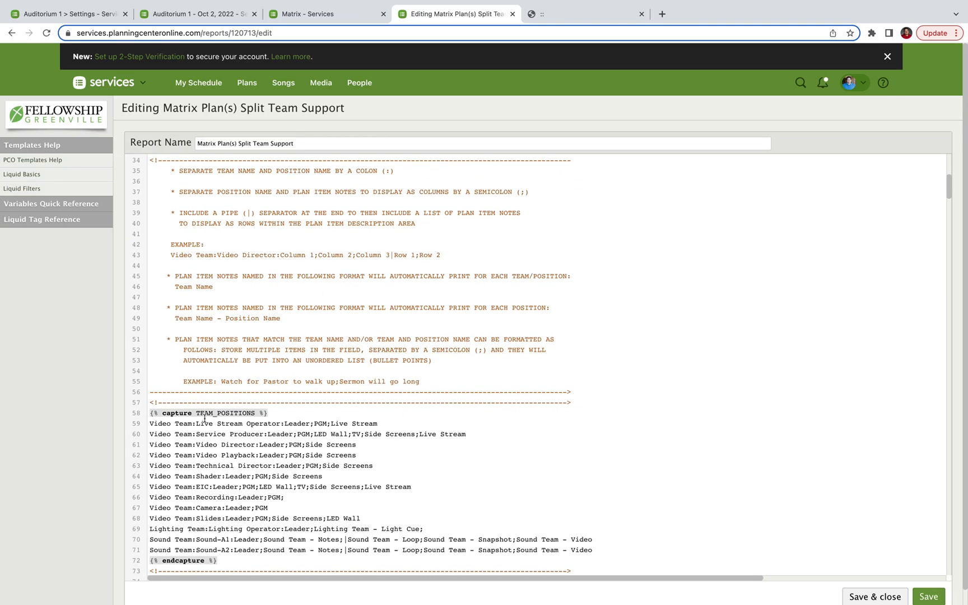
scroll("up", 3)
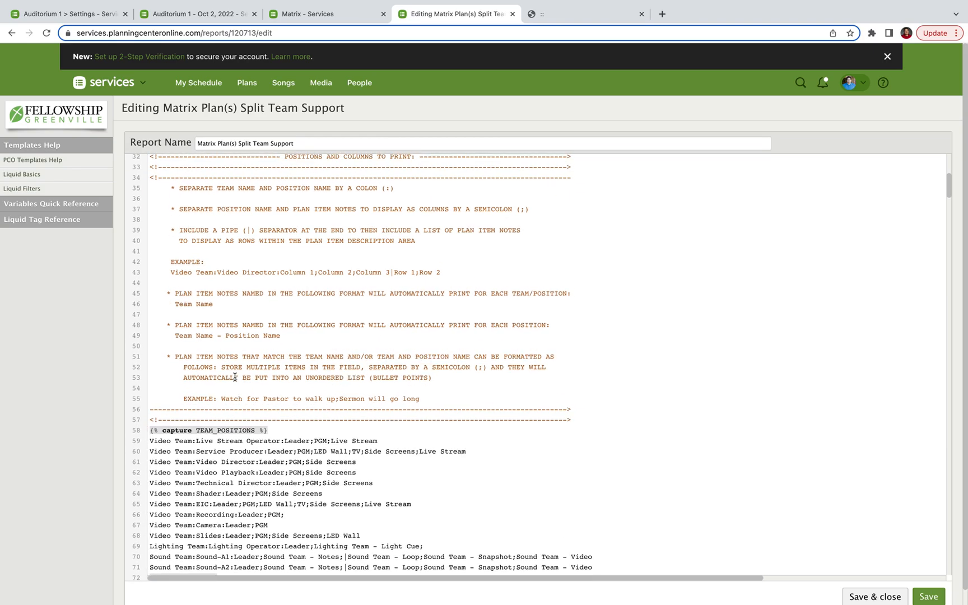
scroll("up", 3)
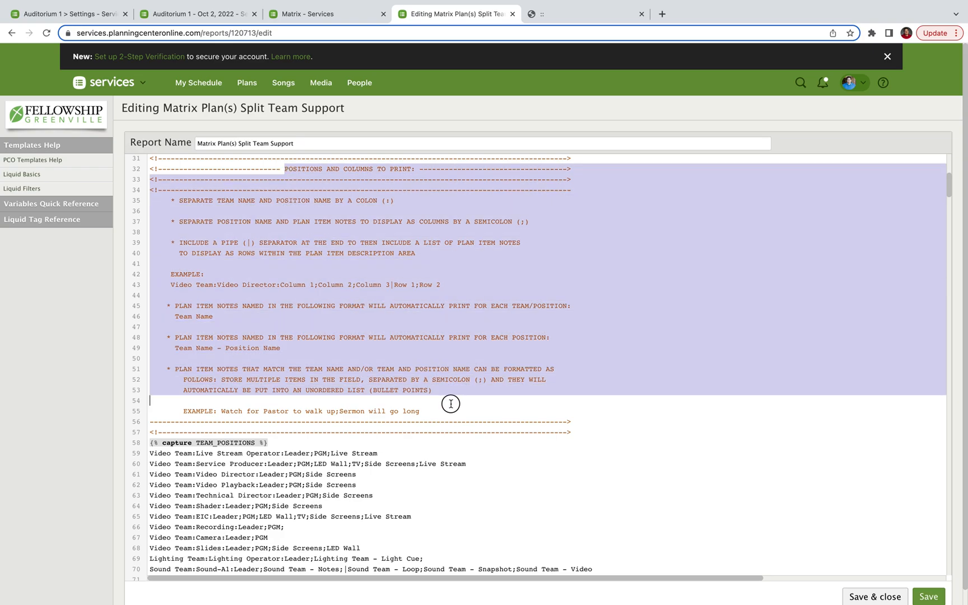
left_click(450, 411)
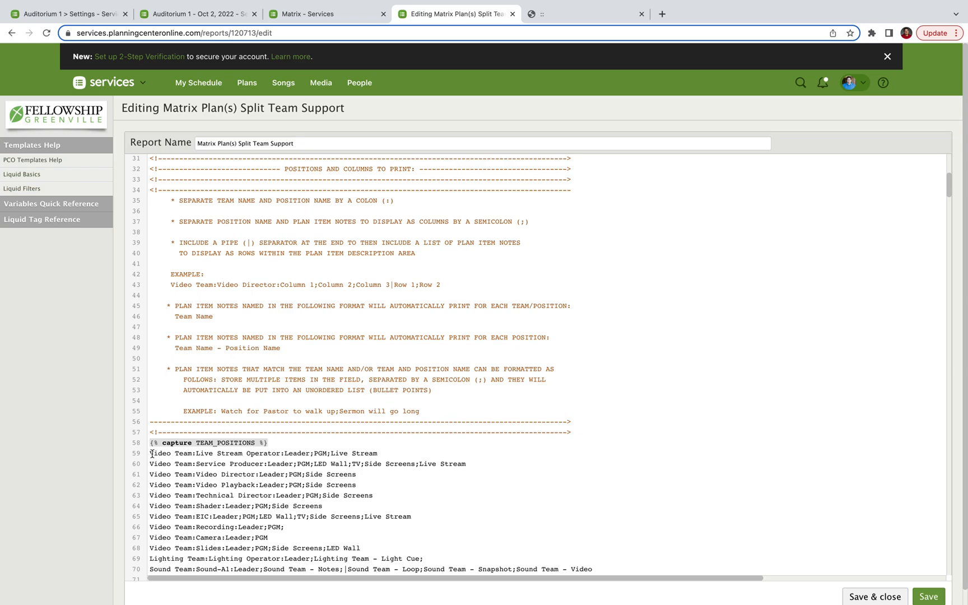
double_click(158, 453)
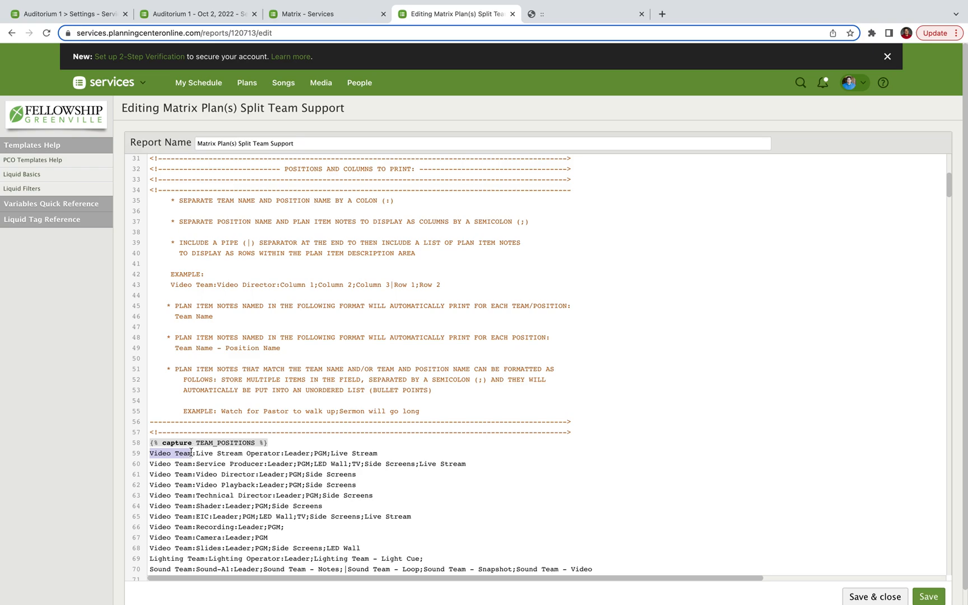
left_click(195, 453)
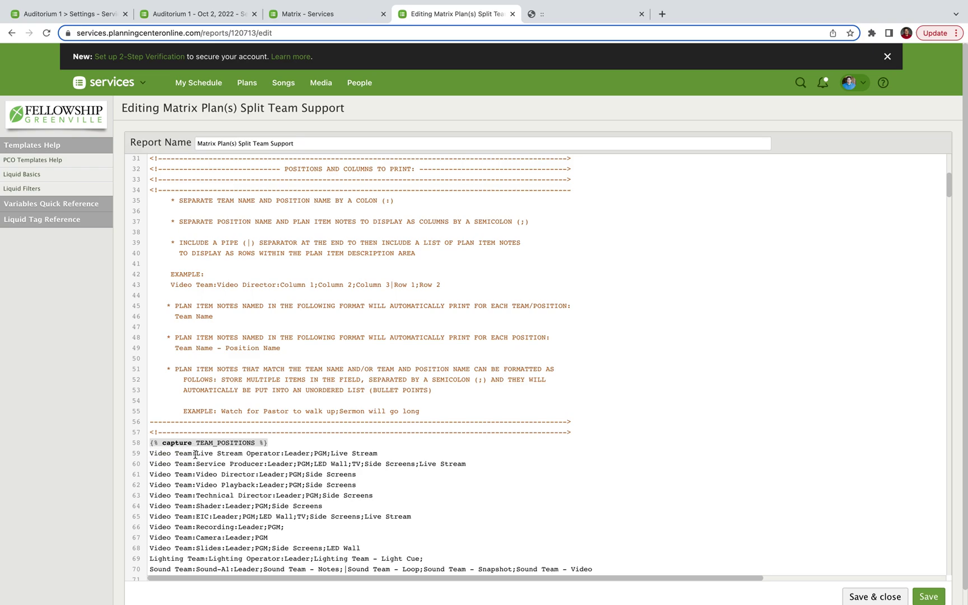
mouse_move(194, 455)
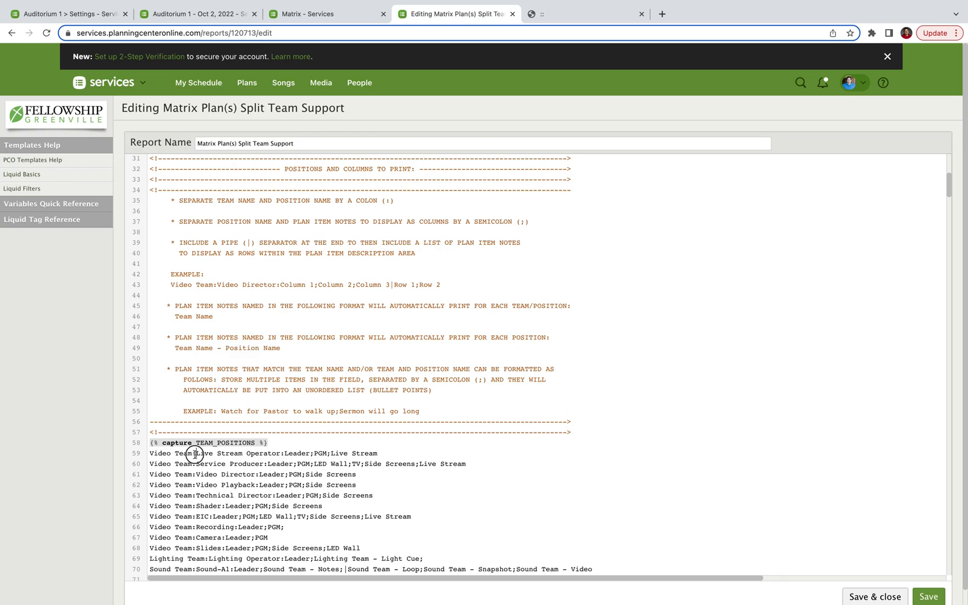
double_click(238, 453)
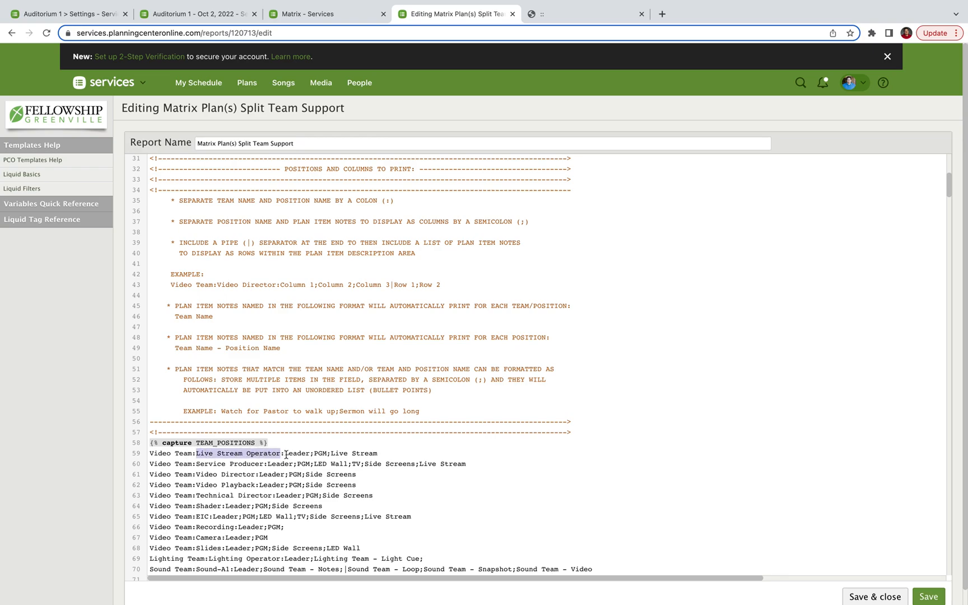
left_click(285, 453)
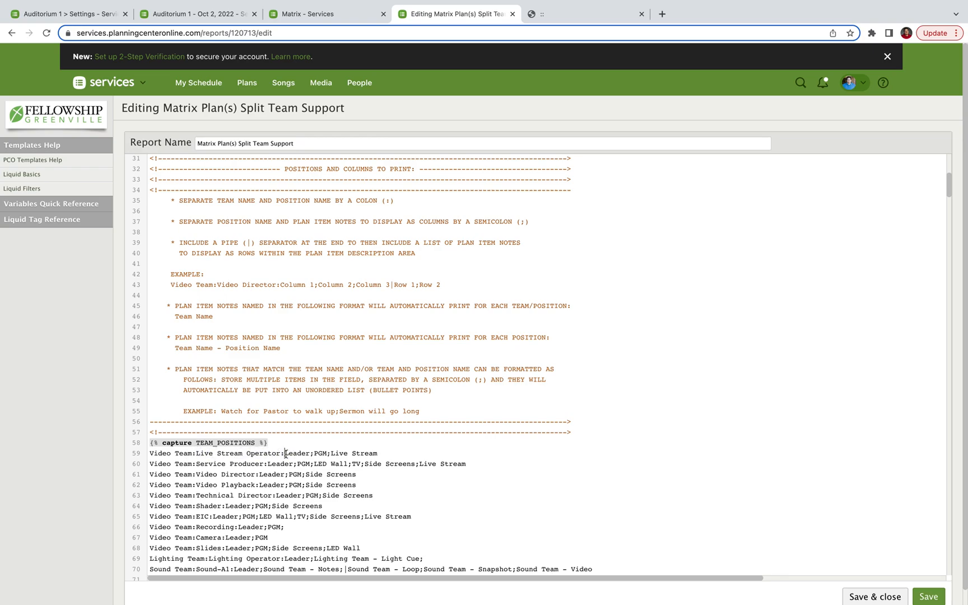
double_click(296, 453)
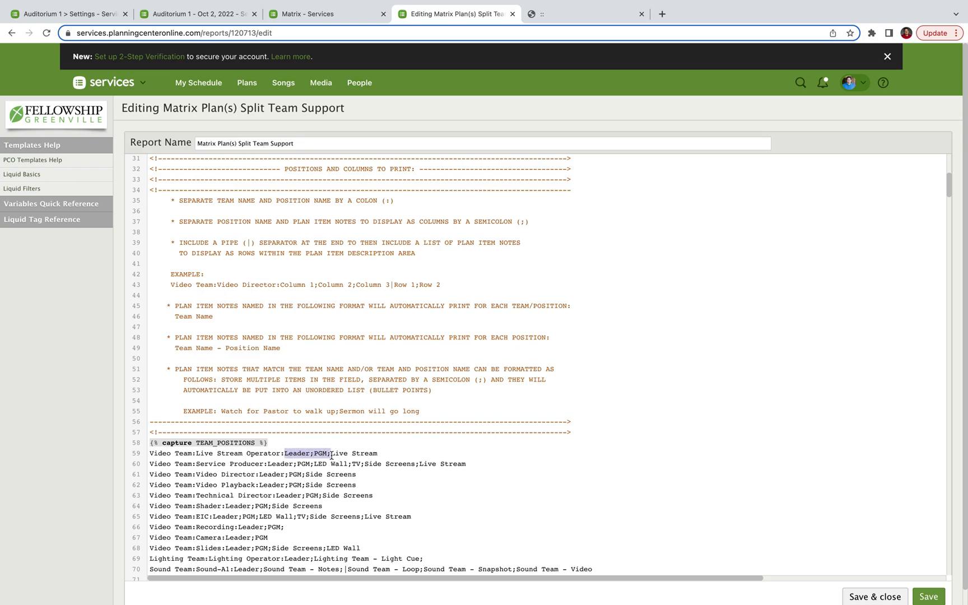
left_click(309, 453)
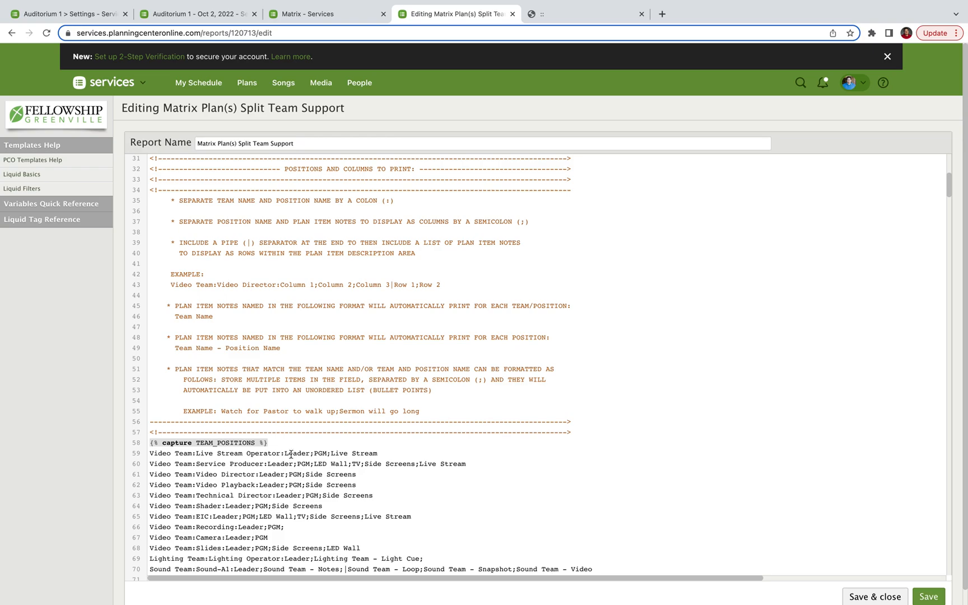
double_click(295, 453)
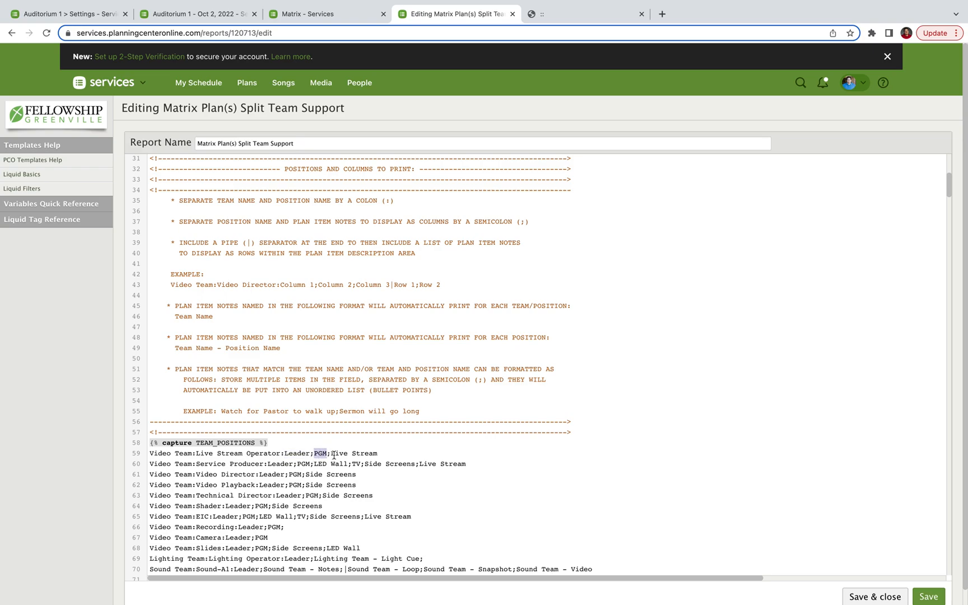
scroll("down", 3)
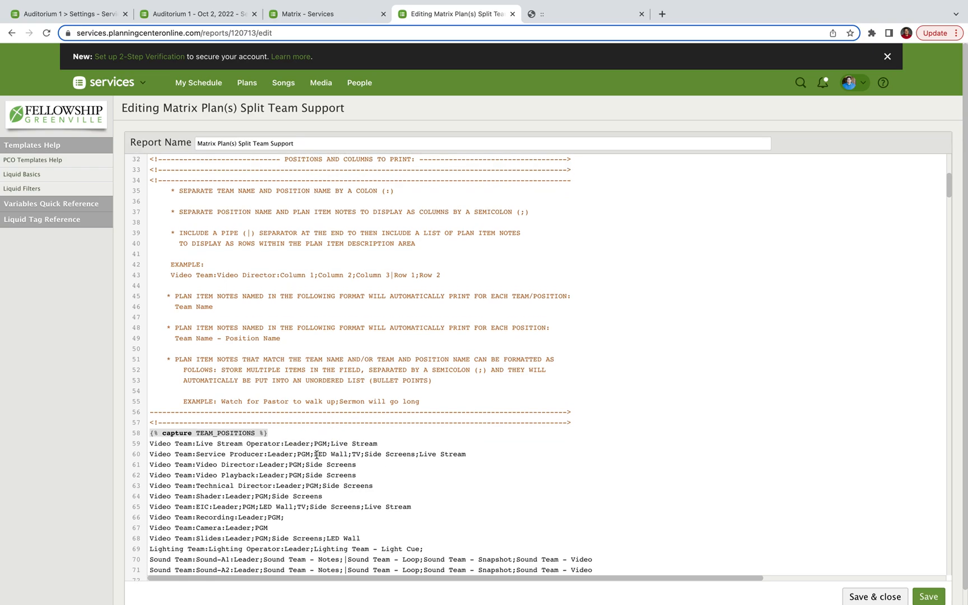
scroll("down", 3)
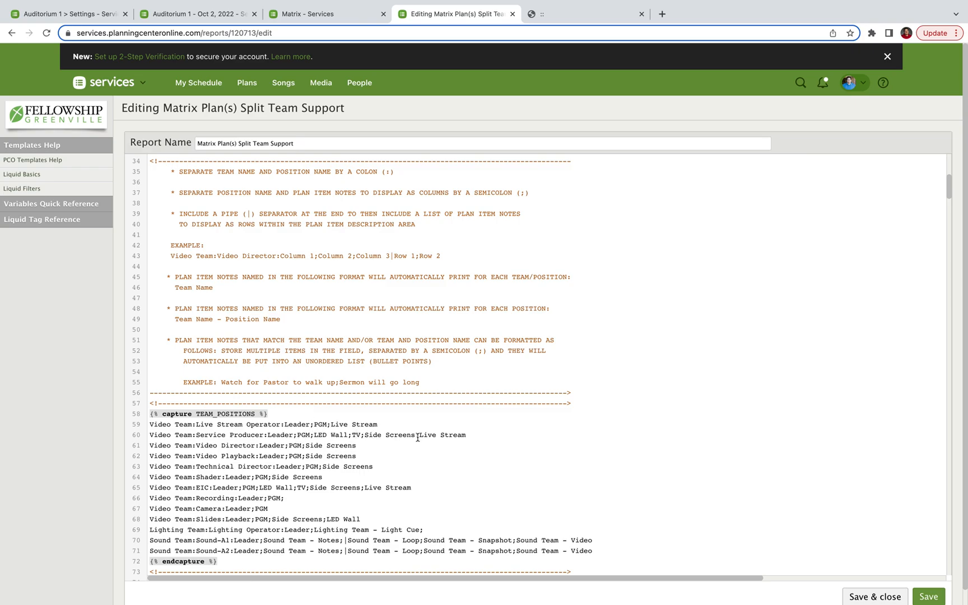
scroll("down", 3)
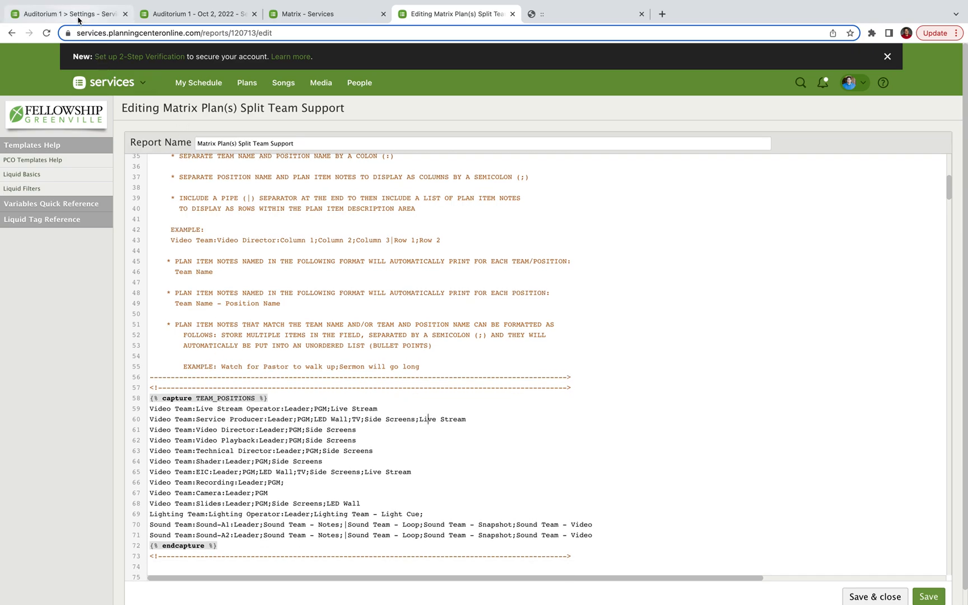
Step: Switch to Auditorium 1 Settings and scroll to the Sound and Video Team item note categories
left_click(68, 13)
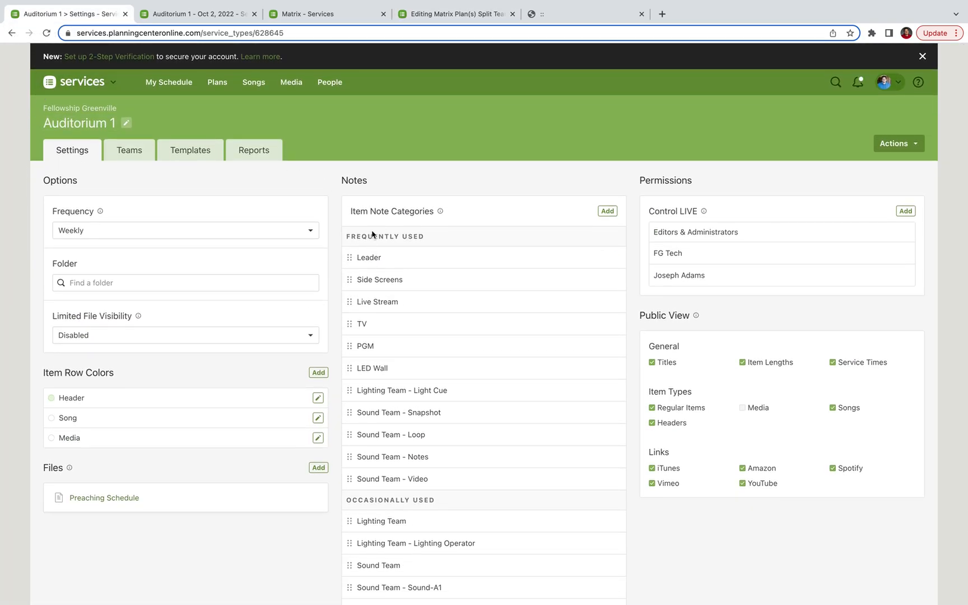
scroll("down", 3)
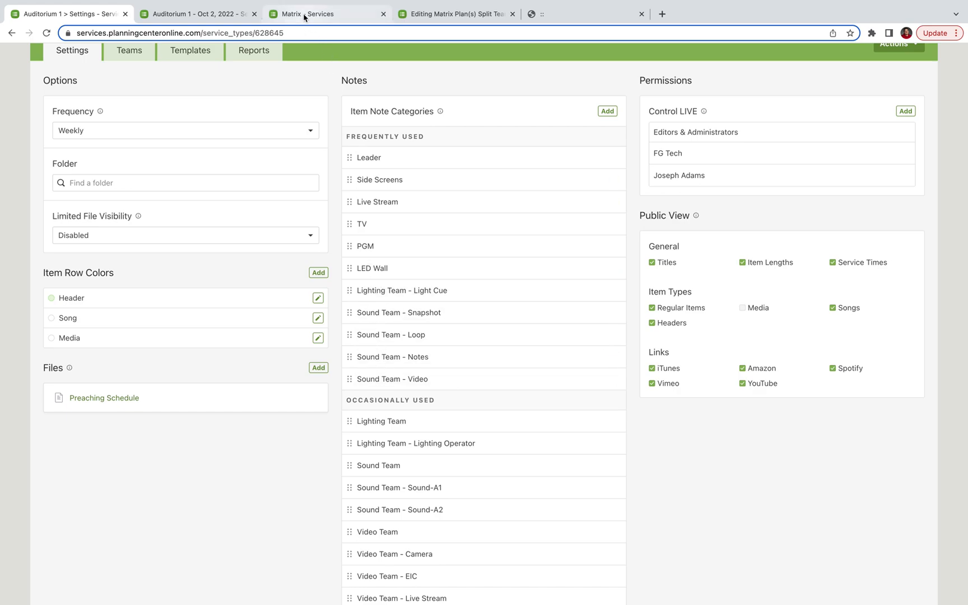
mouse_move(384, 379)
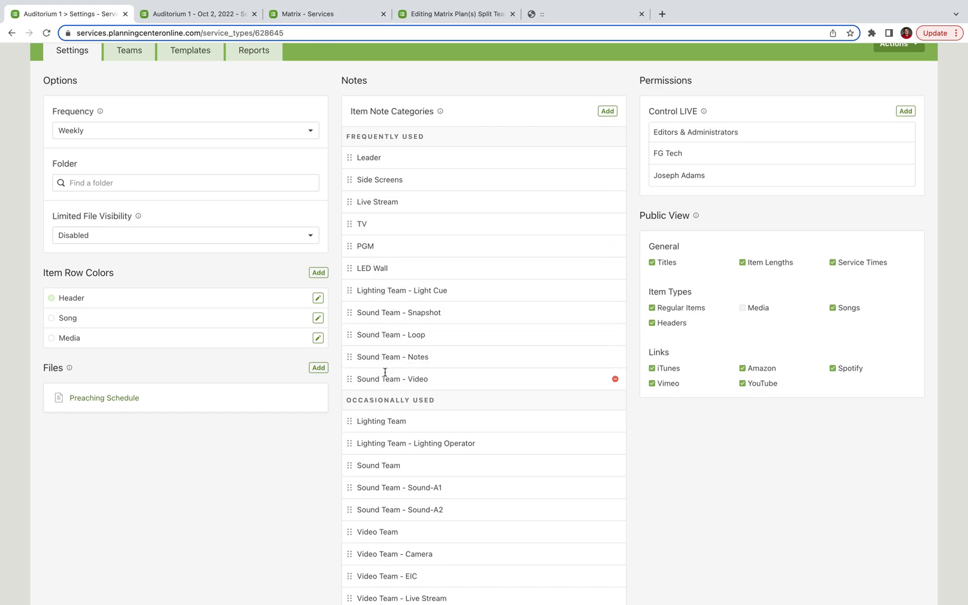
mouse_move(390, 389)
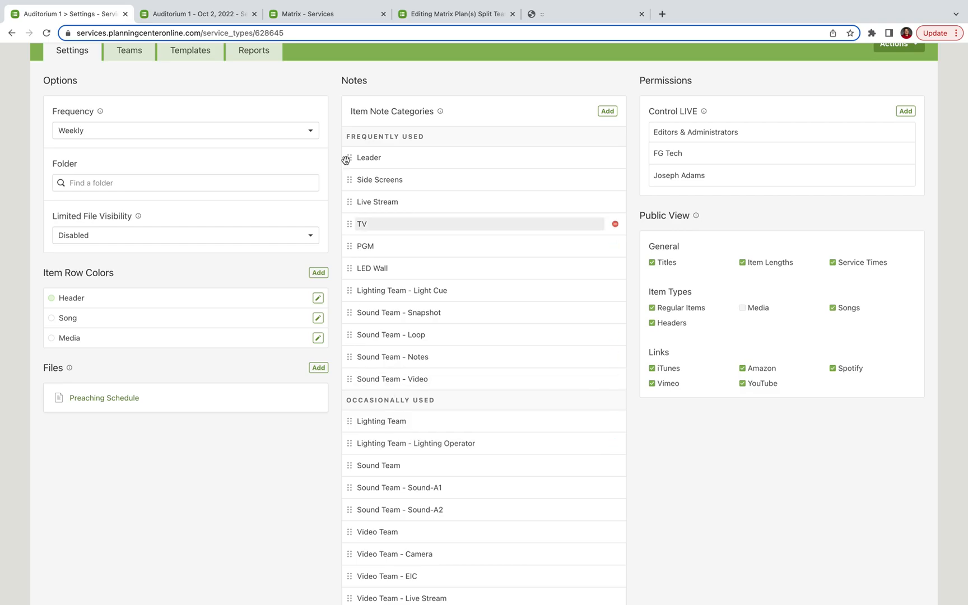
Step: Return to the split-team template, scrolled past TEAM_POSITIONS to the report header settings
left_click(453, 13)
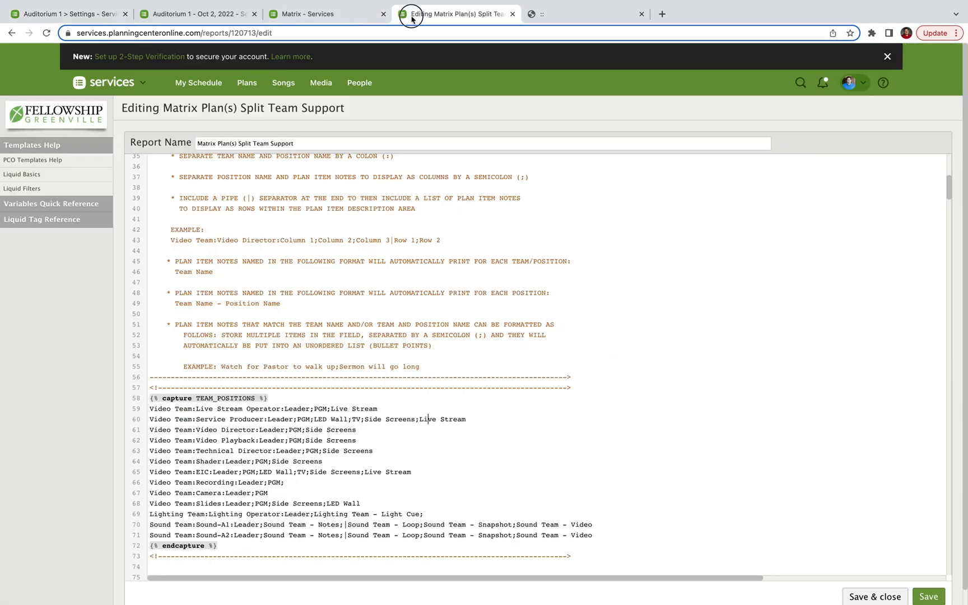
scroll("down", 3)
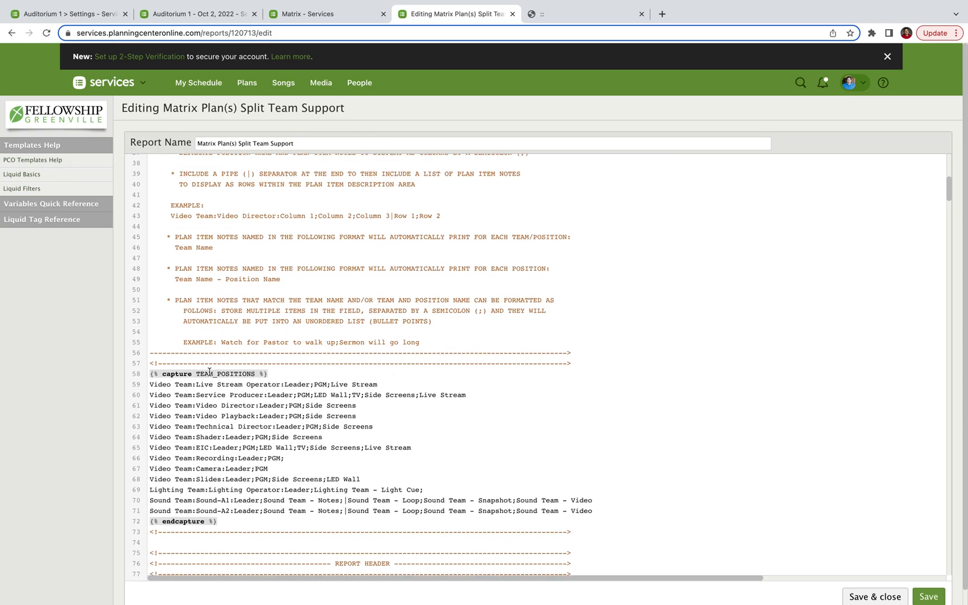
scroll("down", 3)
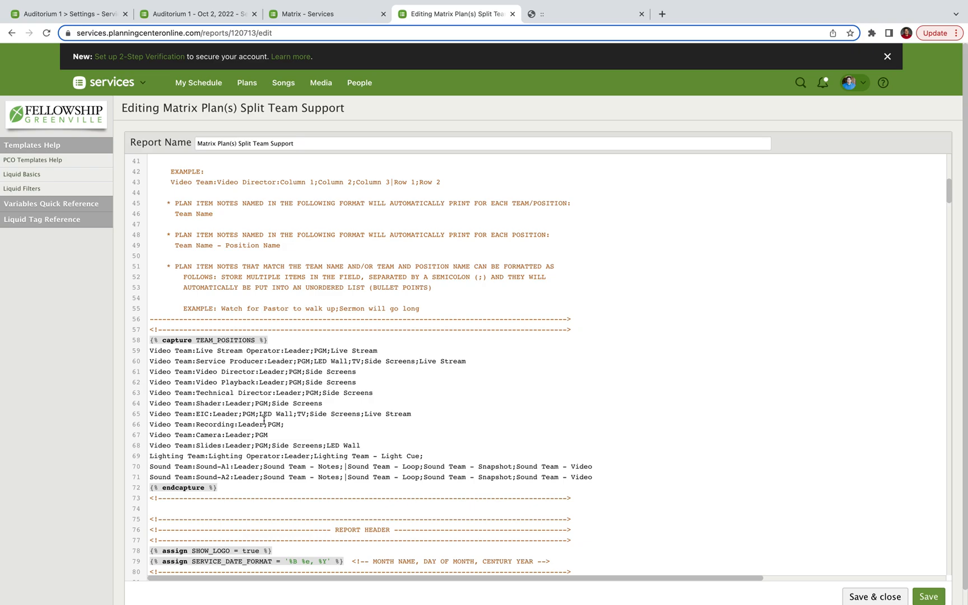
mouse_move(266, 363)
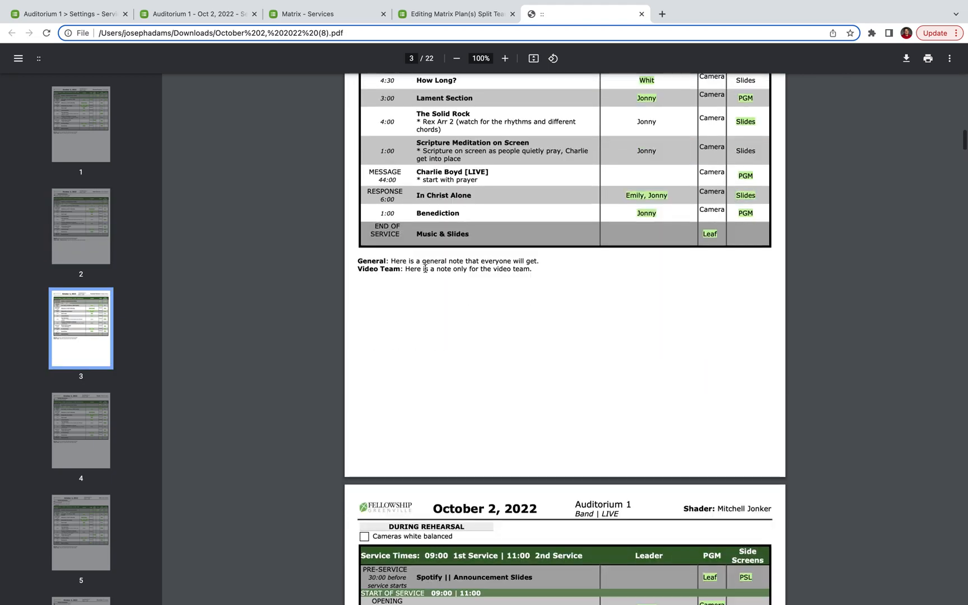
Step: Page through the October 2, 2022 PDF to the Sound-A1 sheet, then switch back to the editor
scroll("down", 3)
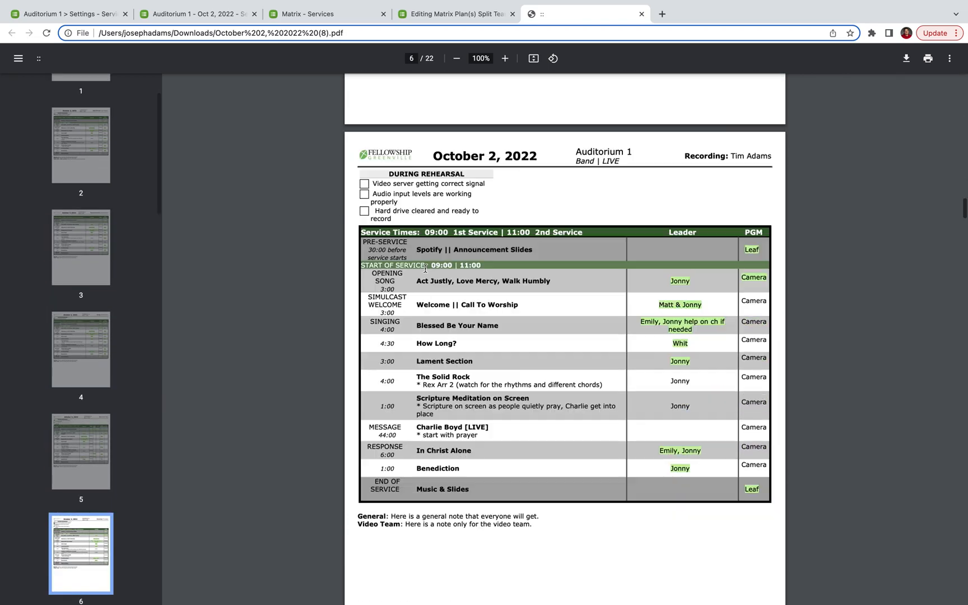
scroll("down", 3)
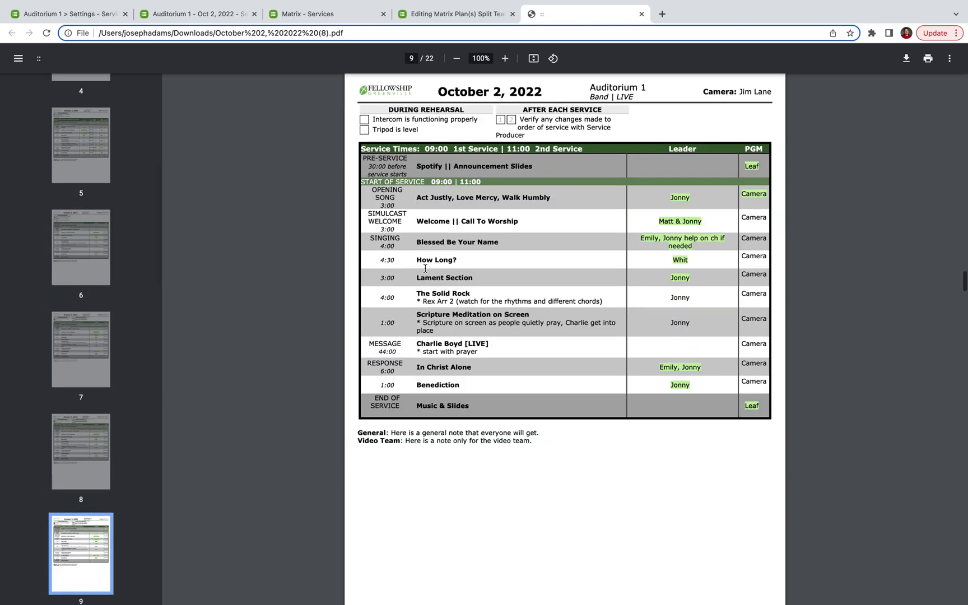
scroll("down", 3)
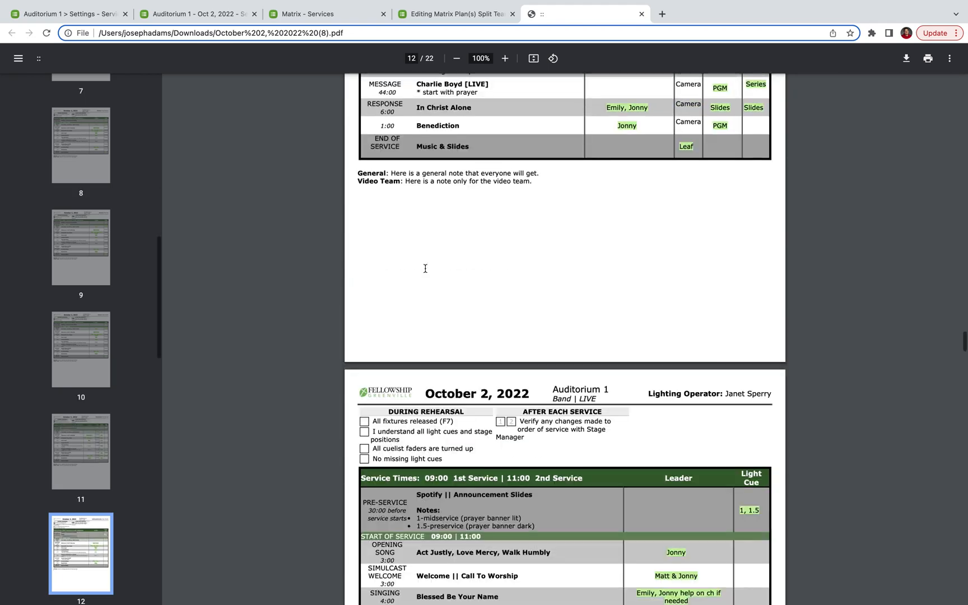
scroll("down", 3)
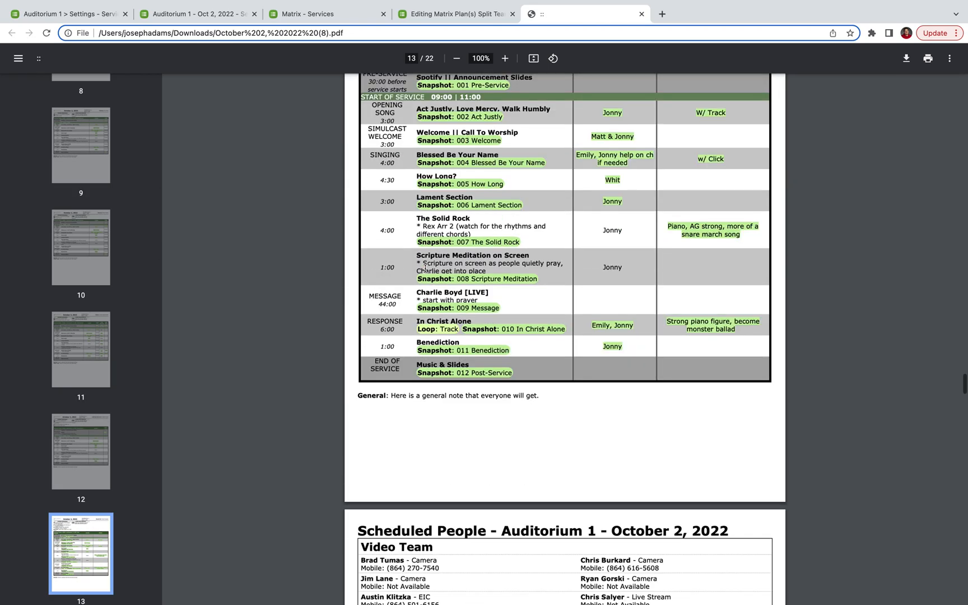
scroll("up", 3)
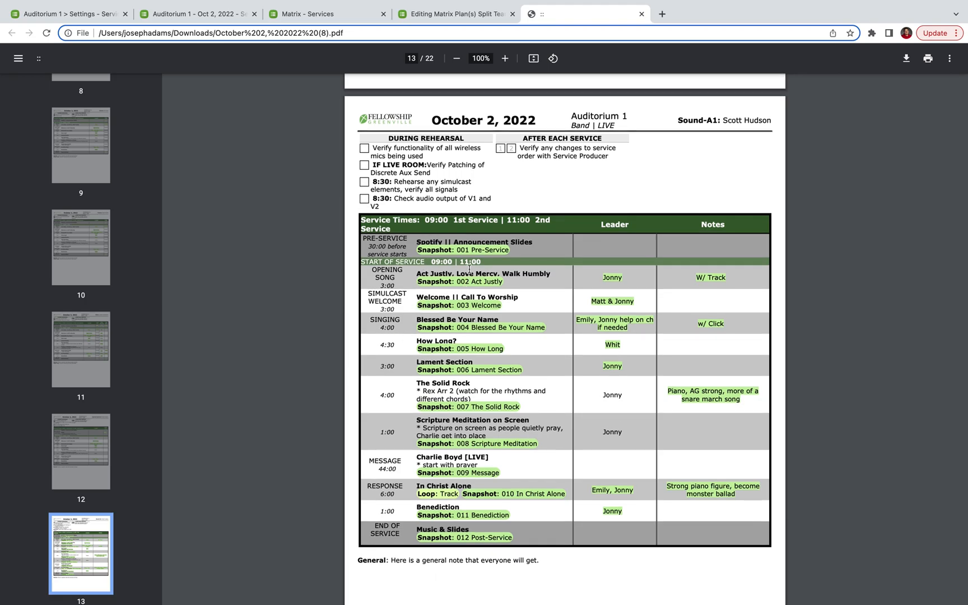
mouse_move(419, 249)
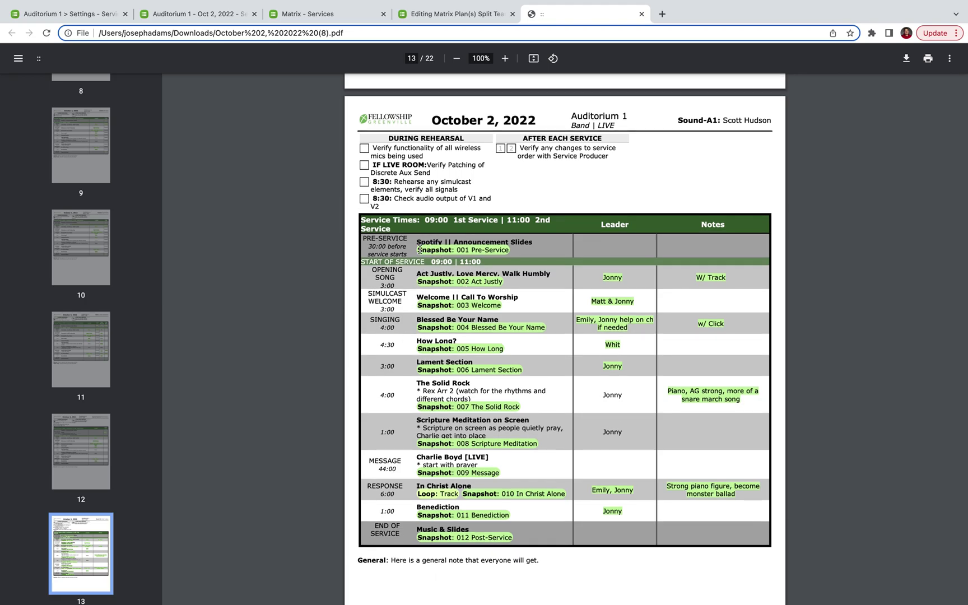
mouse_move(437, 276)
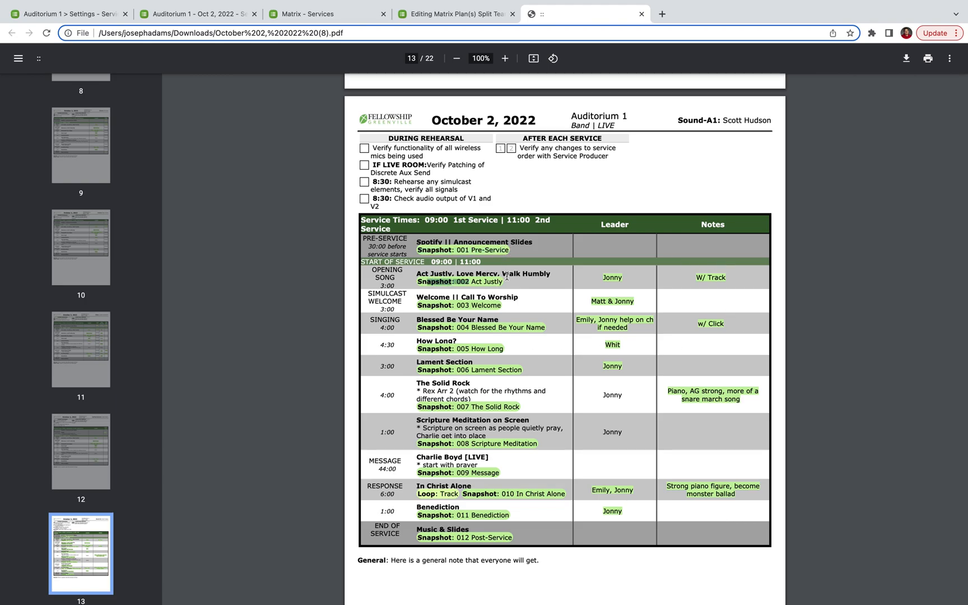
left_click(455, 13)
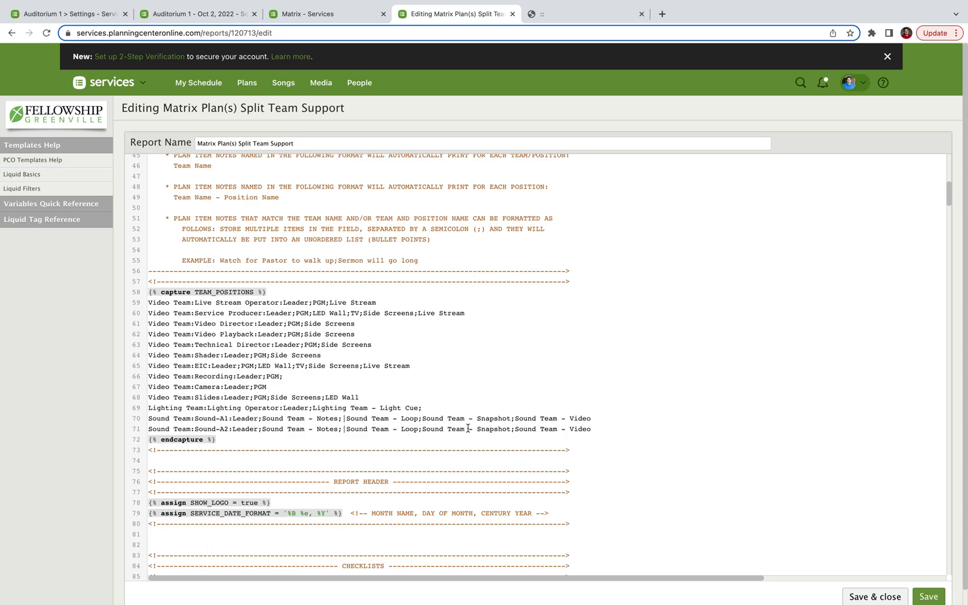
Step: Scroll the template down past REPORT HEADER toward the CHECKLISTS section
scroll("down", 3)
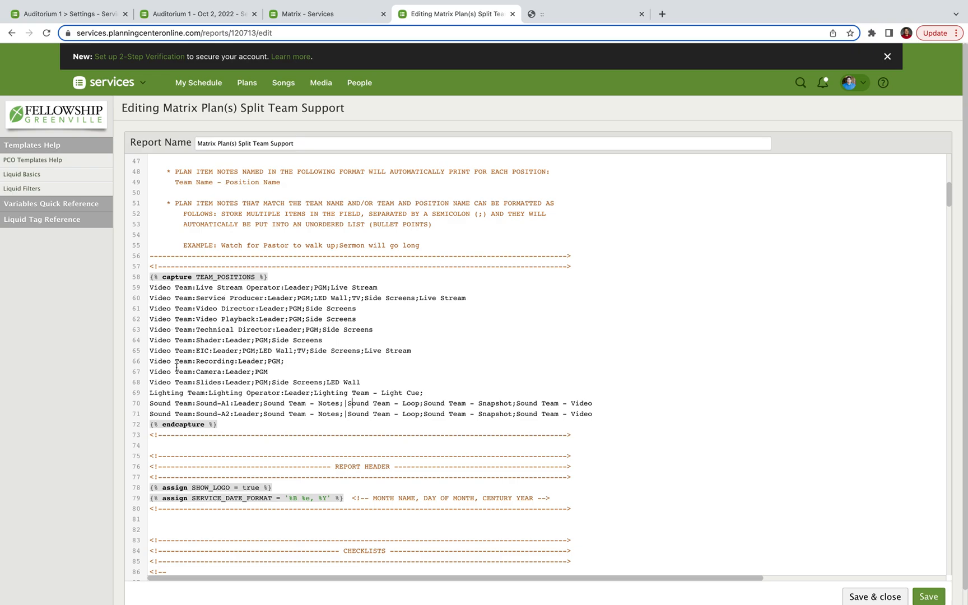
scroll("down", 3)
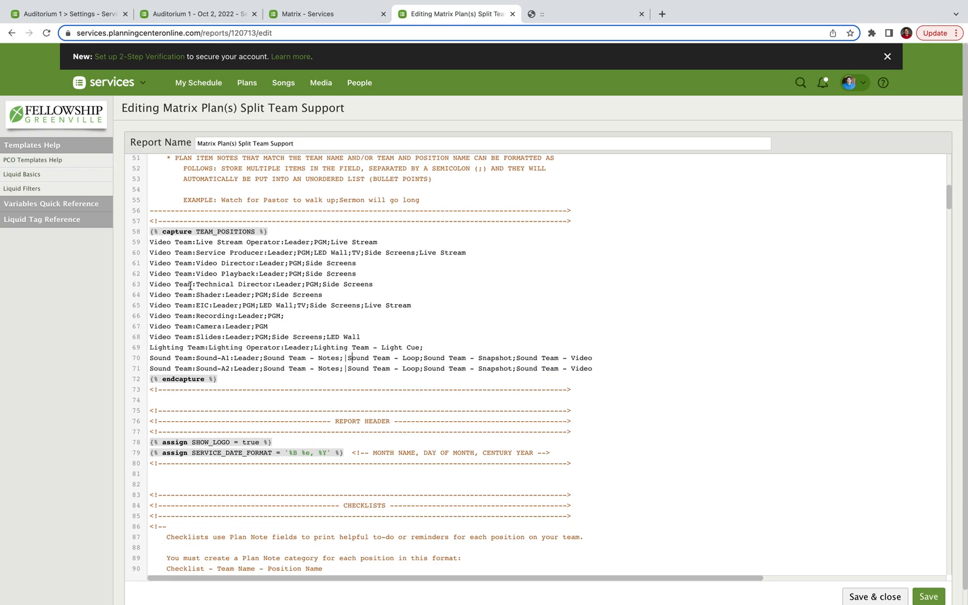
scroll("down", 3)
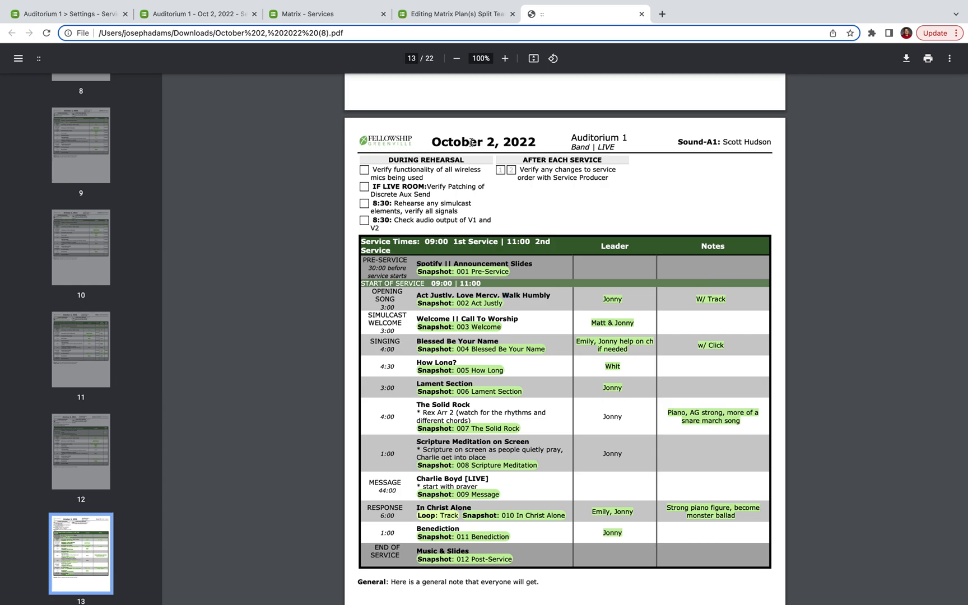
mouse_move(415, 146)
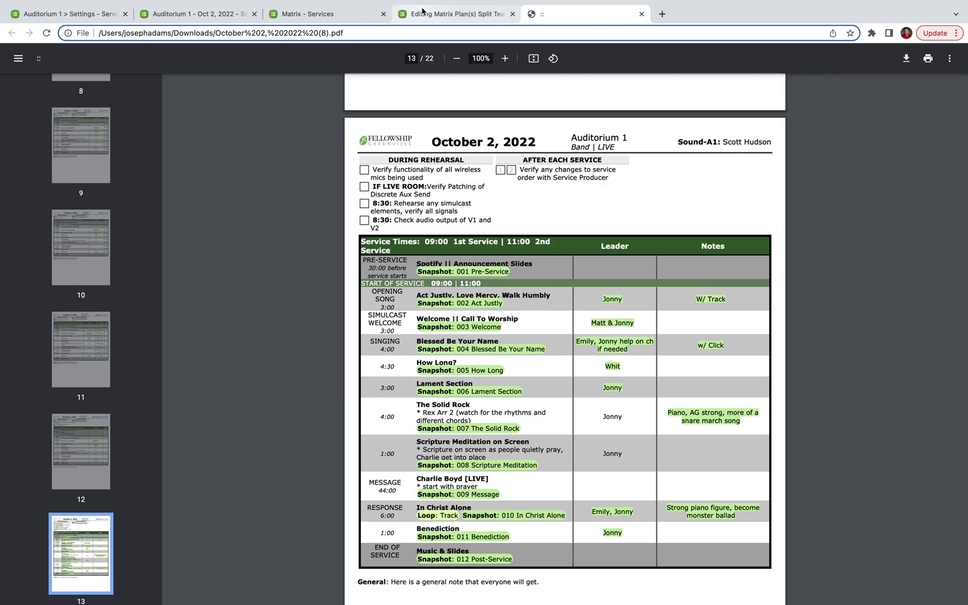
Step: Return to the template editor and scroll down to PRINT_CHECKLISTS in the CHECKLISTS section
left_click(455, 14)
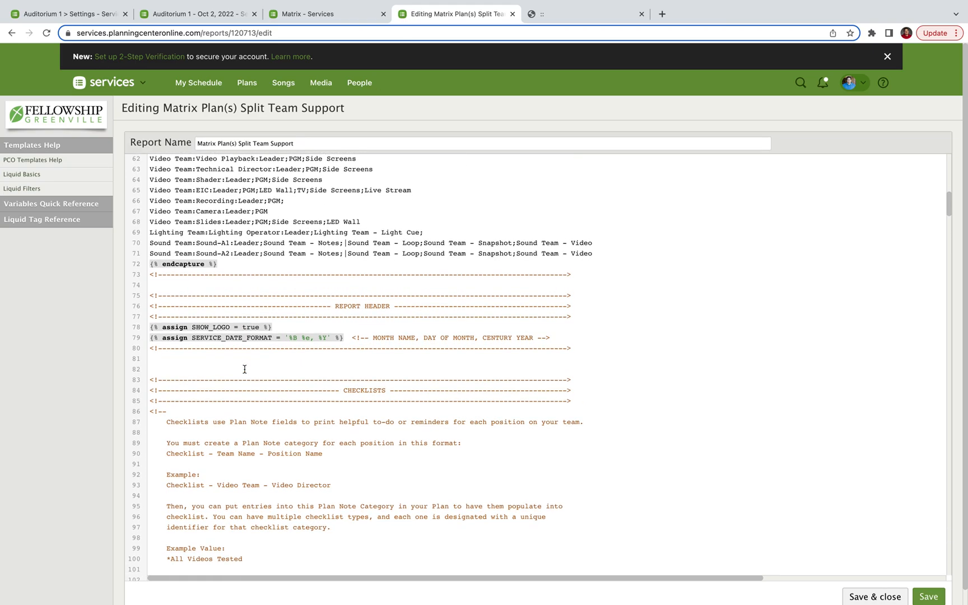
scroll("down", 3)
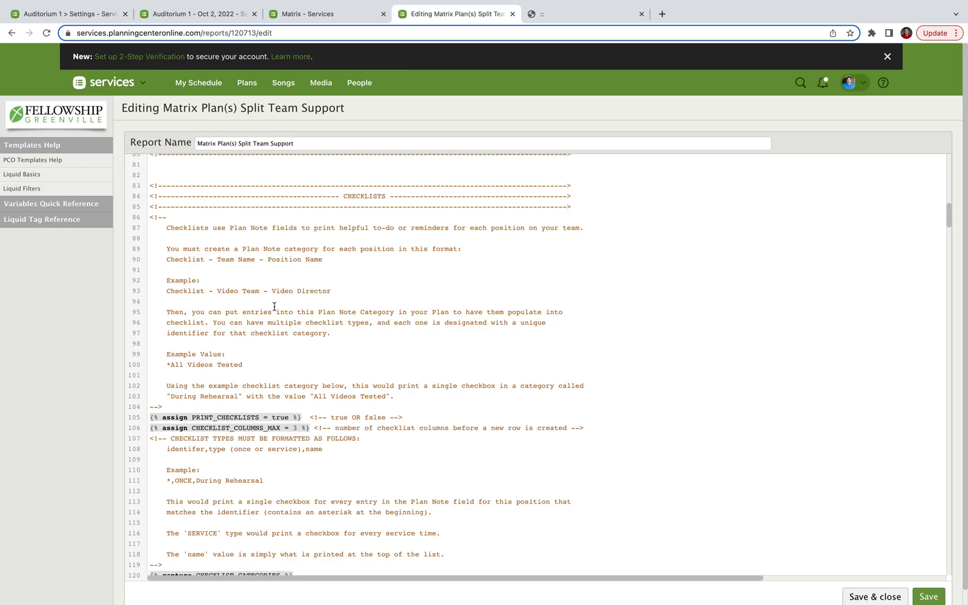
scroll("down", 3)
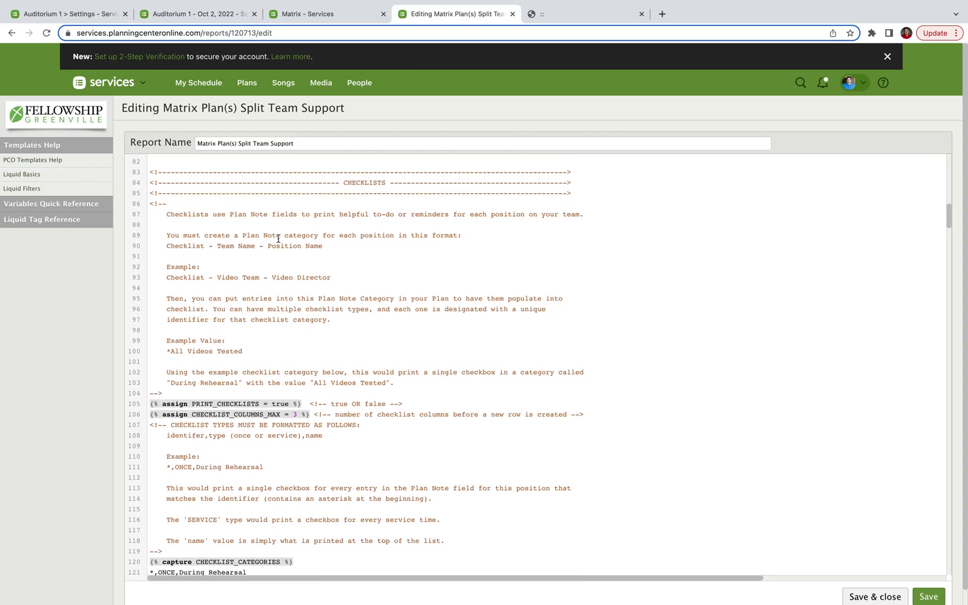
scroll("down", 3)
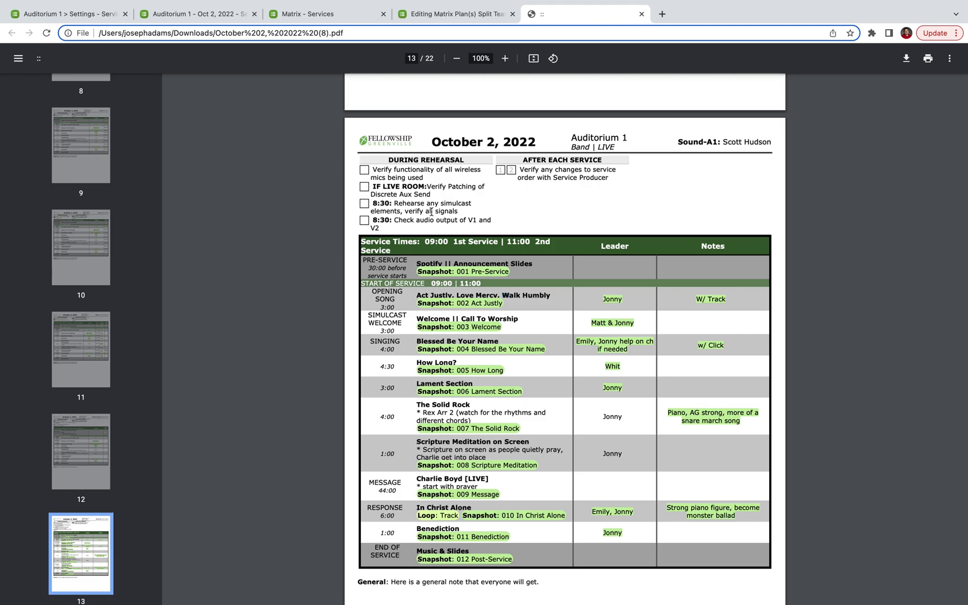
mouse_move(587, 168)
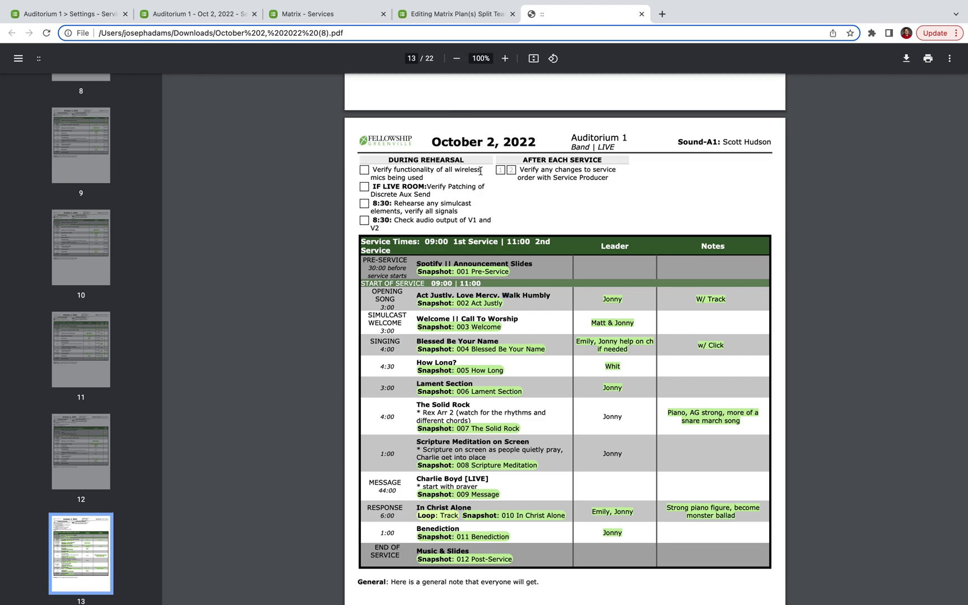
Step: Back in the template editor, point out the 'Checklist - Team Name - Position Name' format note
left_click(455, 13)
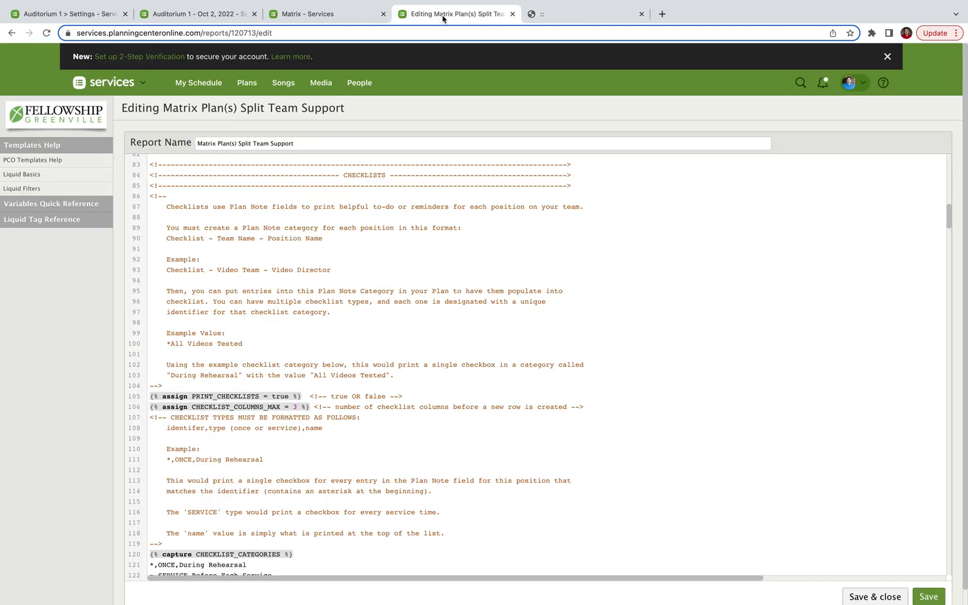
mouse_move(225, 224)
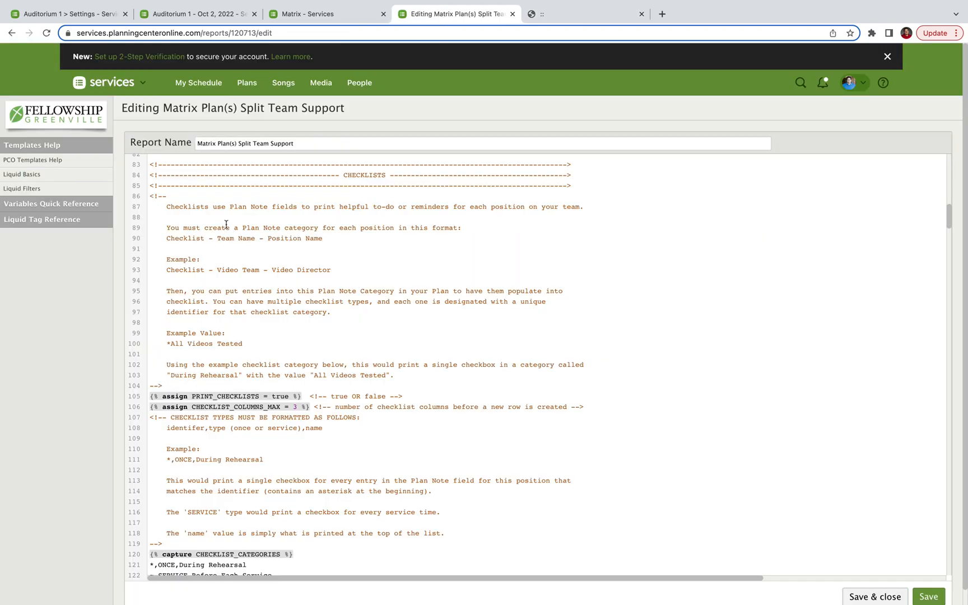
mouse_move(187, 209)
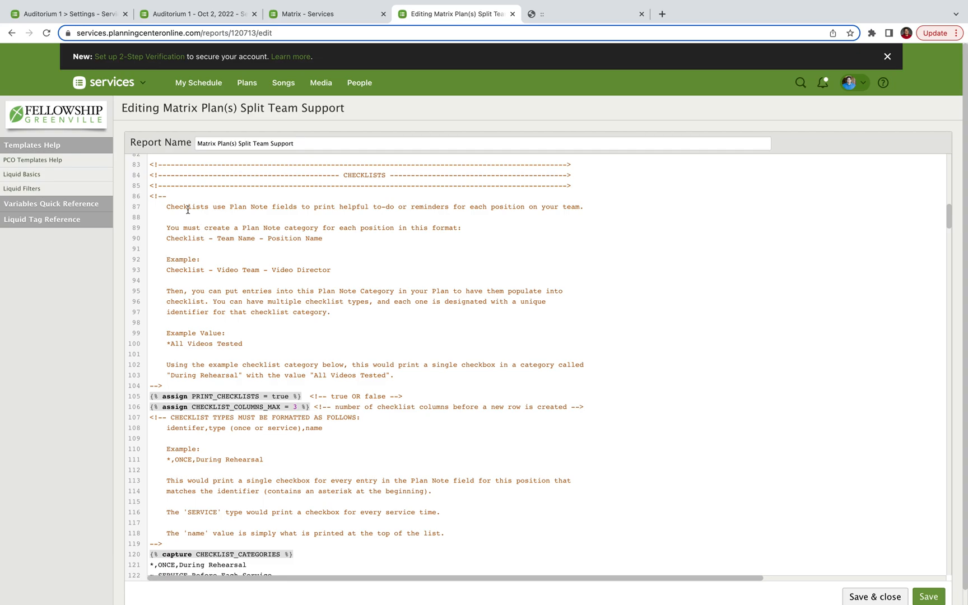
mouse_move(325, 208)
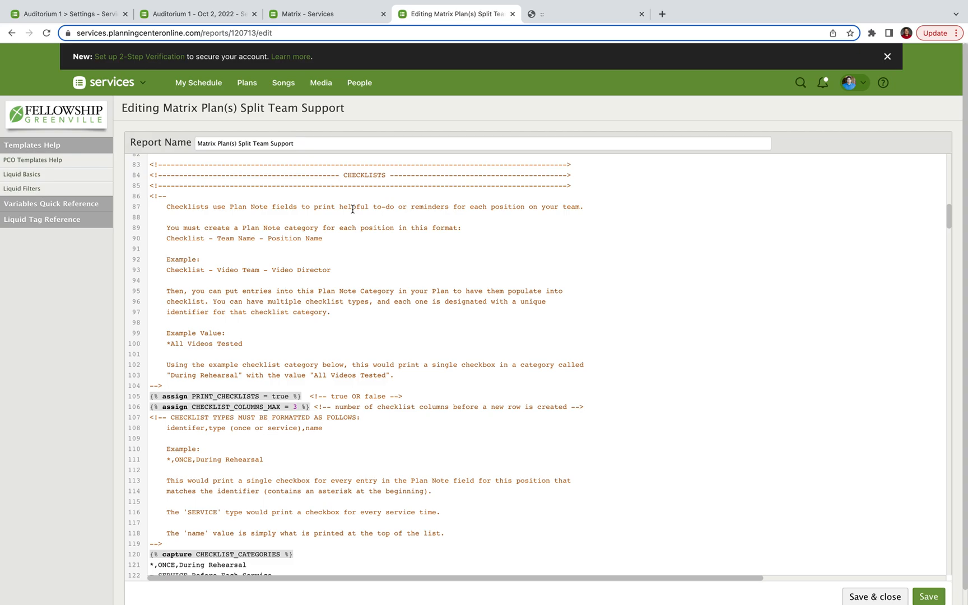
mouse_move(167, 228)
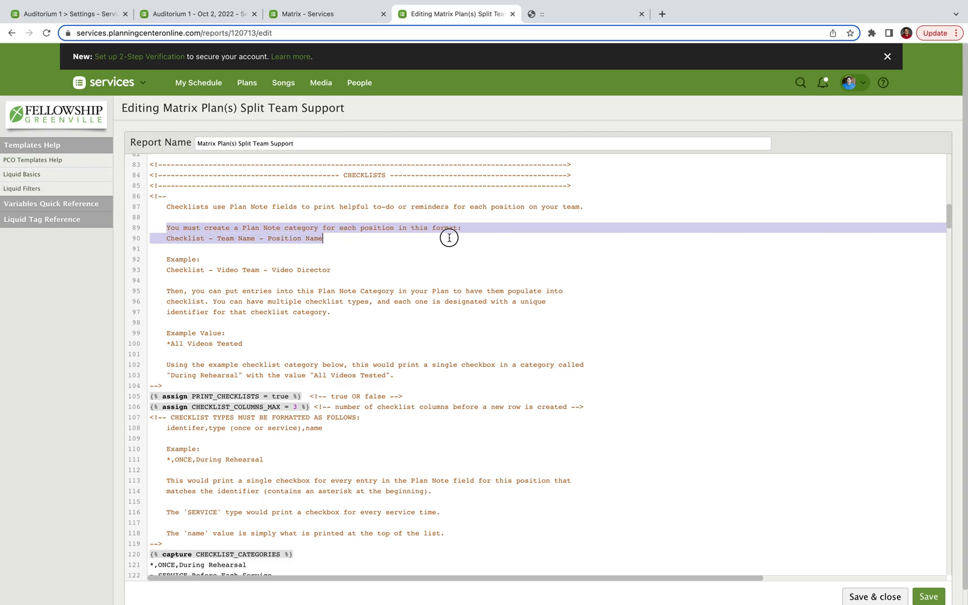
left_click(165, 238)
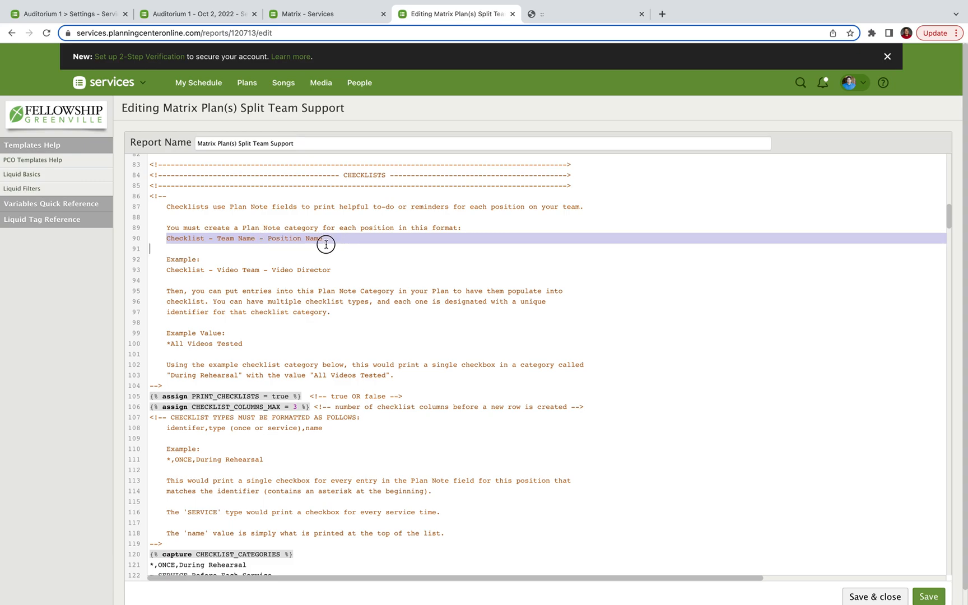
Step: Open Auditorium 1 Settings and scroll to the Checklist plan note categories for Lighting, Sound and Video
left_click(67, 13)
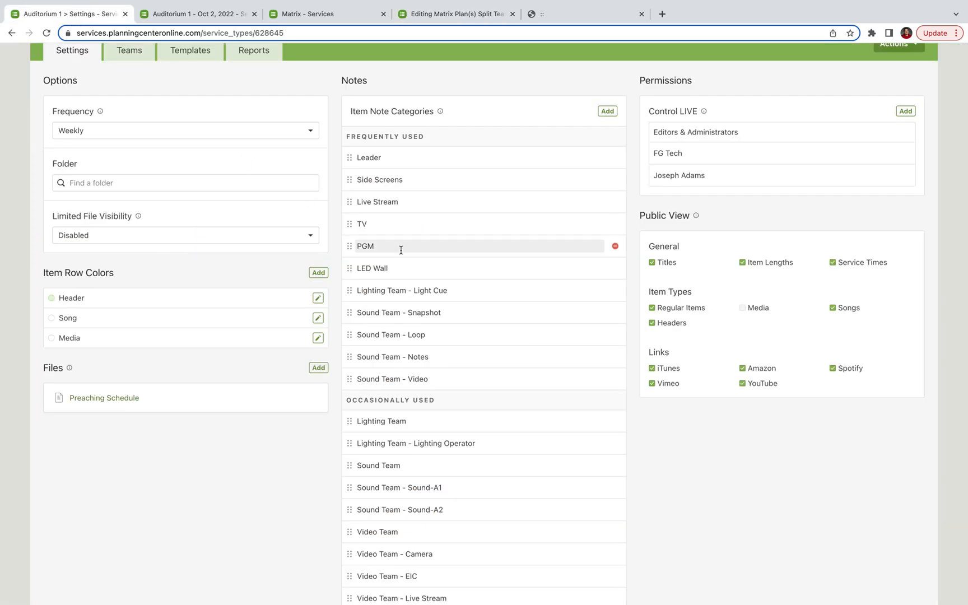
scroll("down", 3)
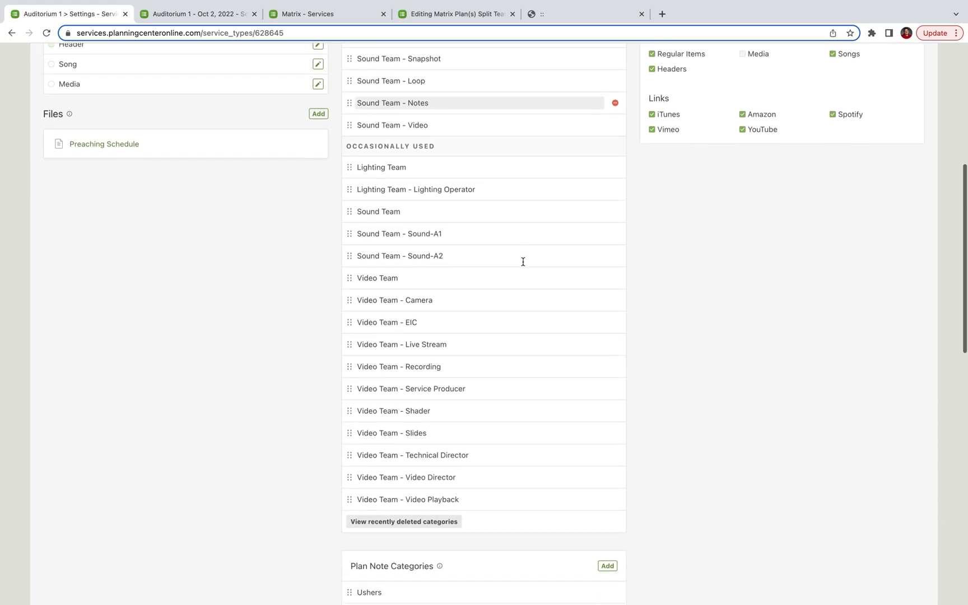
scroll("down", 3)
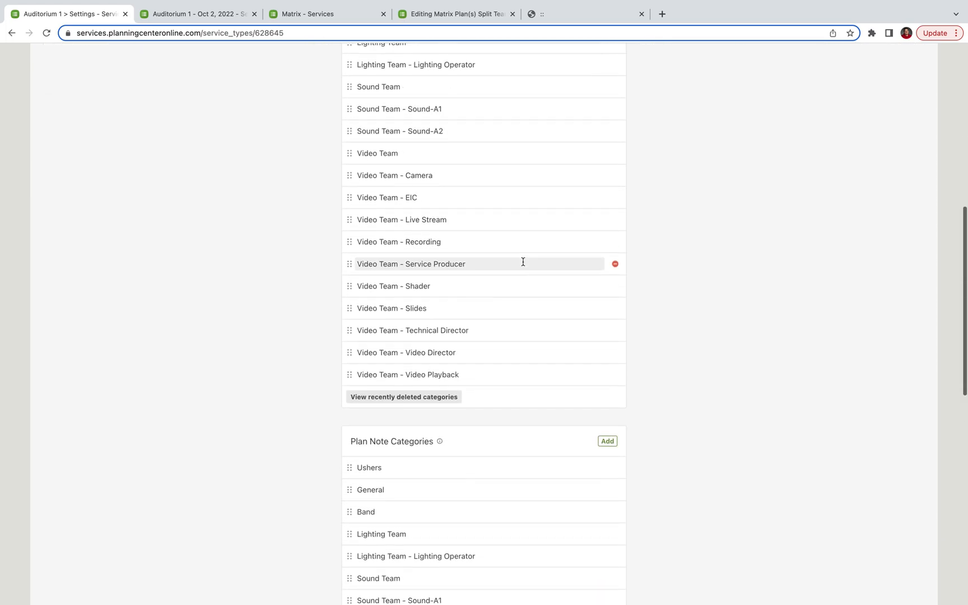
scroll("down", 3)
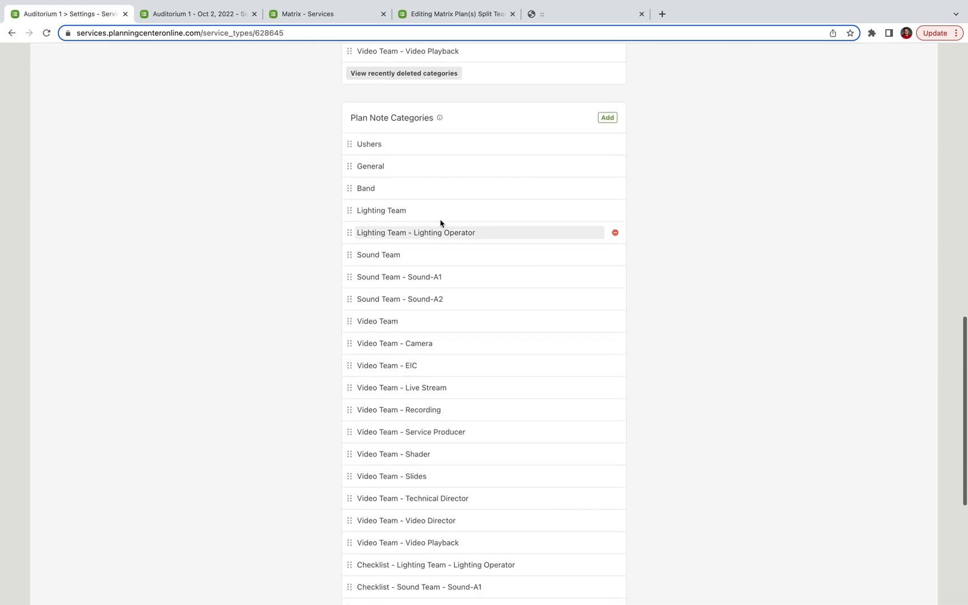
scroll("down", 3)
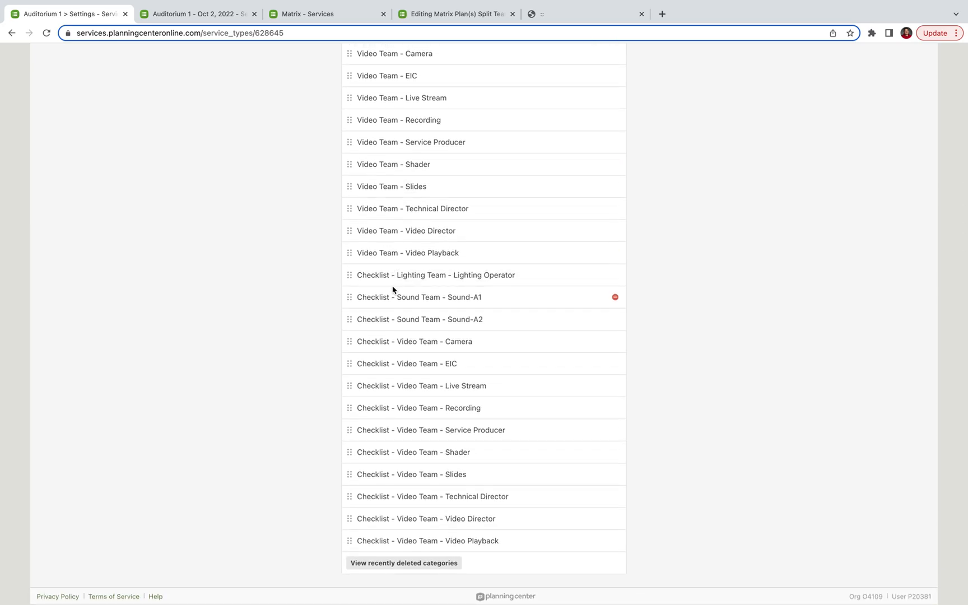
mouse_move(385, 540)
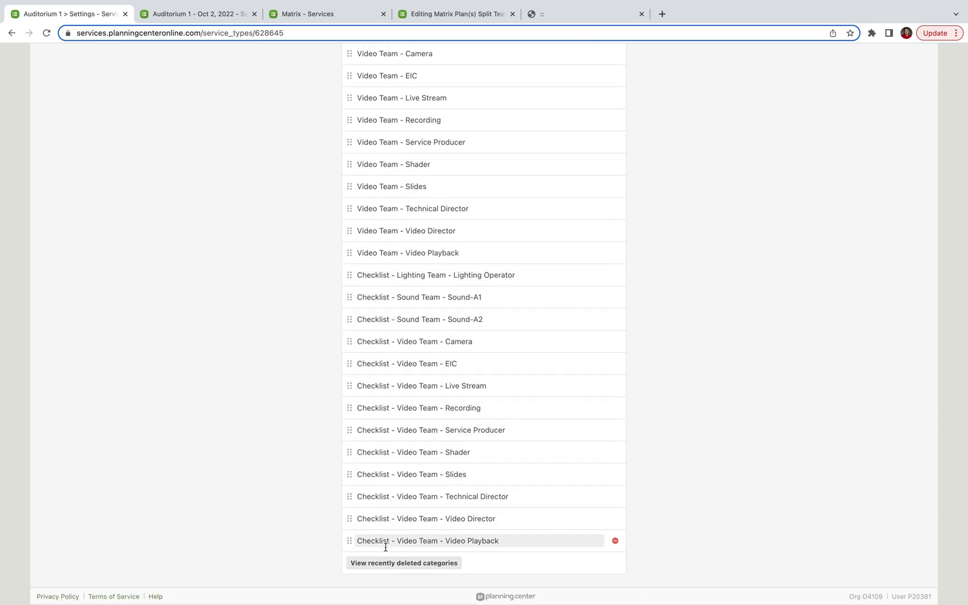
mouse_move(398, 275)
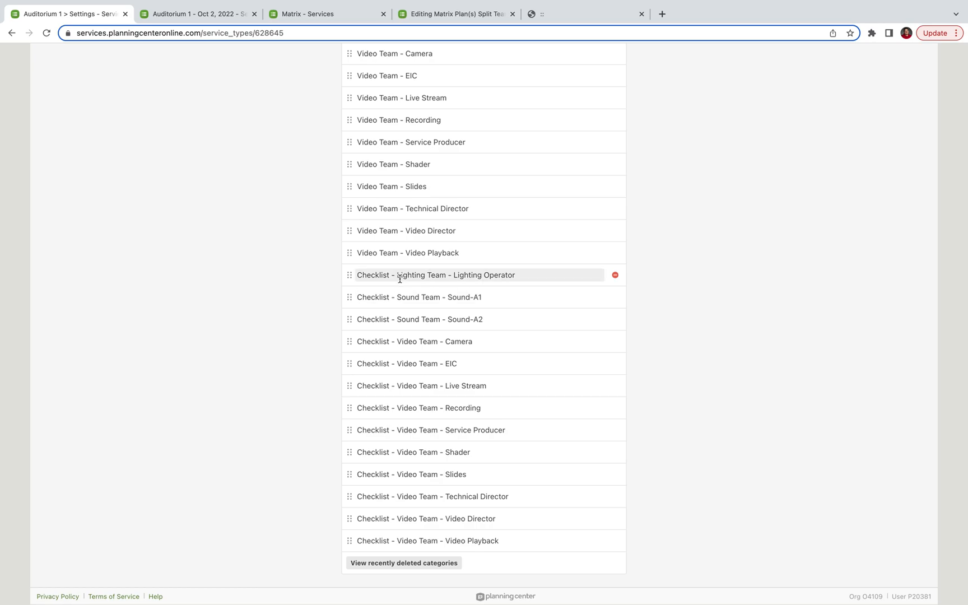
mouse_move(315, 472)
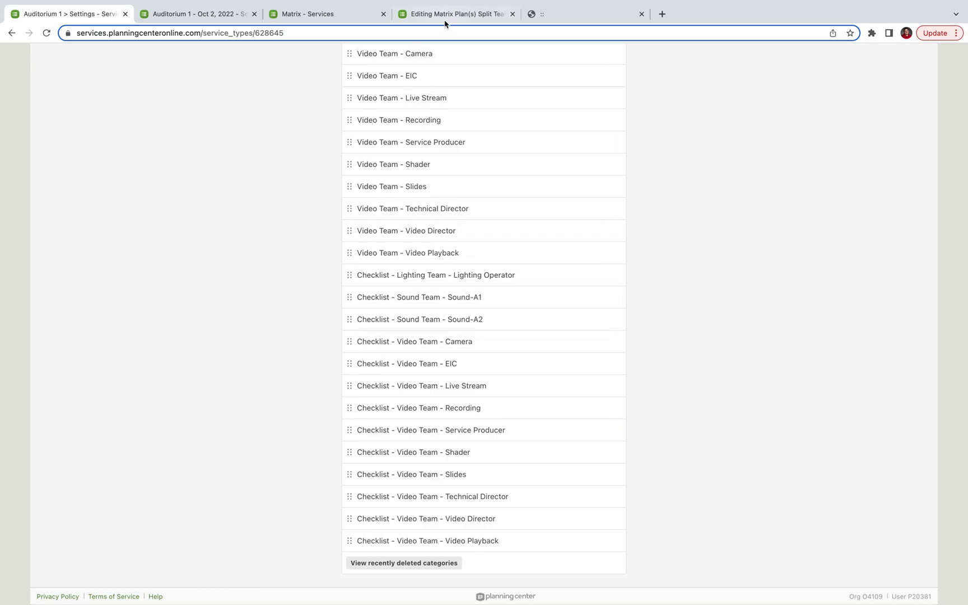
Step: Go back to the template's checklist categories: During Rehearsal, Before Each Service, After Each Service
left_click(456, 13)
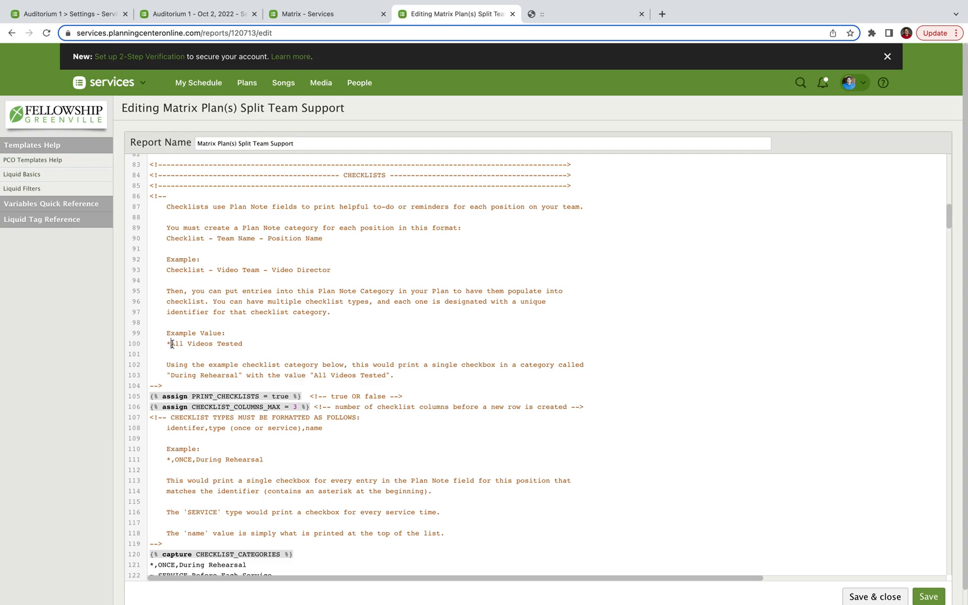
scroll("down", 3)
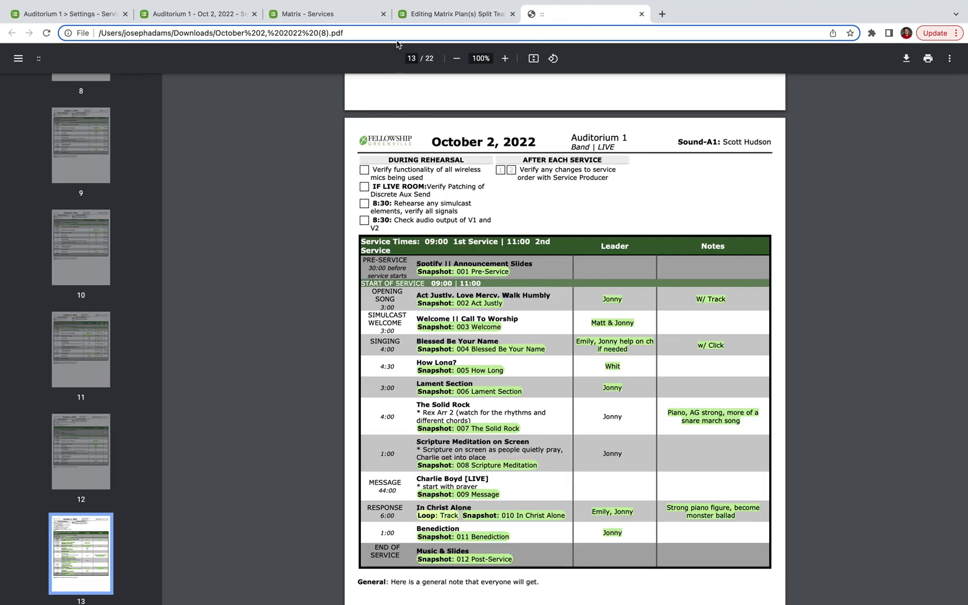
left_click(455, 14)
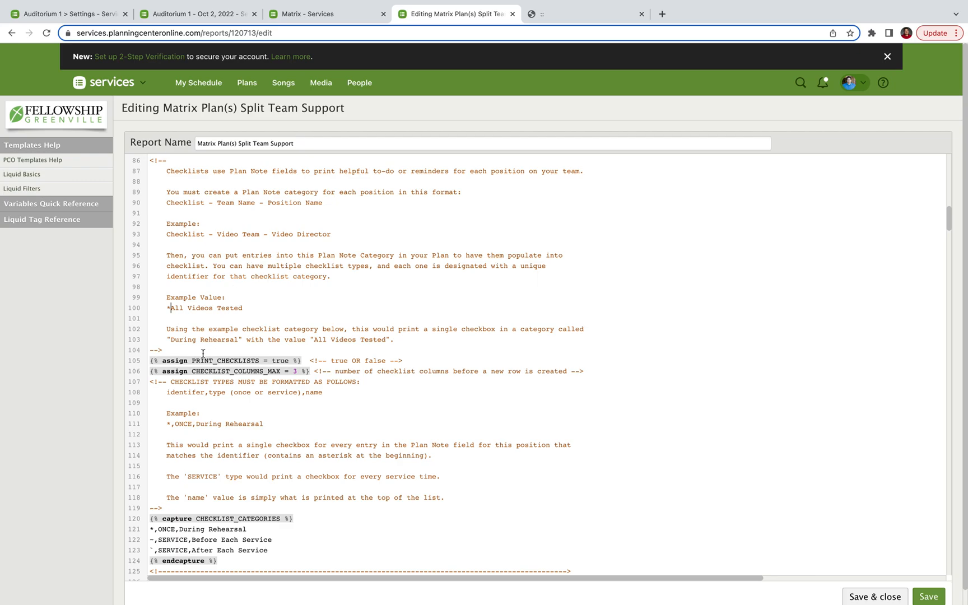
mouse_move(362, 343)
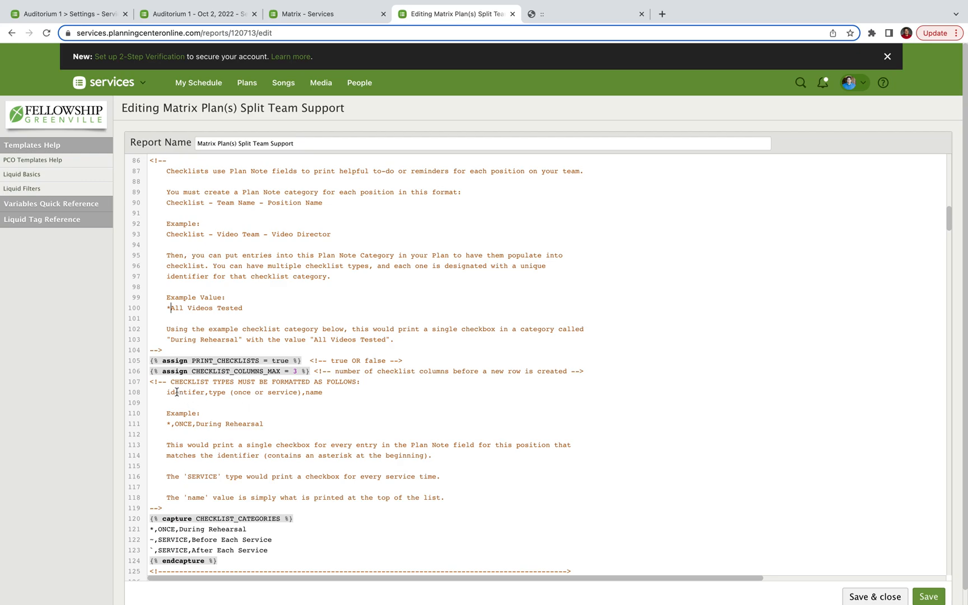
mouse_move(171, 309)
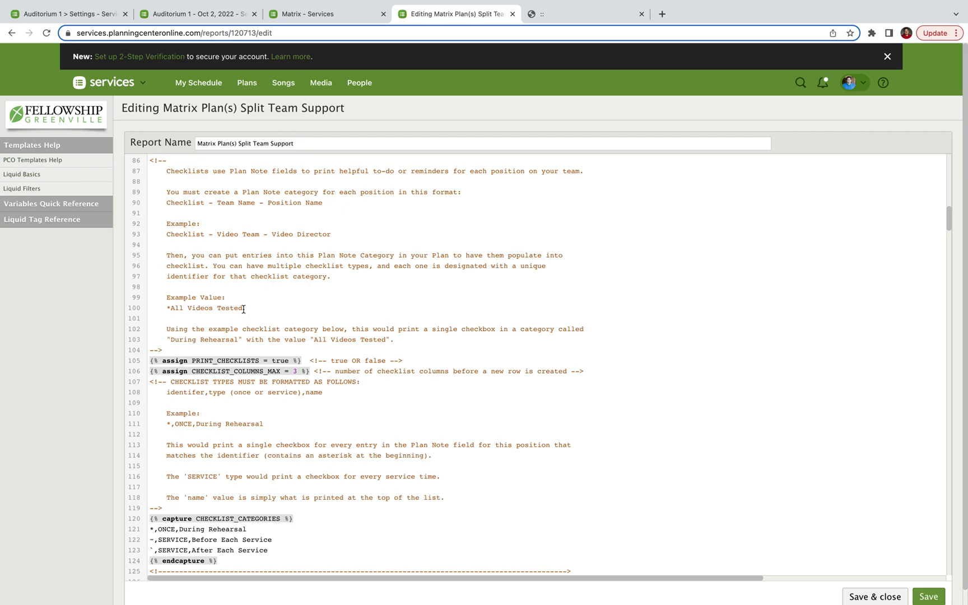
Step: Inspect the October 2, 2022 plan's Lighting checklist note without saving, then return to the template
left_click(198, 14)
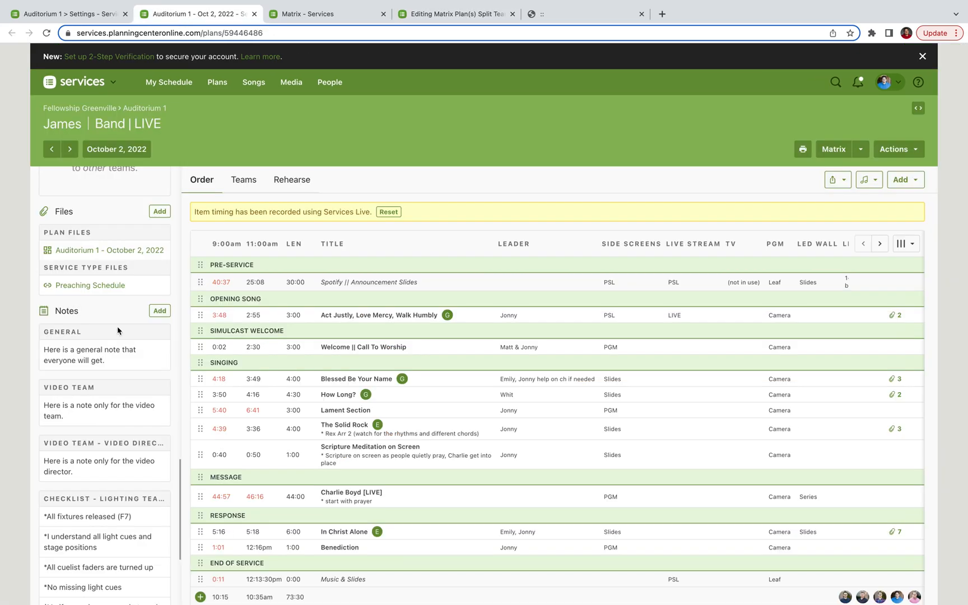
scroll("down", 3)
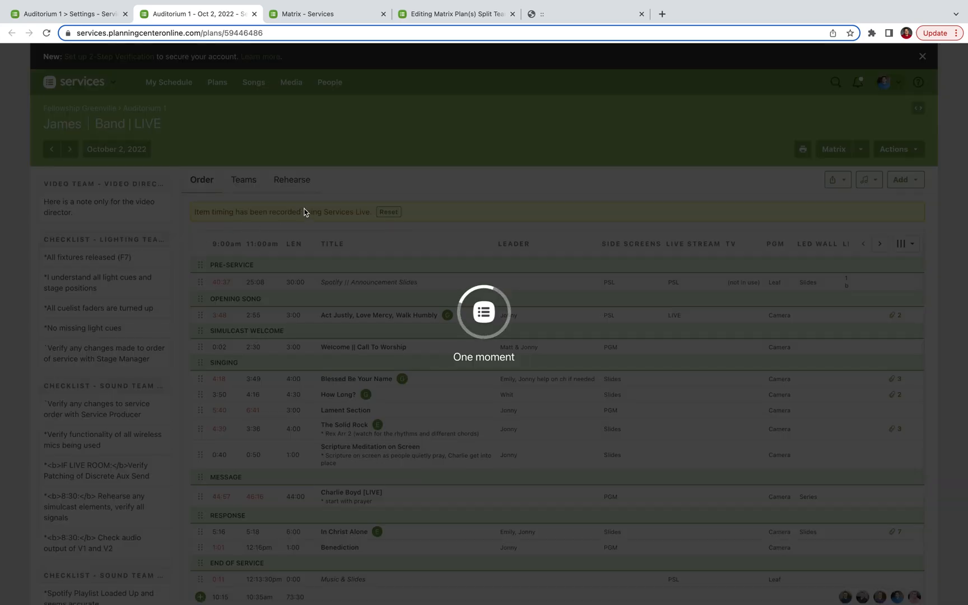
left_click(86, 256)
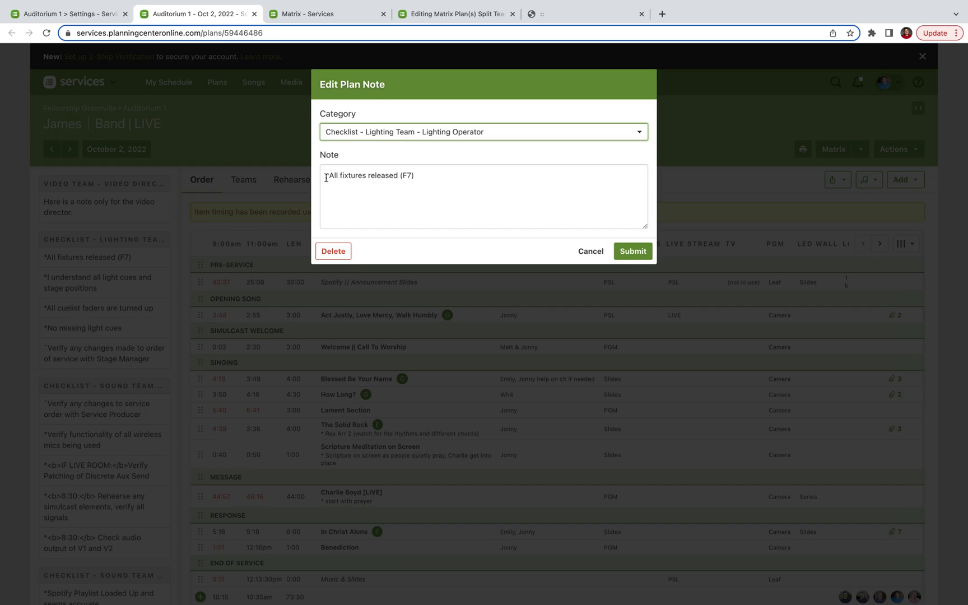
left_click(588, 250)
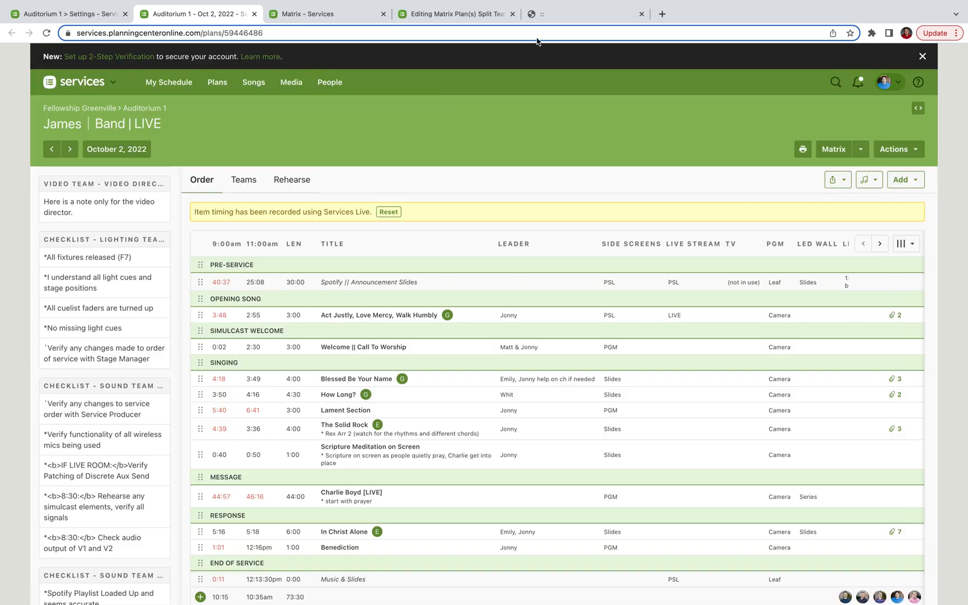
left_click(457, 13)
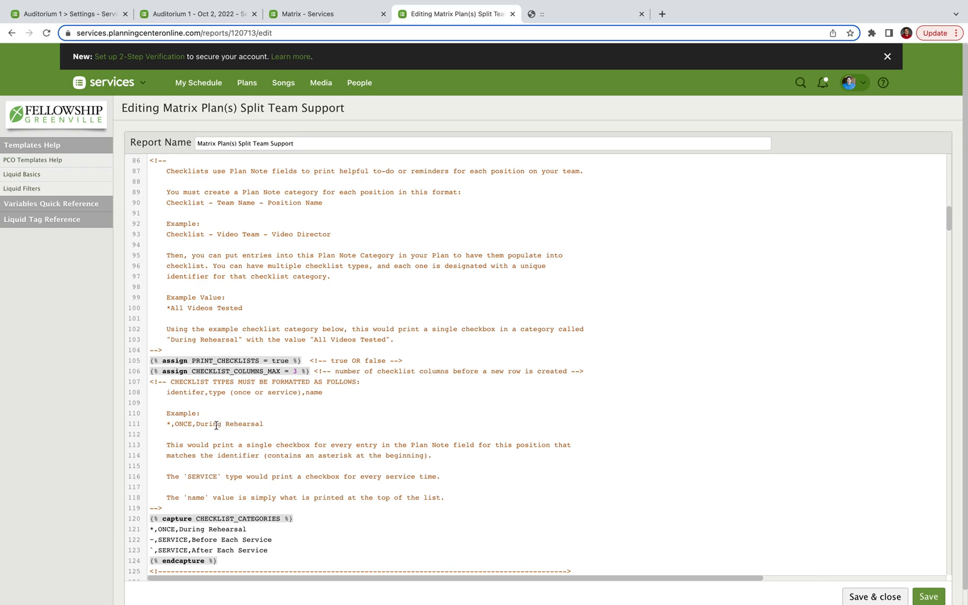
Step: Scroll the template to the CHECKLIST_CATEGORIES block above Plan Item Headers
scroll("down", 3)
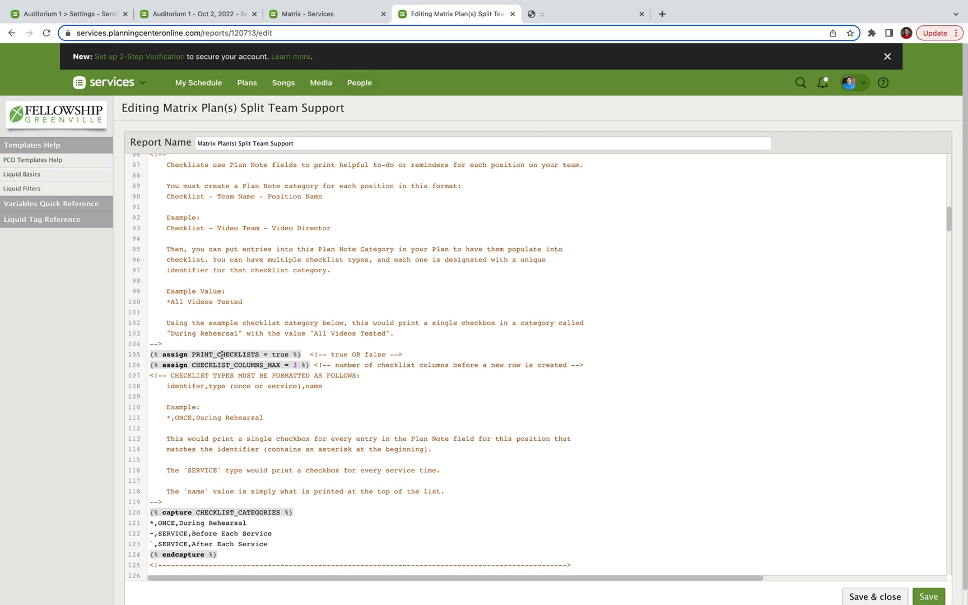
scroll("down", 3)
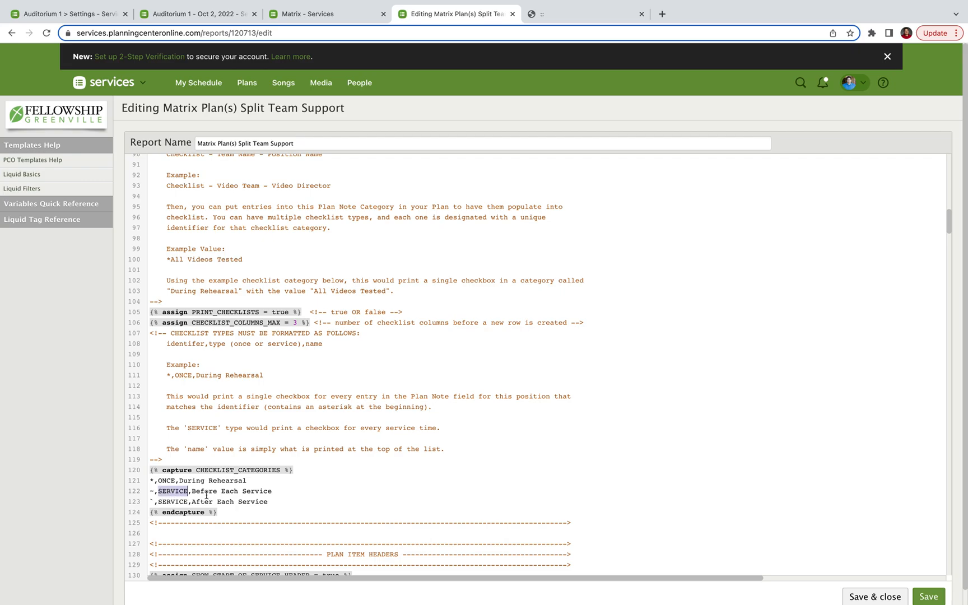
Step: Scroll through the reprinted PDF report's checklist pages
left_click(583, 14)
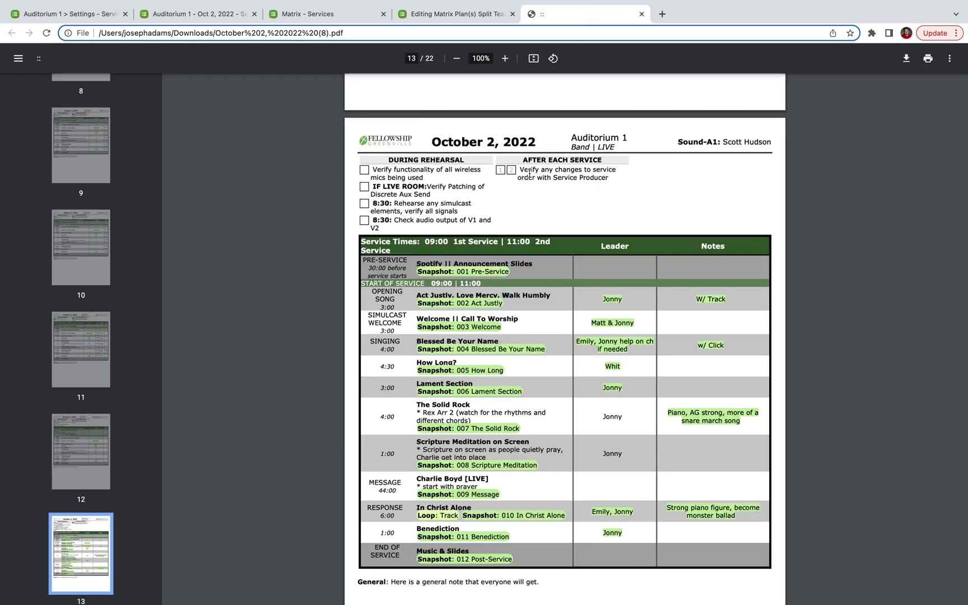
scroll("down", 3)
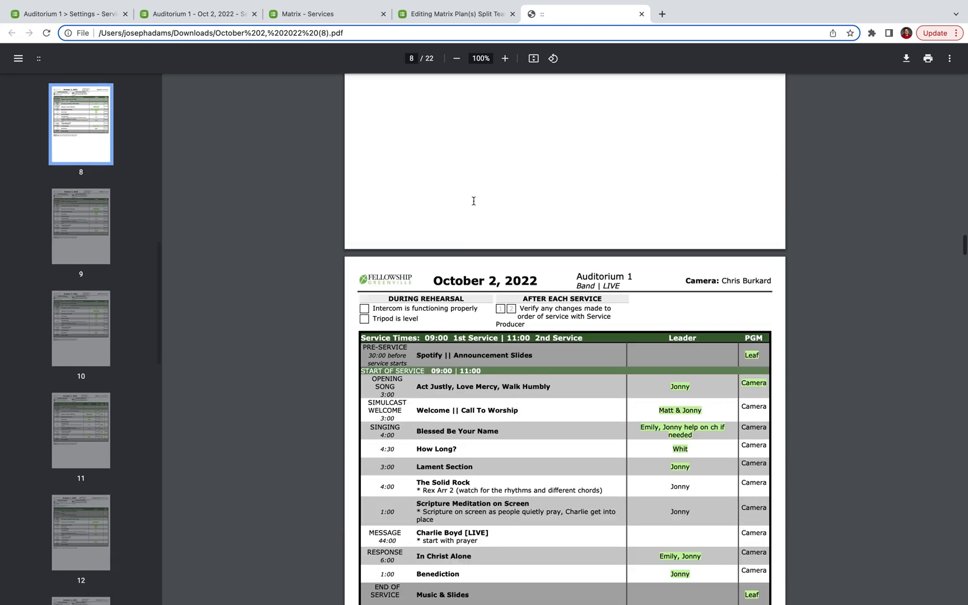
scroll("down", 3)
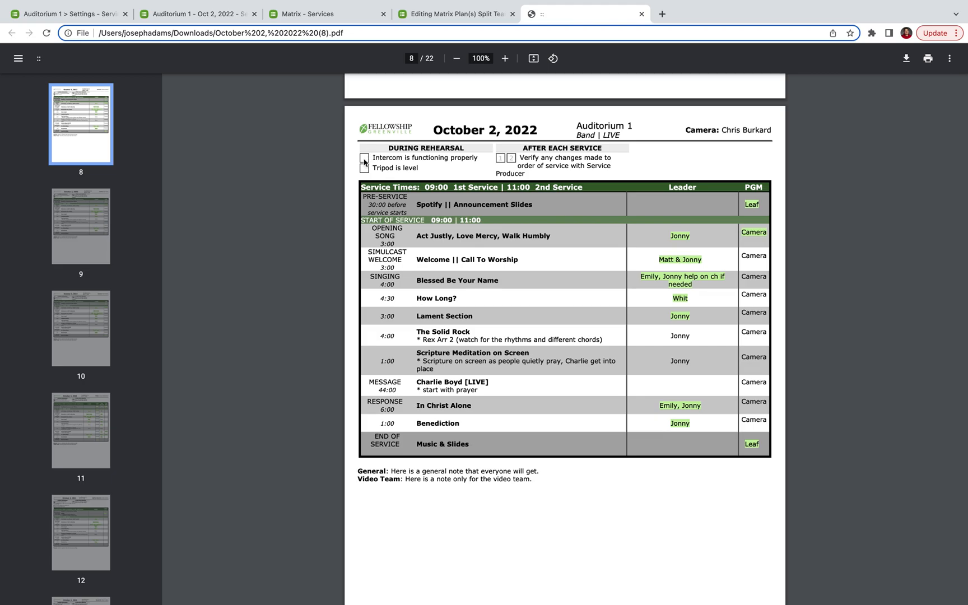
mouse_move(380, 148)
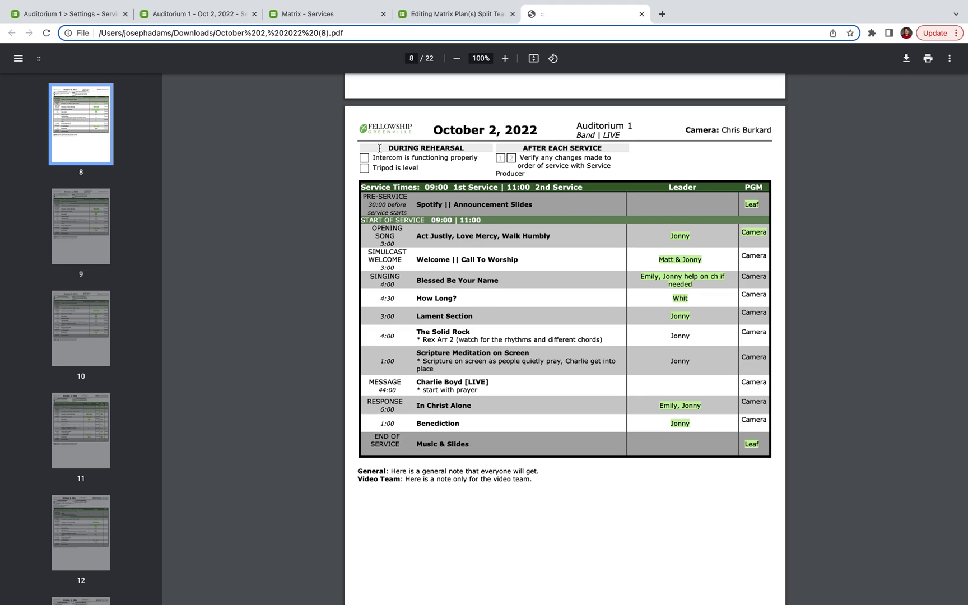
mouse_move(544, 148)
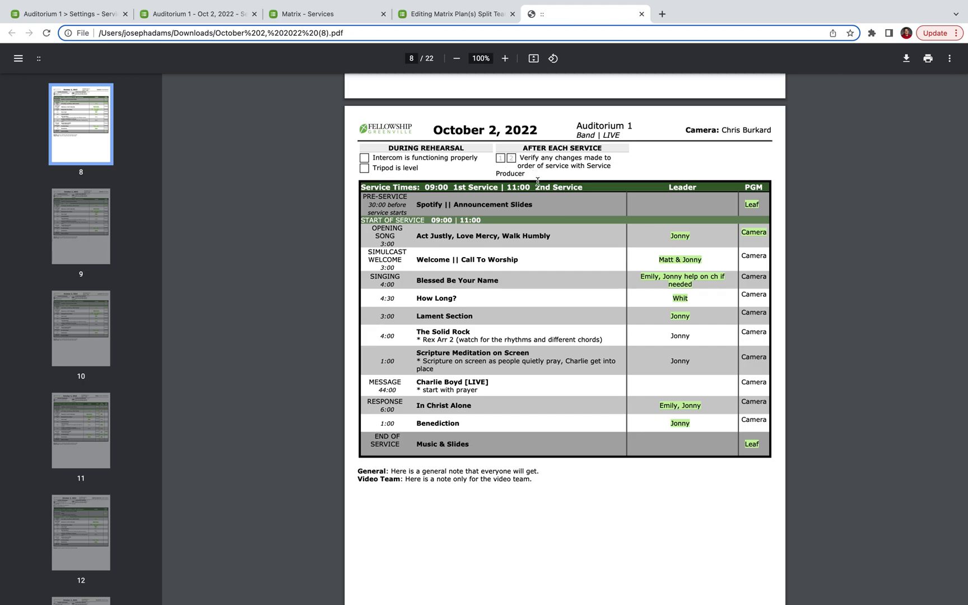
mouse_move(498, 141)
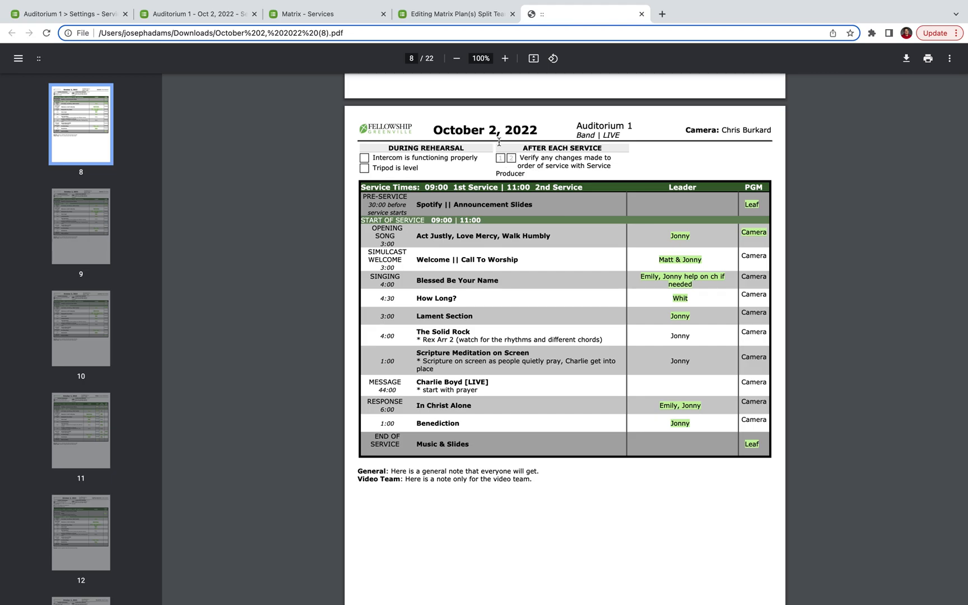
mouse_move(548, 173)
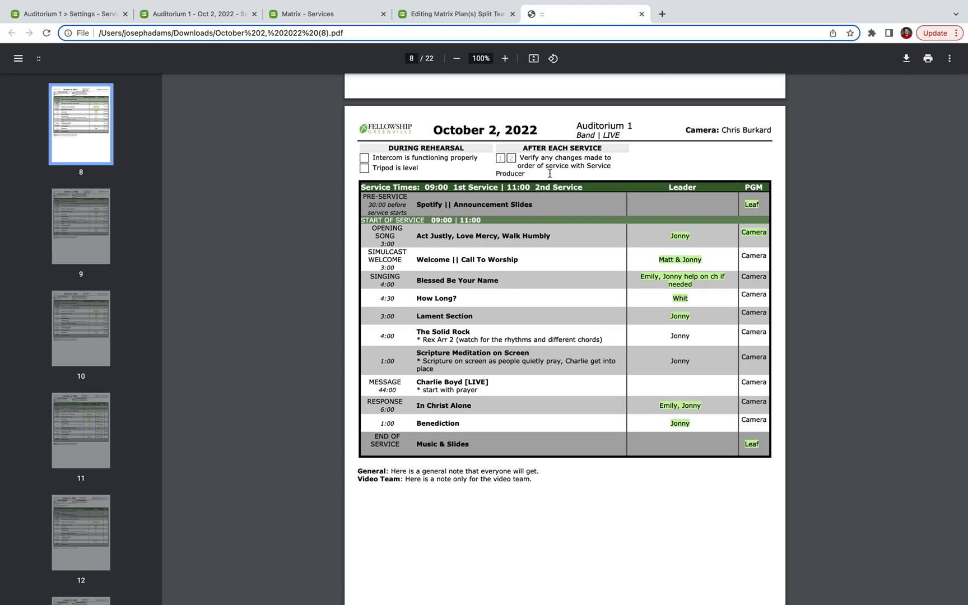
mouse_move(522, 150)
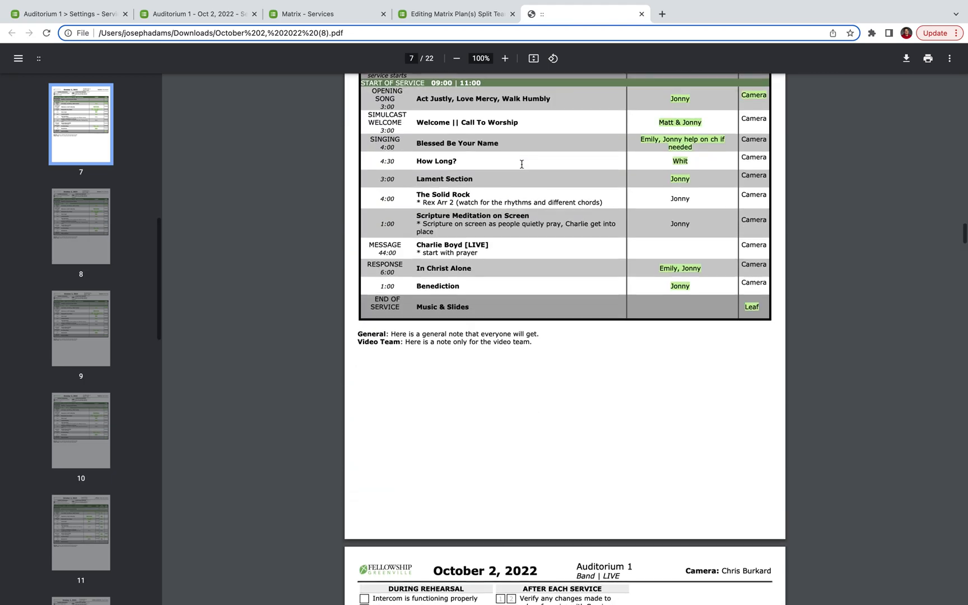
Step: Return to the Matrix template editor at Plan Item Headers and Highlight Changes in Columns
left_click(454, 14)
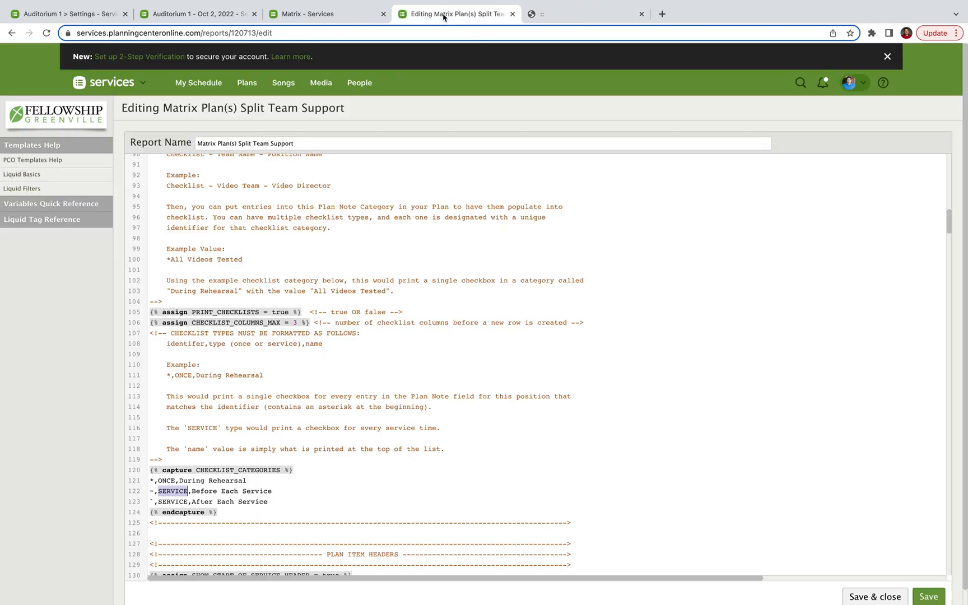
scroll("down", 3)
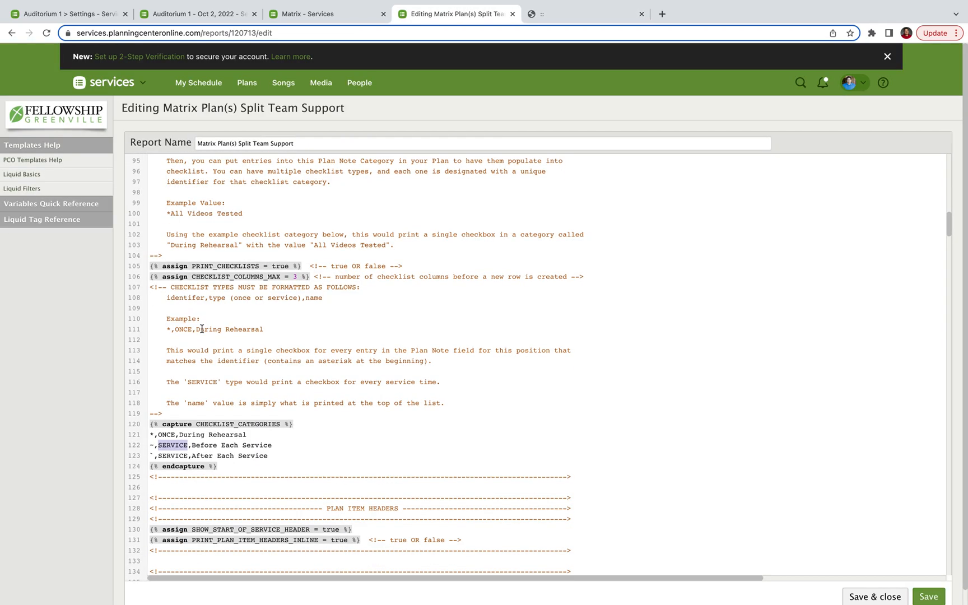
scroll("down", 3)
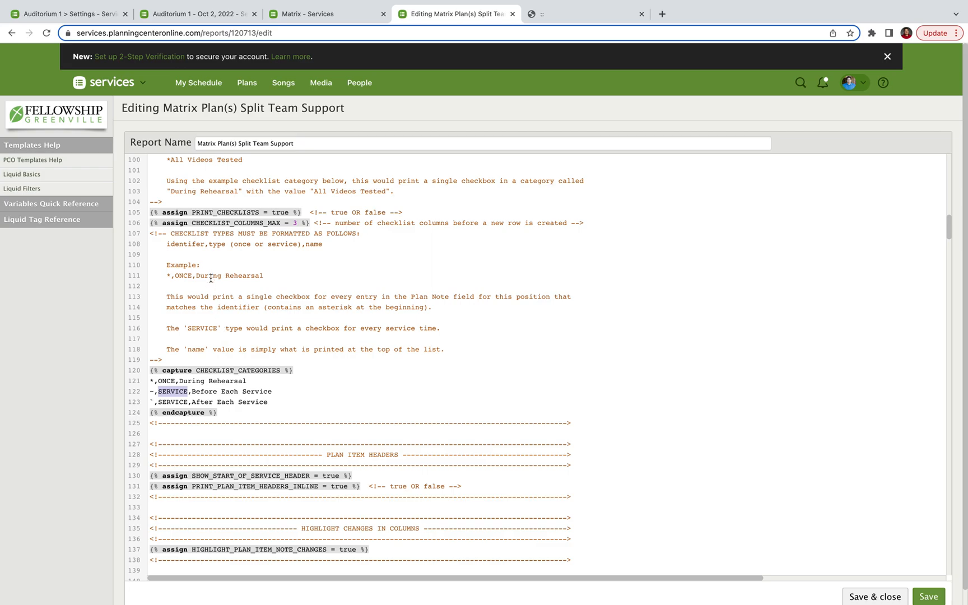
Step: Browse Auditorium 1's Plan Note Categories down to the Checklist - Video Team entries
scroll("up", 3)
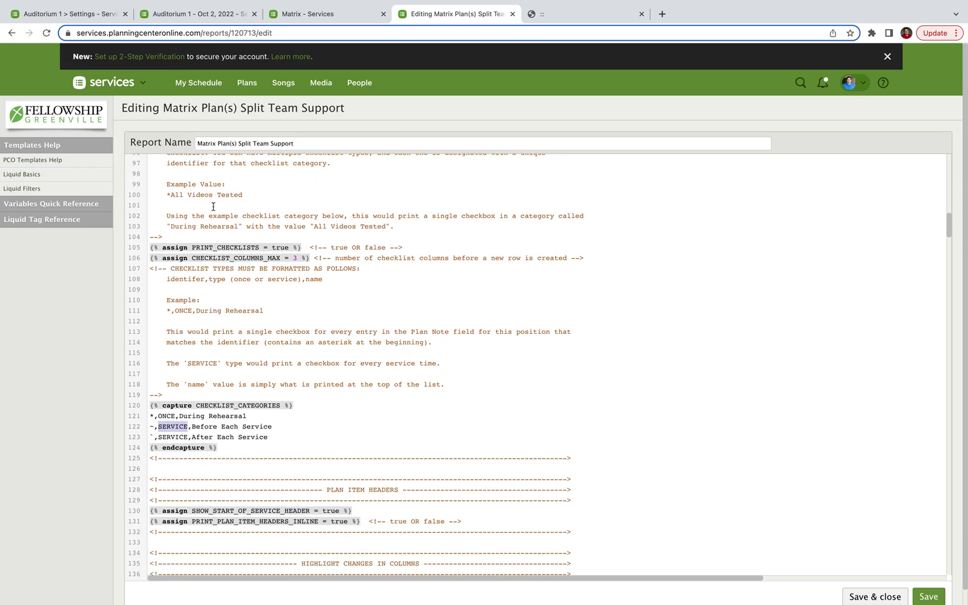
left_click(67, 13)
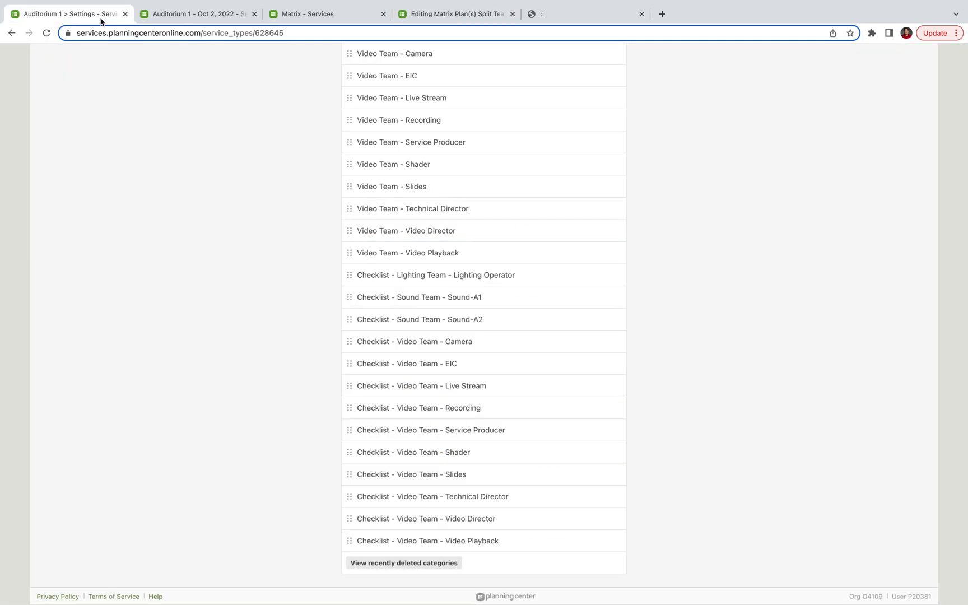
mouse_move(428, 286)
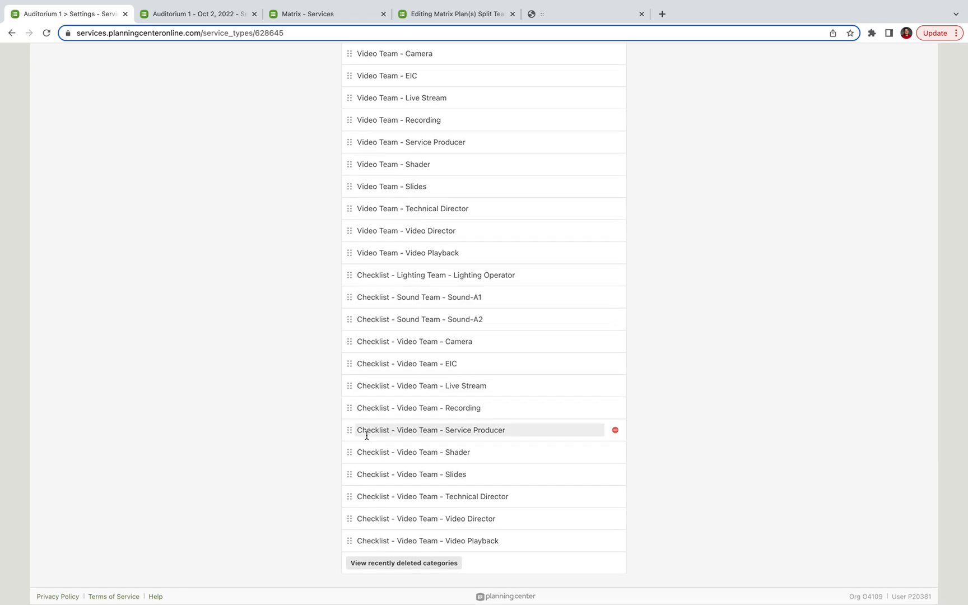
mouse_move(446, 430)
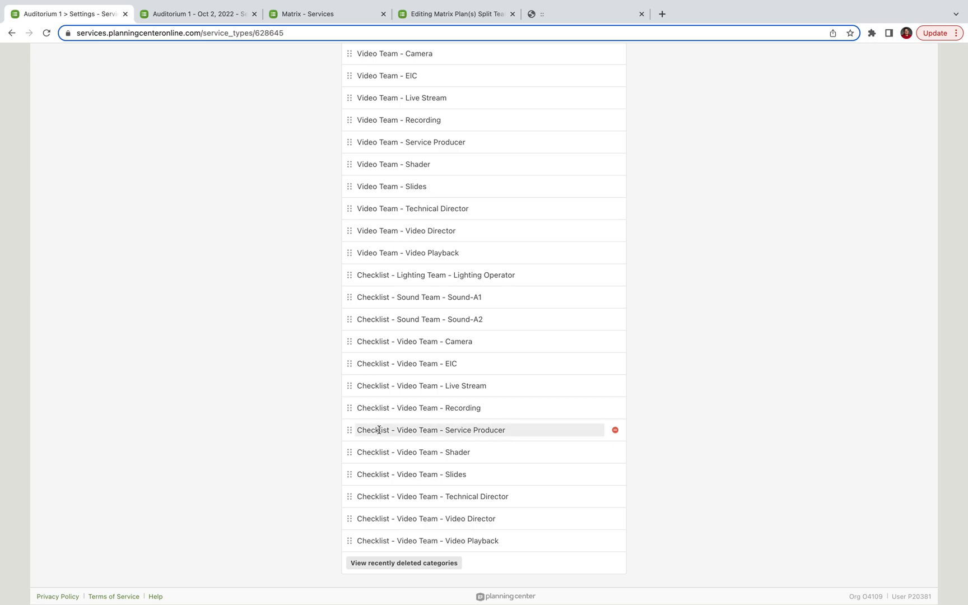
scroll("up", 3)
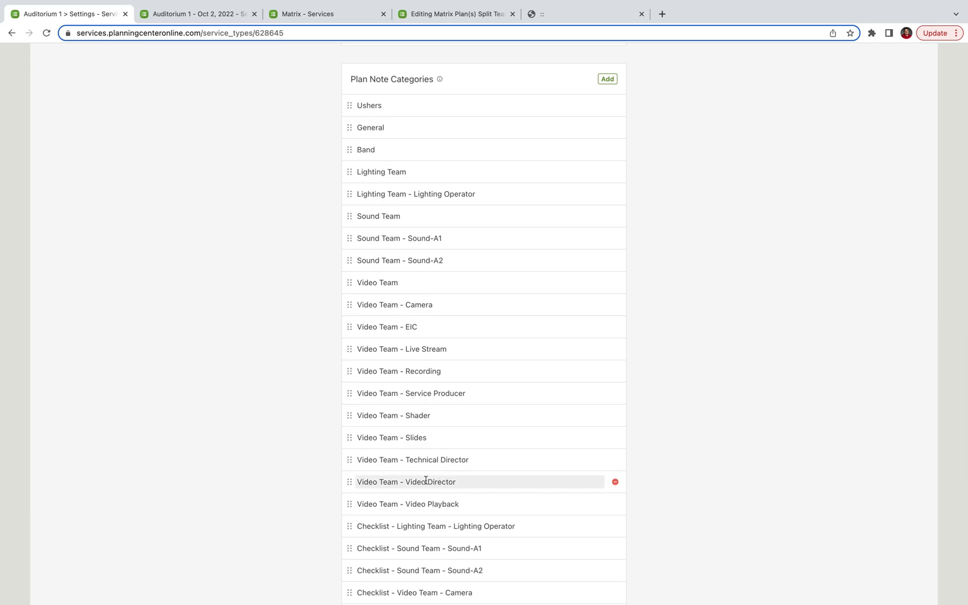
mouse_move(406, 363)
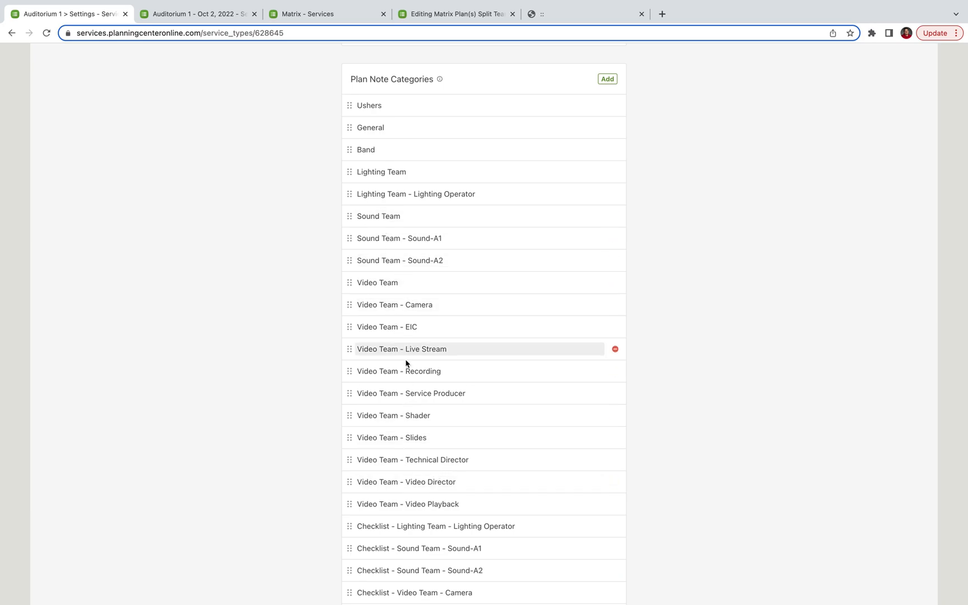
scroll("down", 3)
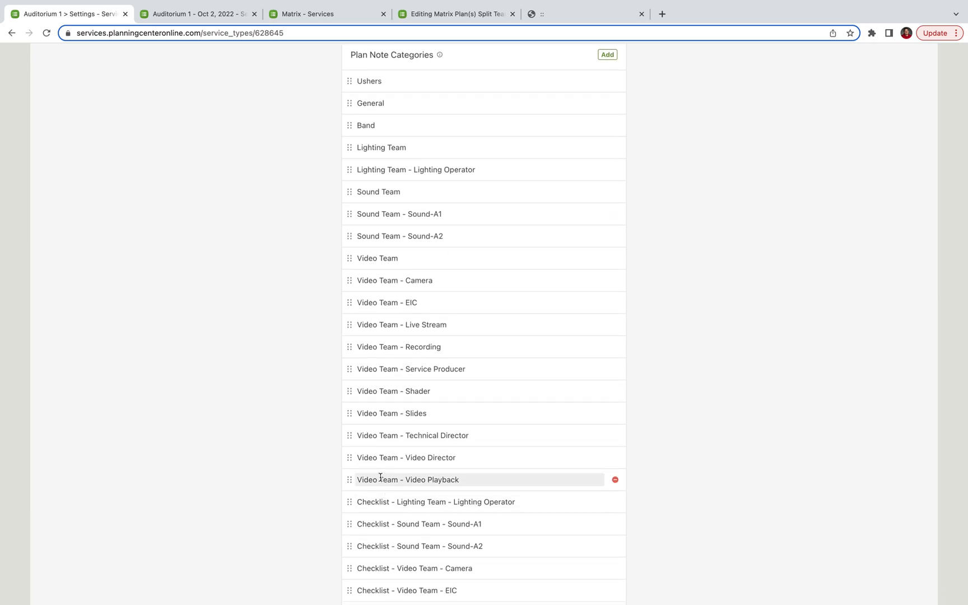
mouse_move(412, 470)
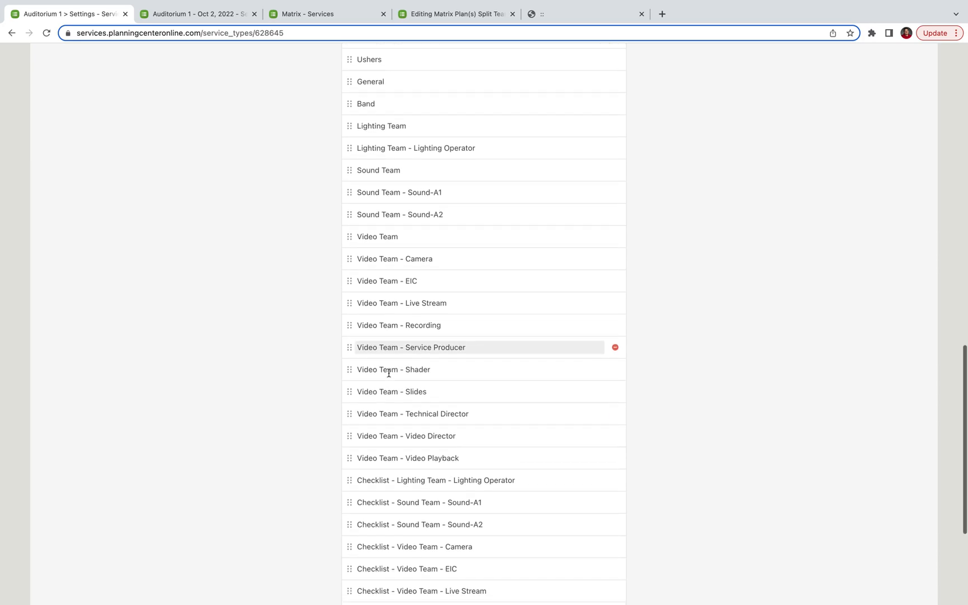
mouse_move(412, 414)
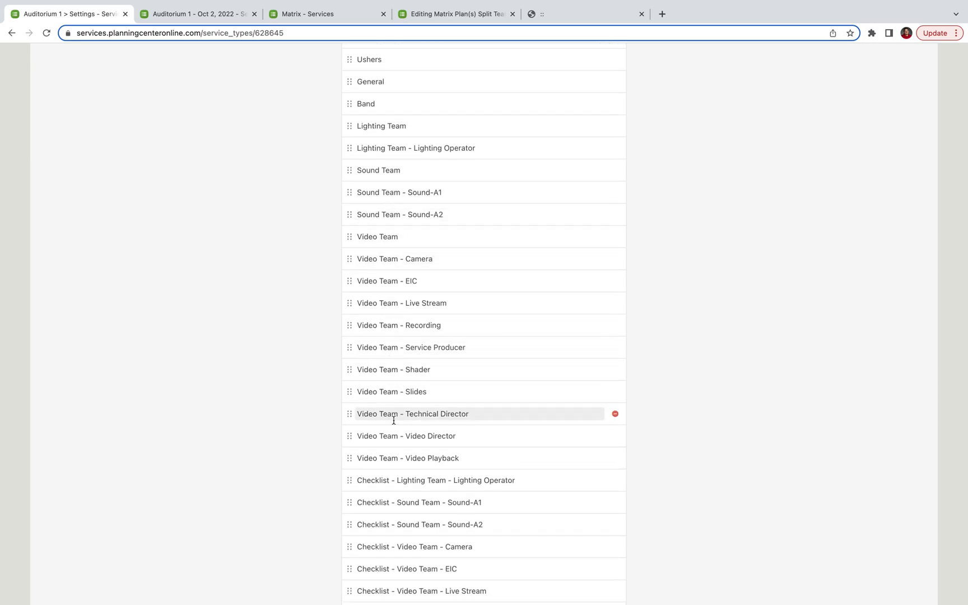
scroll("up", 3)
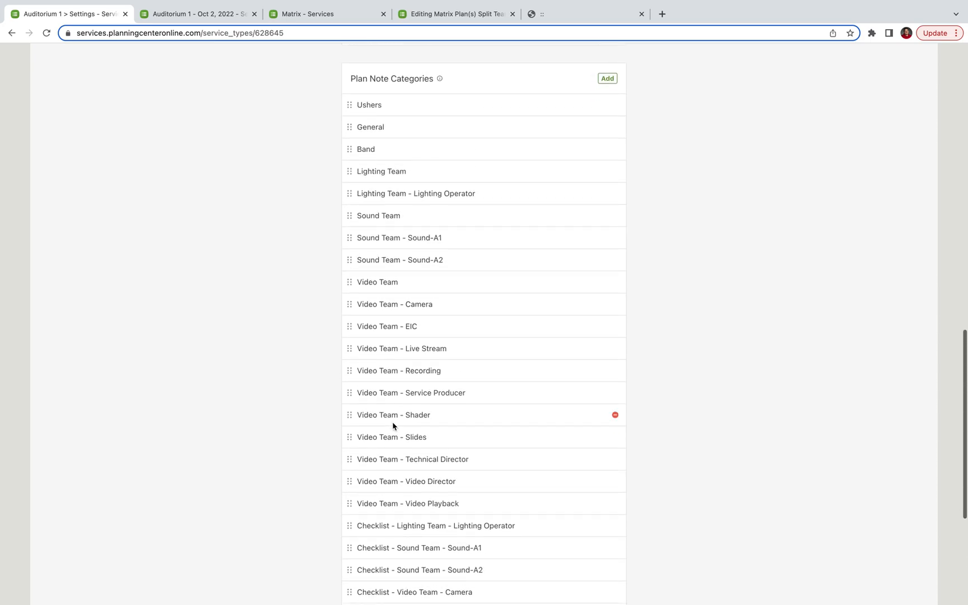
scroll("down", 3)
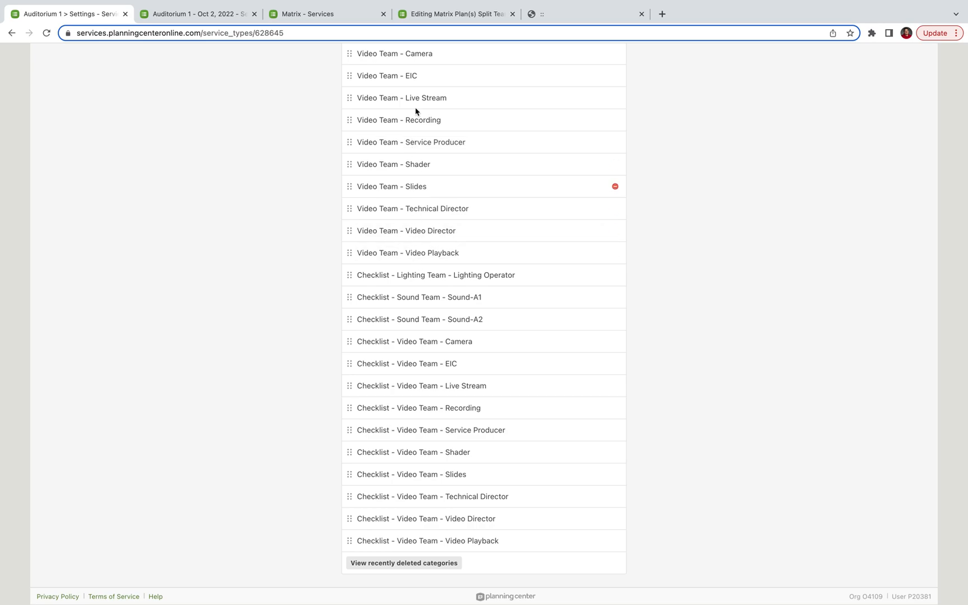
Step: Return to the Matrix template editor and scroll toward the checklist settings
left_click(454, 13)
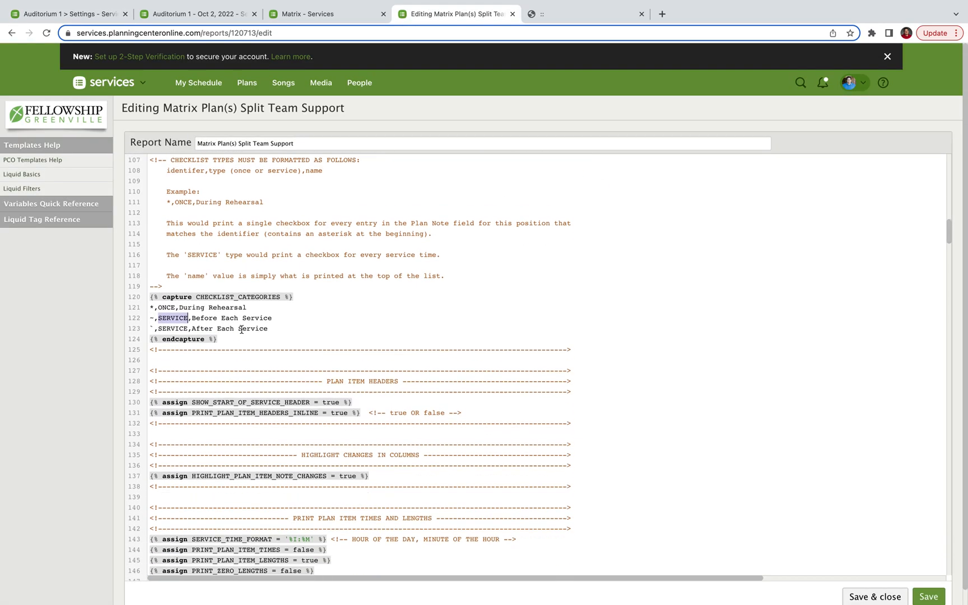
scroll("down", 3)
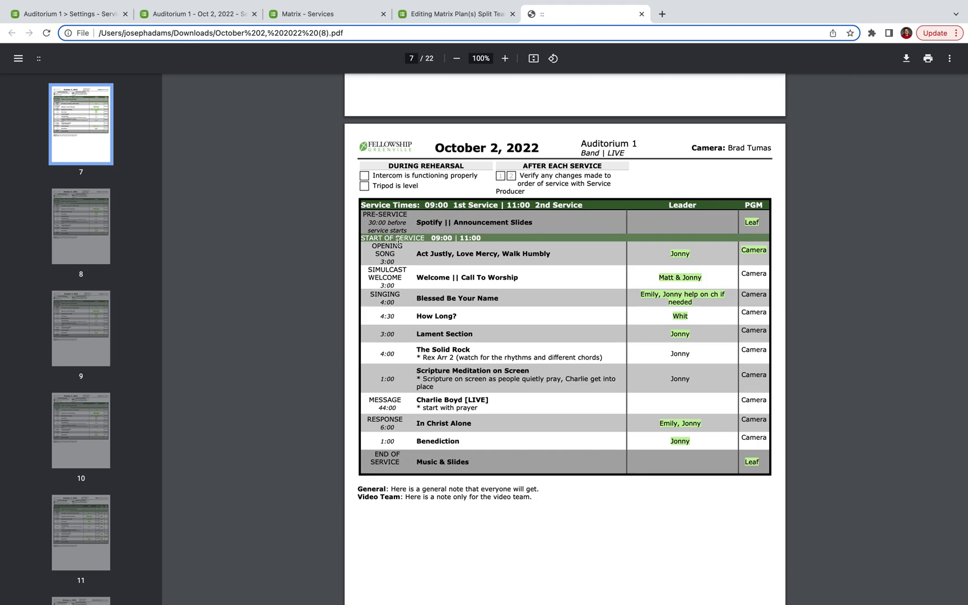
mouse_move(432, 250)
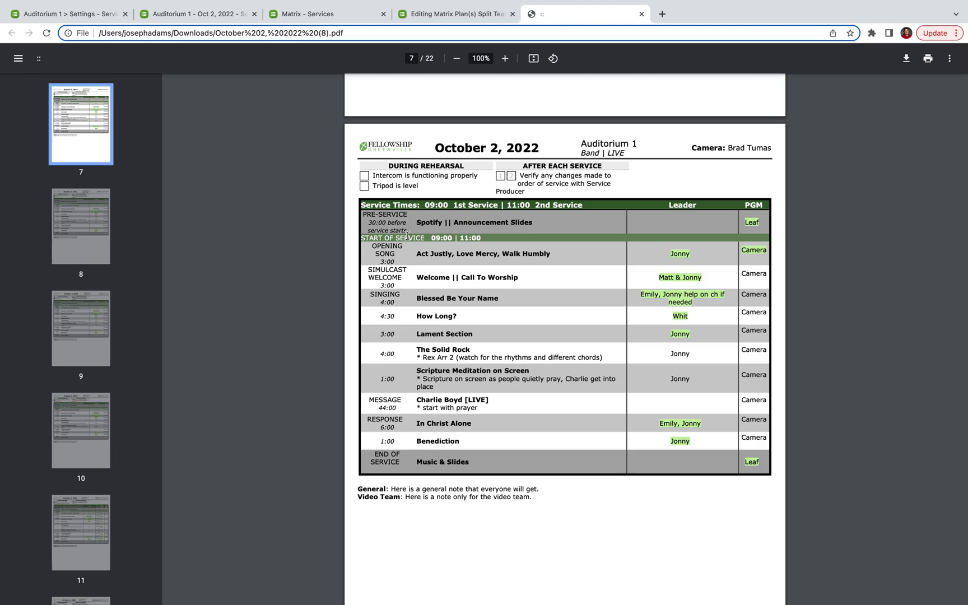
mouse_move(414, 230)
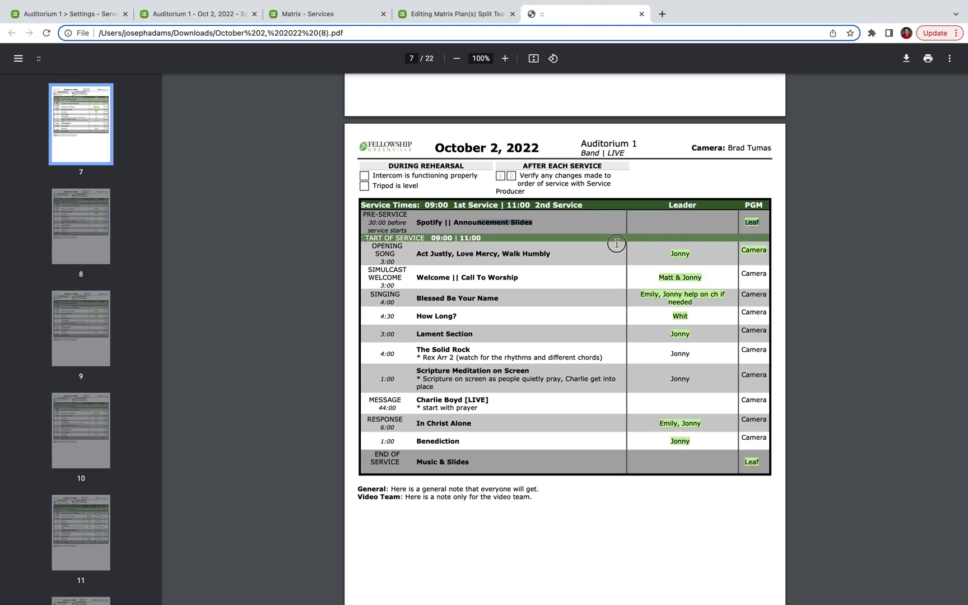
mouse_move(637, 267)
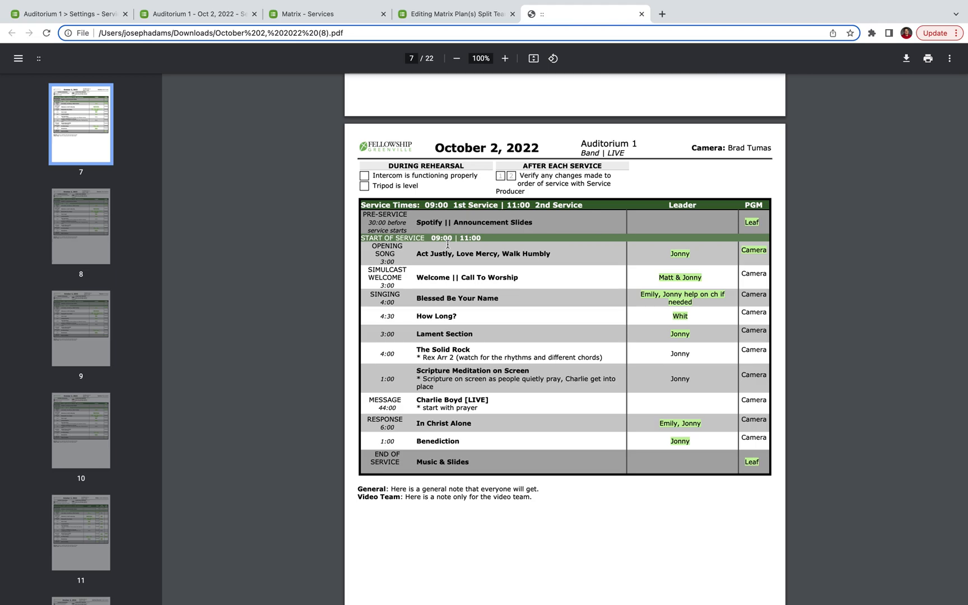
left_click(456, 14)
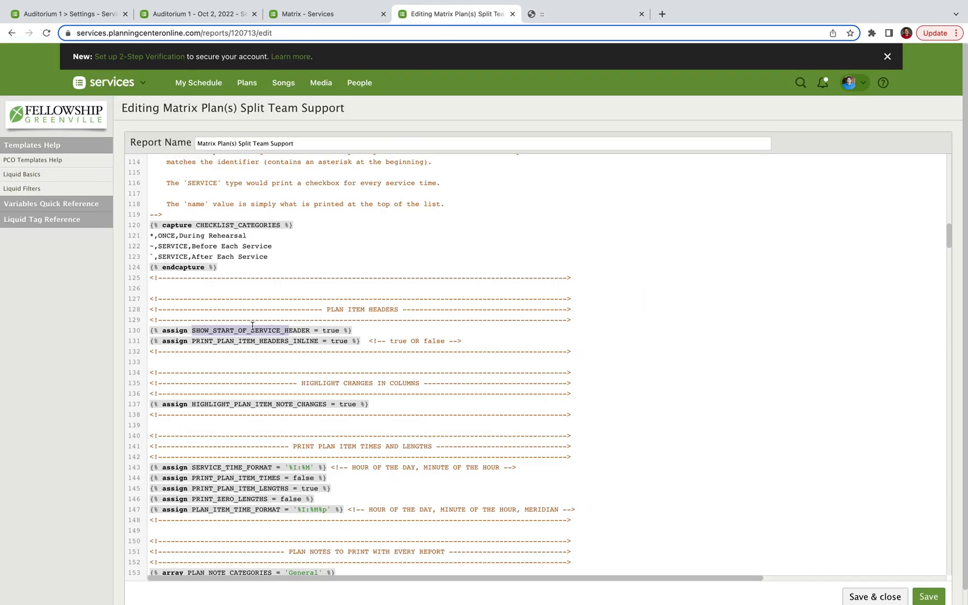
scroll("down", 3)
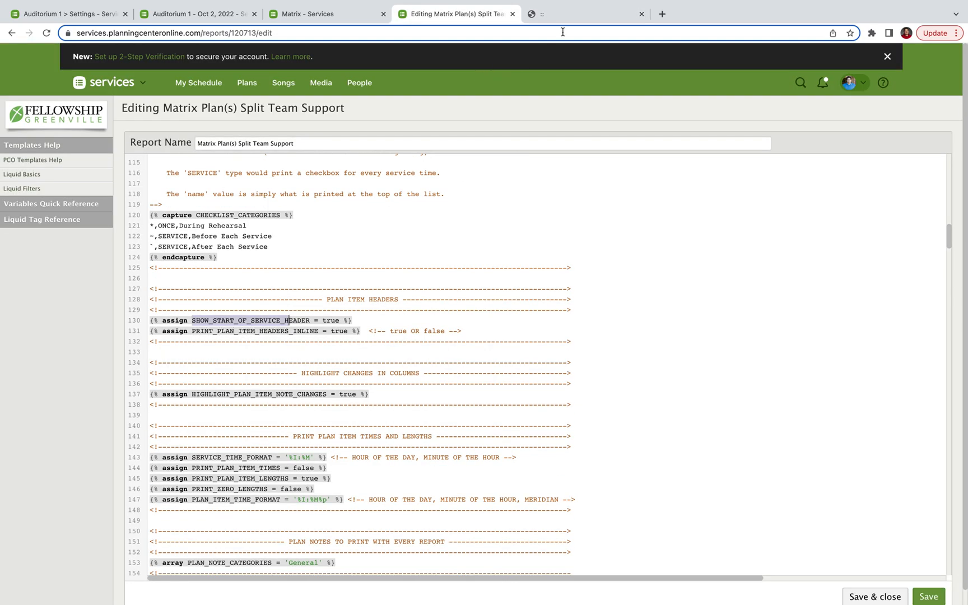
left_click(584, 13)
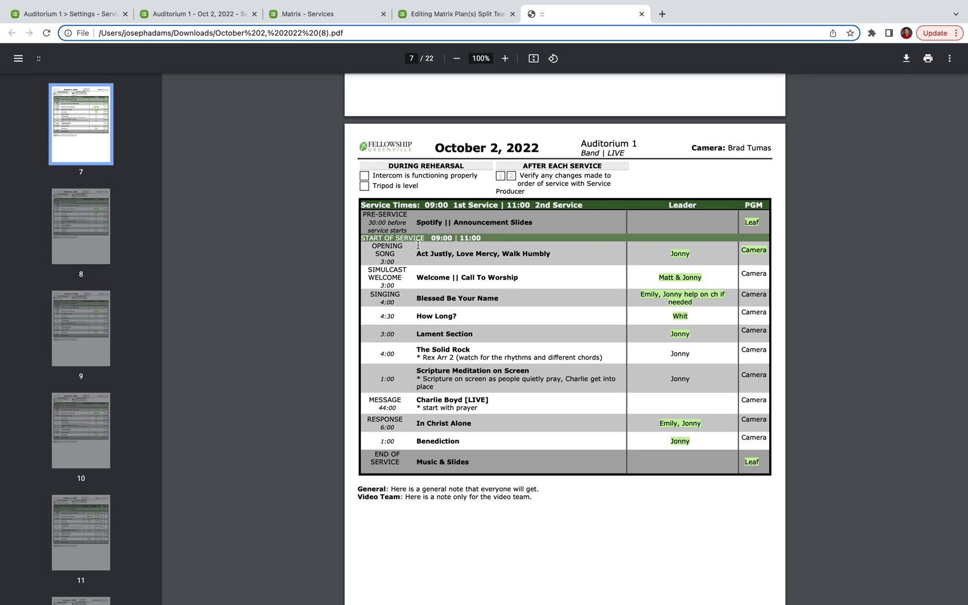
mouse_move(434, 274)
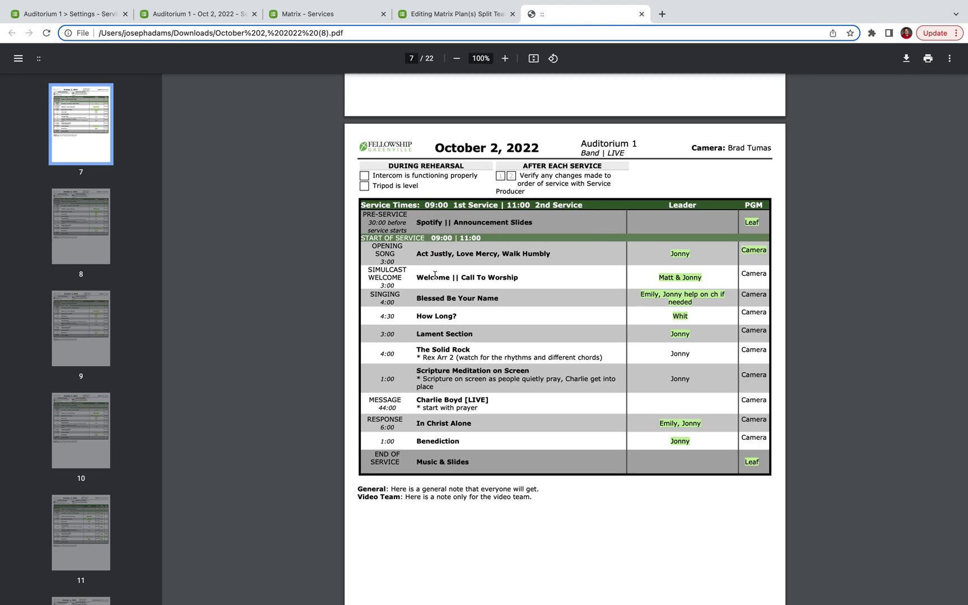
mouse_move(464, 324)
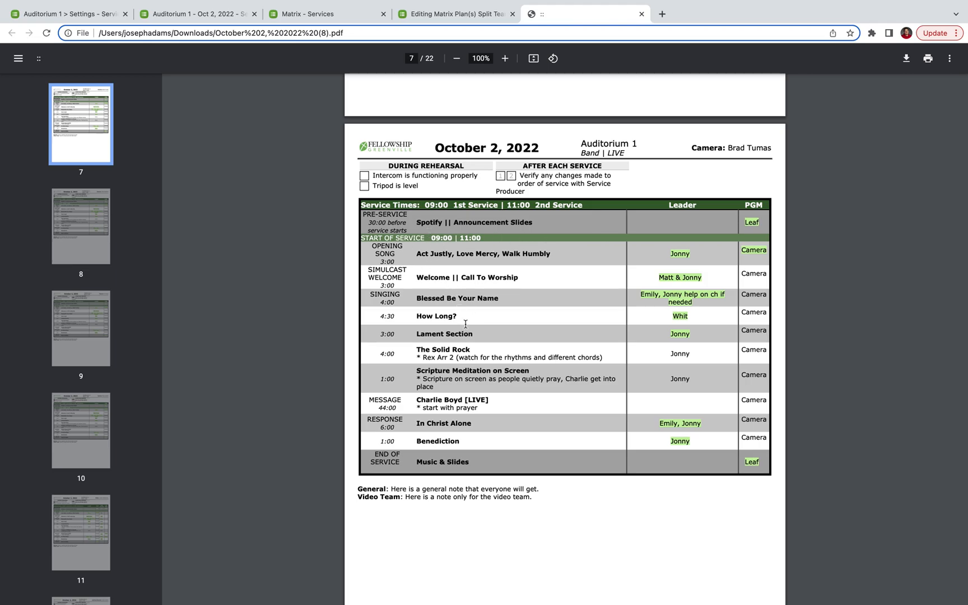
mouse_move(473, 355)
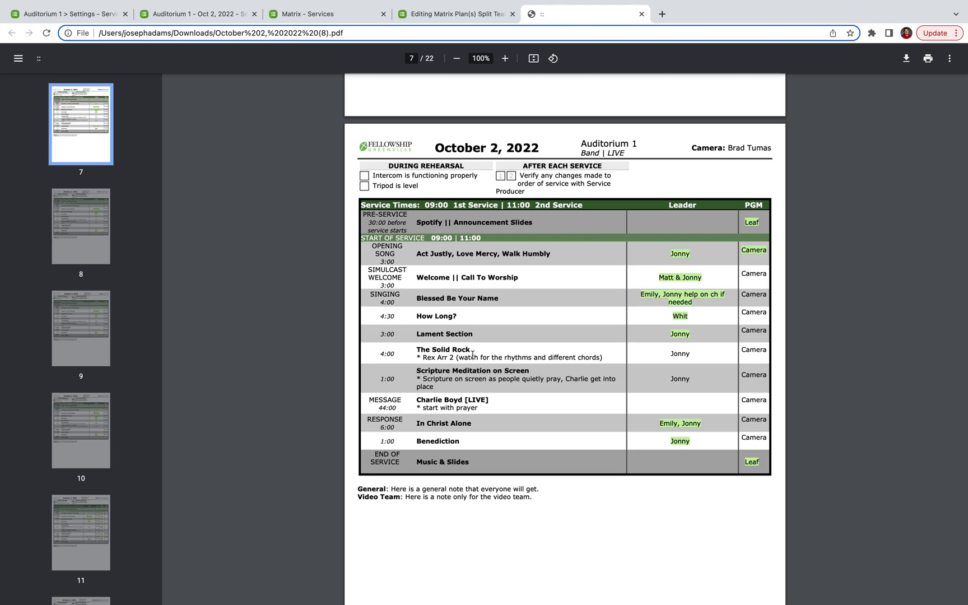
mouse_move(378, 255)
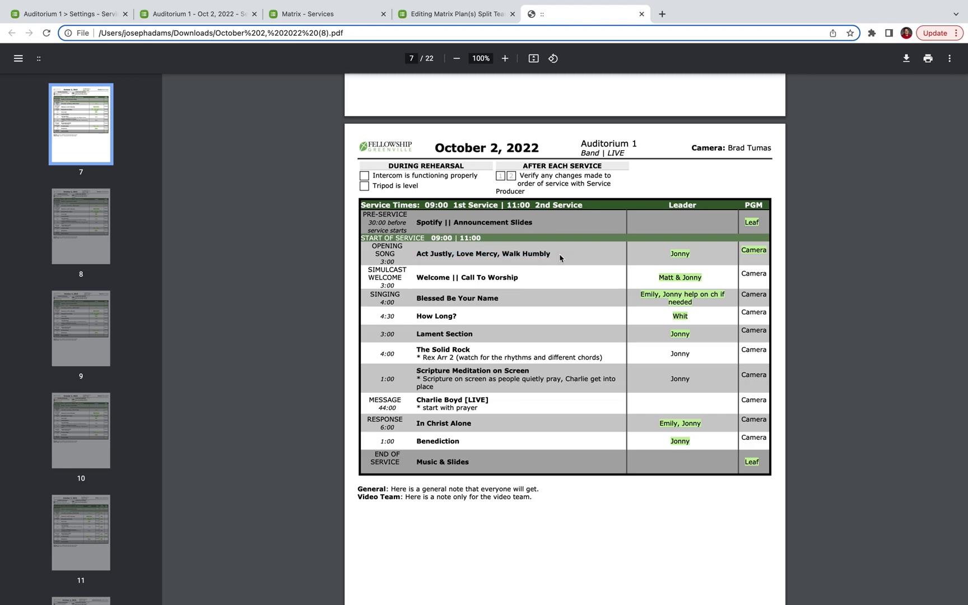
mouse_move(425, 261)
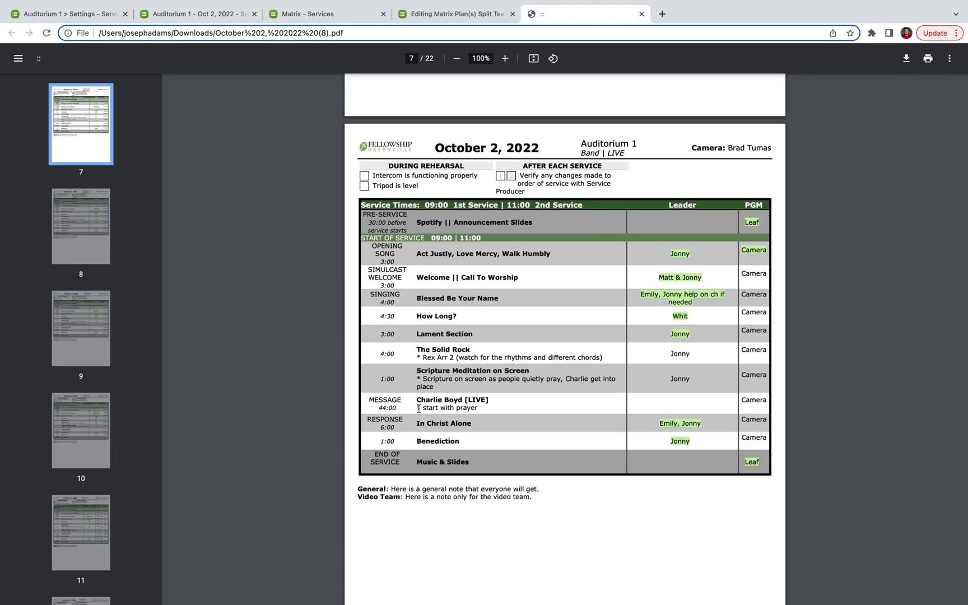
mouse_move(425, 237)
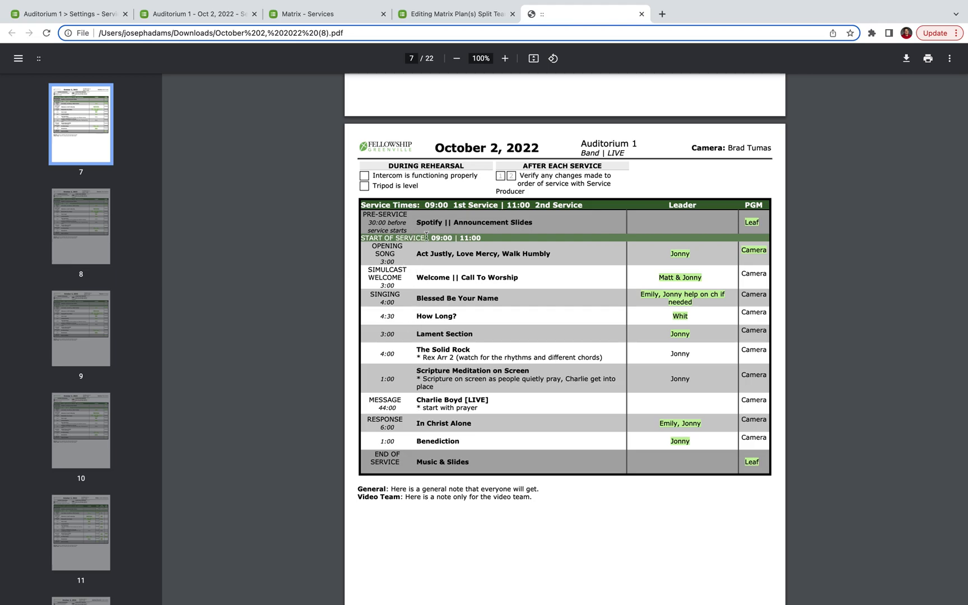
mouse_move(483, 232)
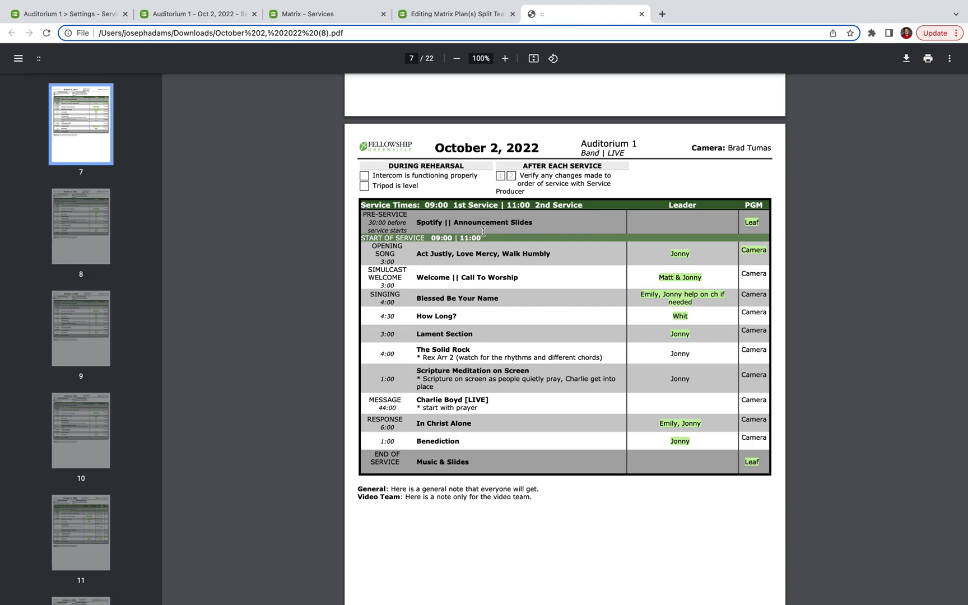
Step: Scroll the PDF back to page 2, the Video Director's sheet with PGM and Side Screens
left_click(455, 14)
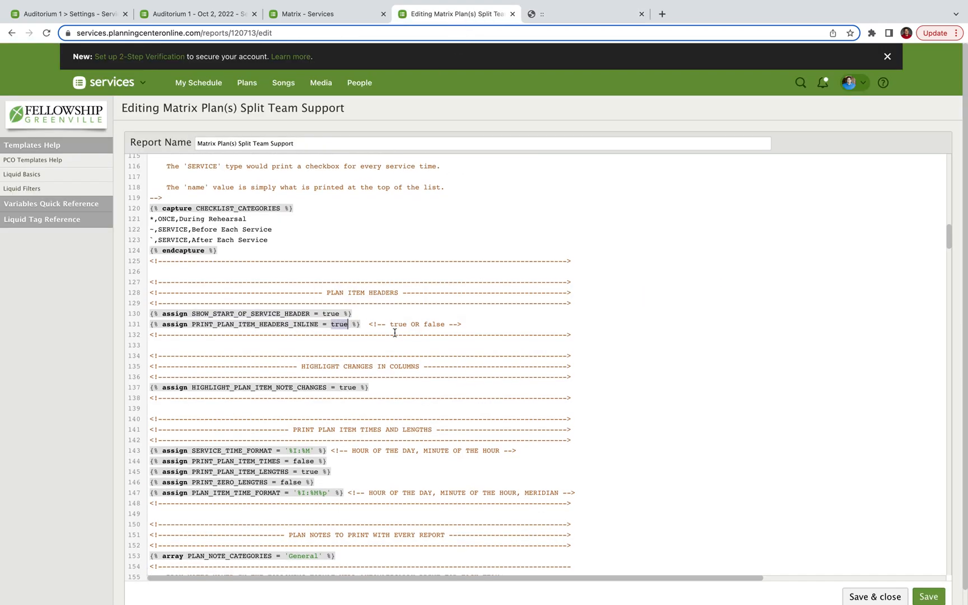
scroll("down", 3)
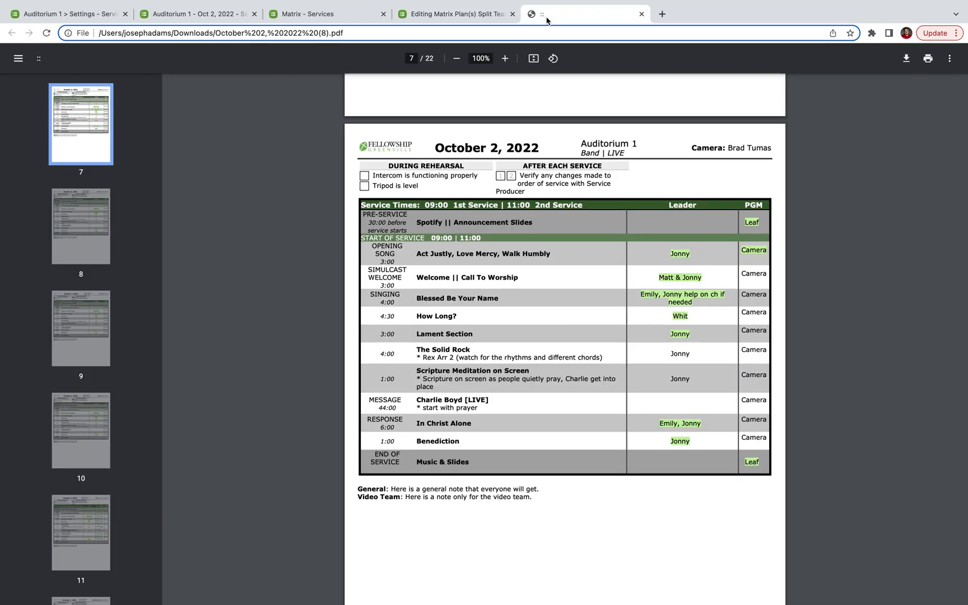
mouse_move(750, 219)
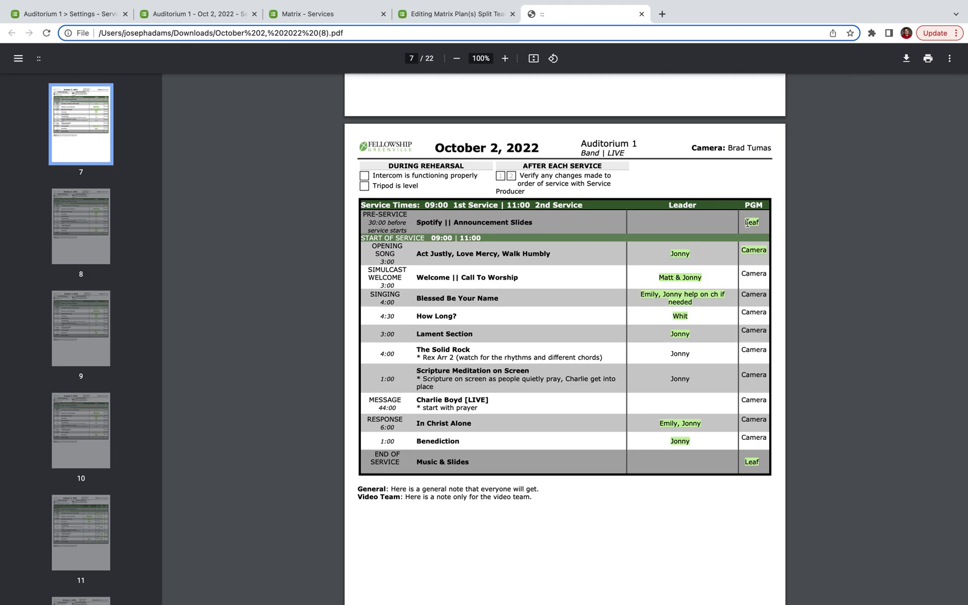
mouse_move(751, 250)
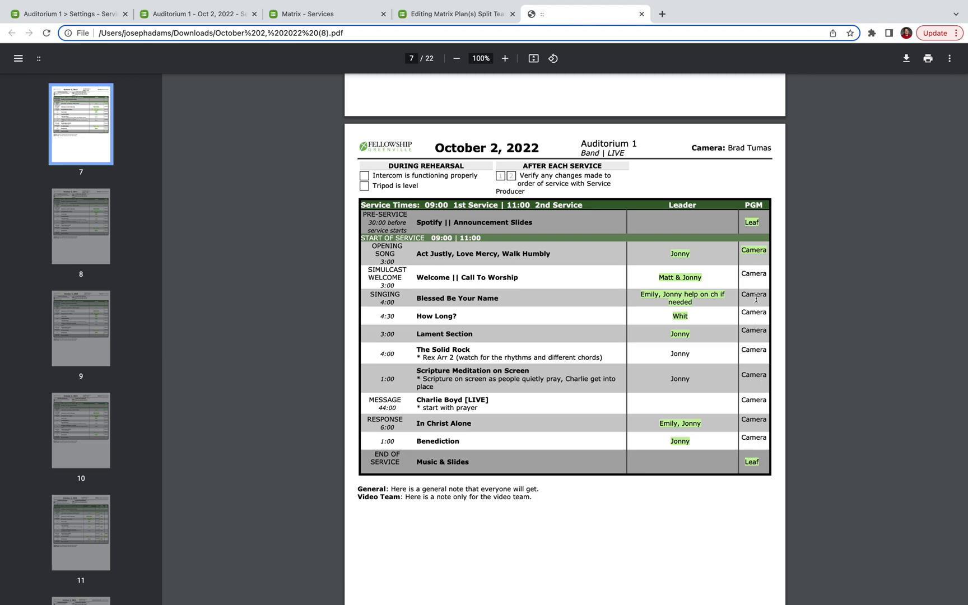
mouse_move(743, 319)
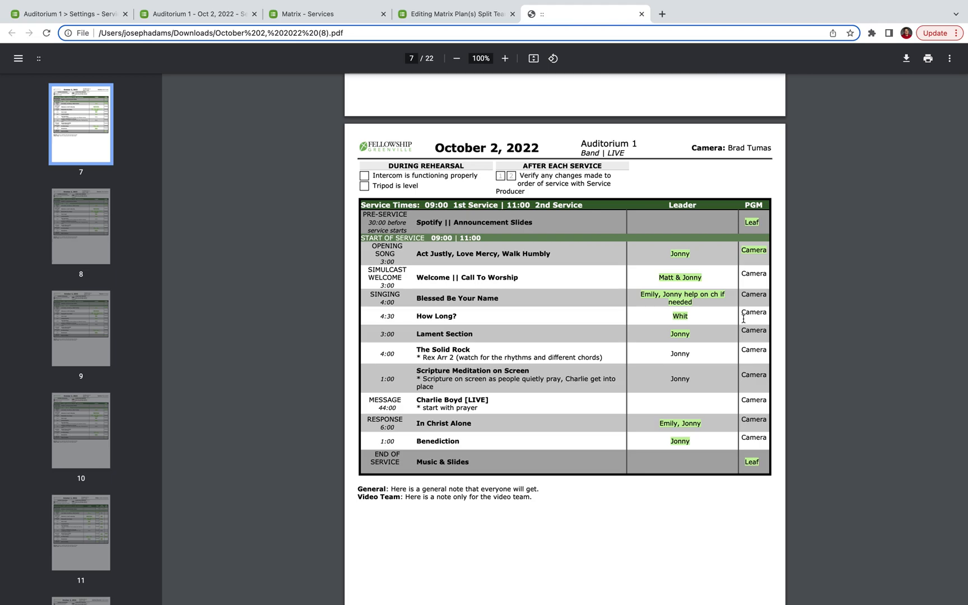
mouse_move(743, 364)
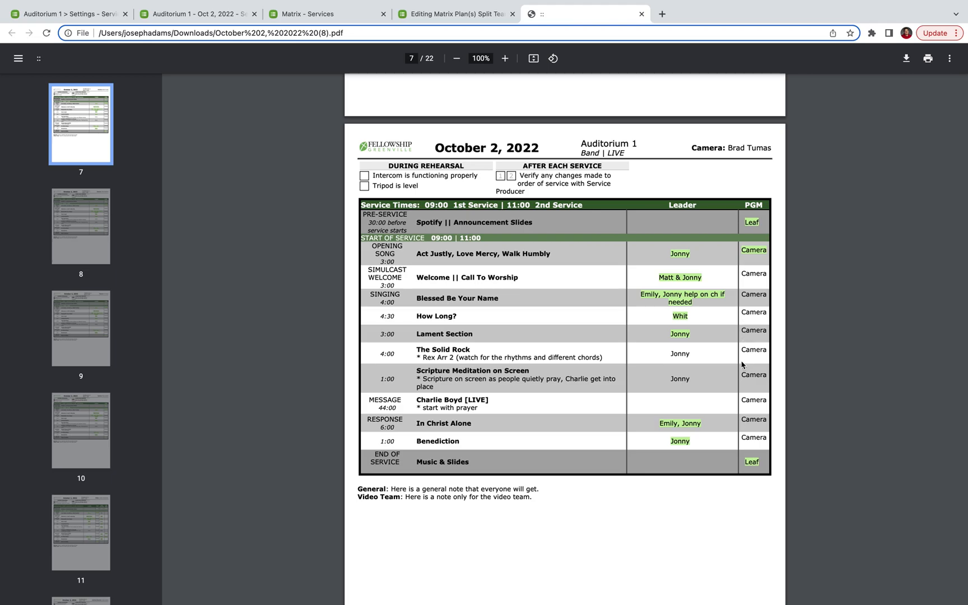
mouse_move(742, 273)
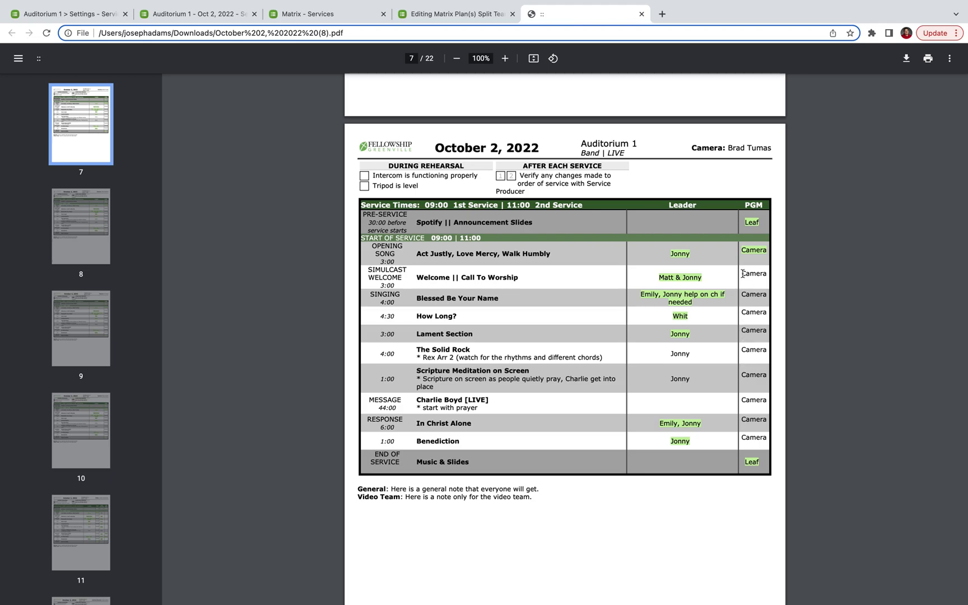
mouse_move(745, 253)
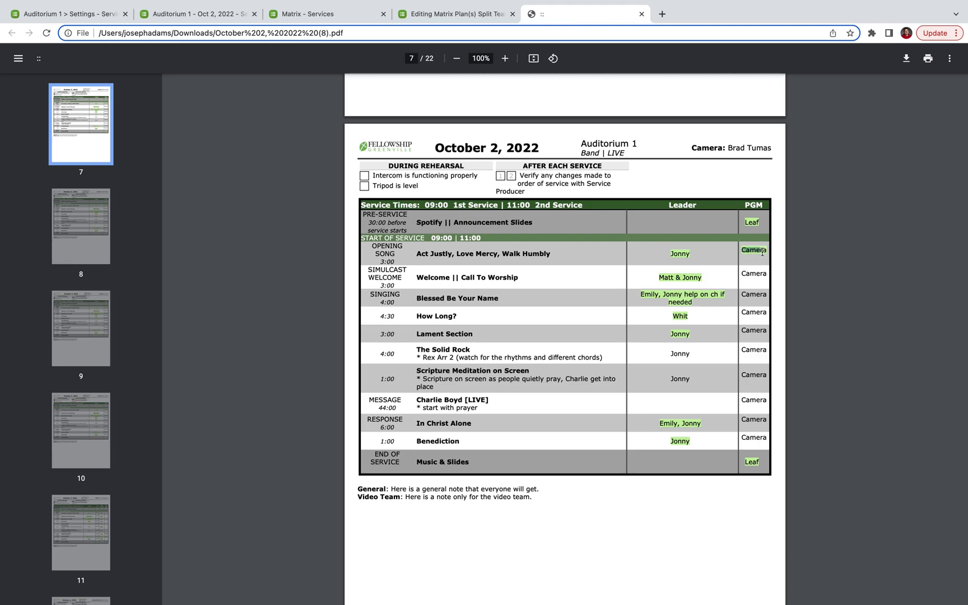
mouse_move(746, 242)
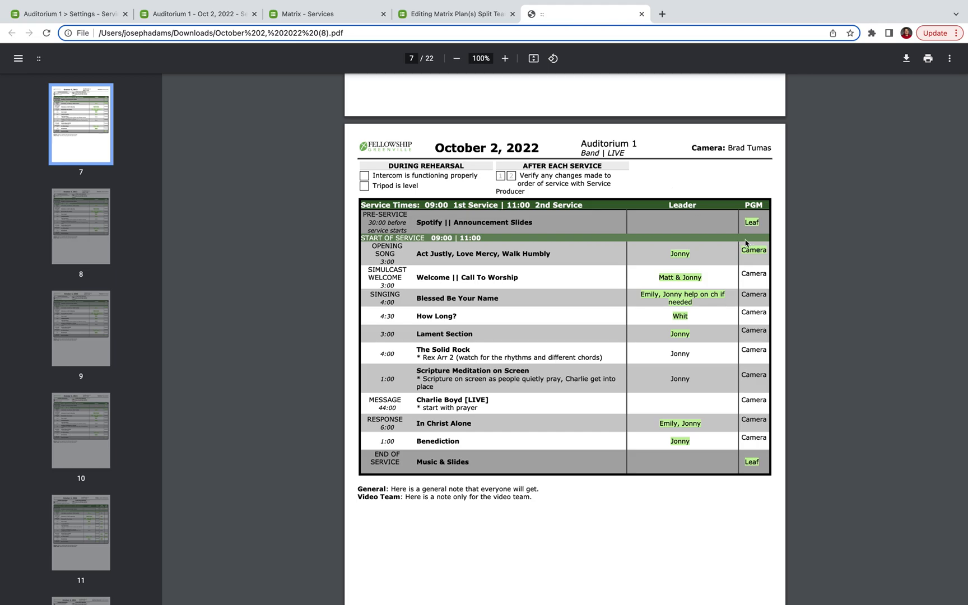
mouse_move(763, 269)
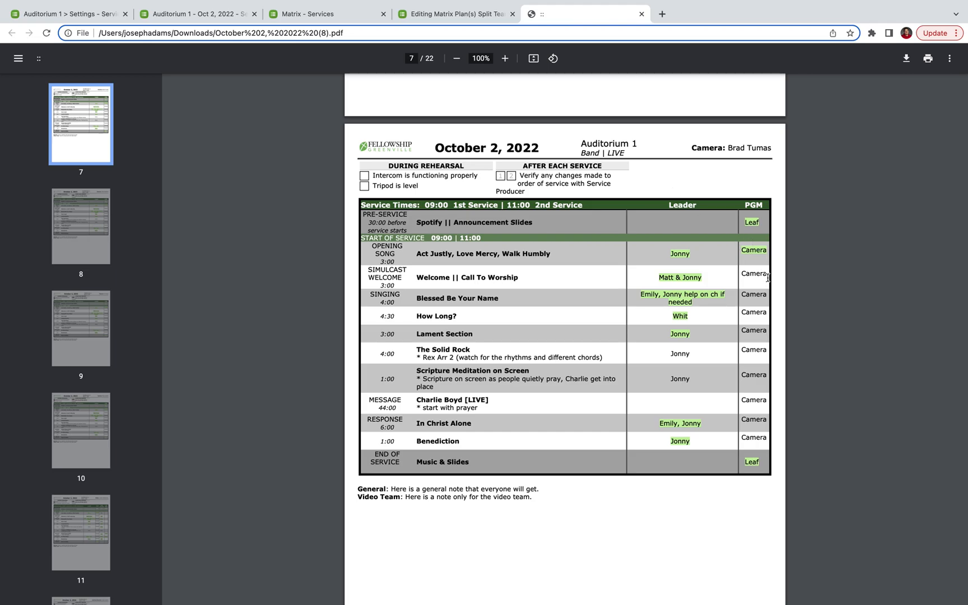
mouse_move(754, 267)
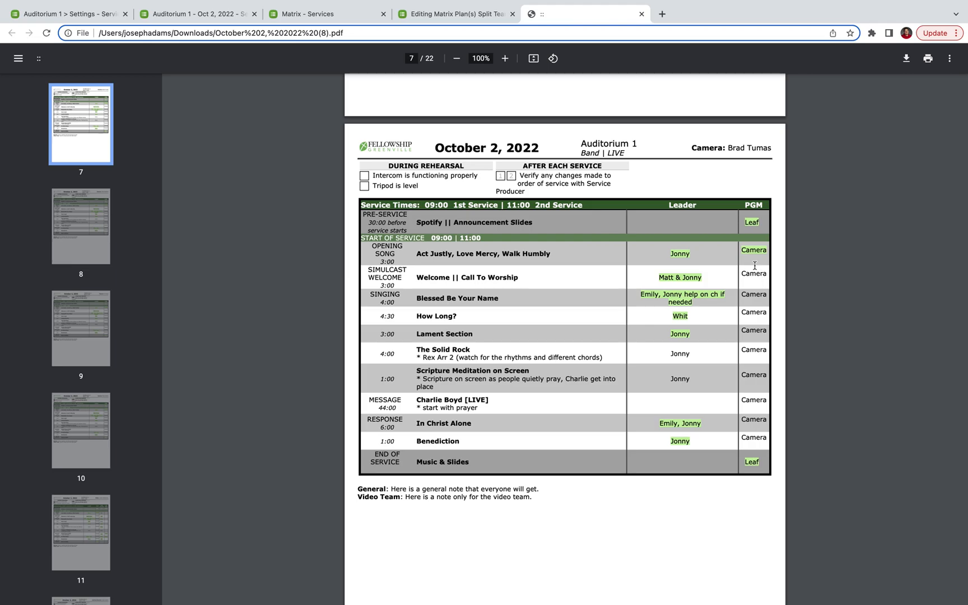
scroll("up", 3)
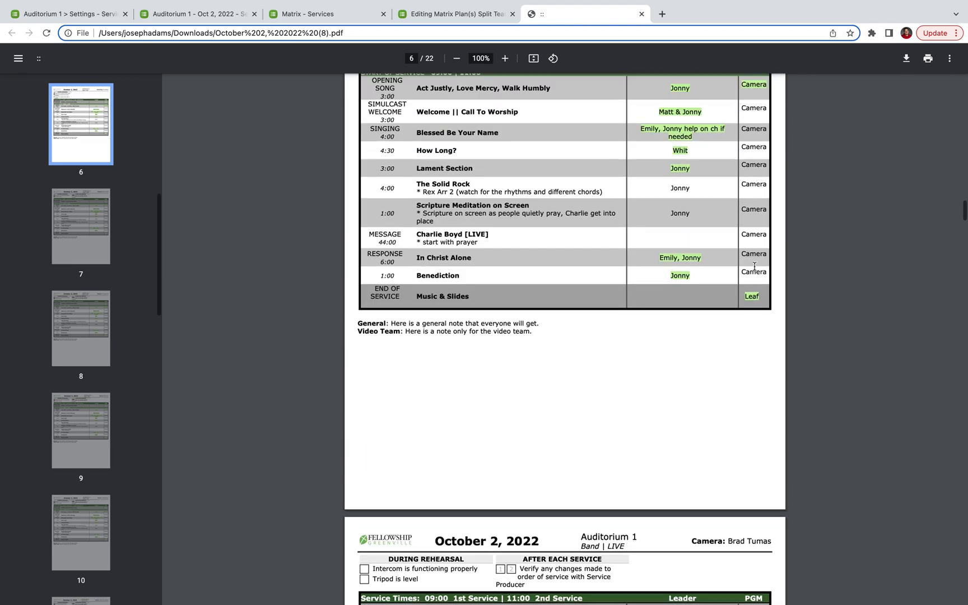
scroll("up", 3)
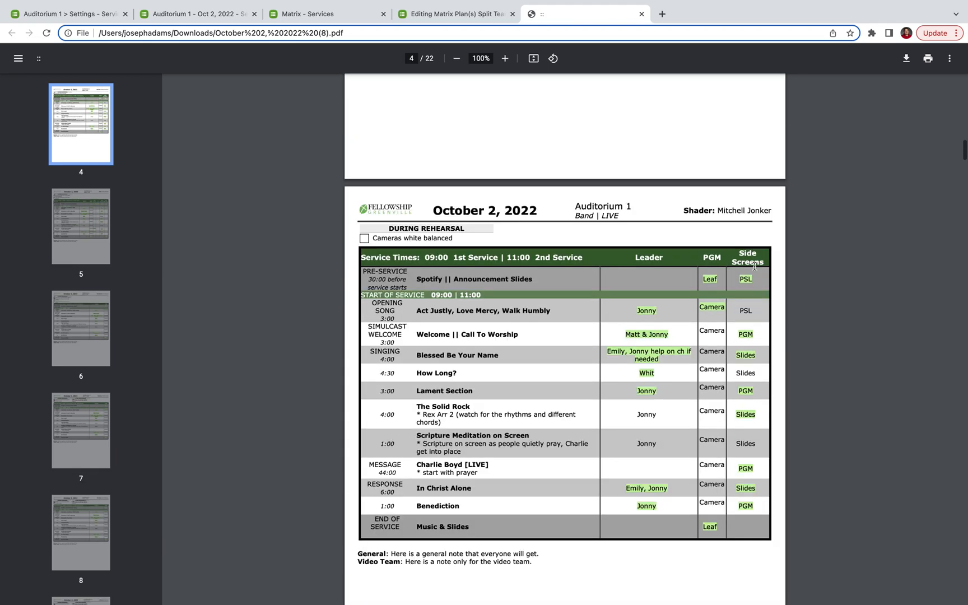
scroll("up", 3)
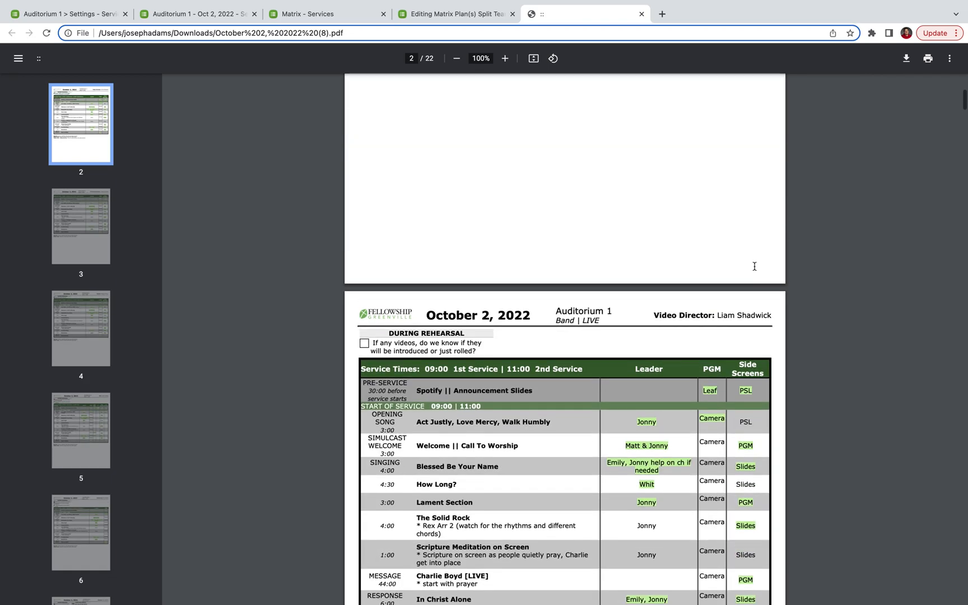
scroll("down", 3)
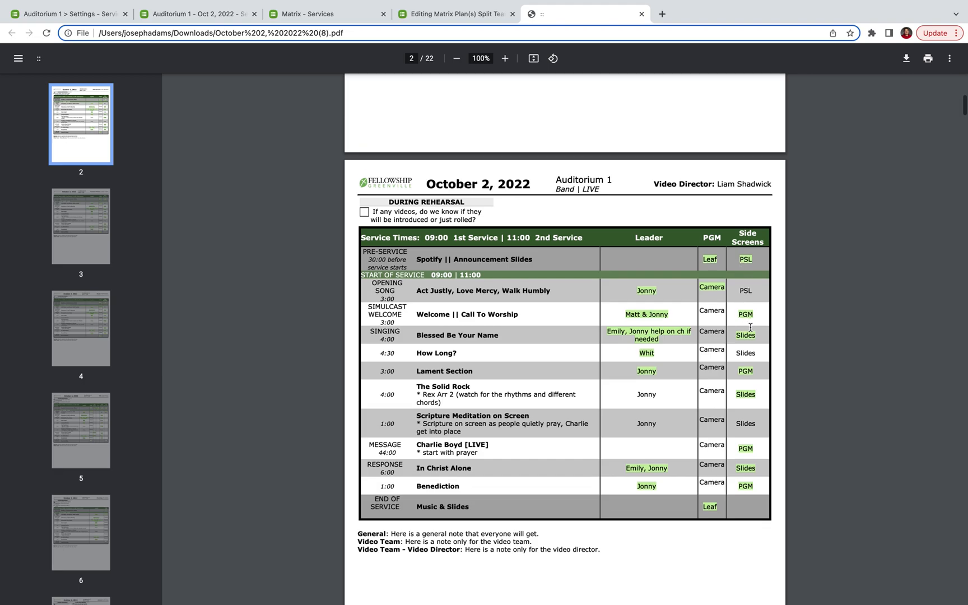
scroll("up", 3)
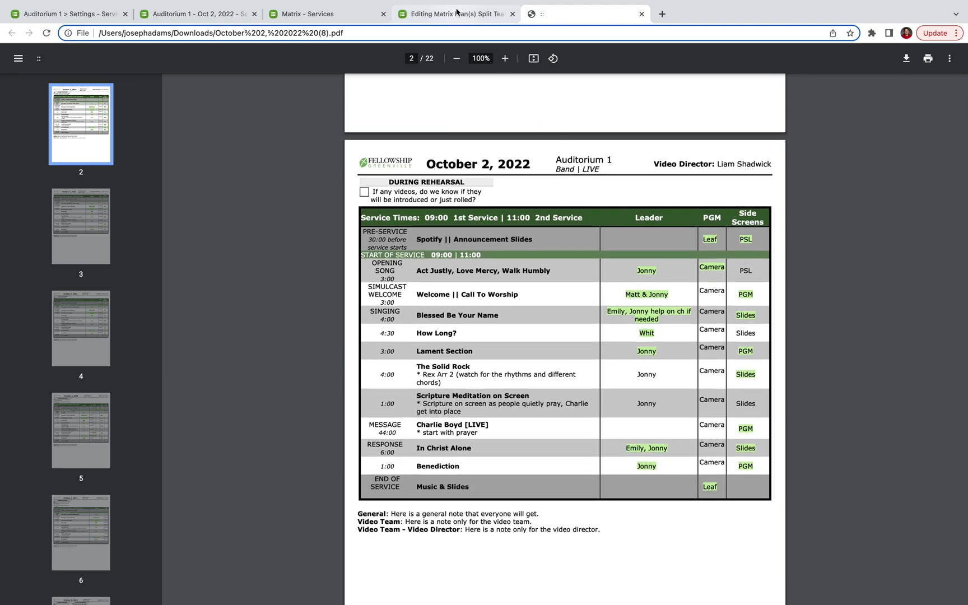
Step: Scroll the template editor to the PRINT PLAN ITEM TIMES section and select line 143
left_click(454, 13)
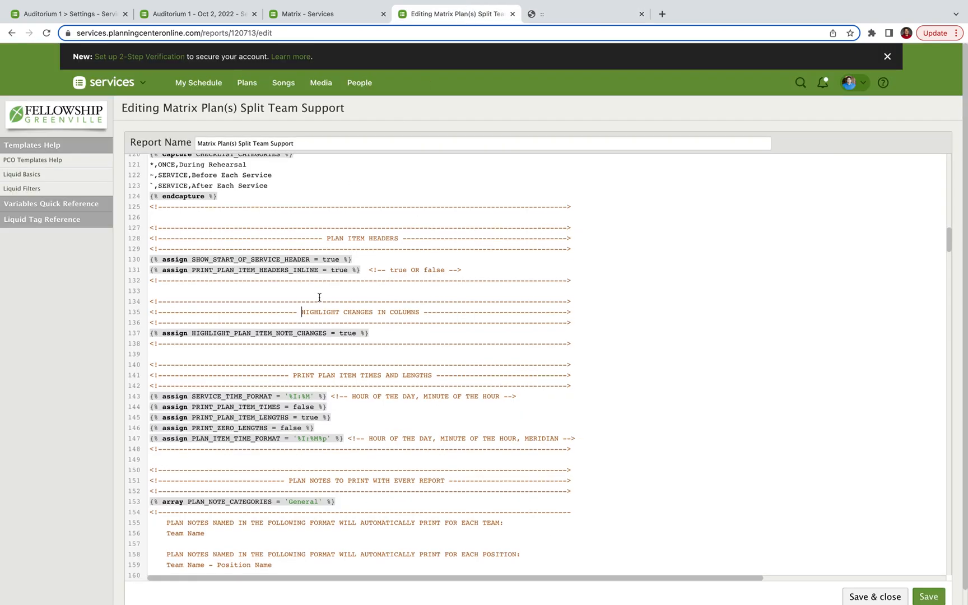
scroll("down", 3)
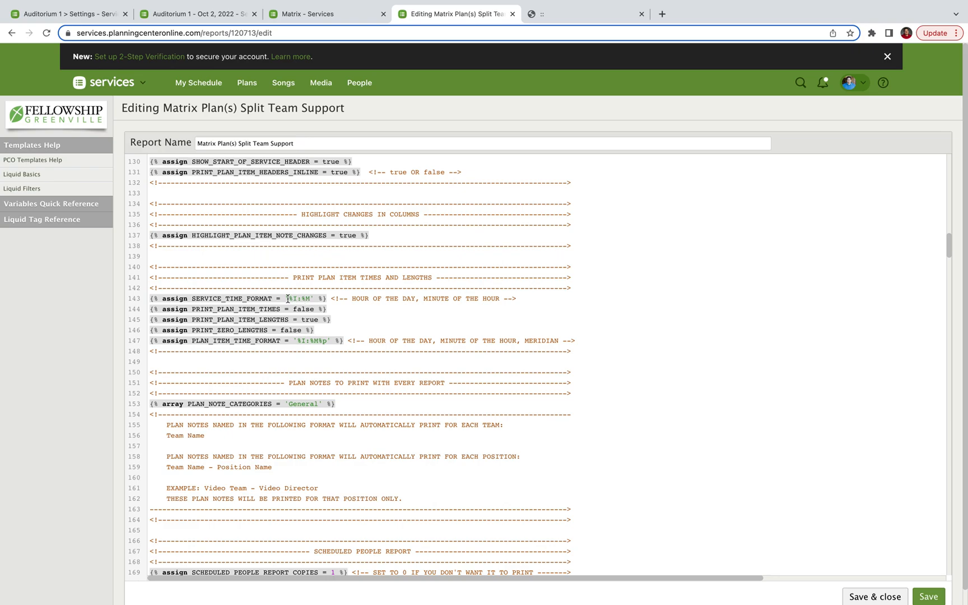
left_click(315, 299)
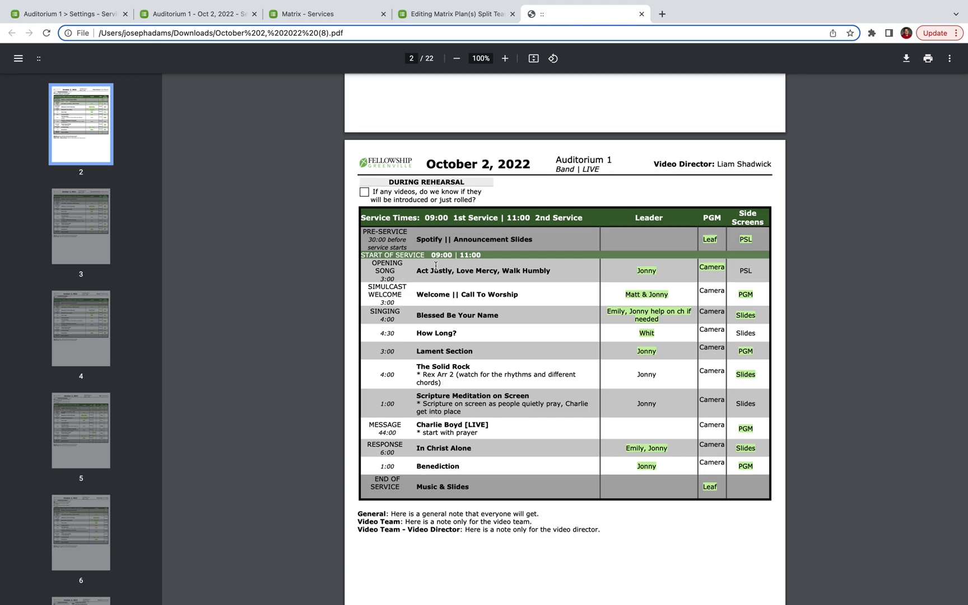
mouse_move(427, 260)
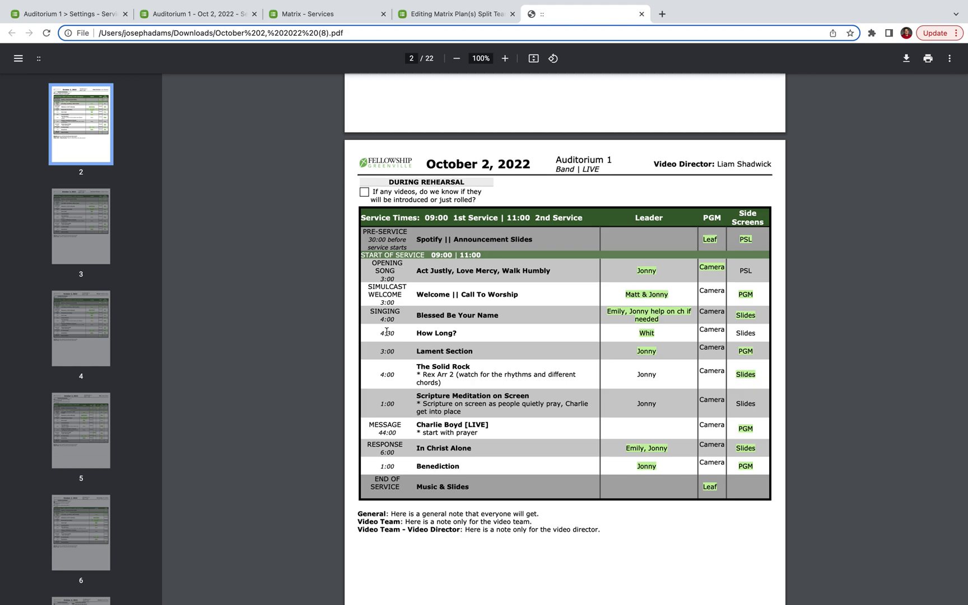
Step: Compare page 2 of the PDF with the template's item-length settings: lengths on, zero lengths off
scroll("down", 3)
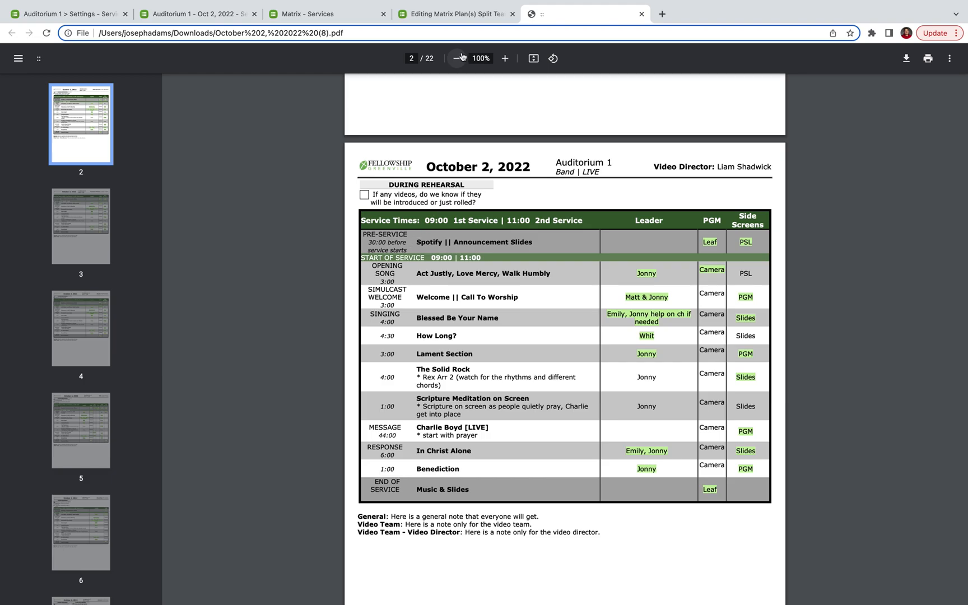
mouse_move(455, 13)
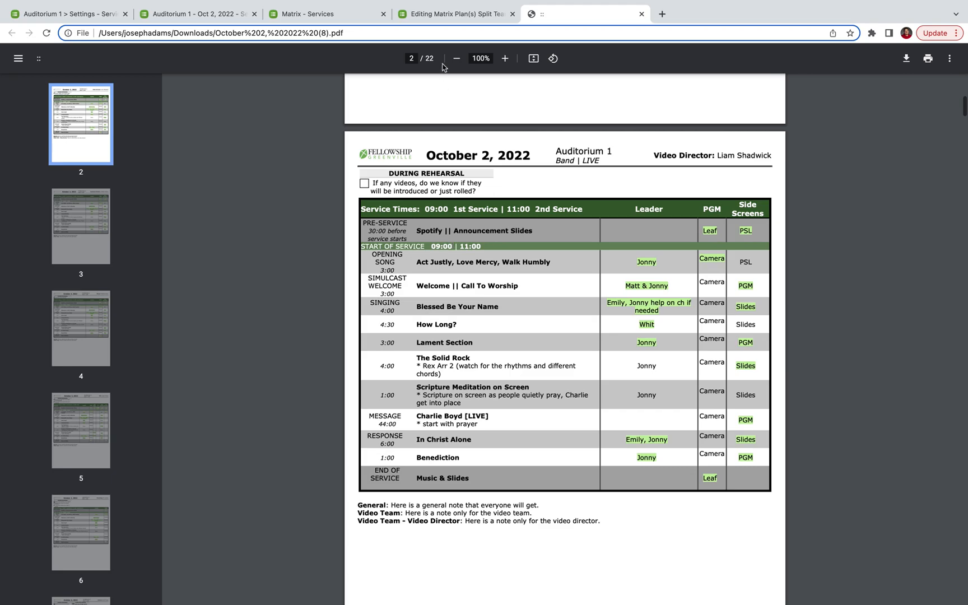
left_click(454, 13)
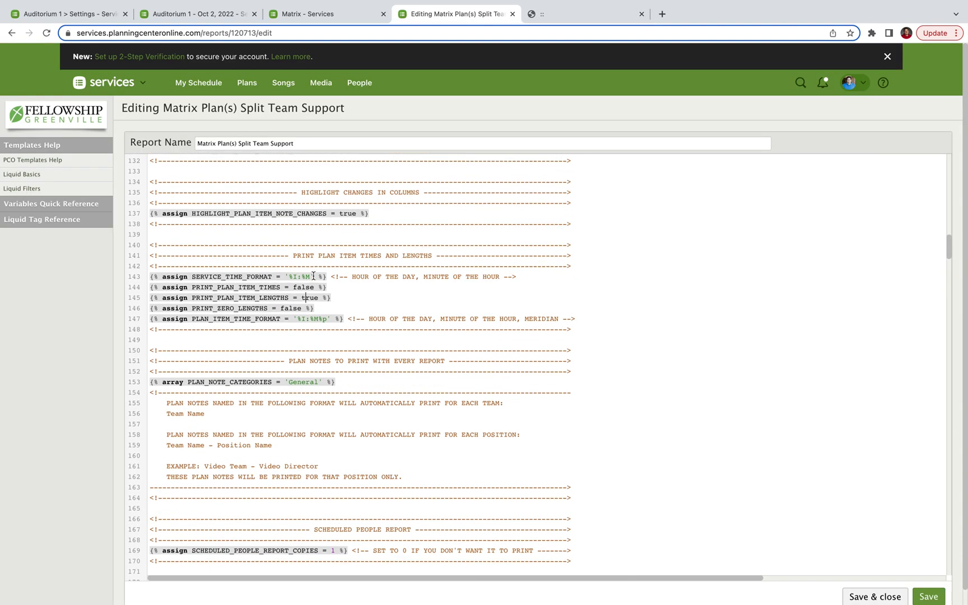
scroll("down", 3)
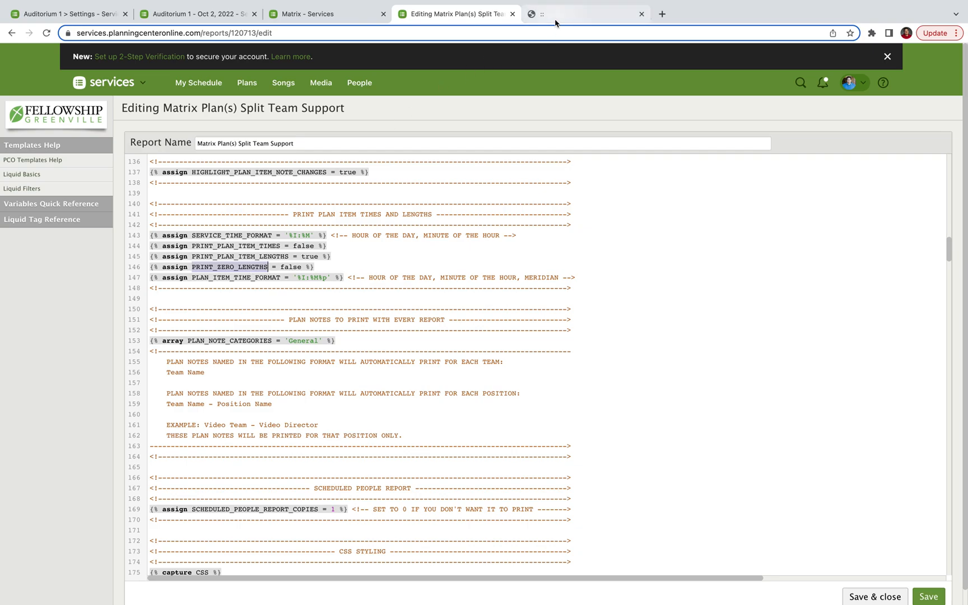
left_click(584, 13)
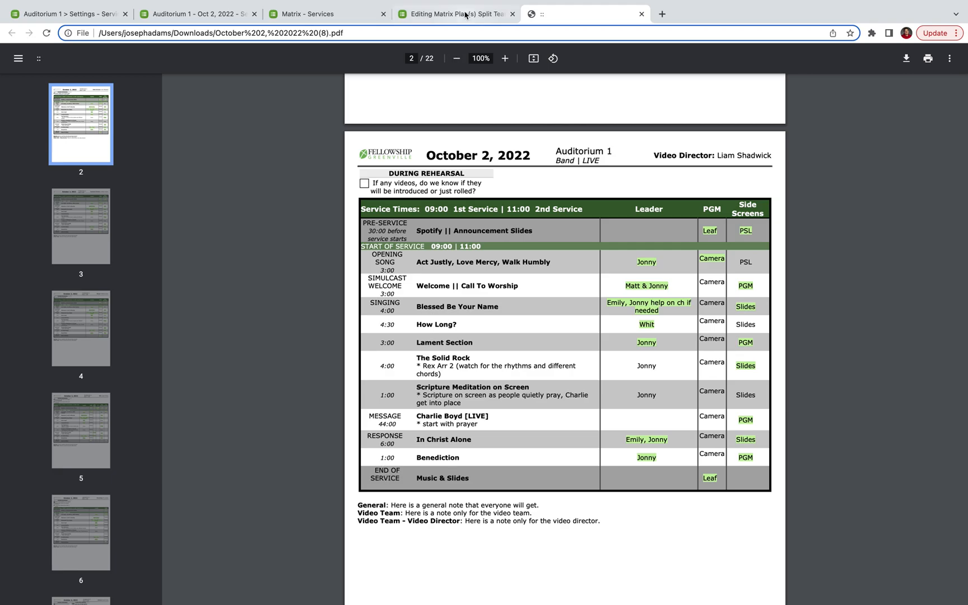
mouse_move(456, 14)
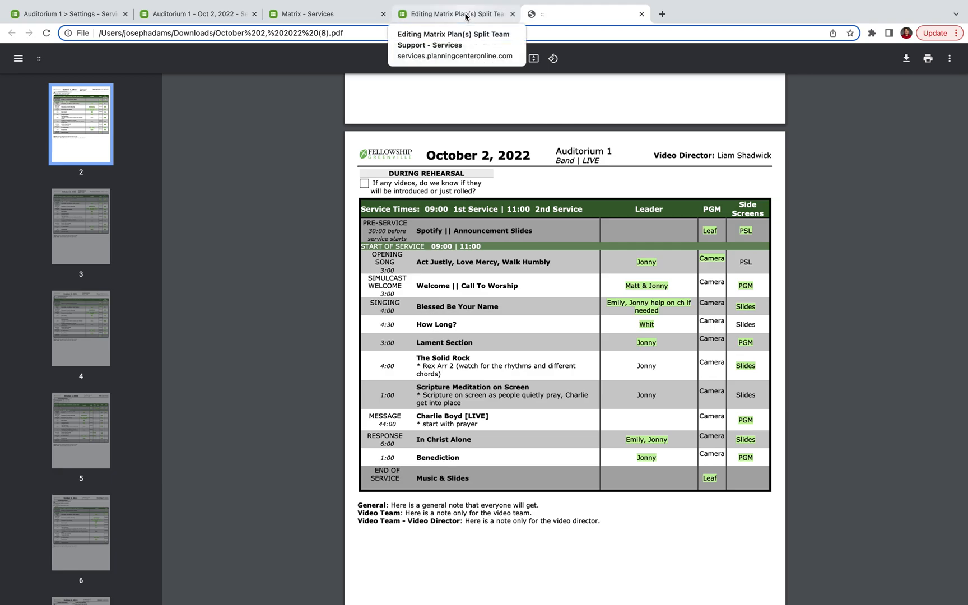
left_click(455, 13)
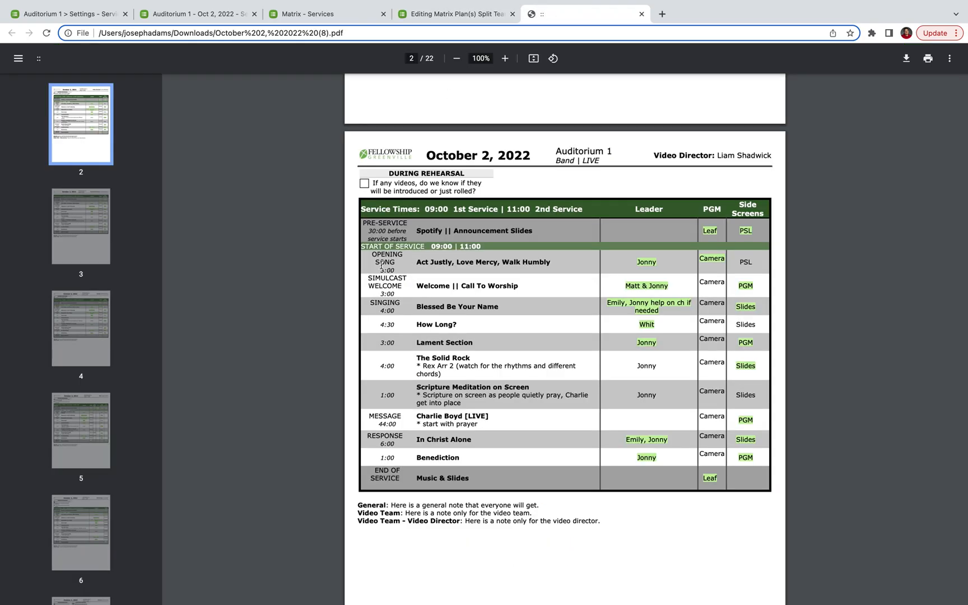
left_click(456, 42)
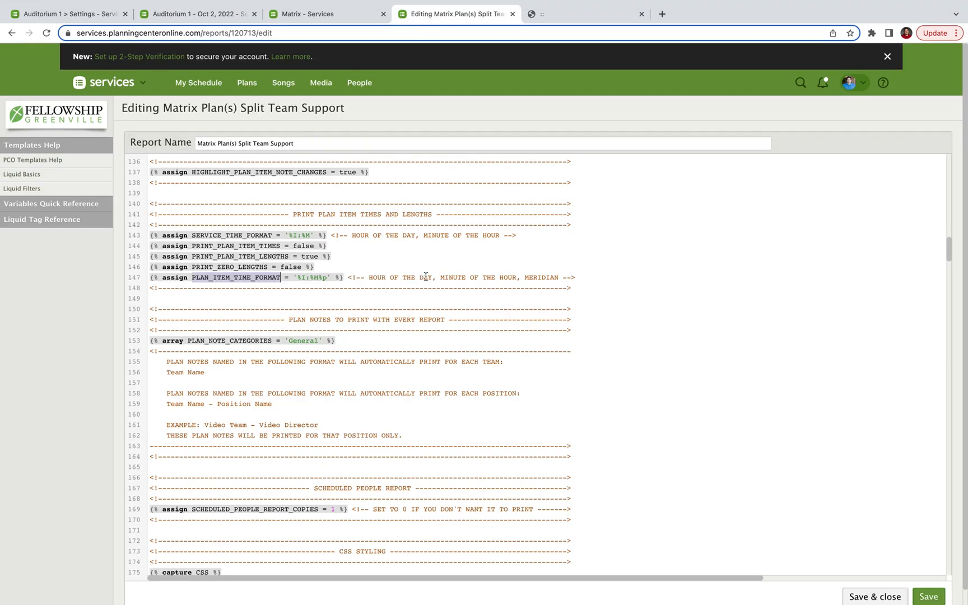
mouse_move(552, 282)
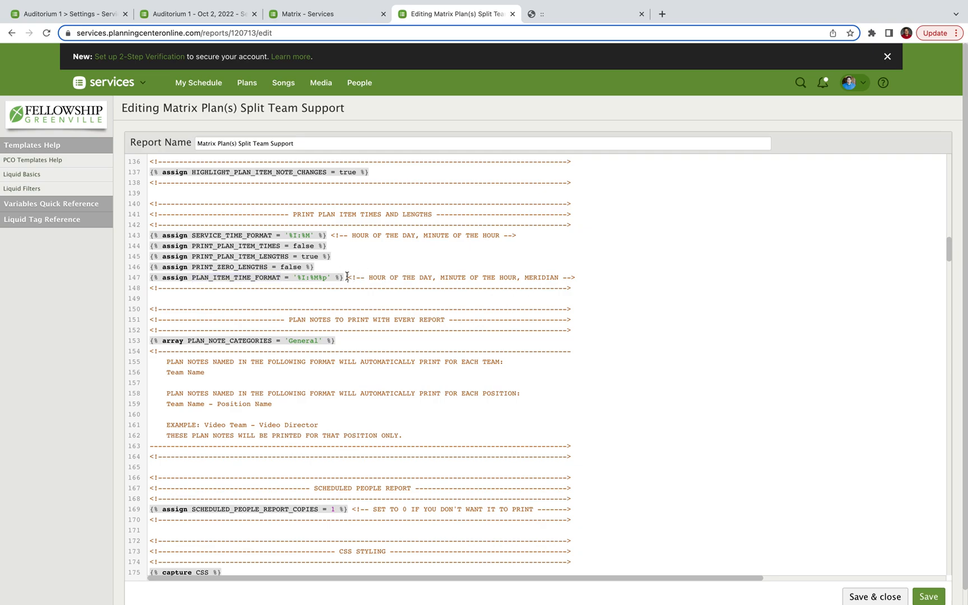
scroll("down", 3)
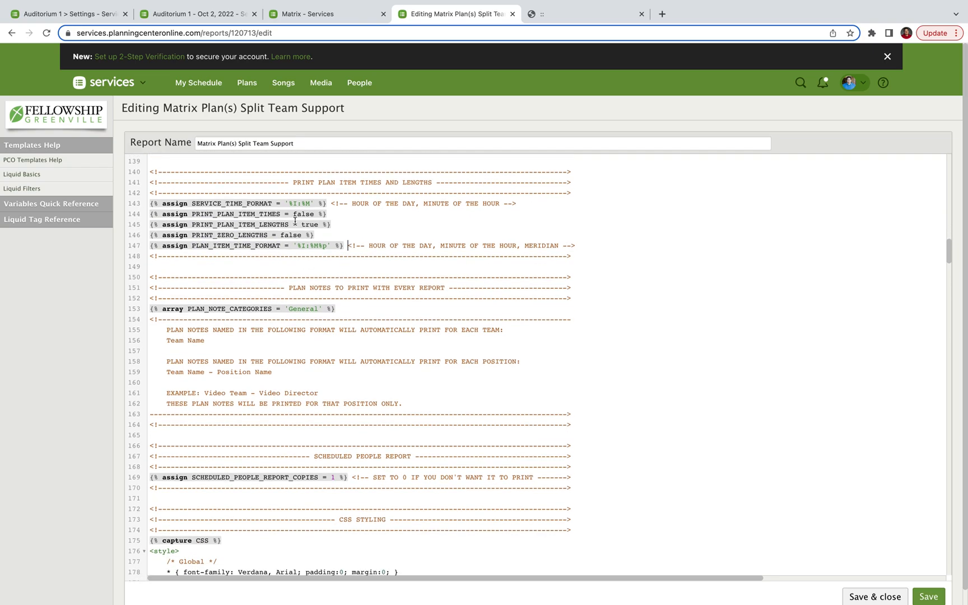
scroll("down", 3)
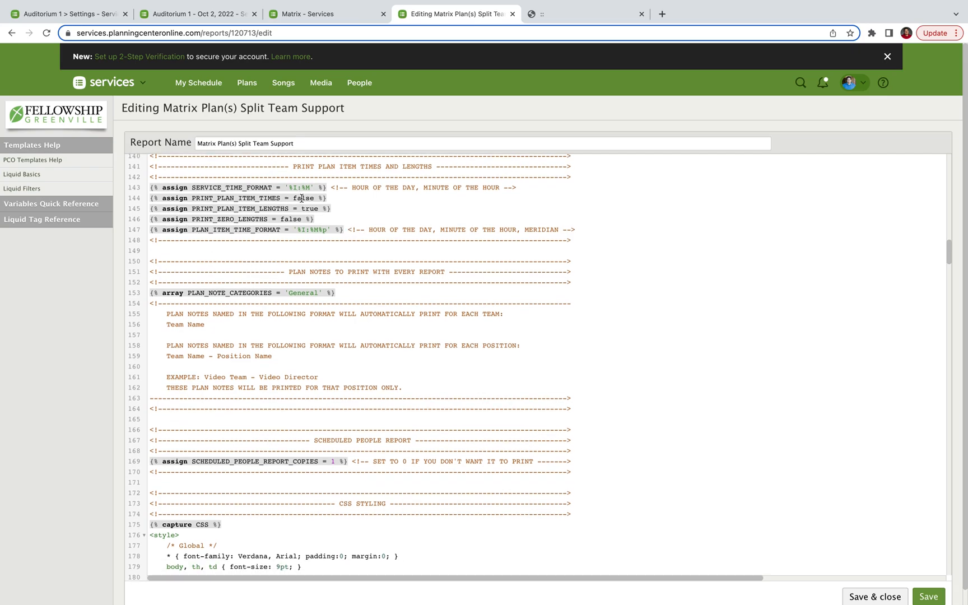
mouse_move(279, 230)
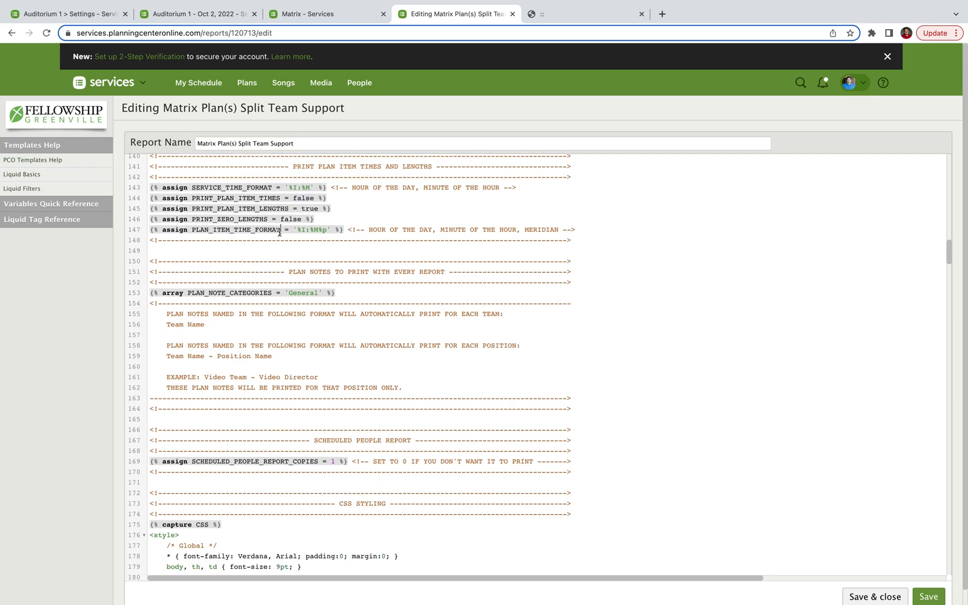
scroll("down", 3)
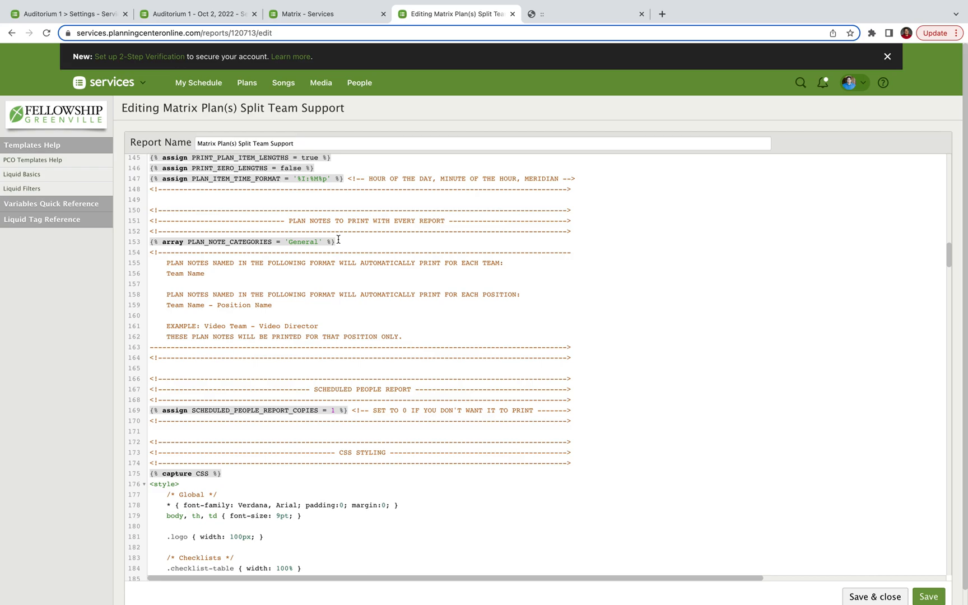
mouse_move(457, 33)
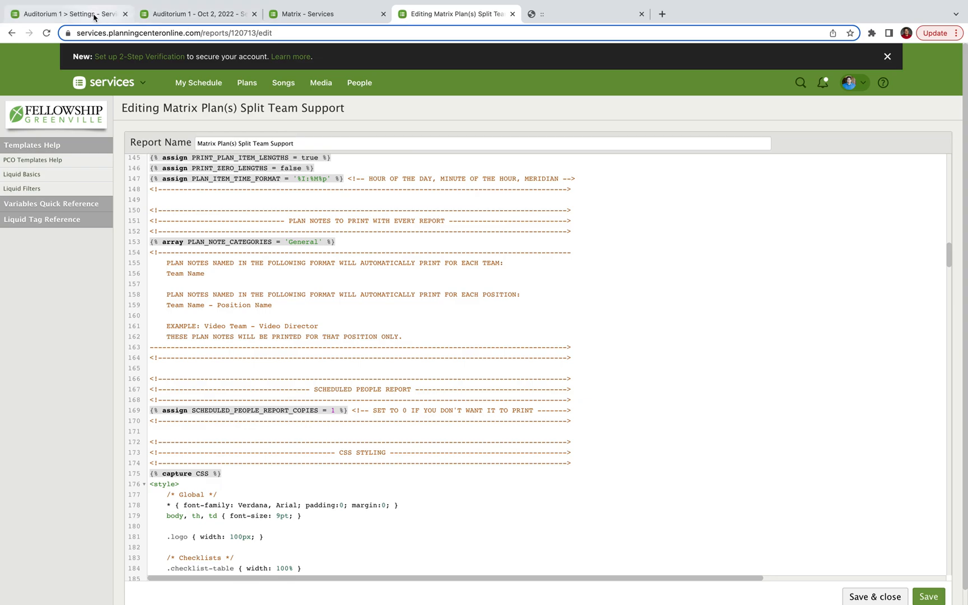
Step: Scroll Auditorium 1's Plan Note Categories from Ushers and General through team position entries
left_click(68, 13)
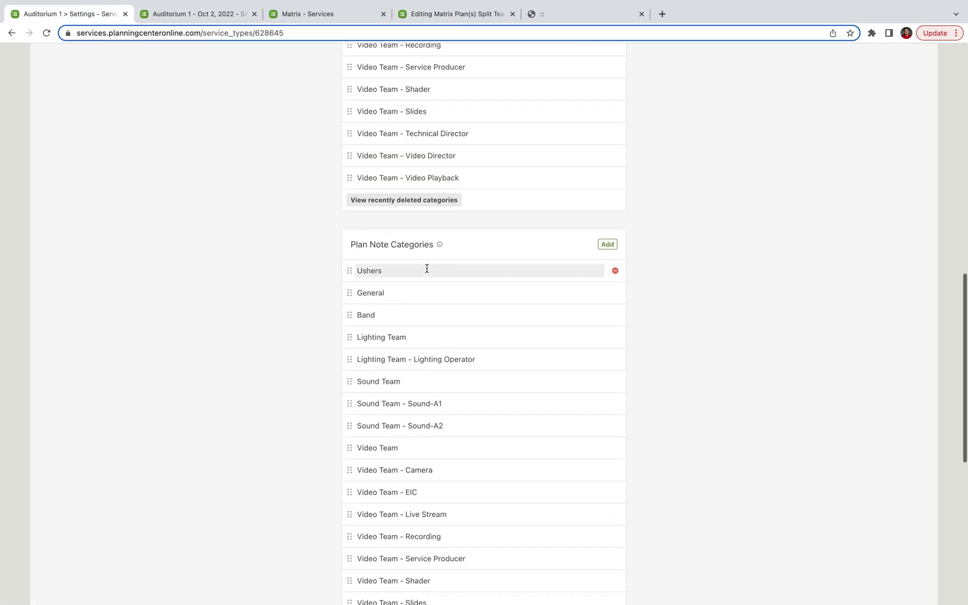
mouse_move(336, 262)
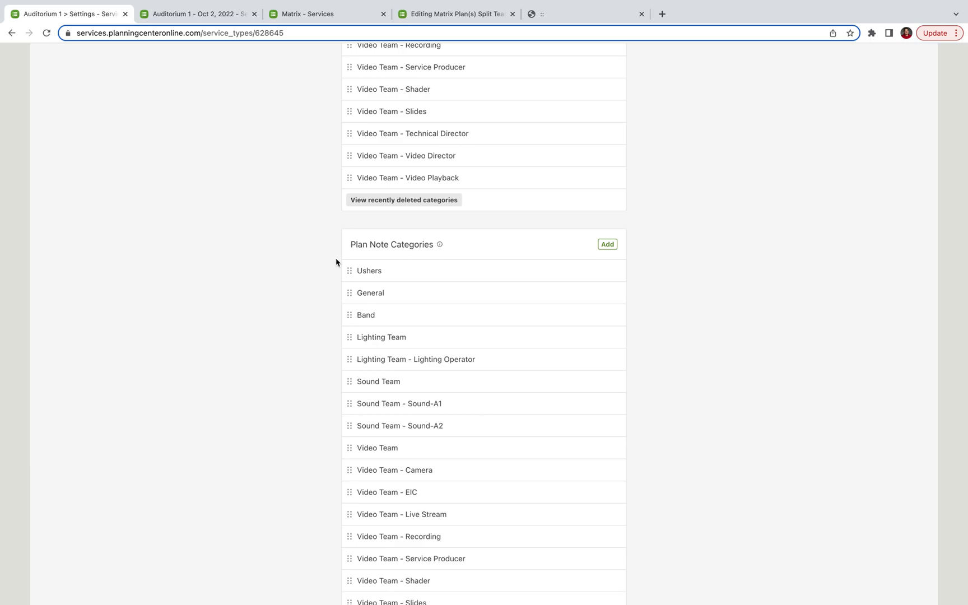
mouse_move(371, 293)
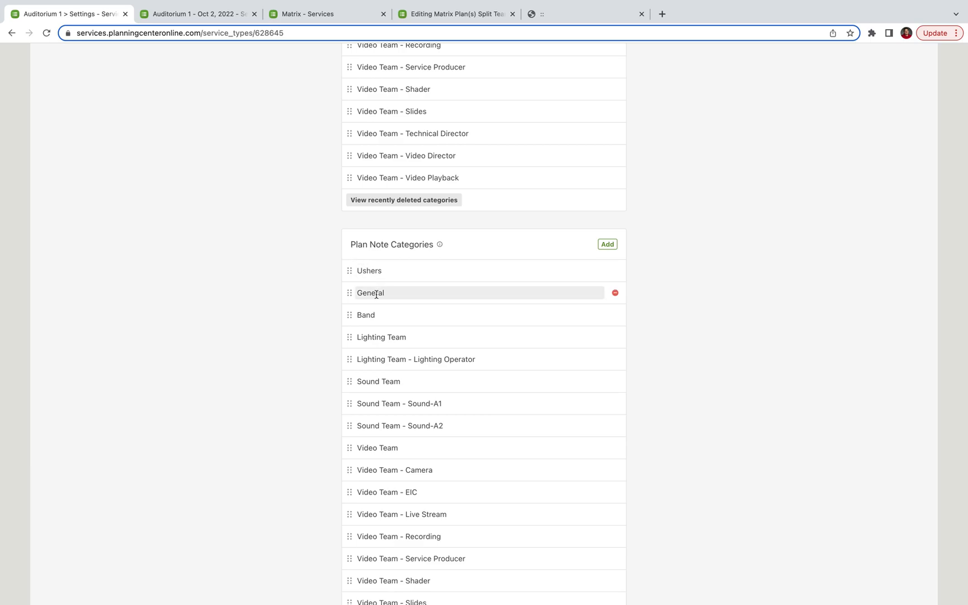
mouse_move(379, 337)
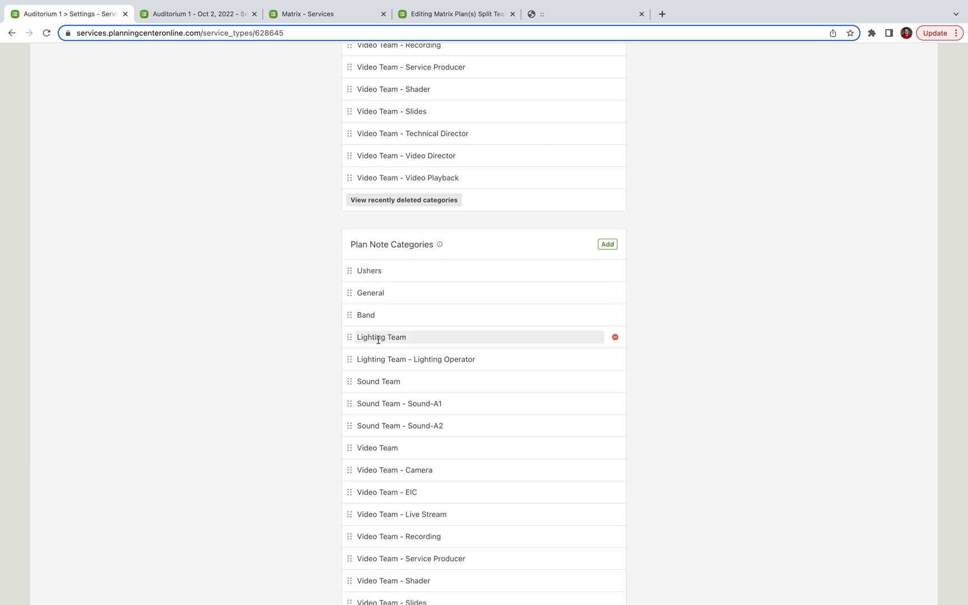
mouse_move(377, 380)
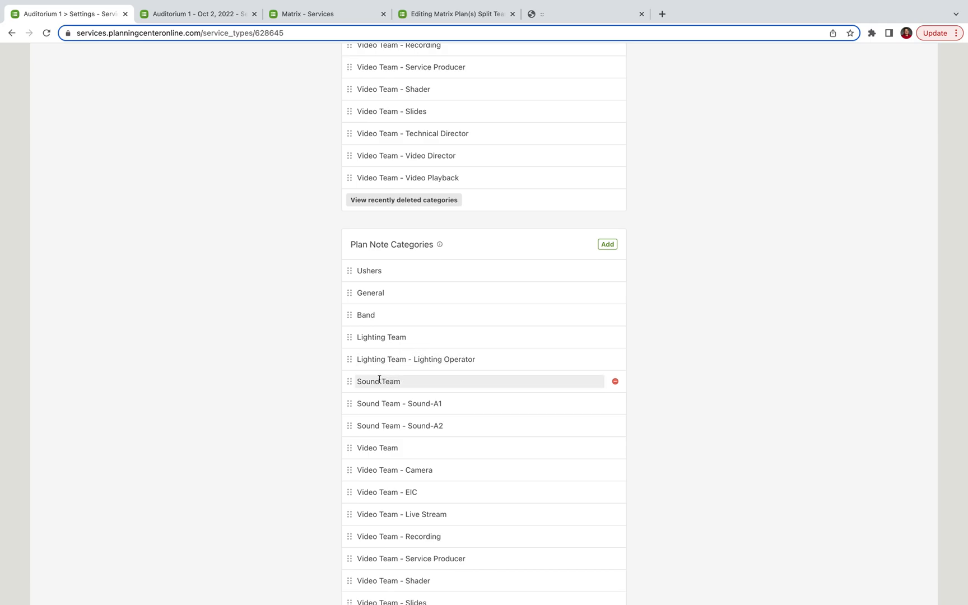
mouse_move(403, 359)
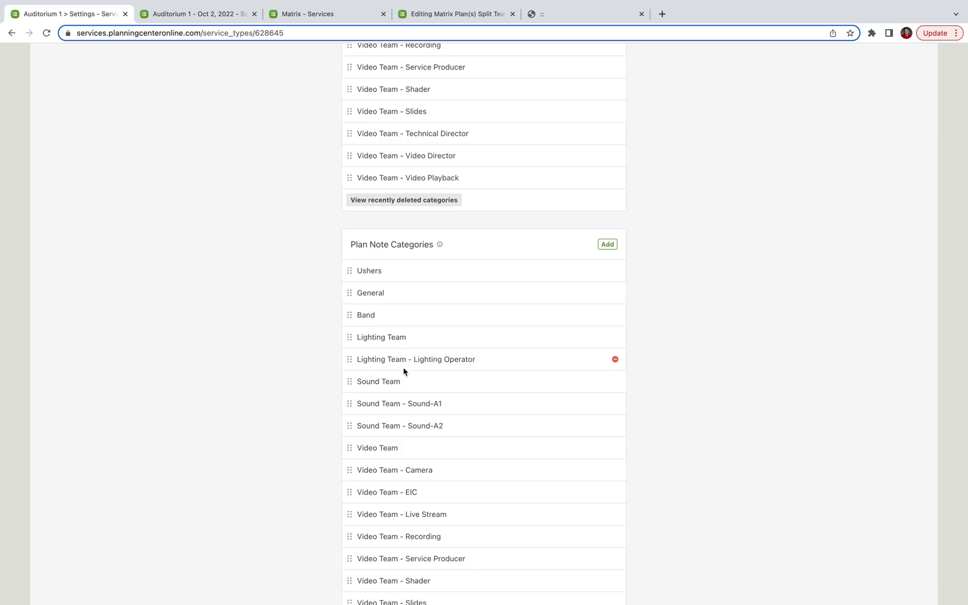
scroll("down", 3)
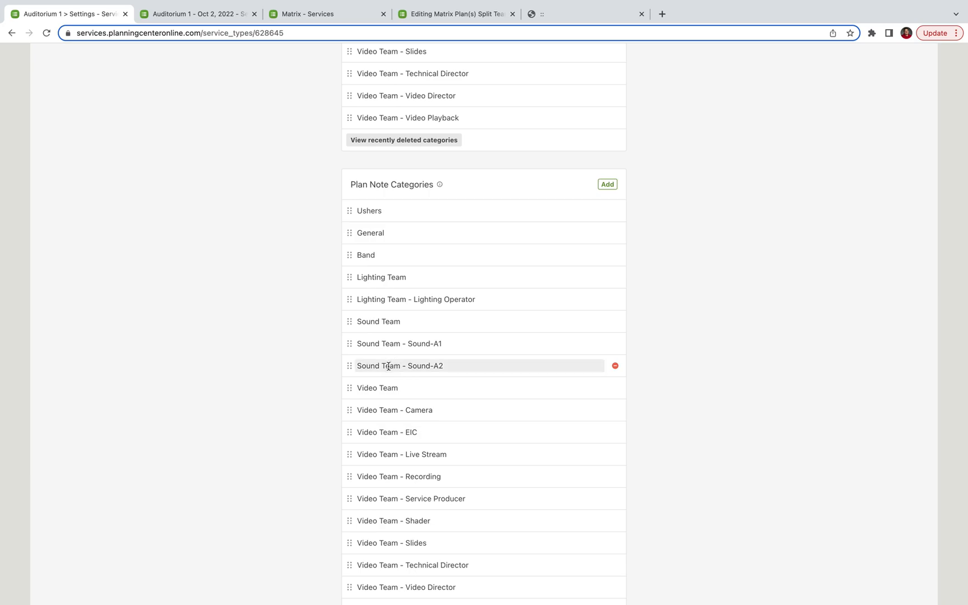
scroll("down", 3)
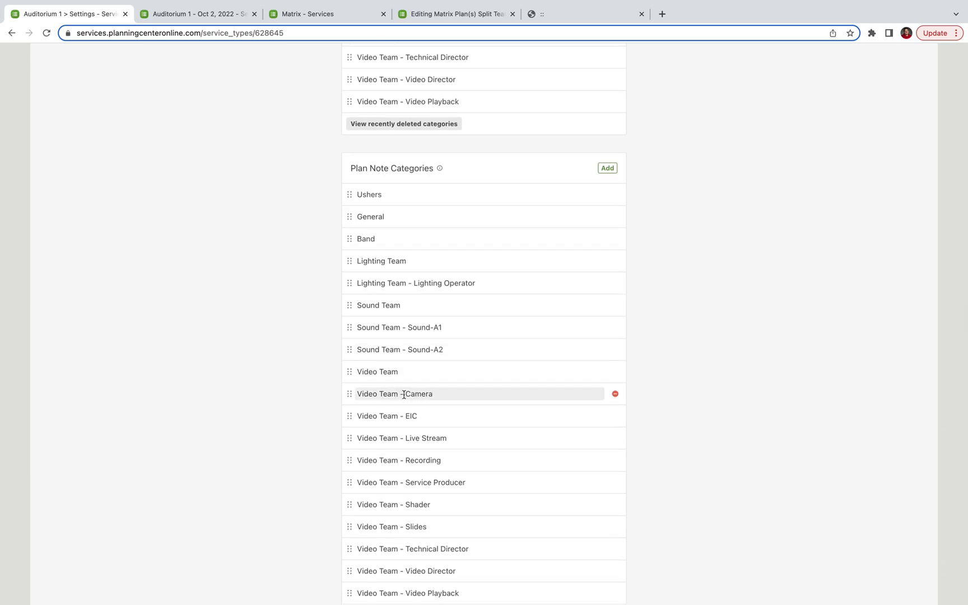
mouse_move(386, 371)
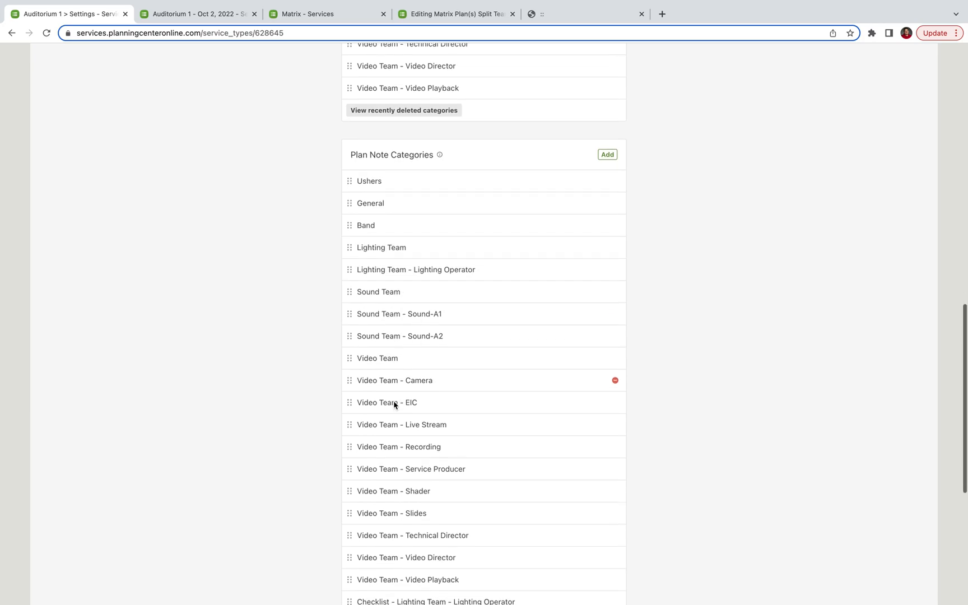
scroll("down", 3)
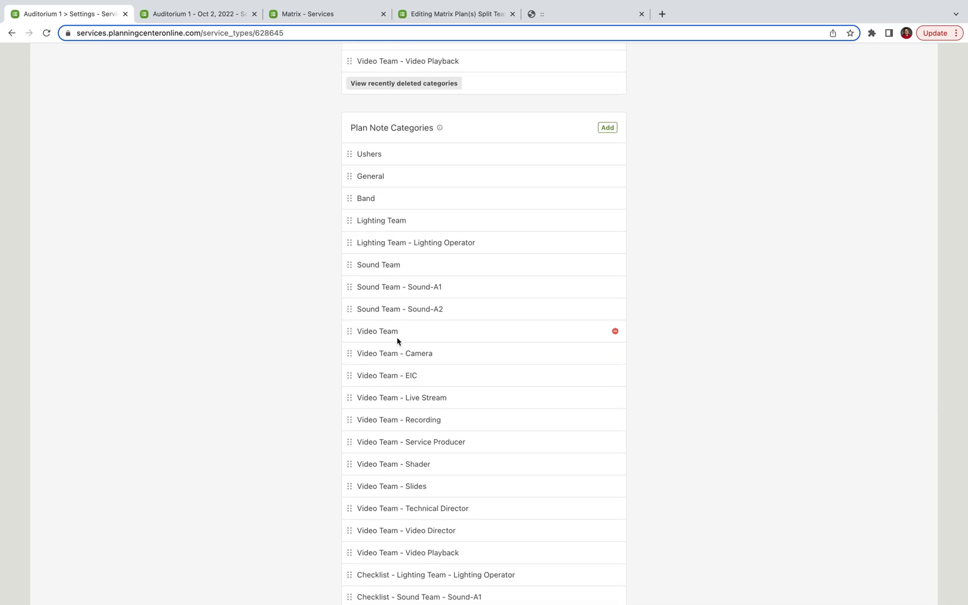
mouse_move(464, 117)
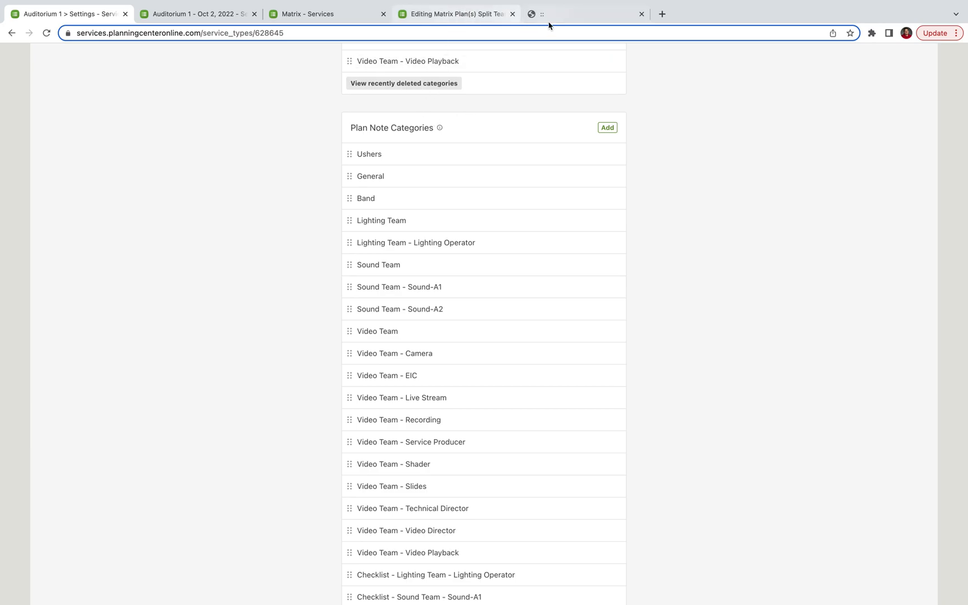
Step: Scroll the template to PLAN_NOTE_CATEGORIES listing General and the per-team note naming guidance
left_click(457, 13)
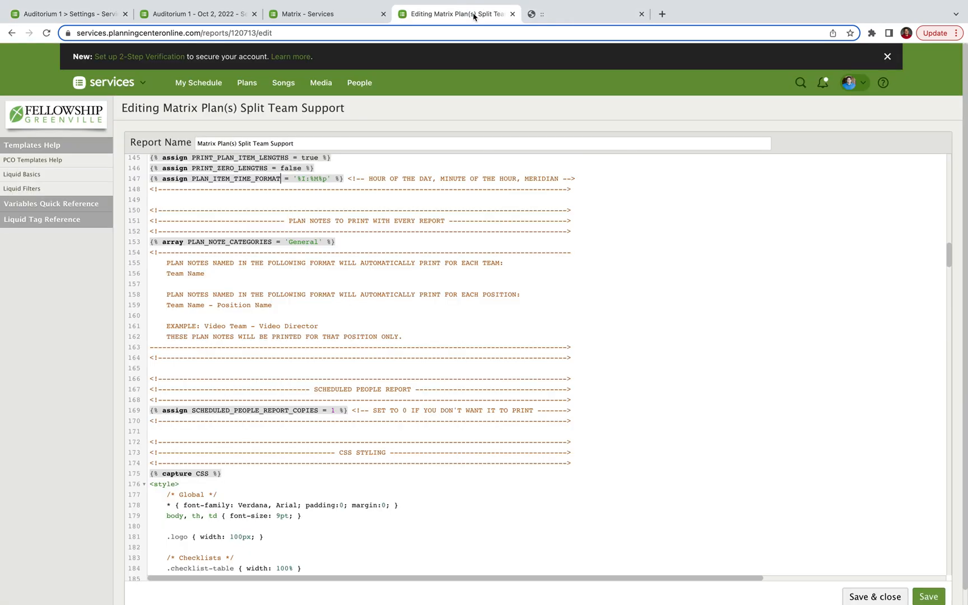
scroll("down", 3)
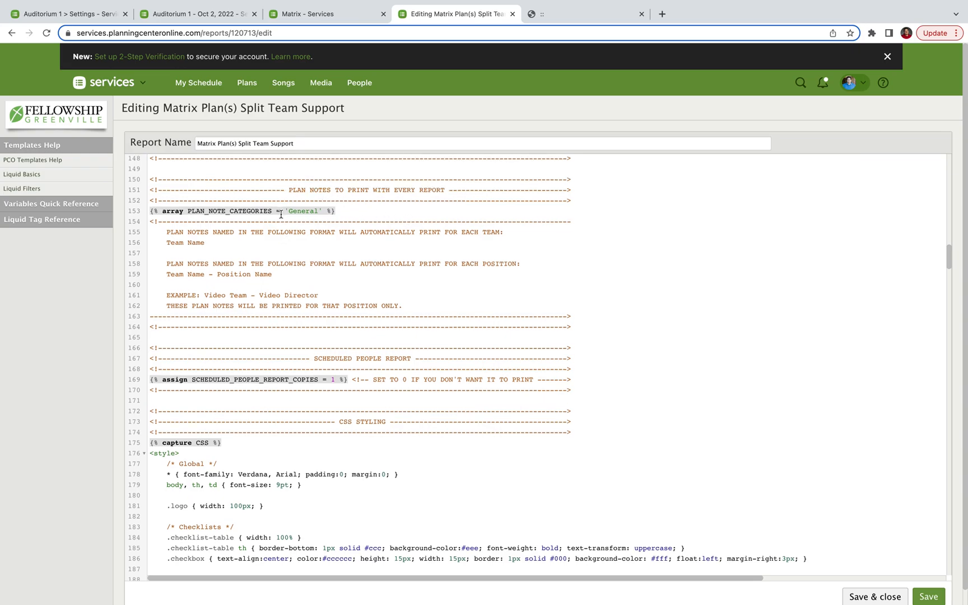
double_click(302, 210)
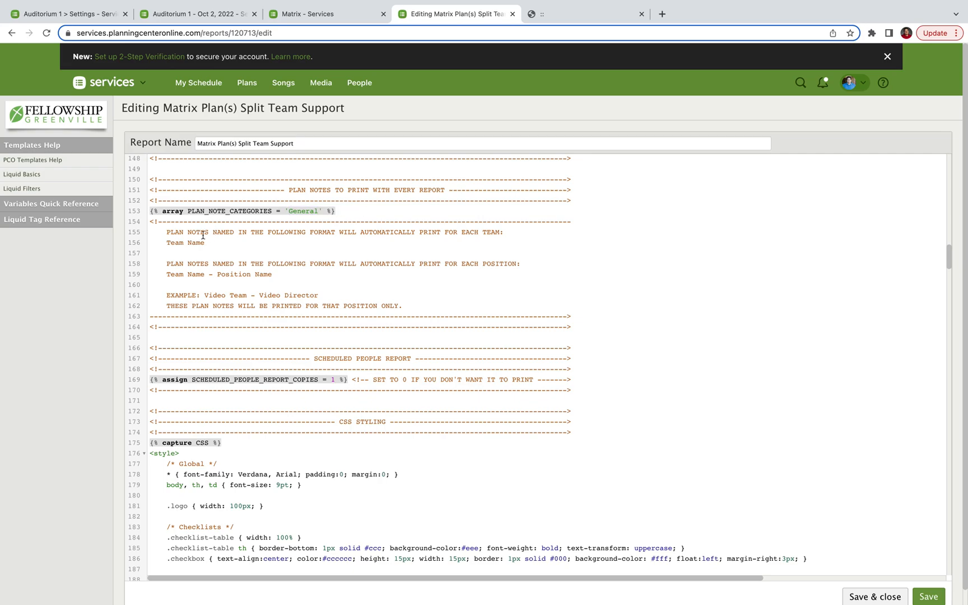
mouse_move(260, 242)
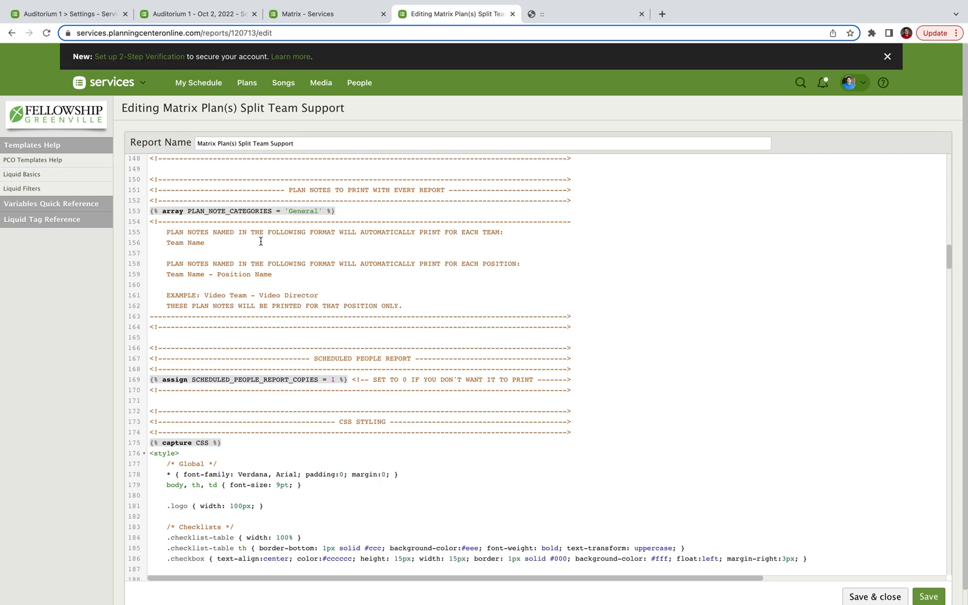
mouse_move(466, 240)
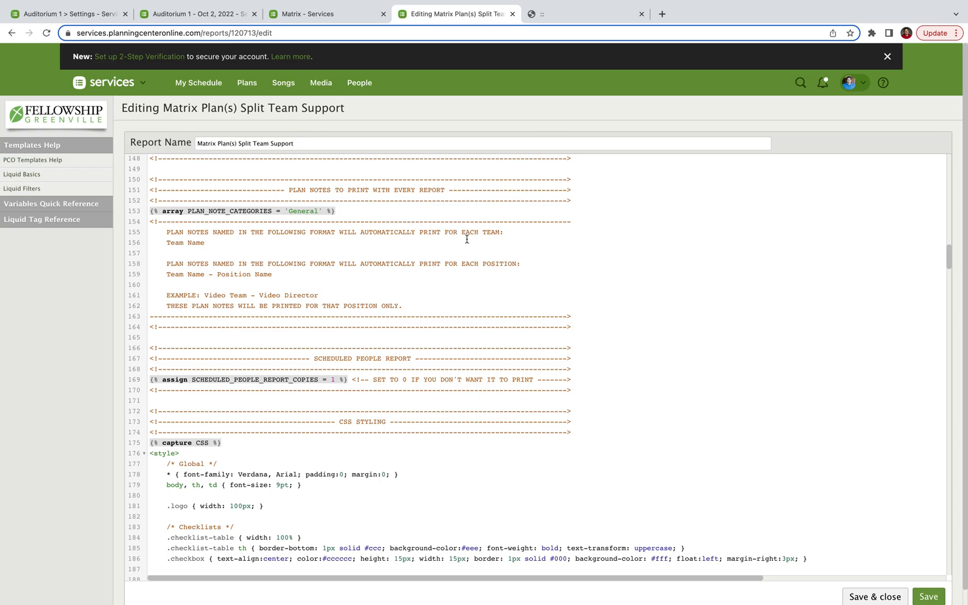
double_click(195, 242)
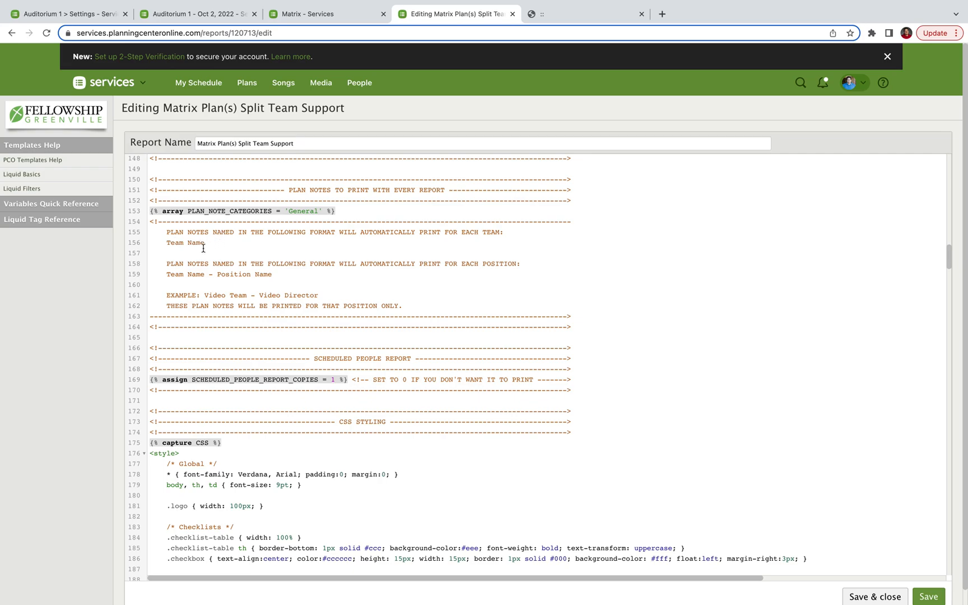
mouse_move(172, 264)
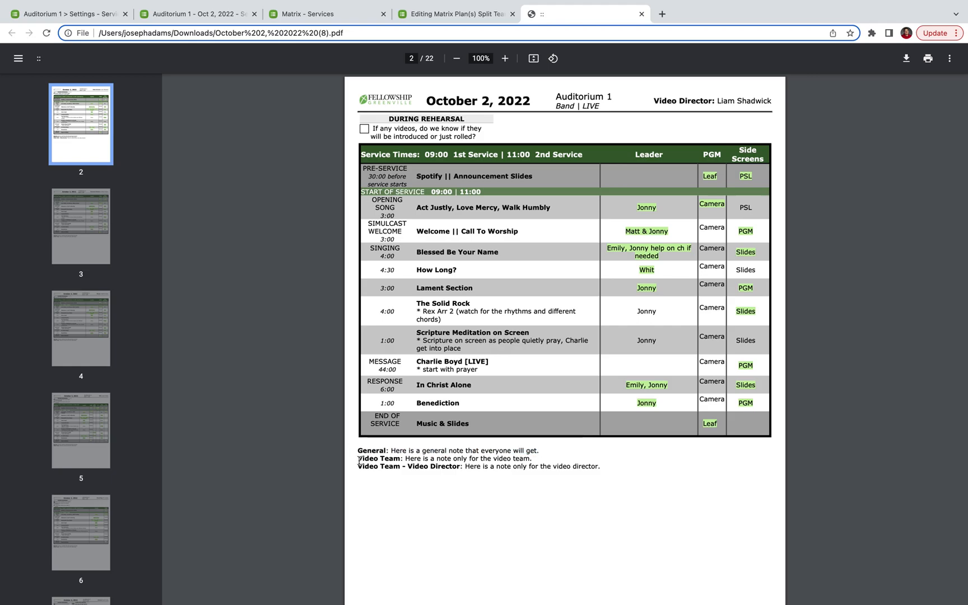
mouse_move(401, 480)
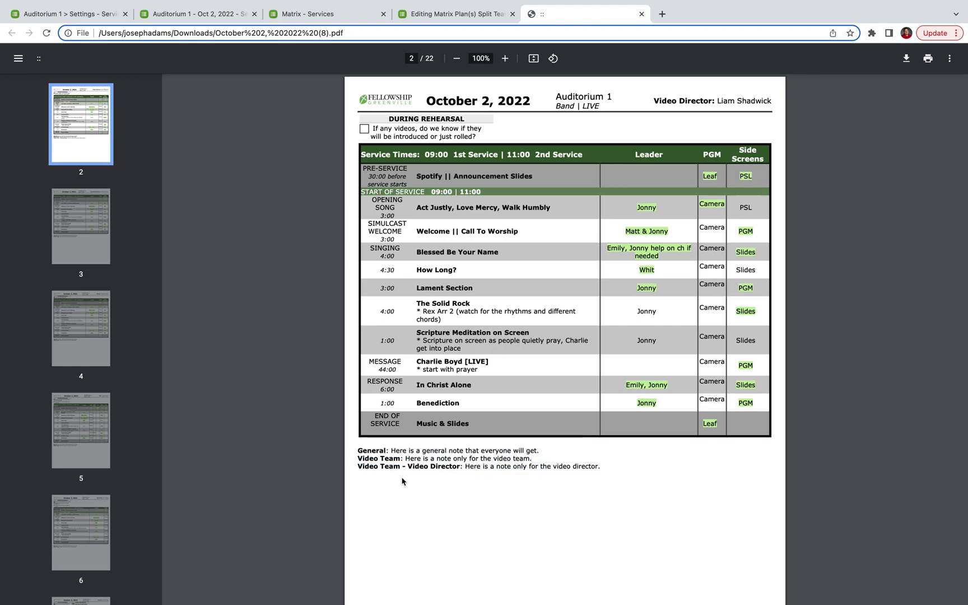
mouse_move(558, 471)
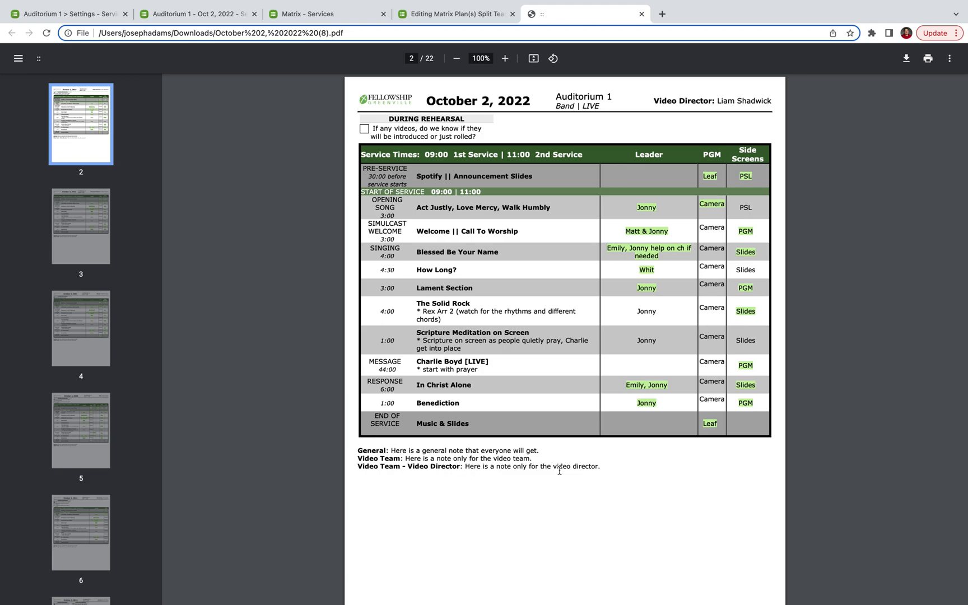
Step: Browse each team's reprinted PDF pages, then switch back to the Auditorium 1 – Oct 2, 2022 plan
scroll("down", 3)
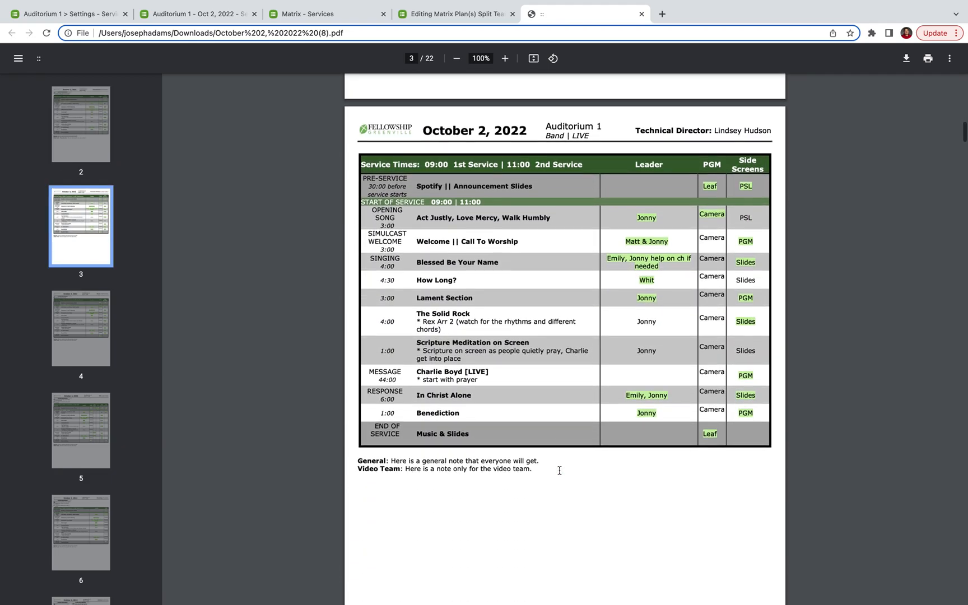
scroll("up", 3)
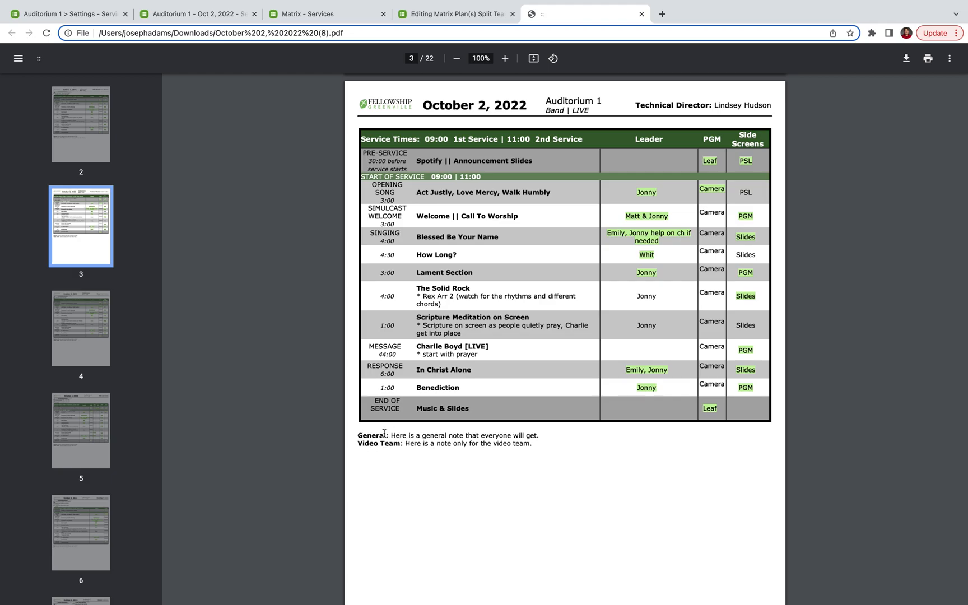
mouse_move(540, 449)
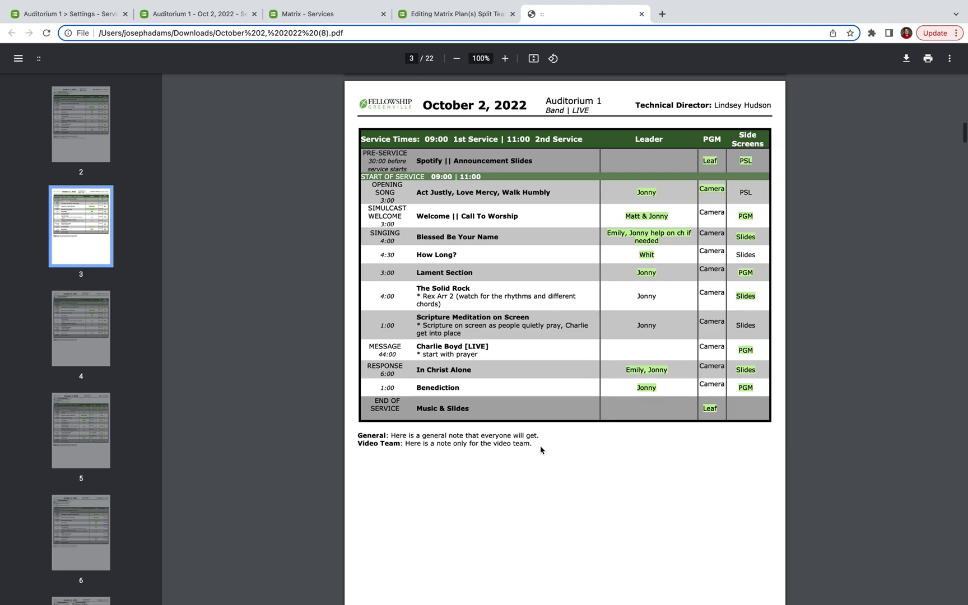
scroll("down", 3)
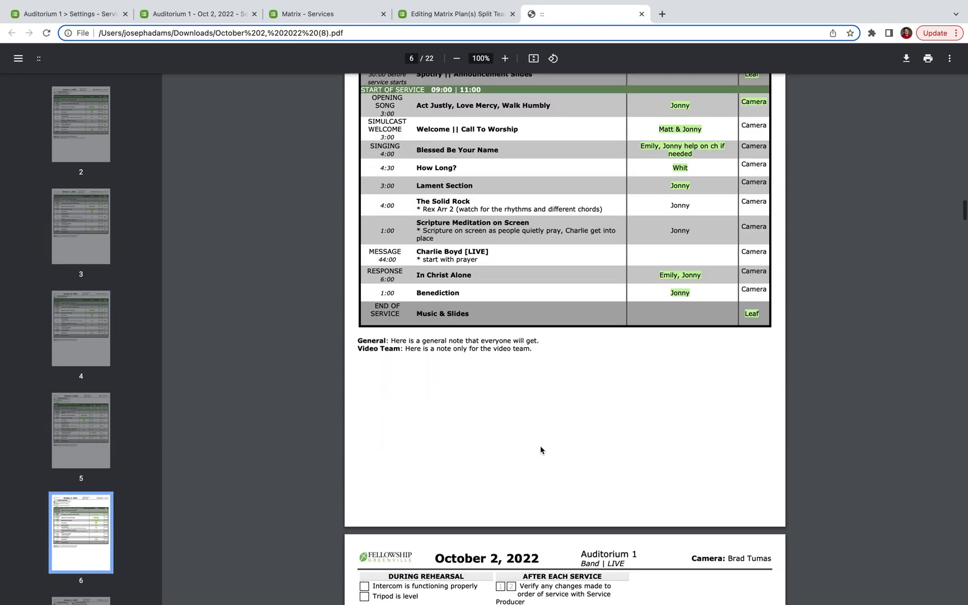
scroll("down", 3)
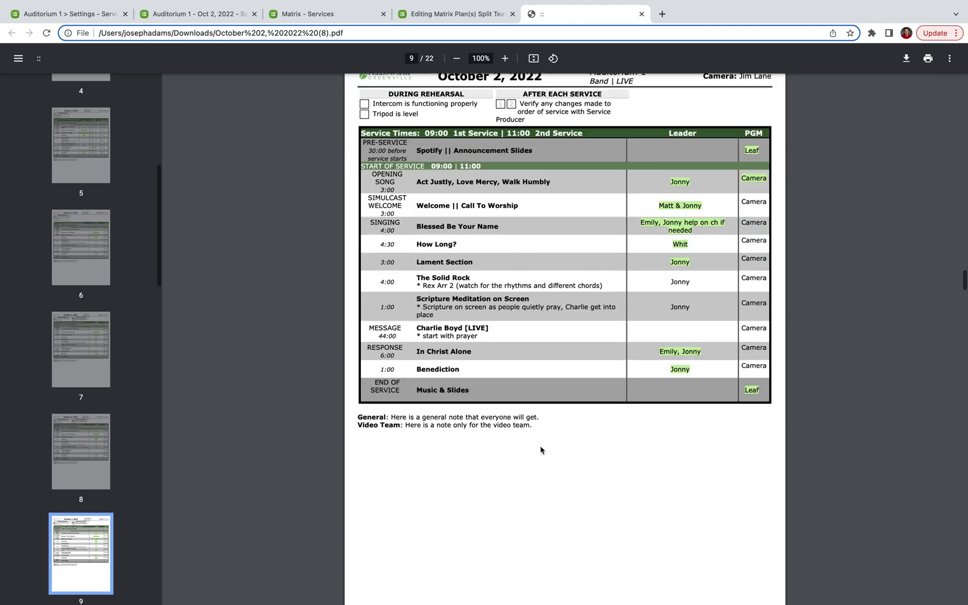
scroll("down", 3)
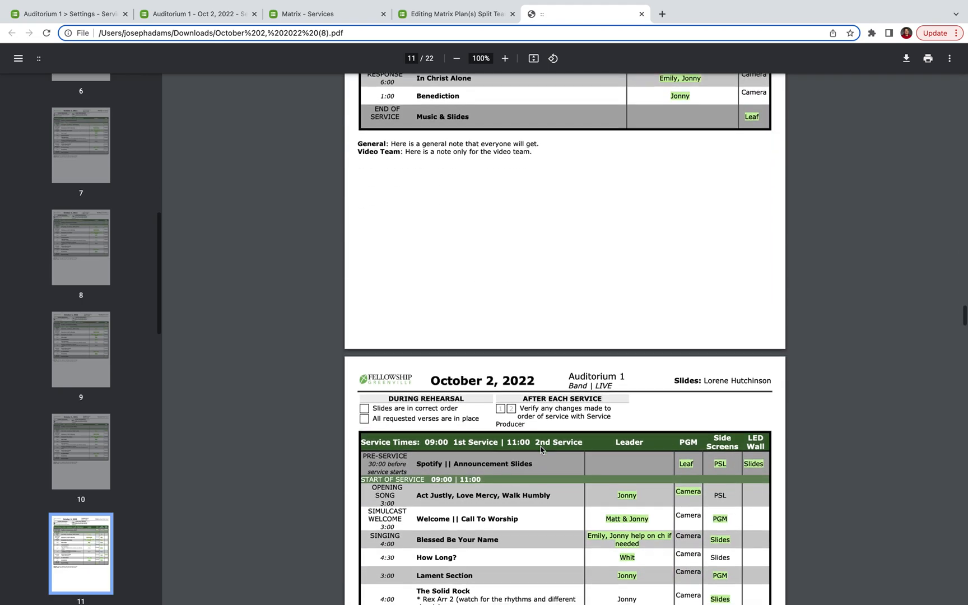
scroll("down", 3)
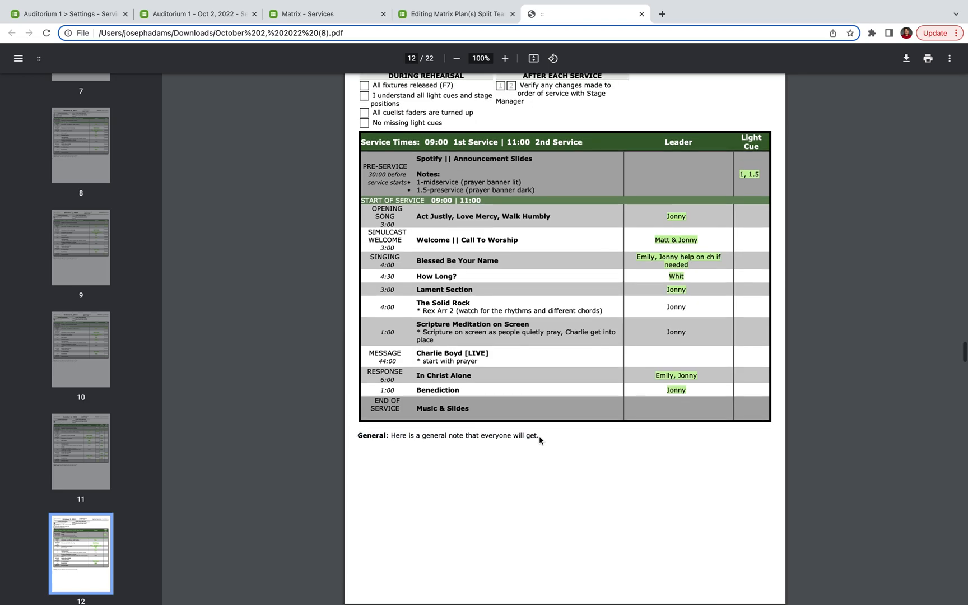
scroll("up", 3)
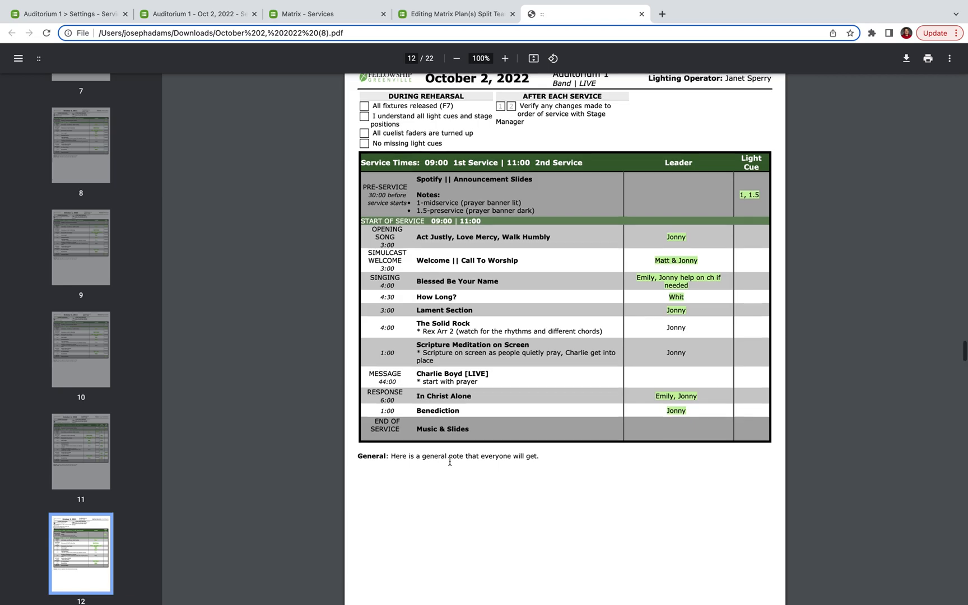
scroll("up", 3)
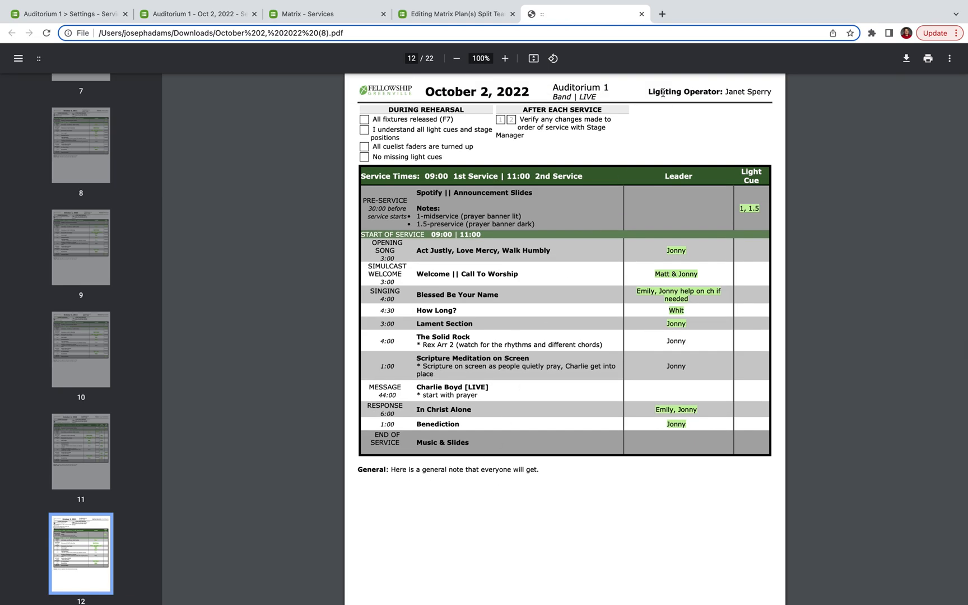
mouse_move(454, 244)
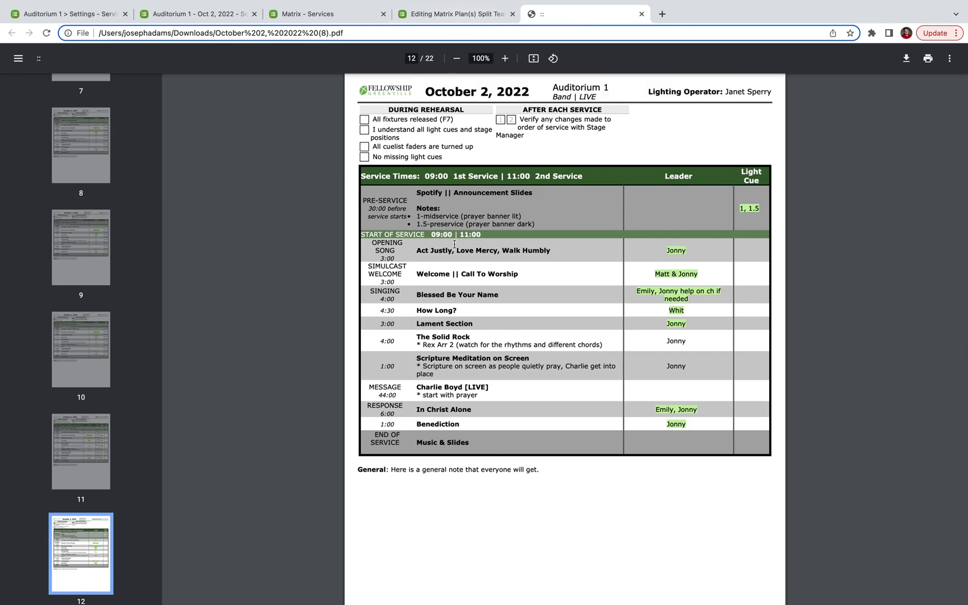
scroll("down", 3)
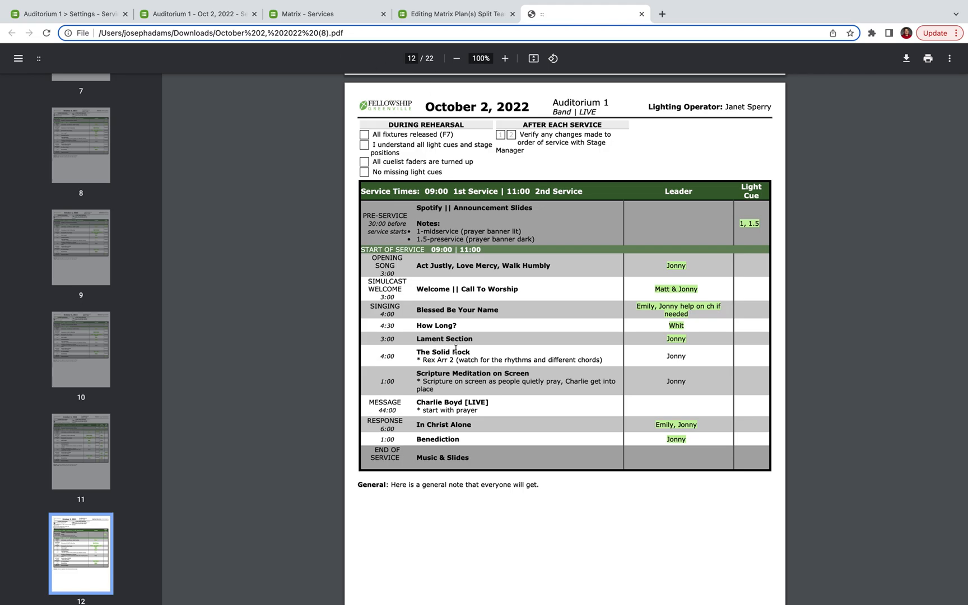
mouse_move(218, 70)
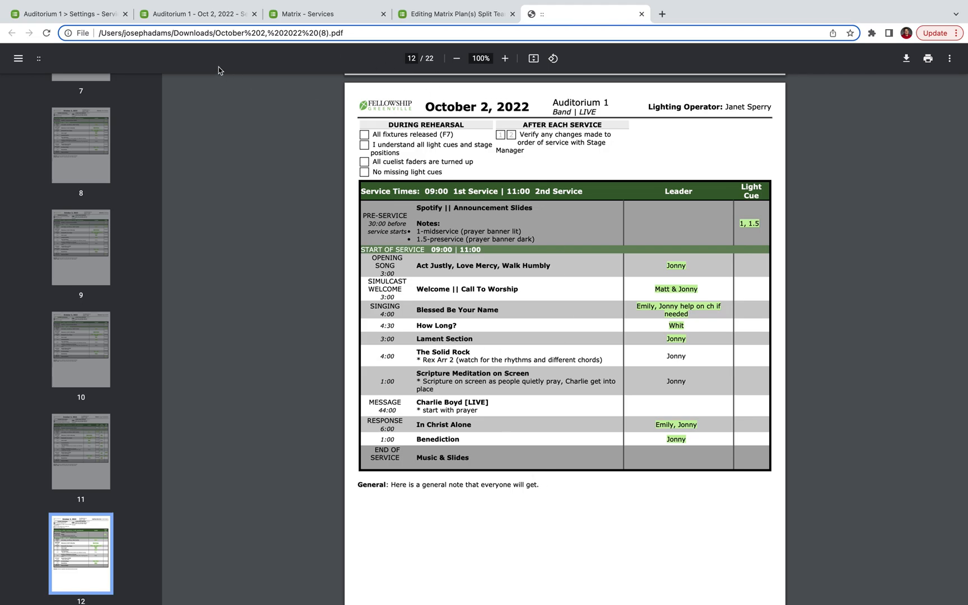
left_click(198, 13)
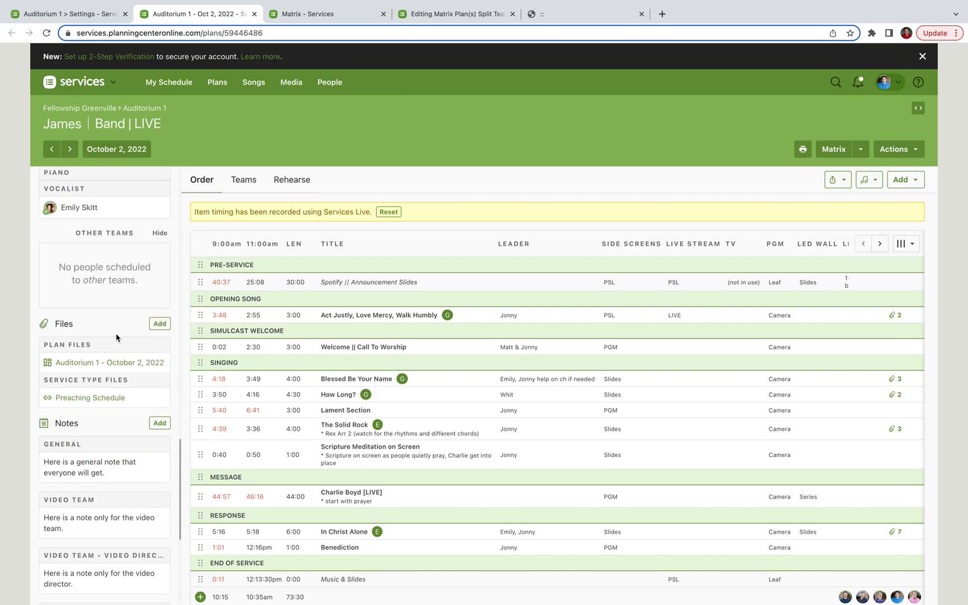
scroll("down", 3)
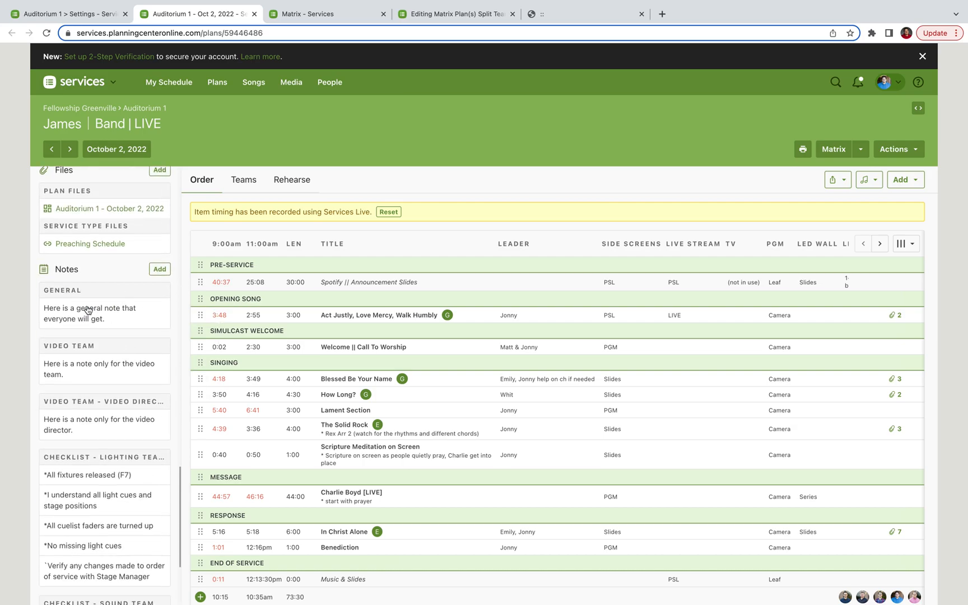
scroll("down", 3)
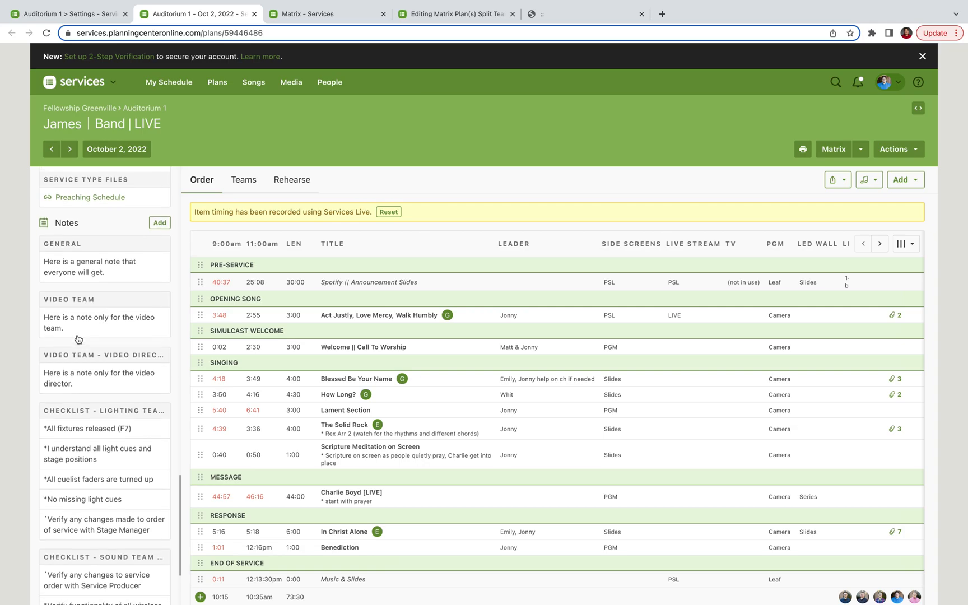
scroll("down", 3)
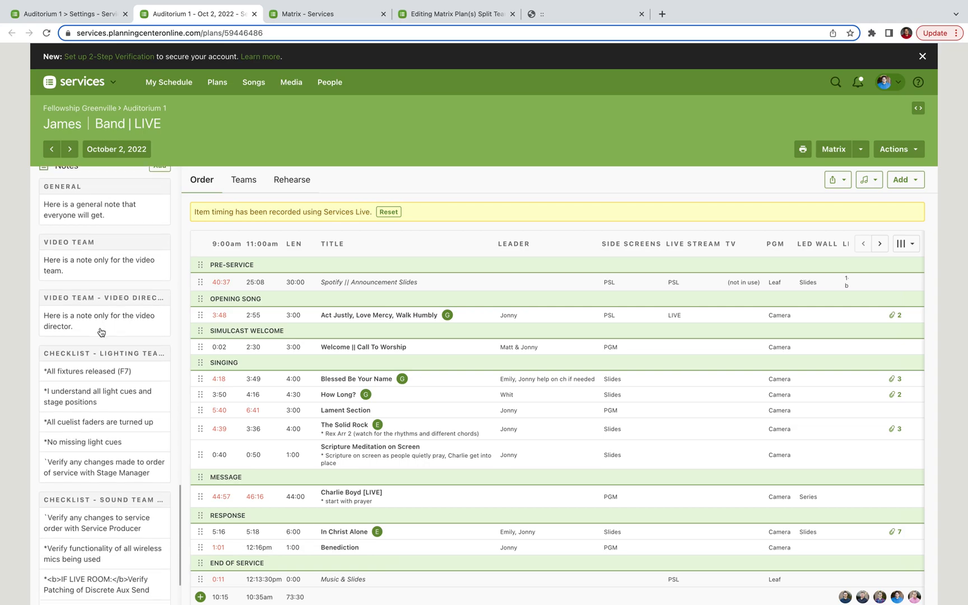
scroll("down", 3)
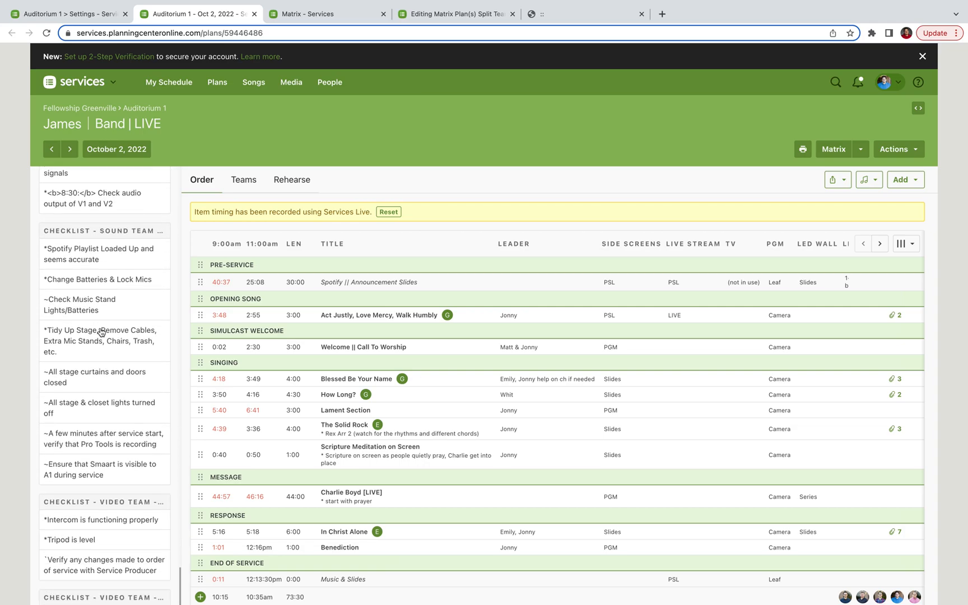
scroll("down", 3)
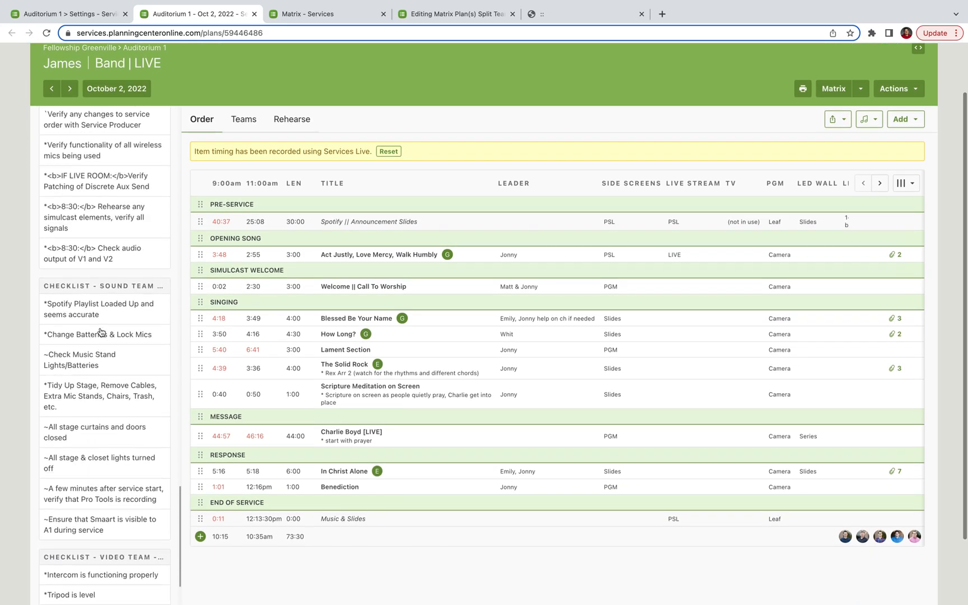
scroll("up", 3)
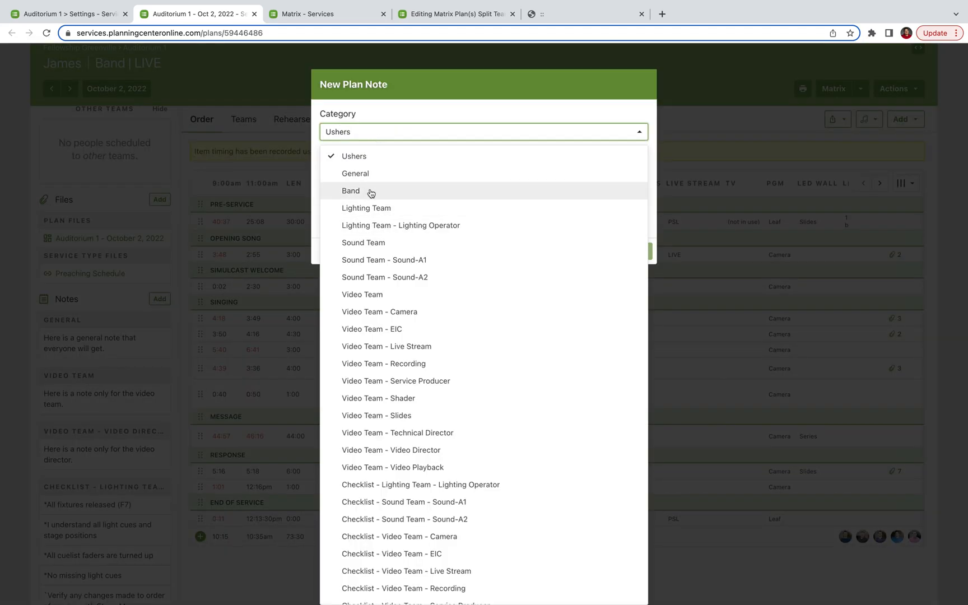
mouse_move(382, 312)
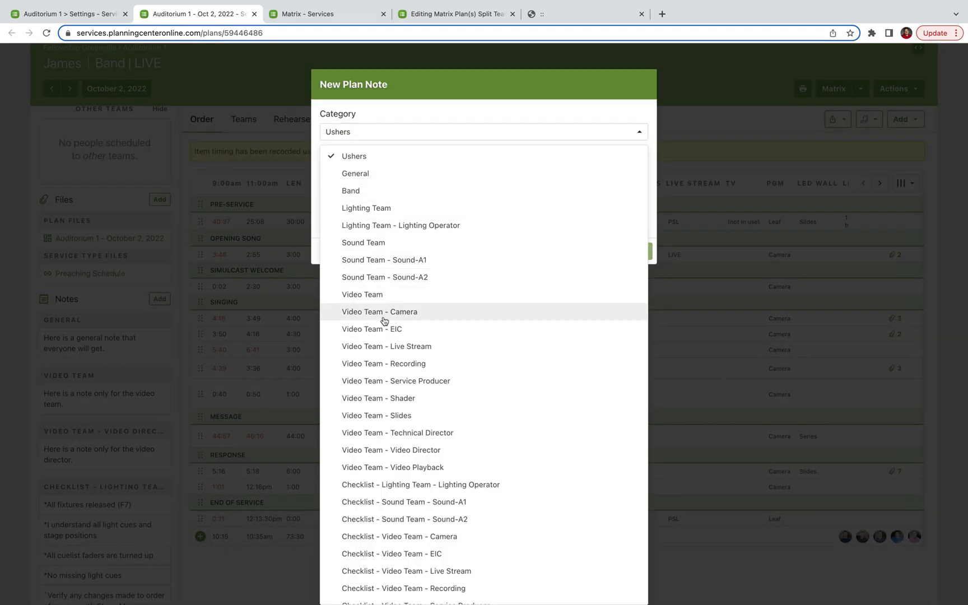
Step: Add a Video Team - Camera plan note reading 'For camera ops only.'
left_click(380, 310)
type("For camera ops on")
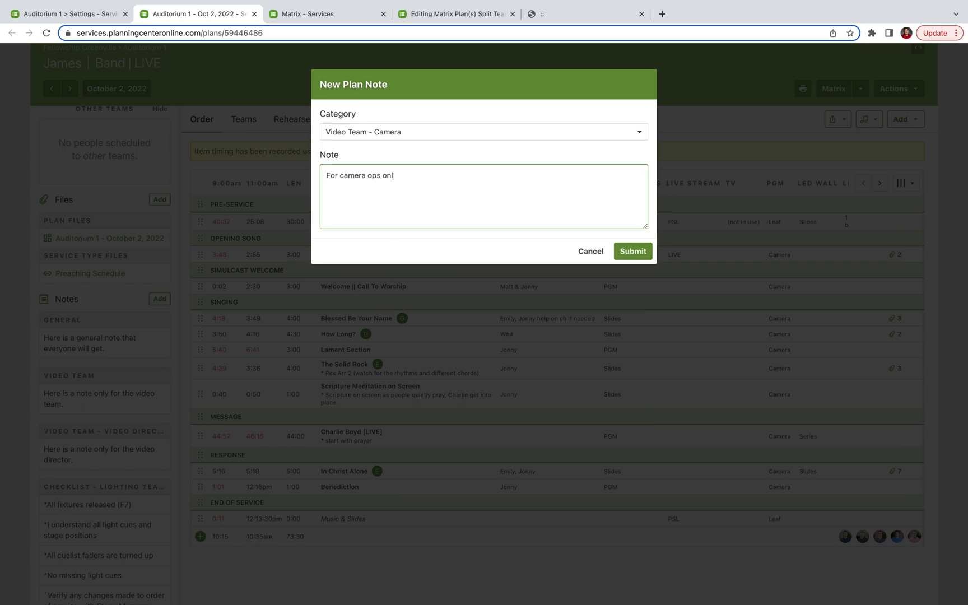
type("ly.")
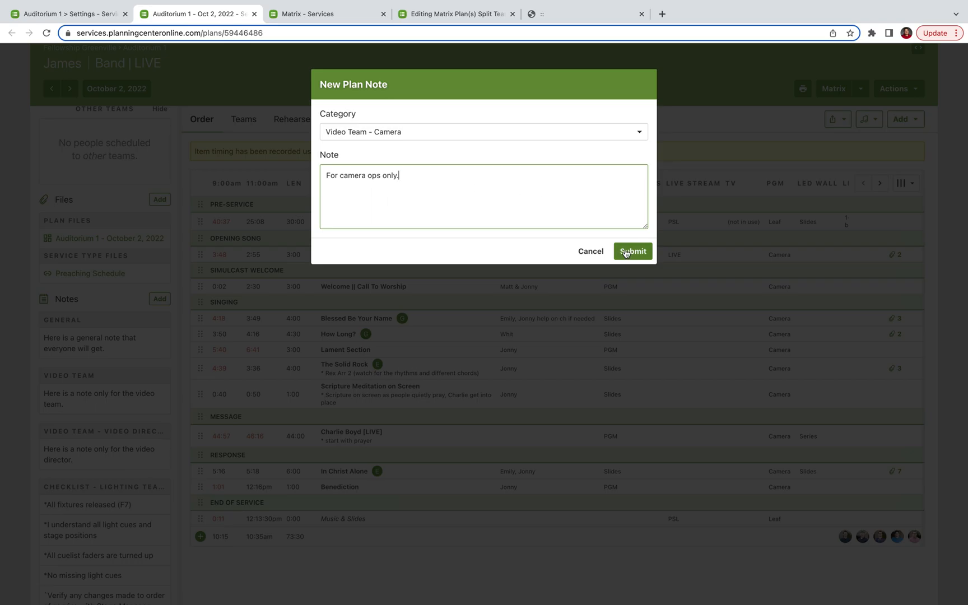
left_click(631, 251)
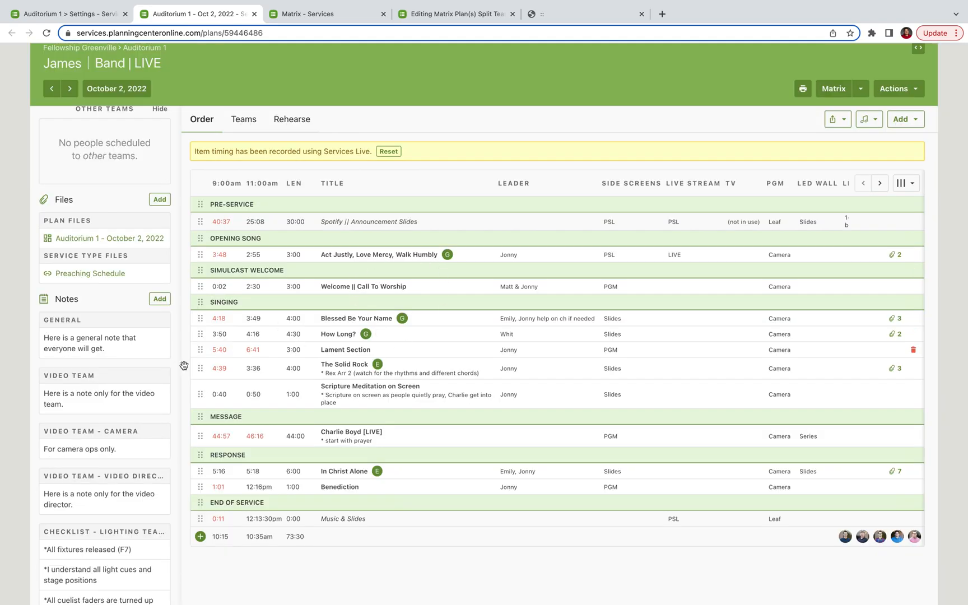
mouse_move(91, 428)
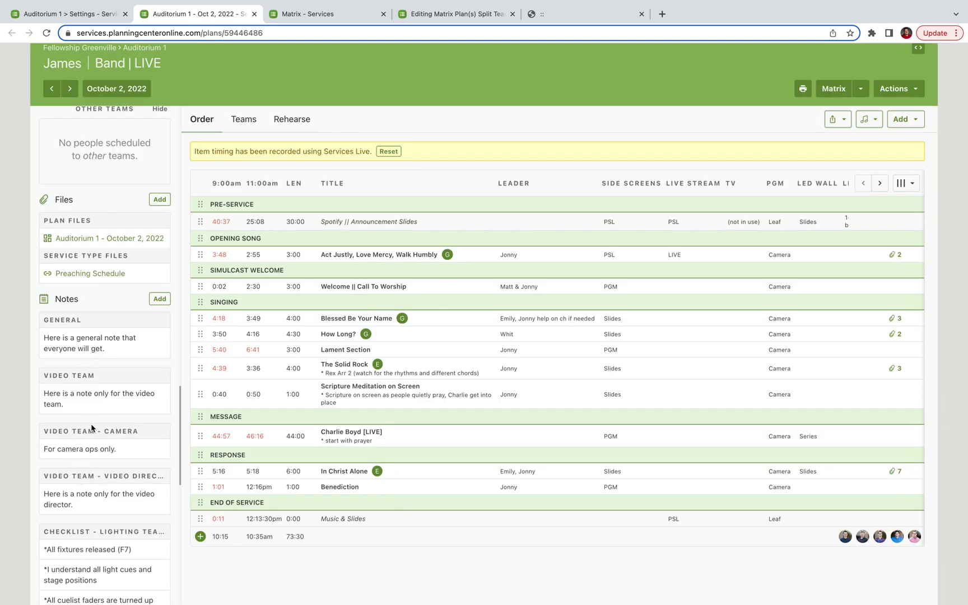
mouse_move(147, 479)
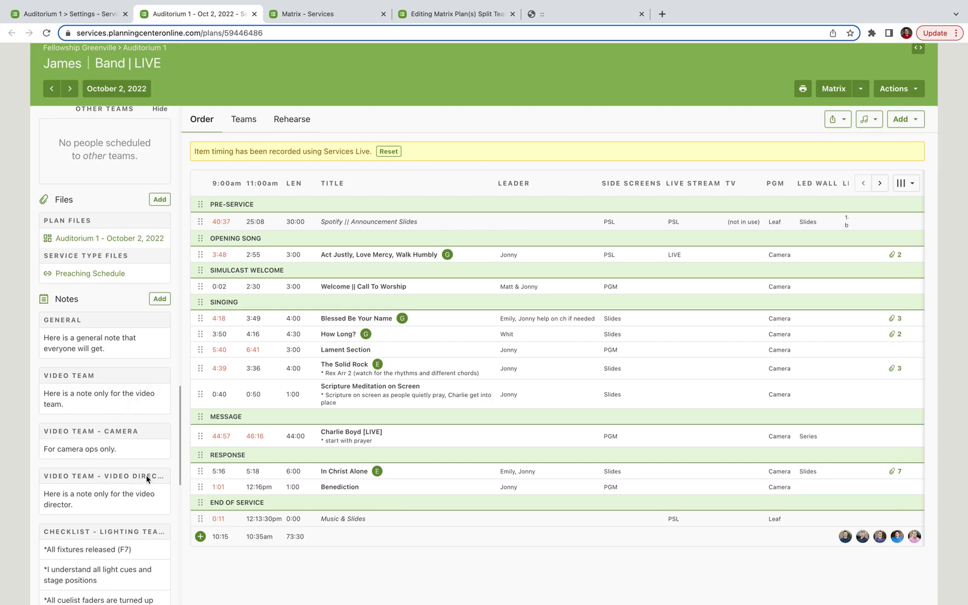
mouse_move(108, 424)
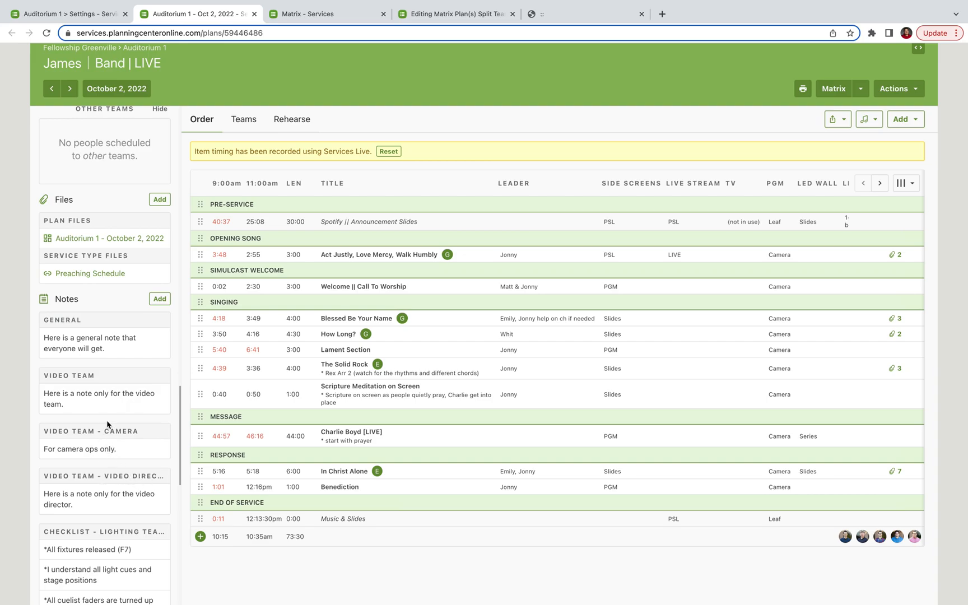
mouse_move(527, 90)
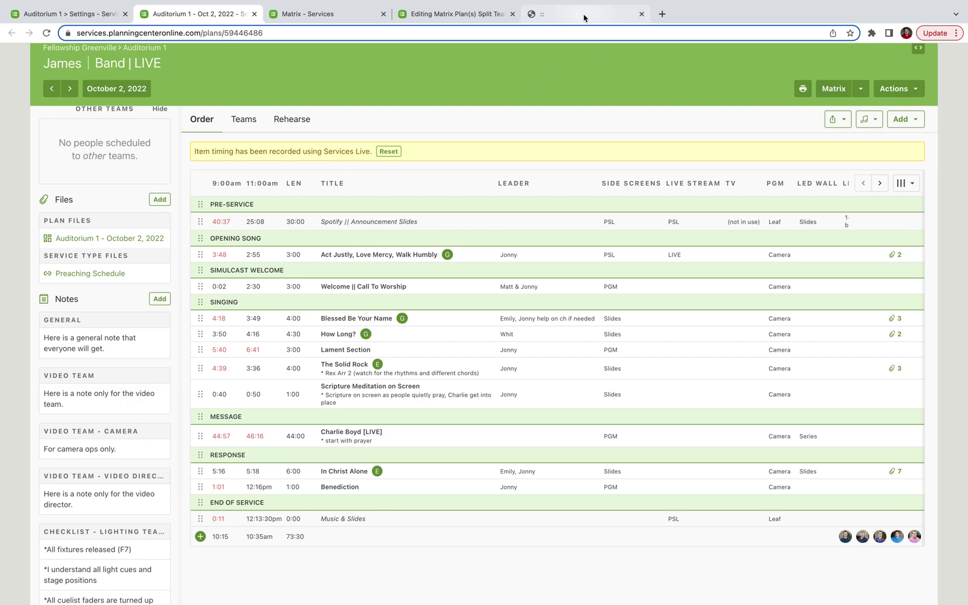
mouse_move(107, 425)
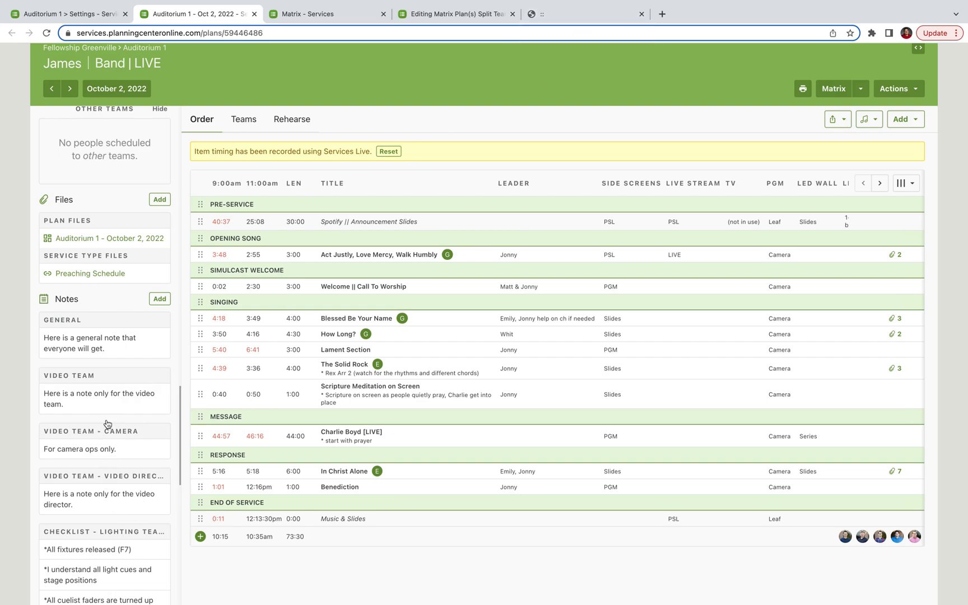
mouse_move(117, 464)
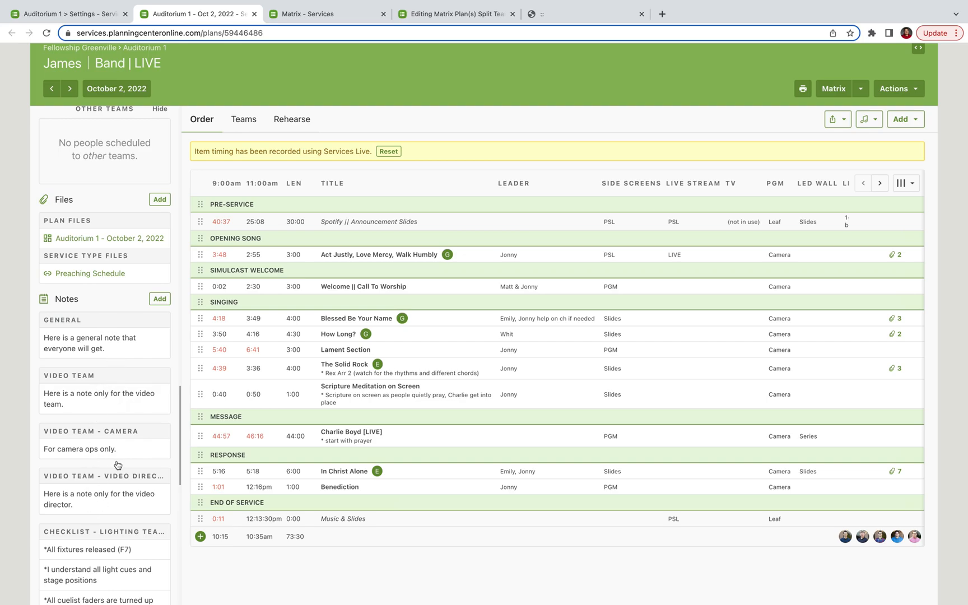
mouse_move(555, 14)
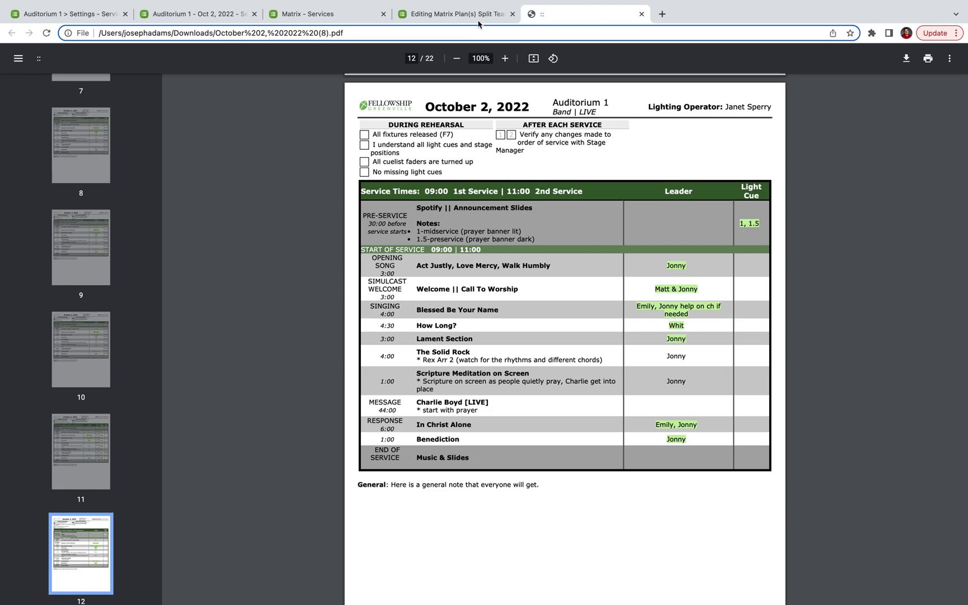
Step: Set SCHEDULED_PEOPLE_REPORT_COPIES to 1 in the Matrix report template
left_click(456, 13)
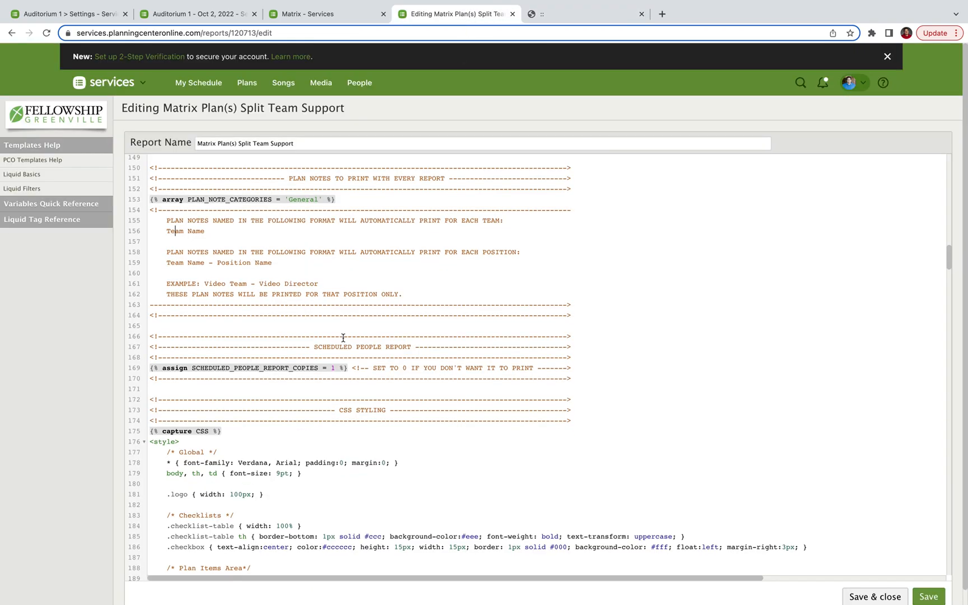
mouse_move(224, 204)
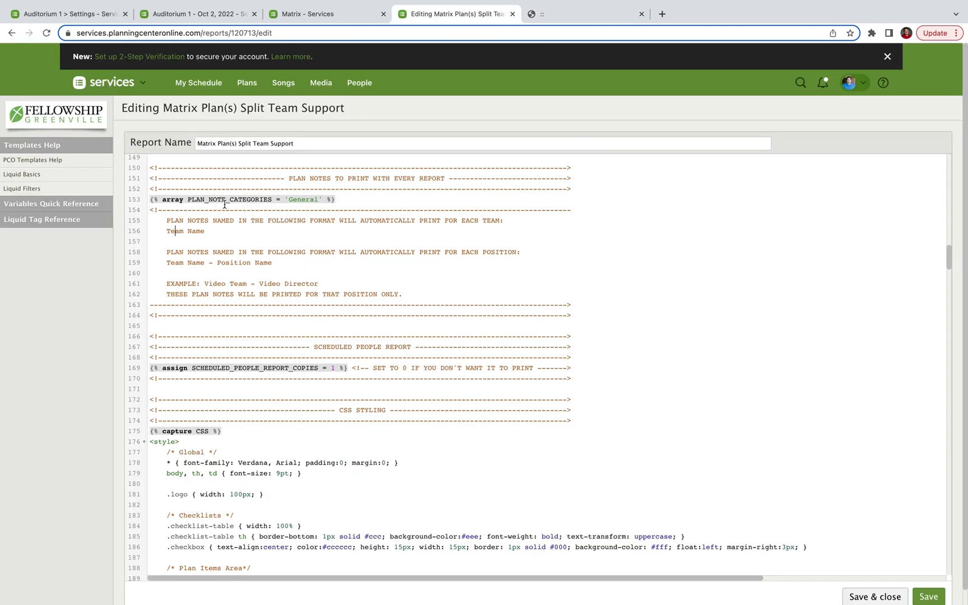
scroll("down", 3)
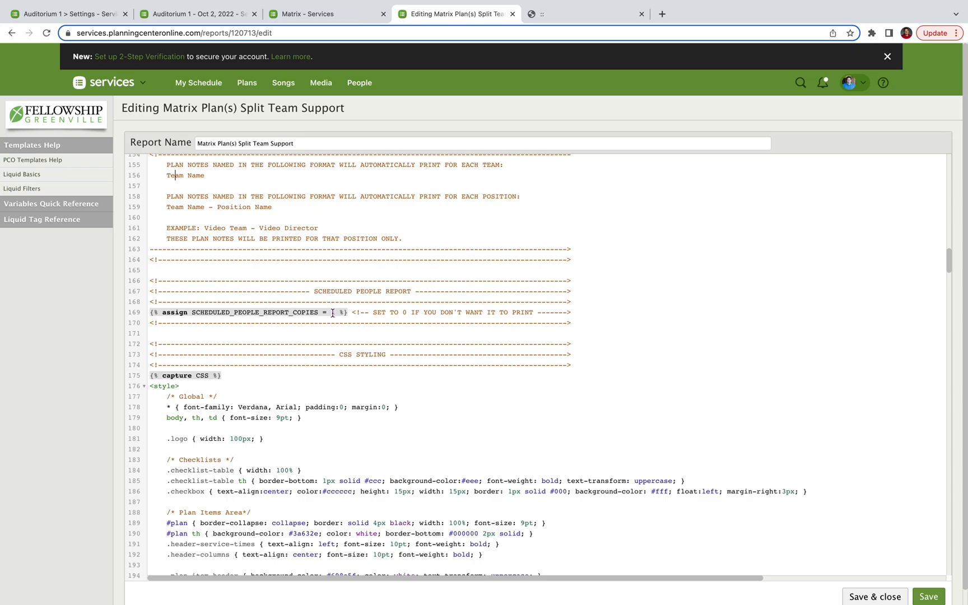
type("1")
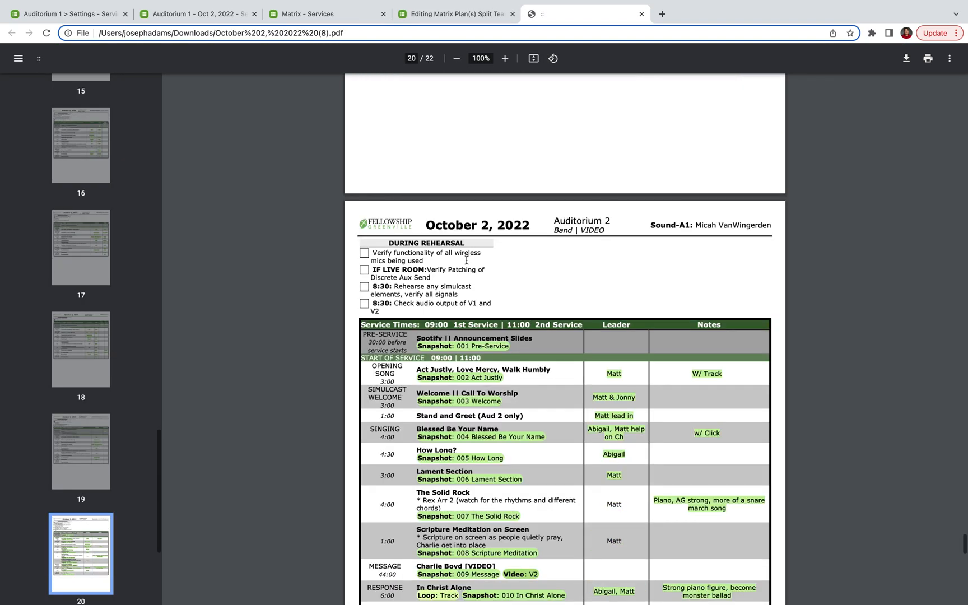
Step: Check the Scheduled People section on PDF page 22, then return to the template editor
scroll("down", 3)
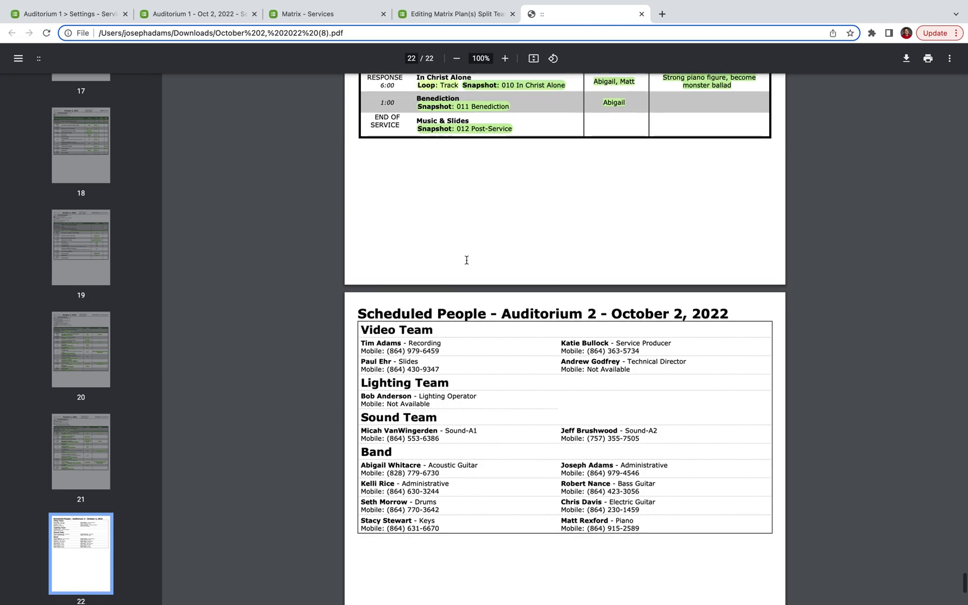
scroll("down", 3)
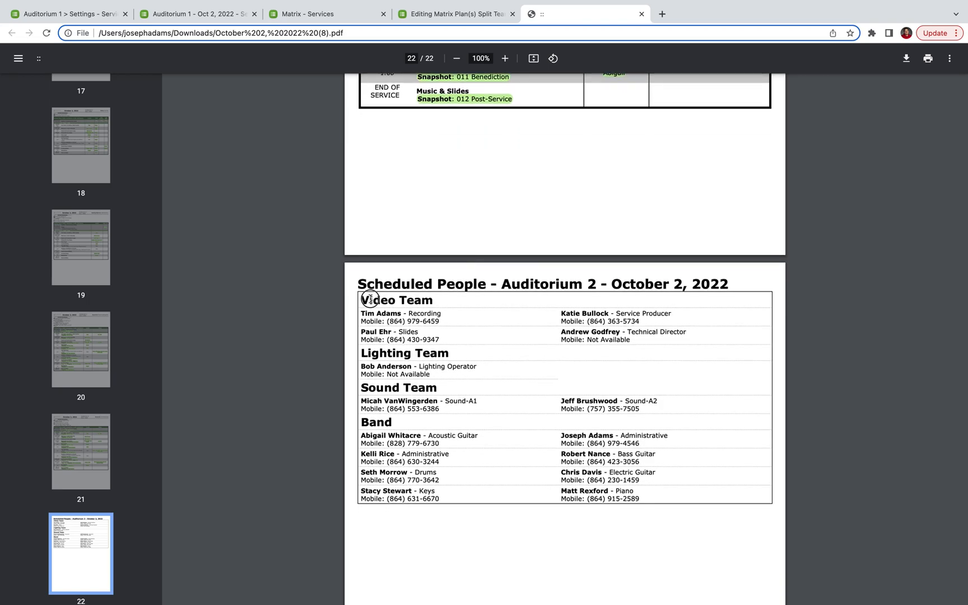
mouse_move(467, 521)
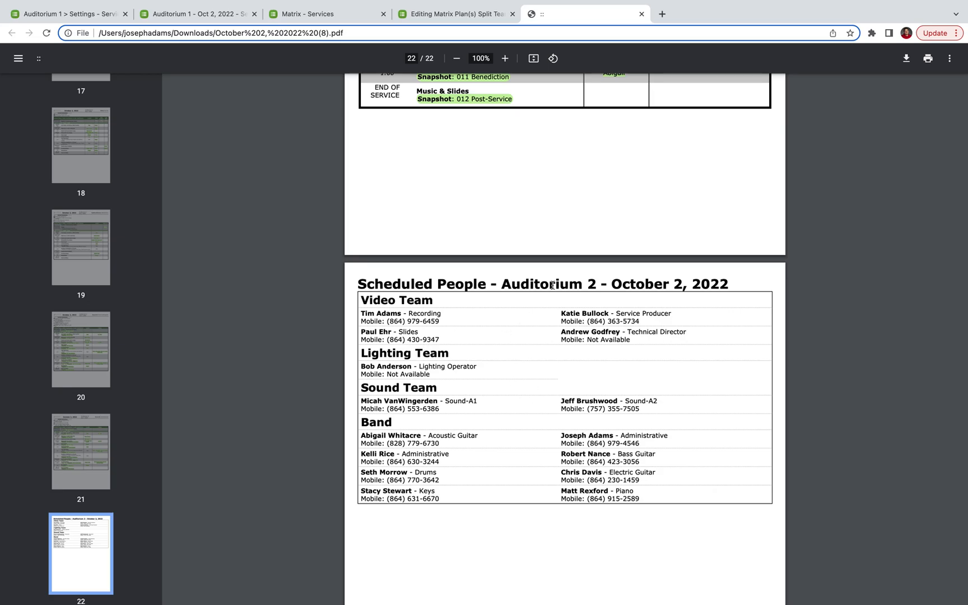
mouse_move(515, 207)
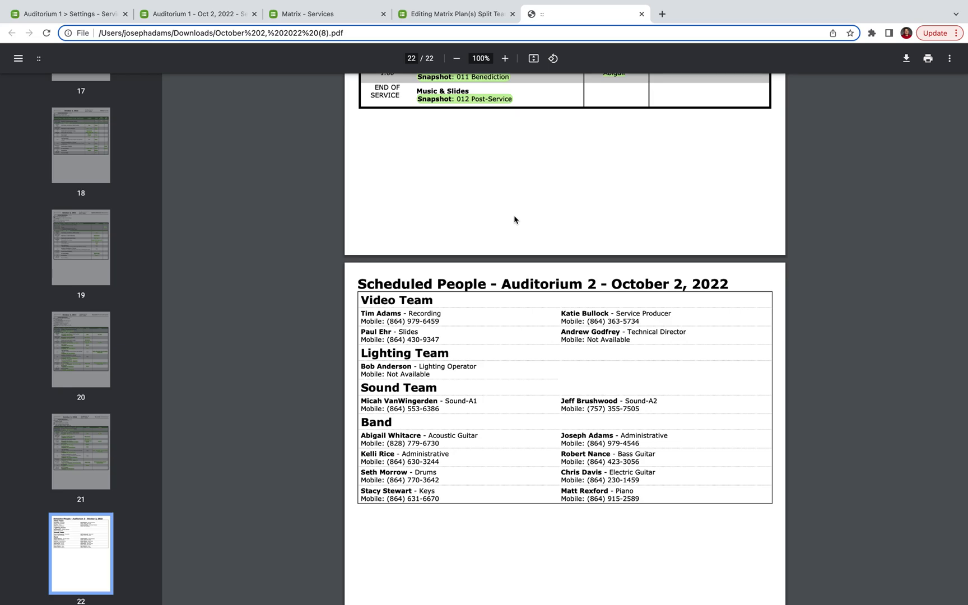
mouse_move(583, 320)
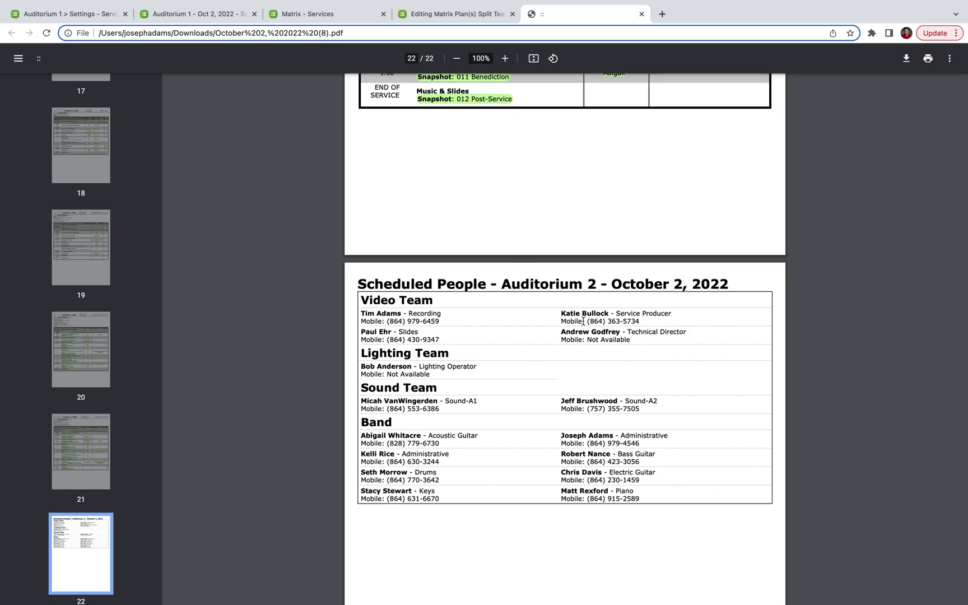
mouse_move(511, 108)
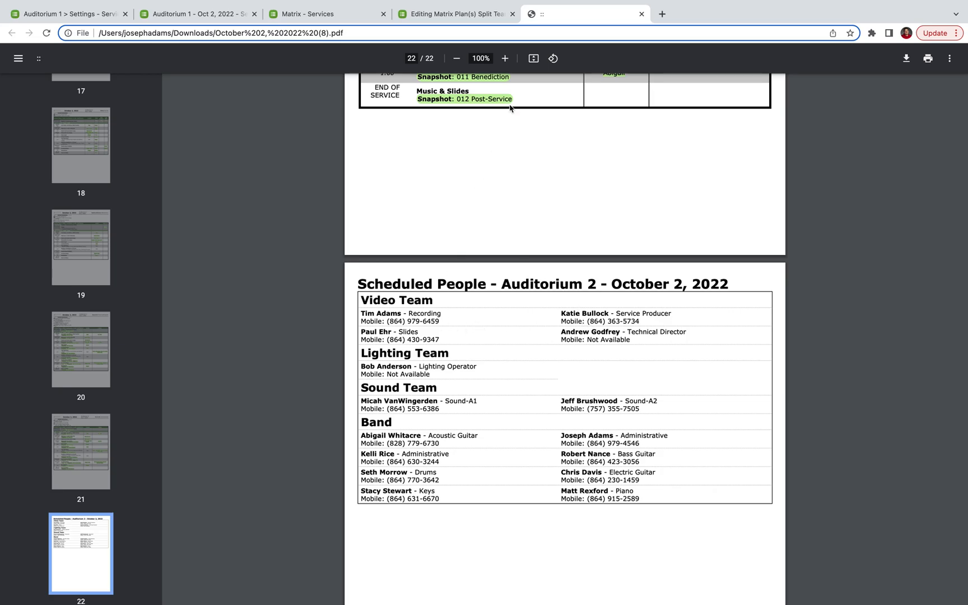
mouse_move(465, 200)
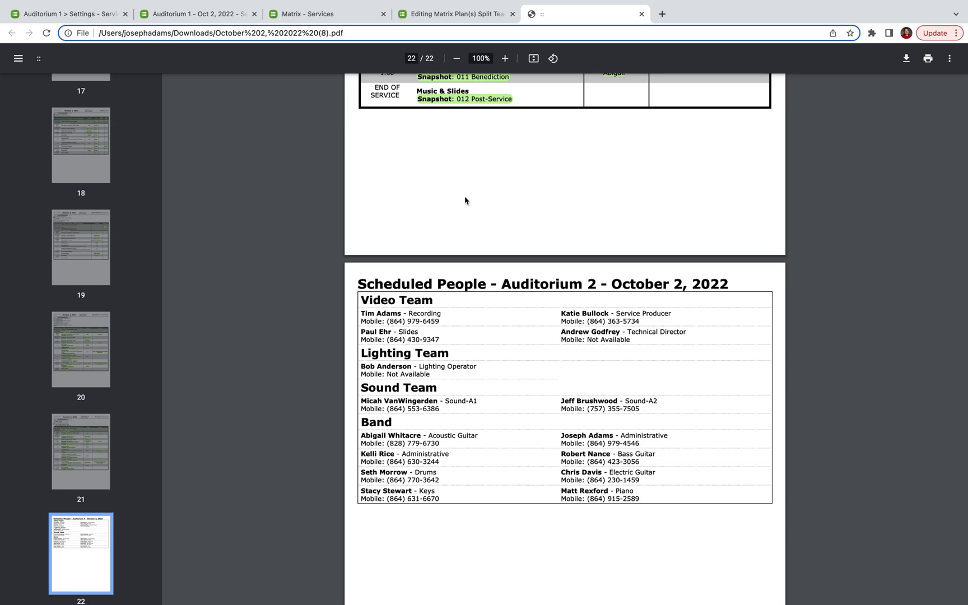
left_click(454, 13)
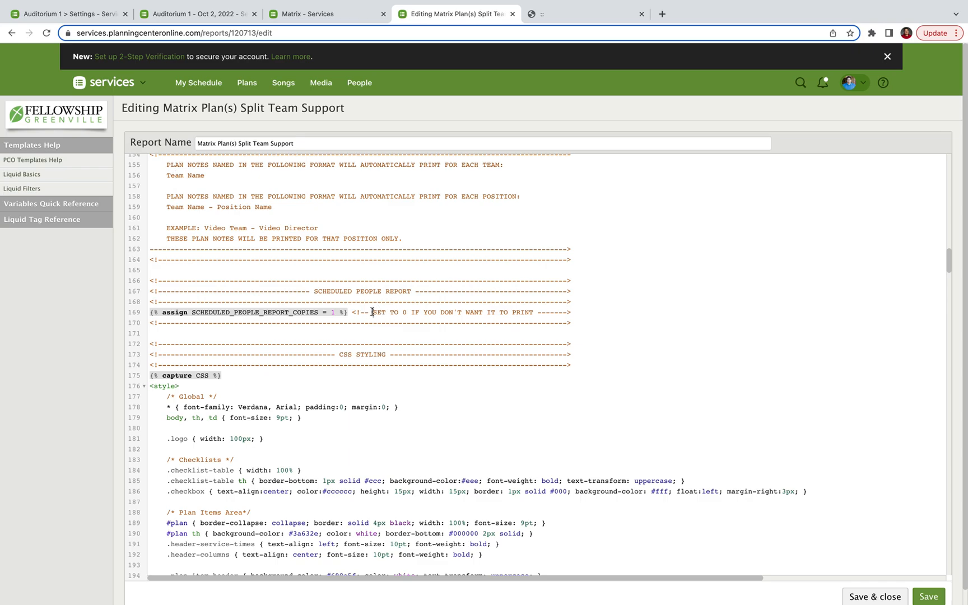
Step: Scroll through the template's CSS and delimiter settings, then back up to the licensing header
scroll("down", 3)
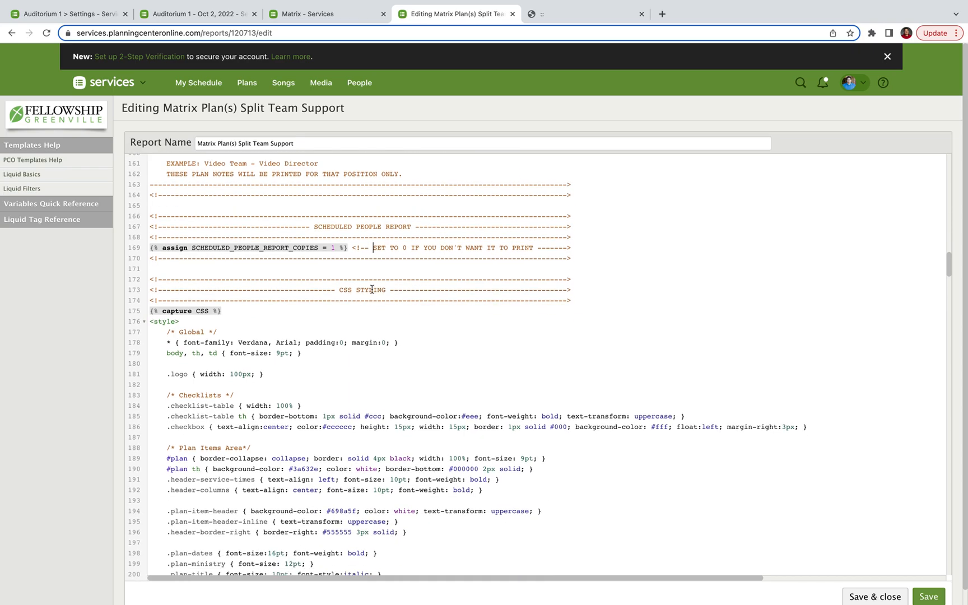
scroll("down", 3)
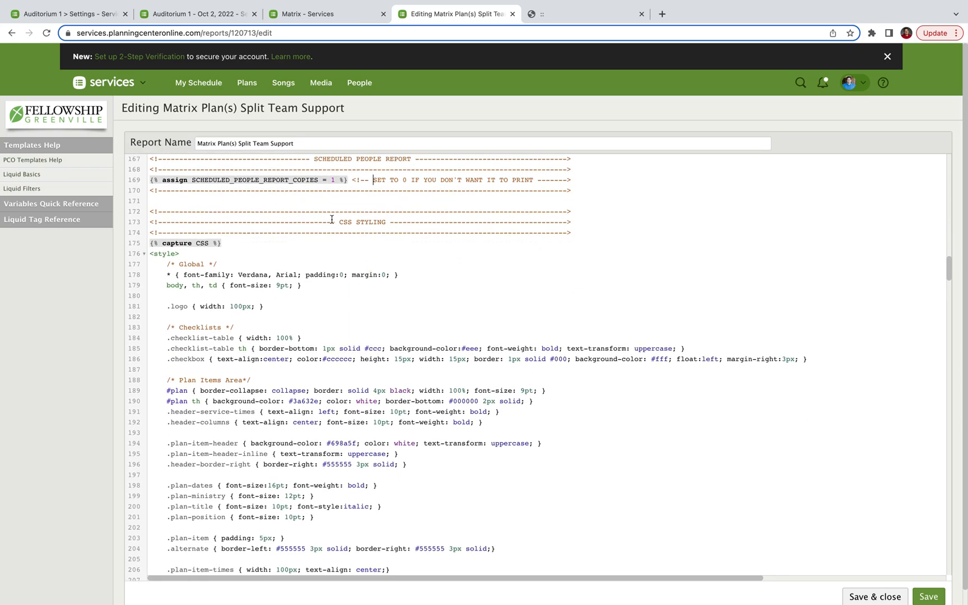
scroll("down", 3)
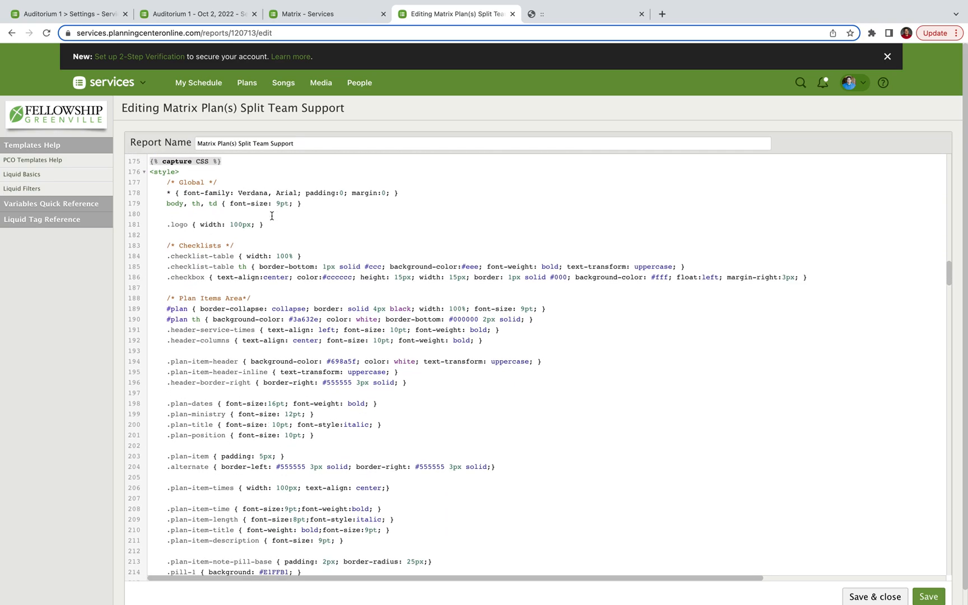
scroll("down", 3)
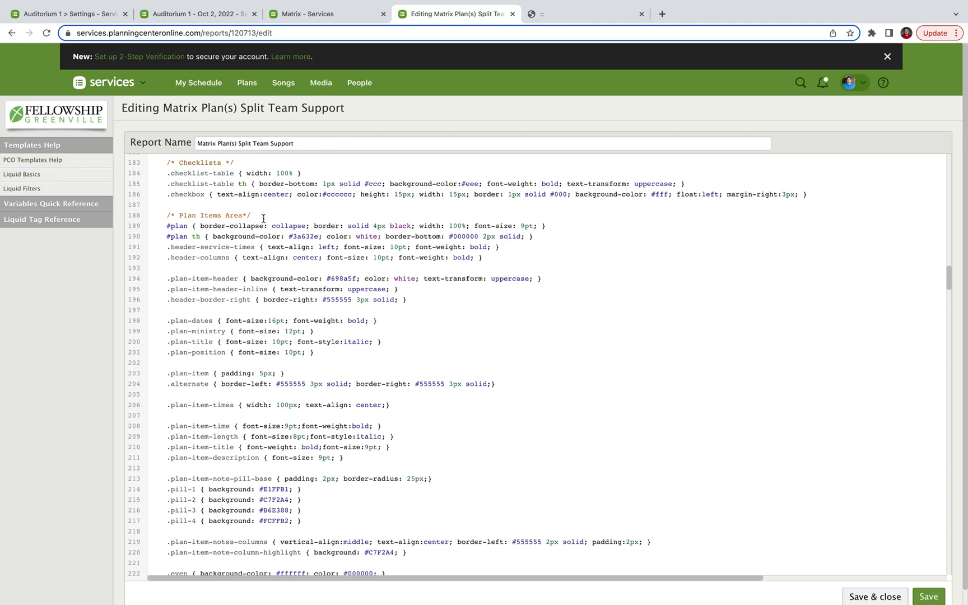
scroll("down", 3)
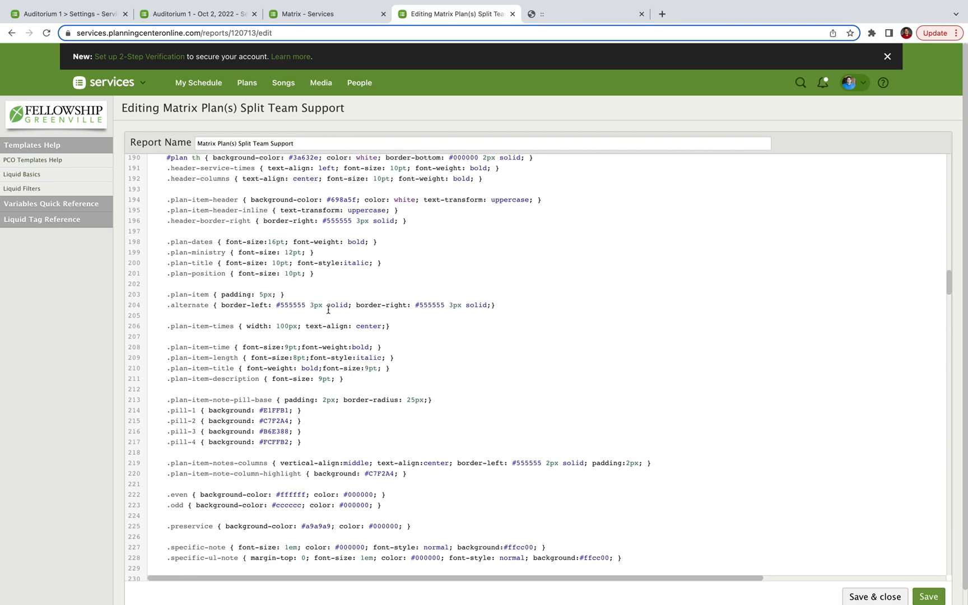
scroll("up", 3)
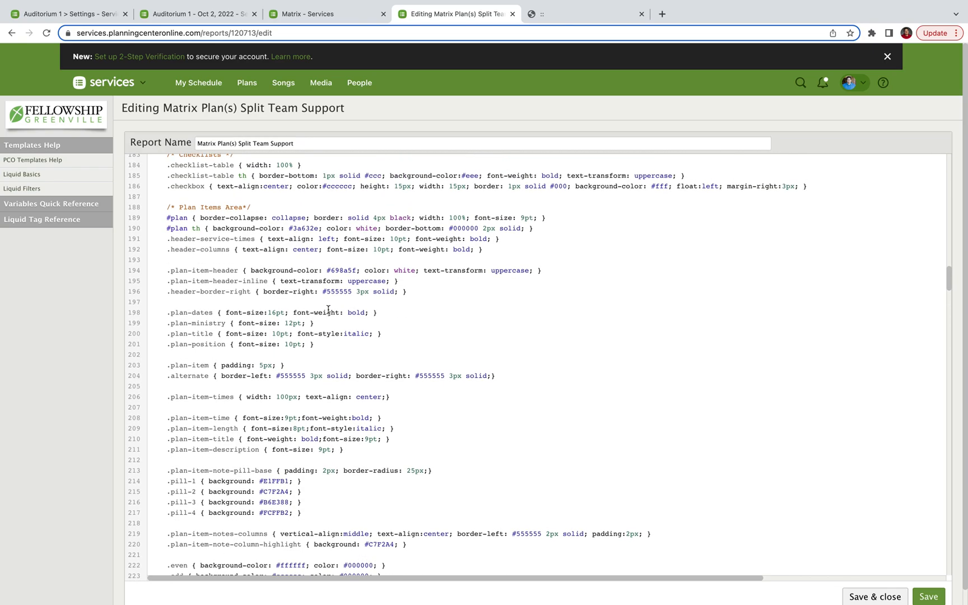
scroll("down", 3)
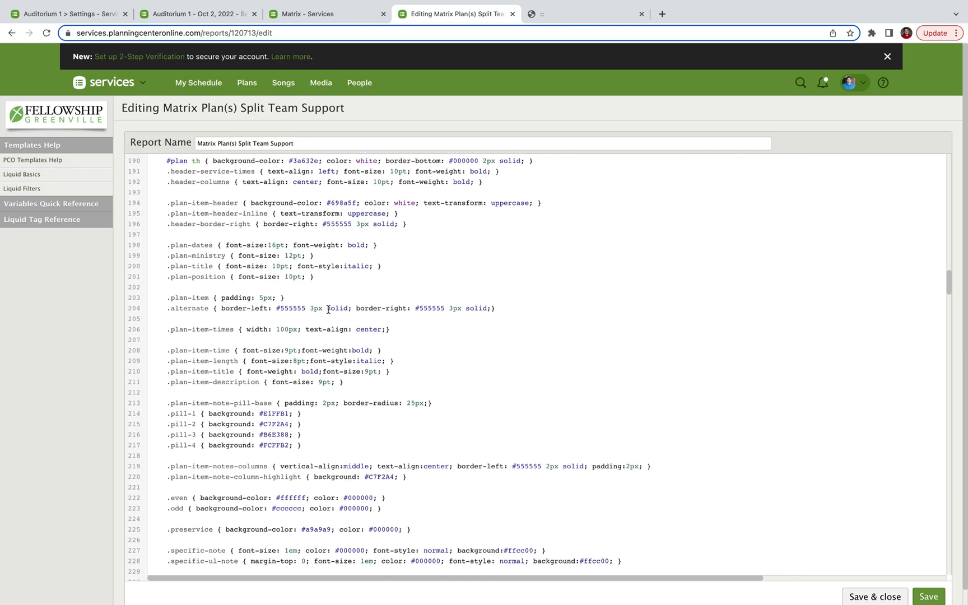
scroll("down", 3)
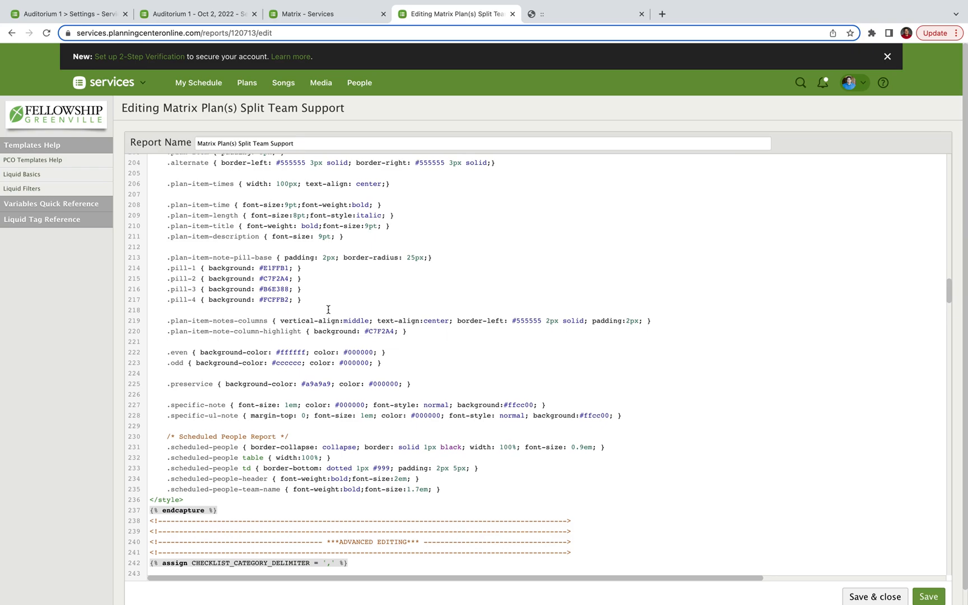
scroll("up", 3)
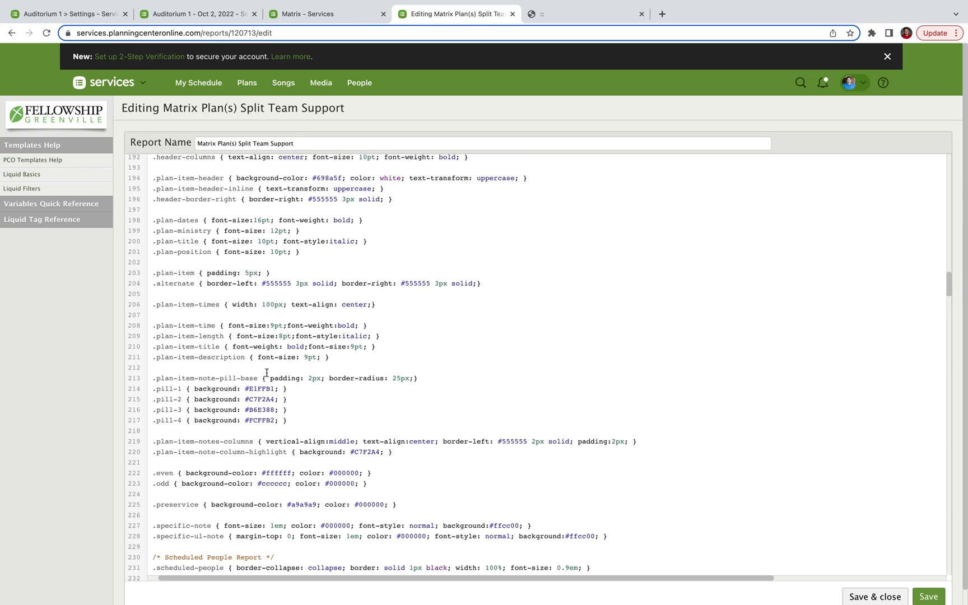
scroll("down", 3)
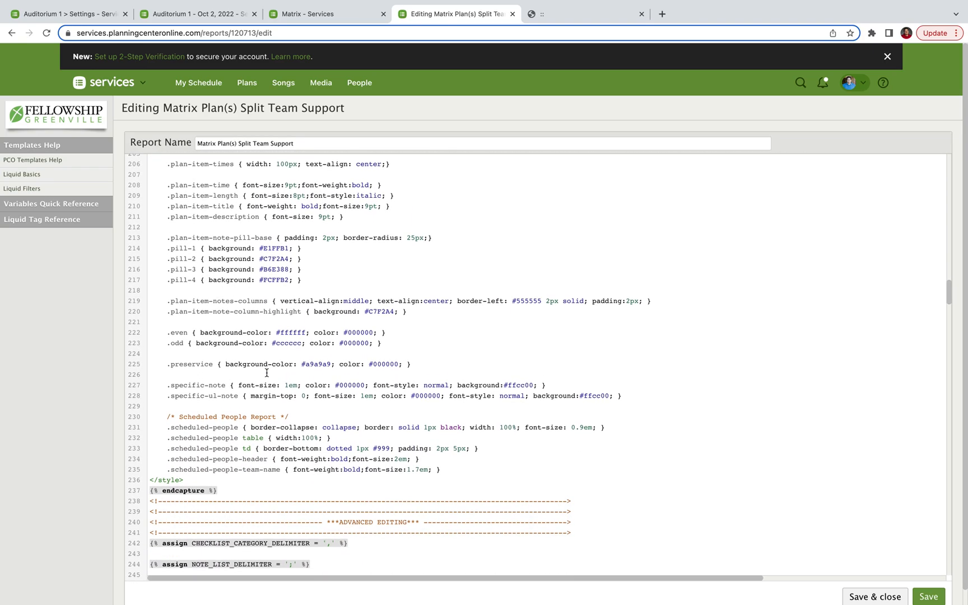
scroll("down", 3)
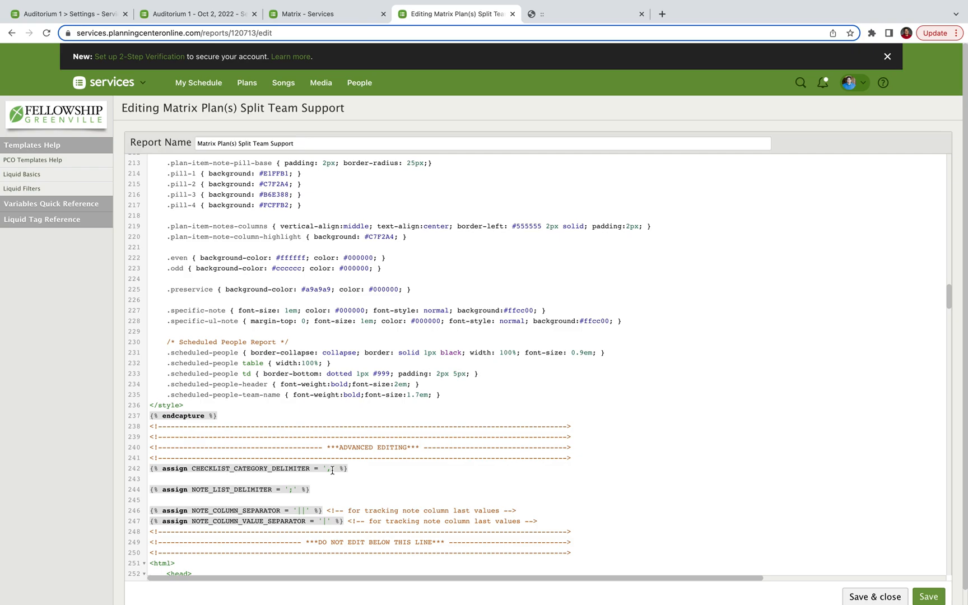
mouse_move(347, 490)
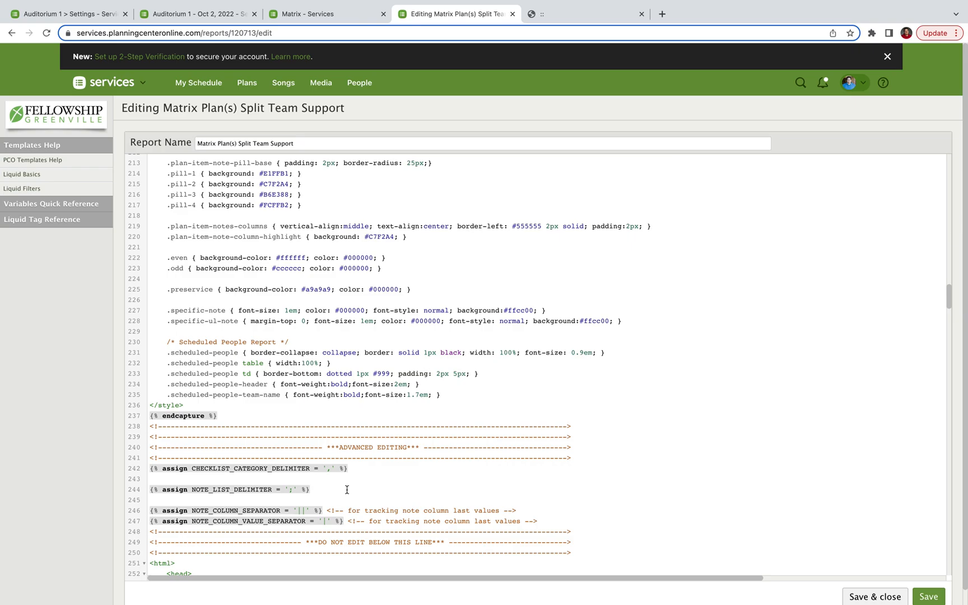
scroll("down", 3)
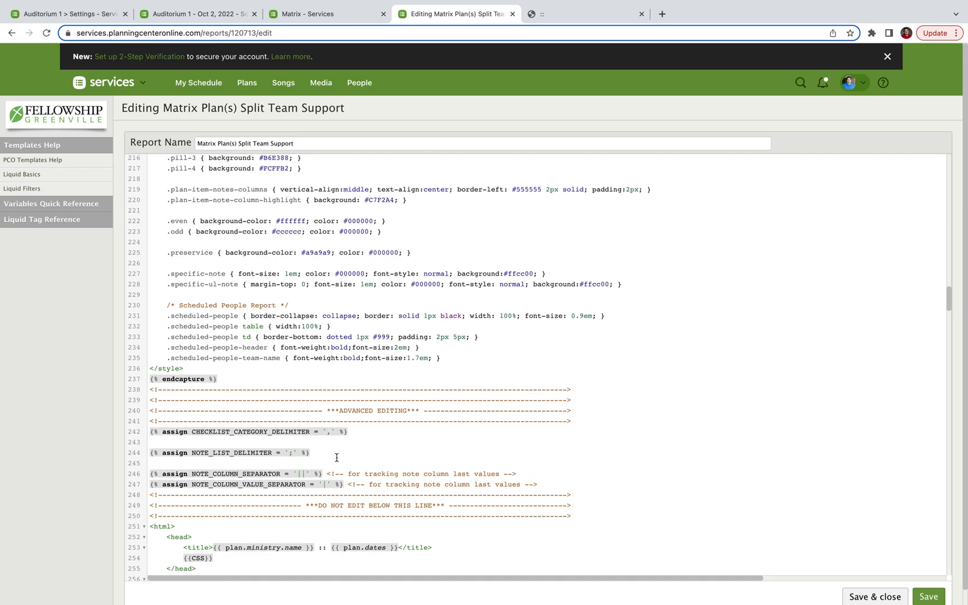
scroll("up", 3)
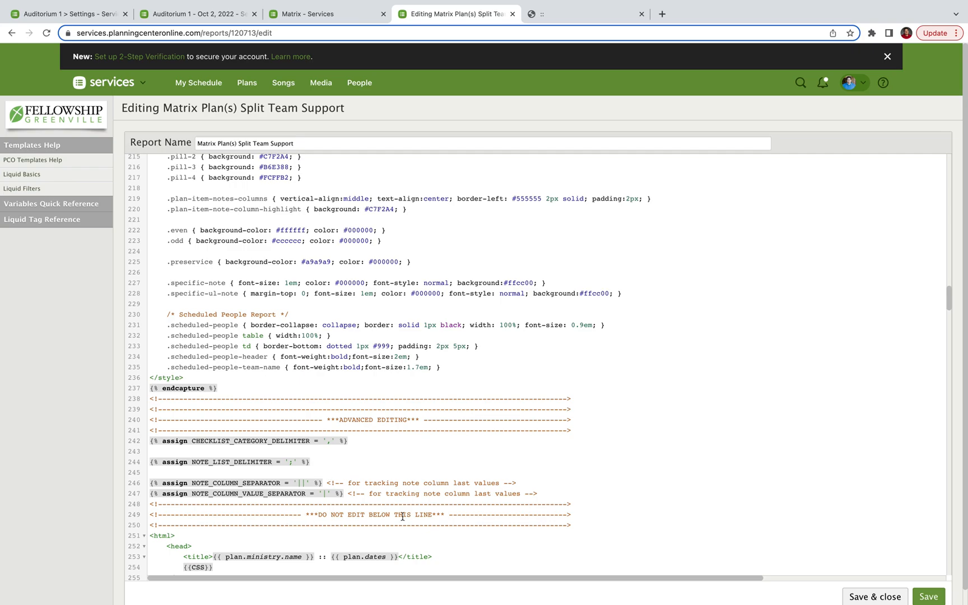
scroll("down", 3)
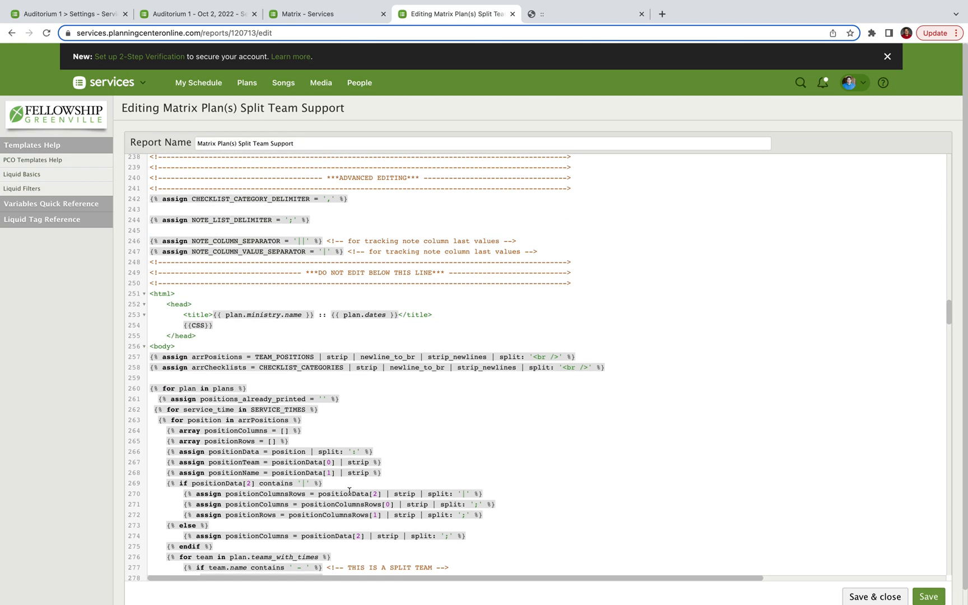
scroll("up", 3)
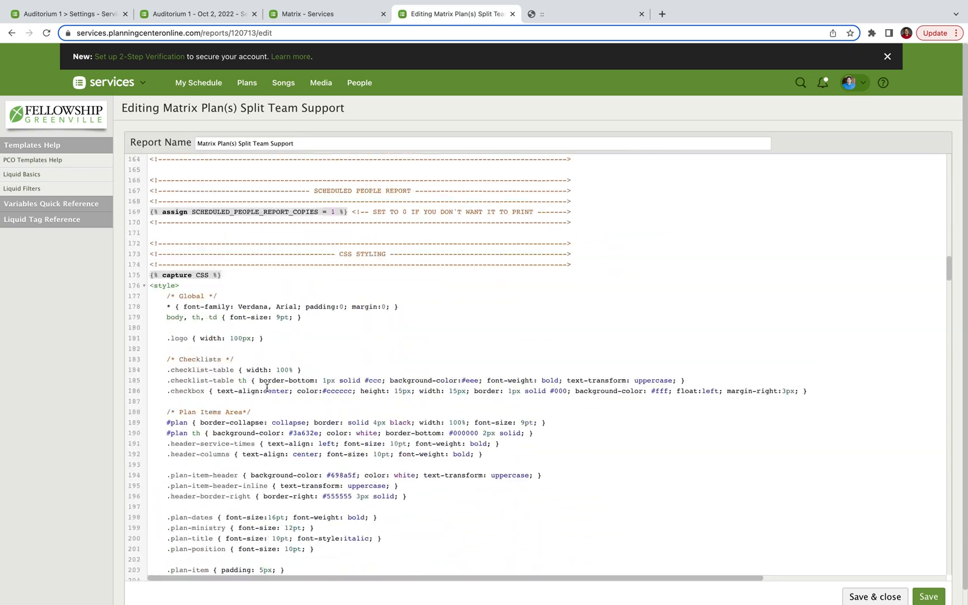
scroll("up", 3)
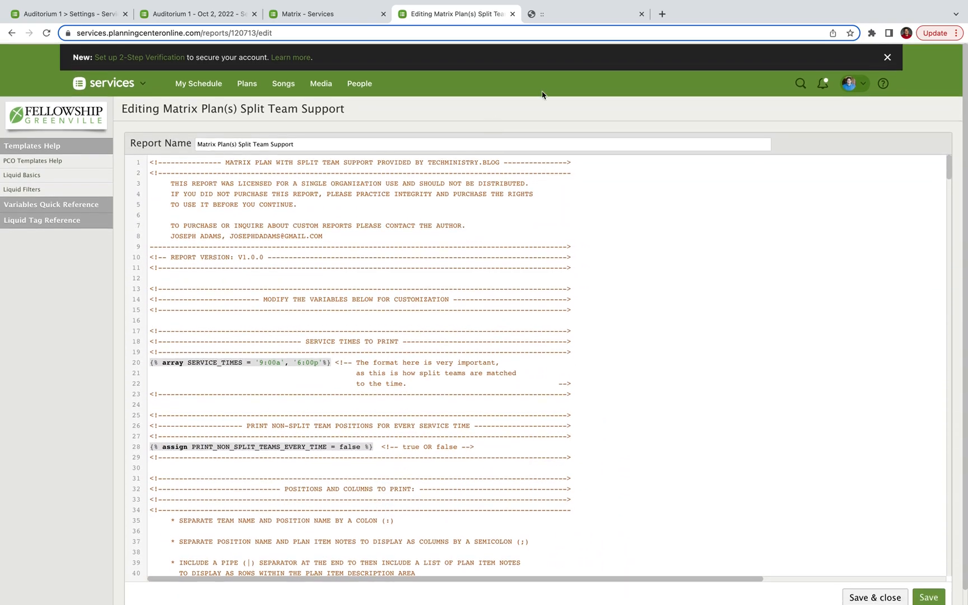
Step: Glance at the previously printed report, then scroll down the template code
left_click(583, 14)
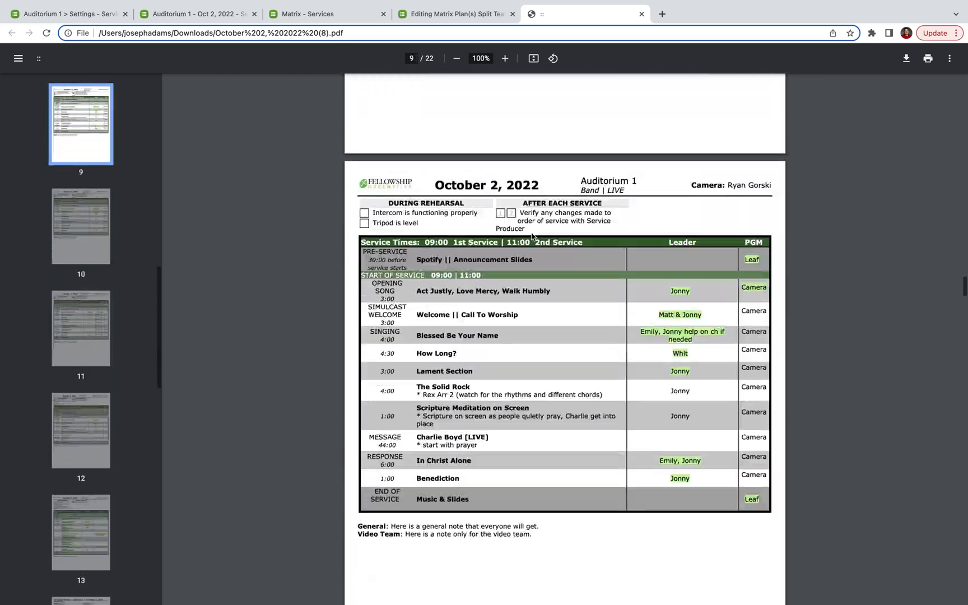
left_click(455, 13)
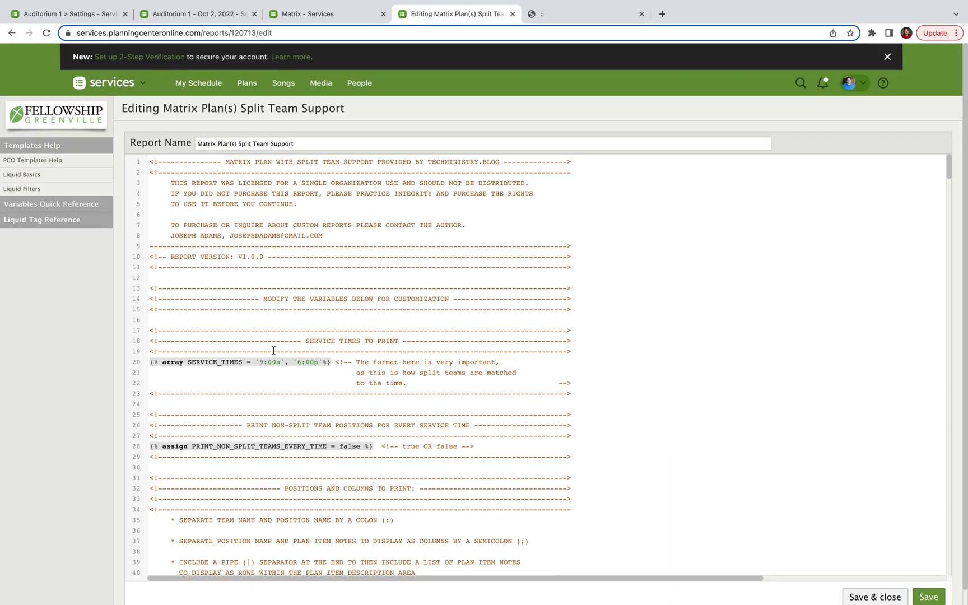
scroll("down", 3)
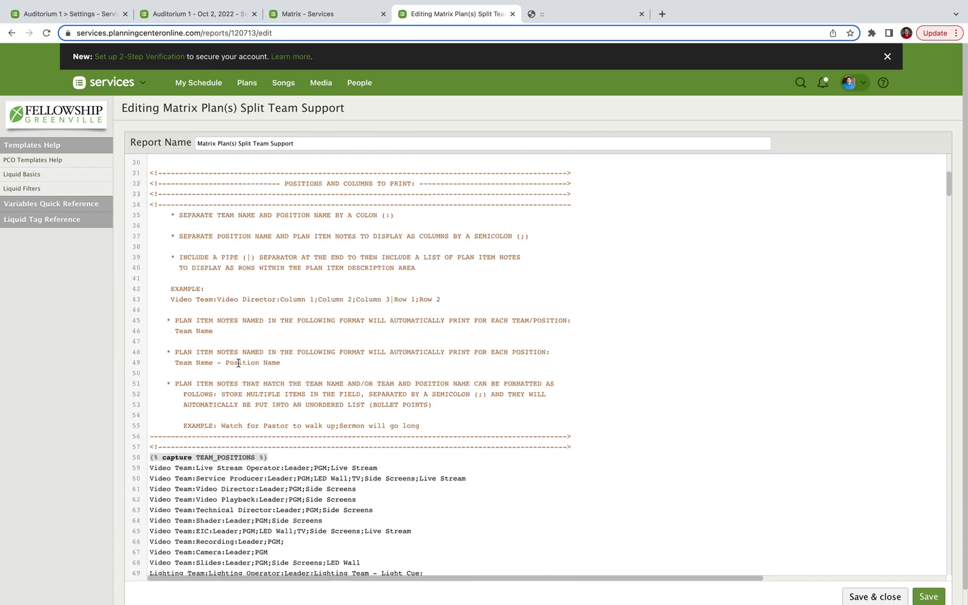
scroll("down", 3)
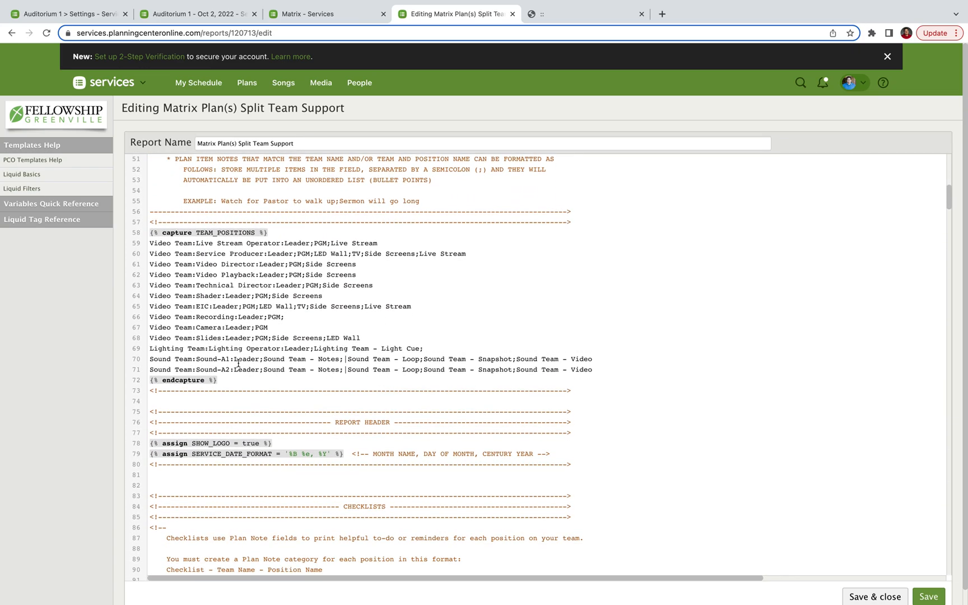
scroll("down", 3)
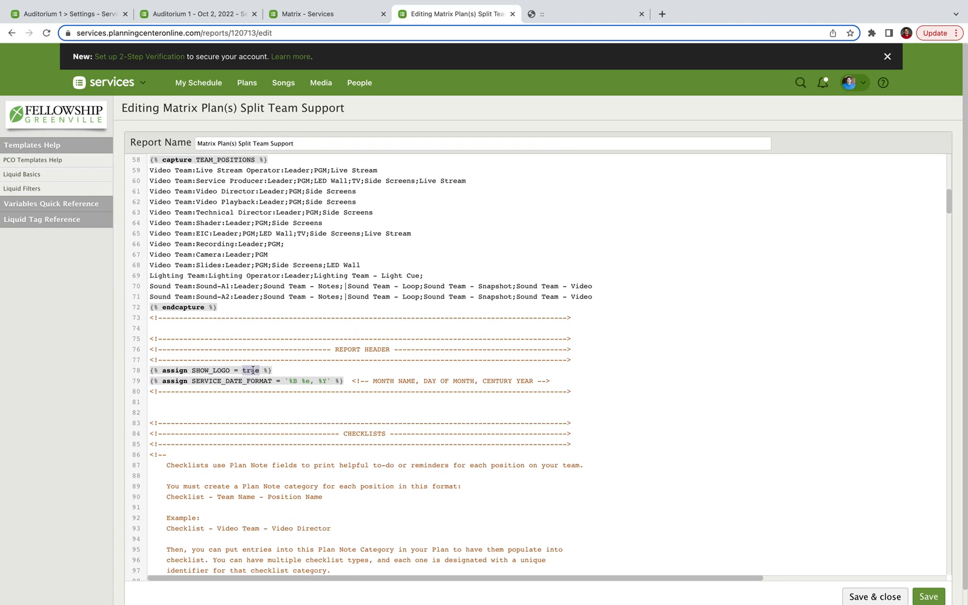
scroll("down", 3)
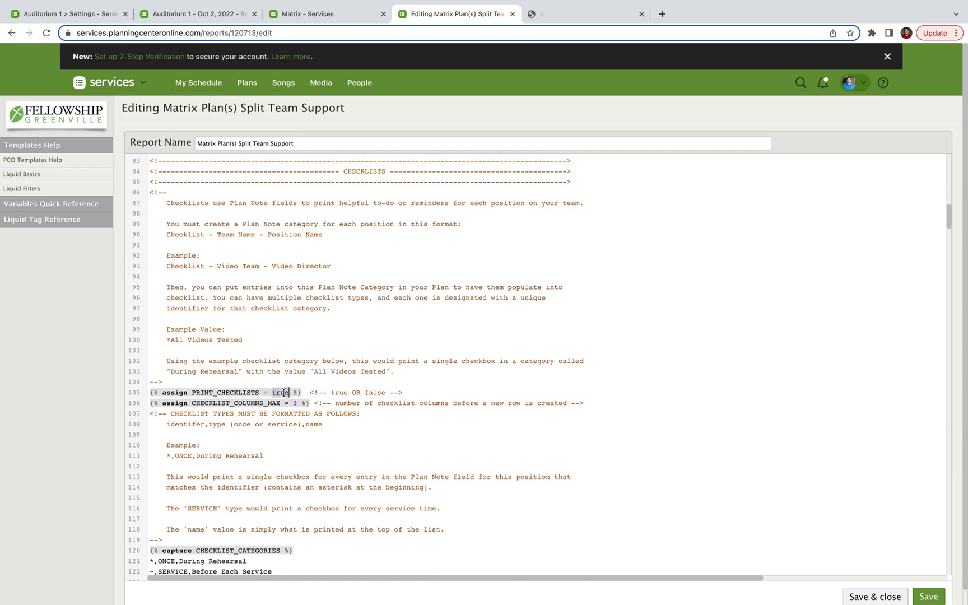
scroll("down", 3)
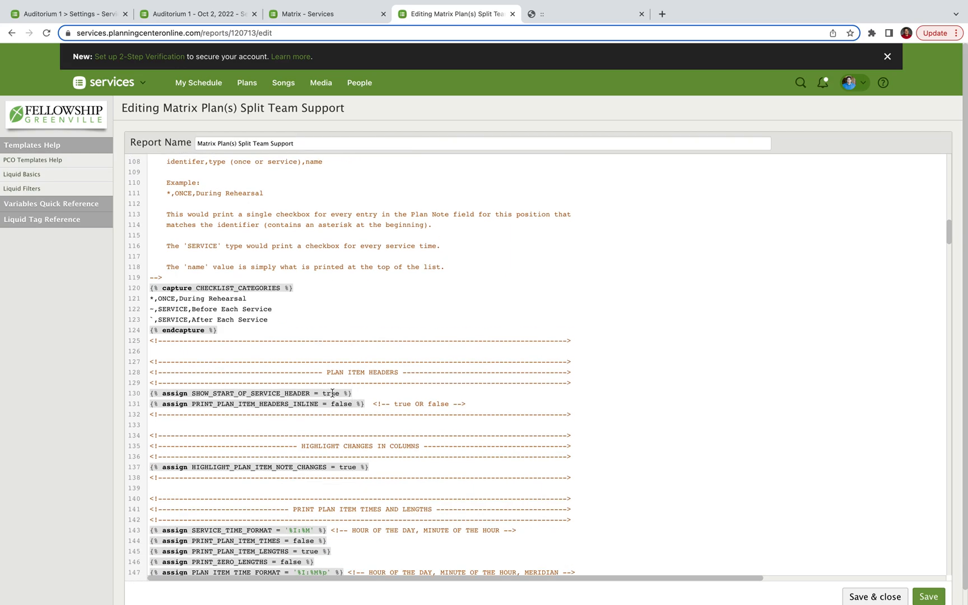
Step: Set HIGHLIGHT_PLAN_ITEM_NOTE_CHANGES to false and PRINT_PLAN_ITEM_TIMES to true, then return to the Matrix
scroll("down", 3)
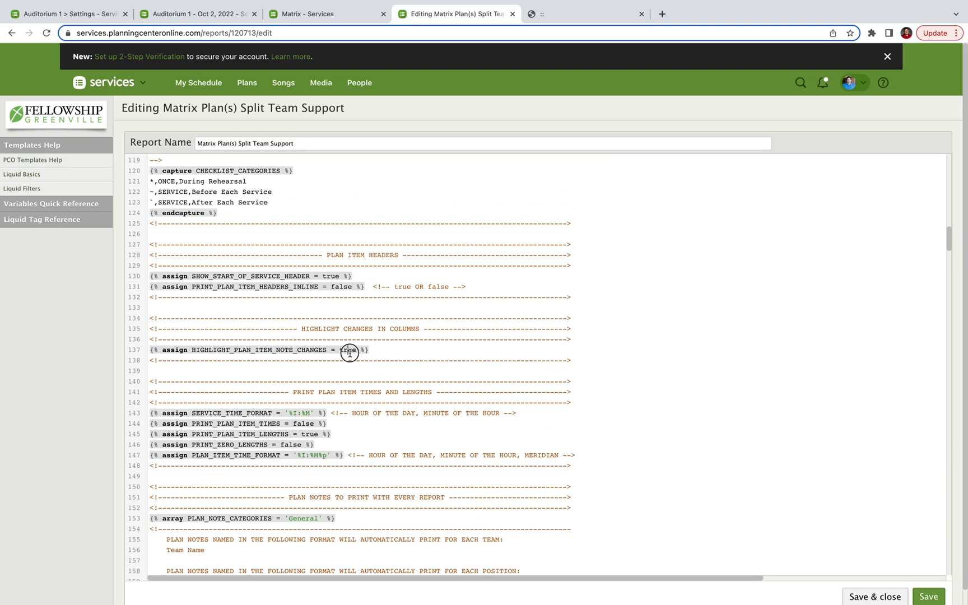
scroll("down", 3)
type("tru")
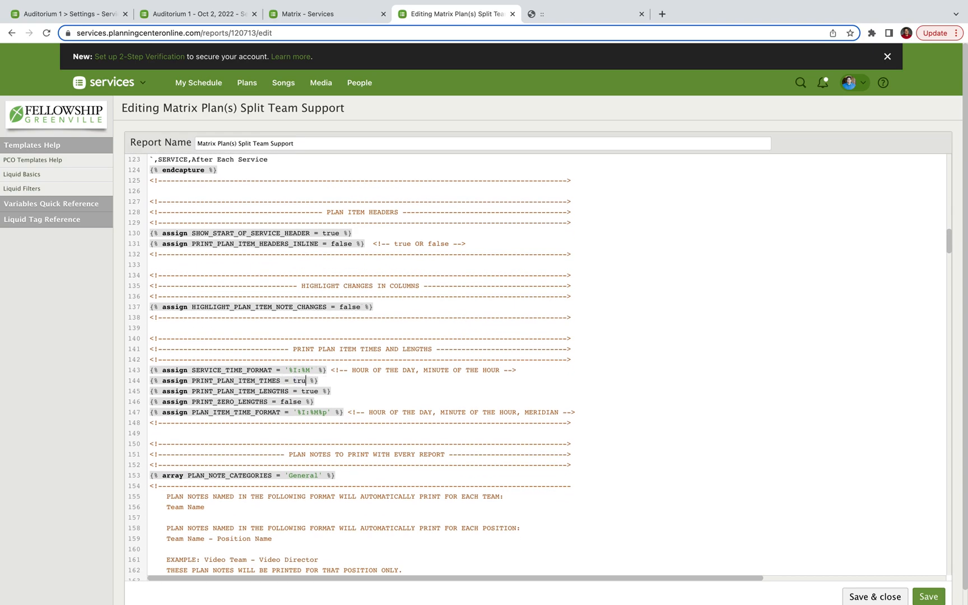
scroll("down", 3)
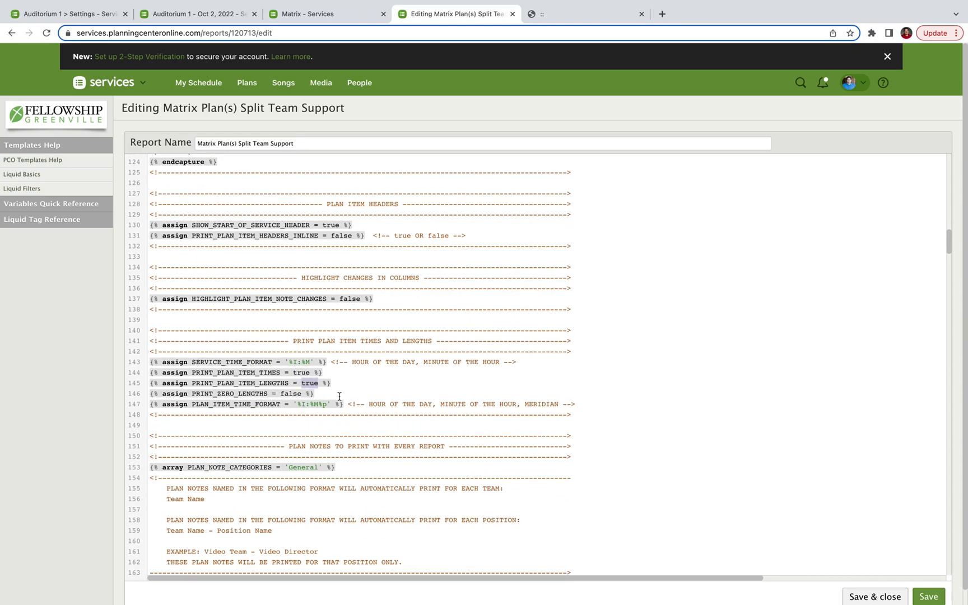
scroll("down", 3)
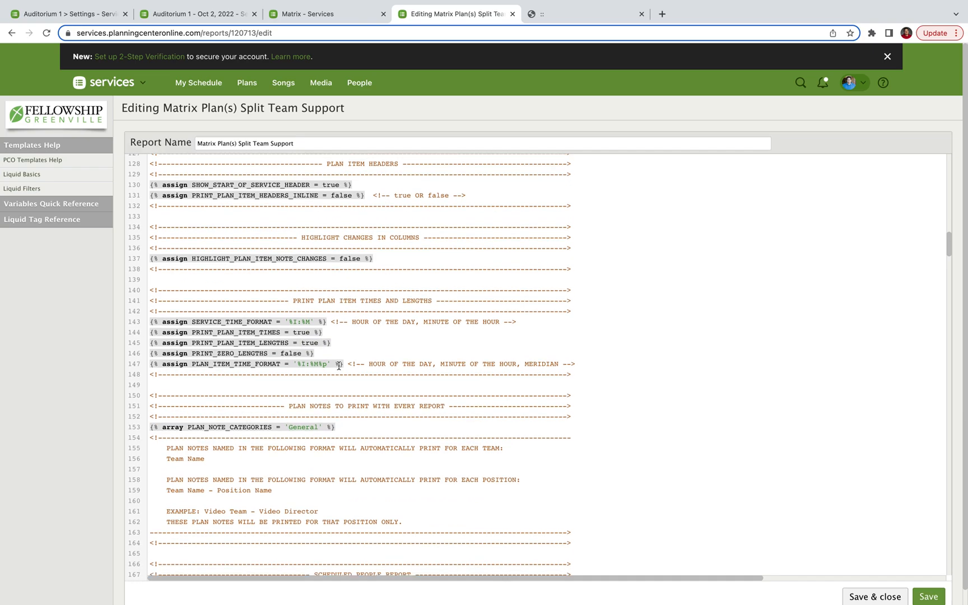
scroll("down", 3)
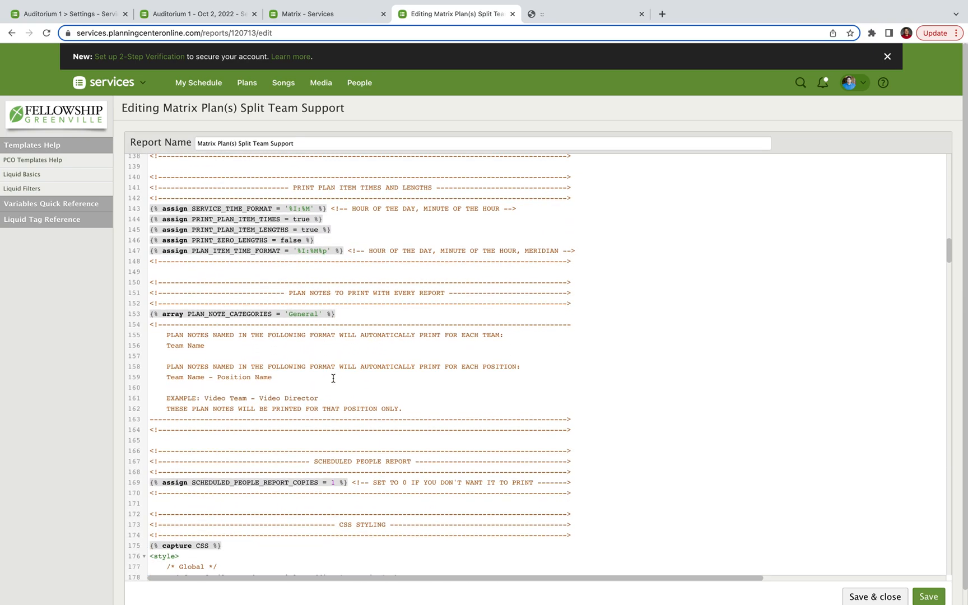
scroll("down", 3)
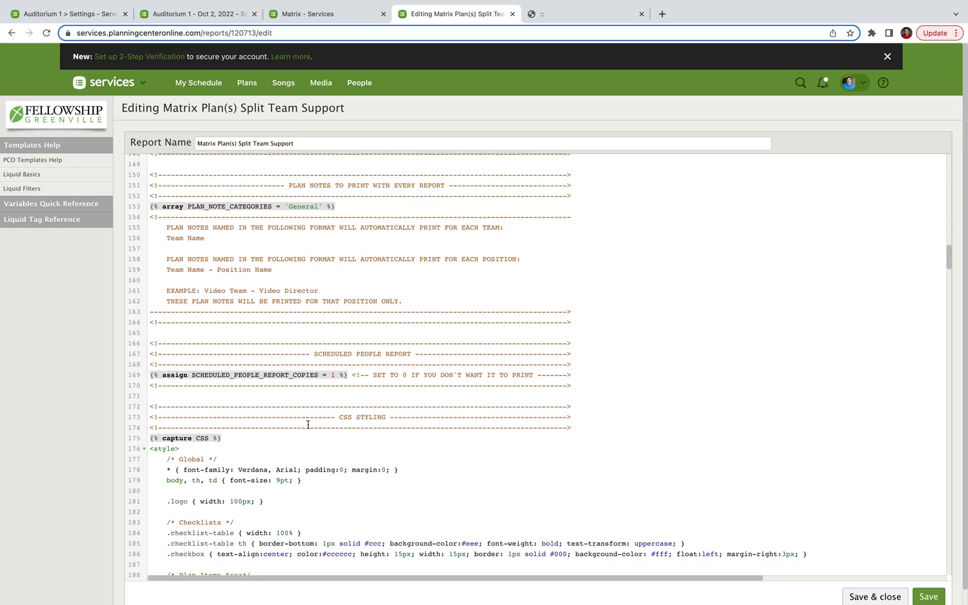
left_click(307, 42)
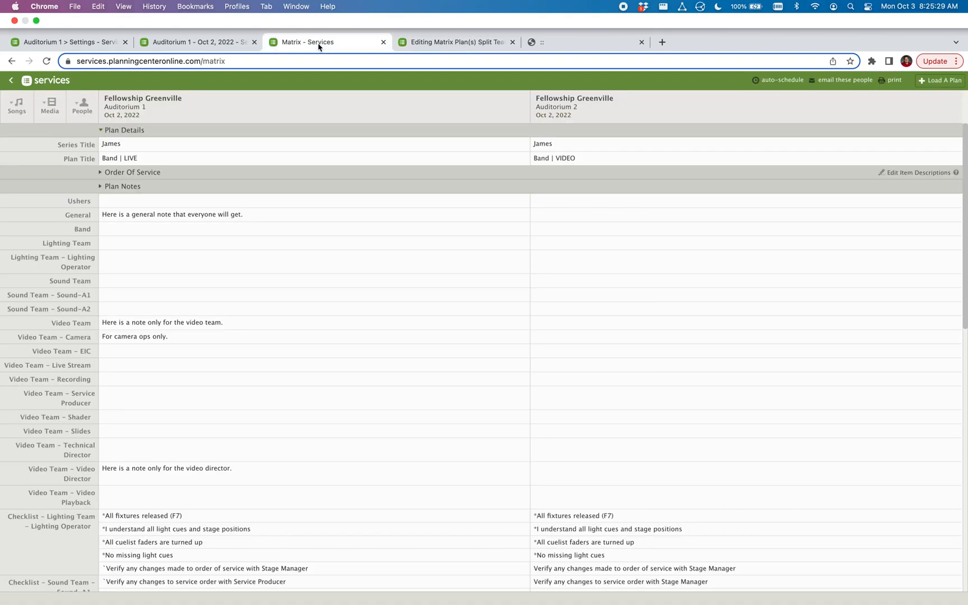
Step: Print the Split Team Support report as a Letter, portrait PDF with 0.25in margins and open it
left_click(893, 80)
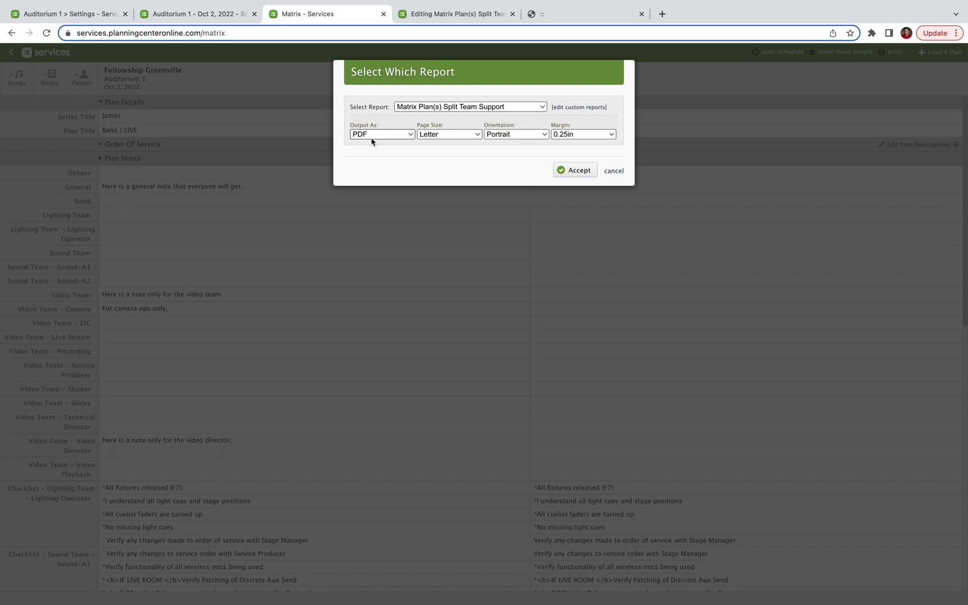
left_click(581, 134)
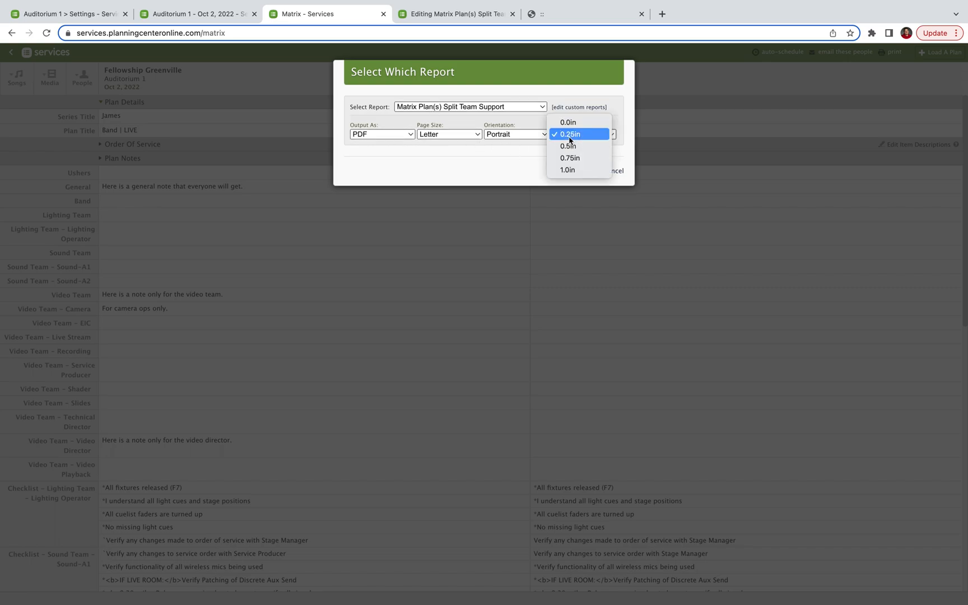
left_click(578, 134)
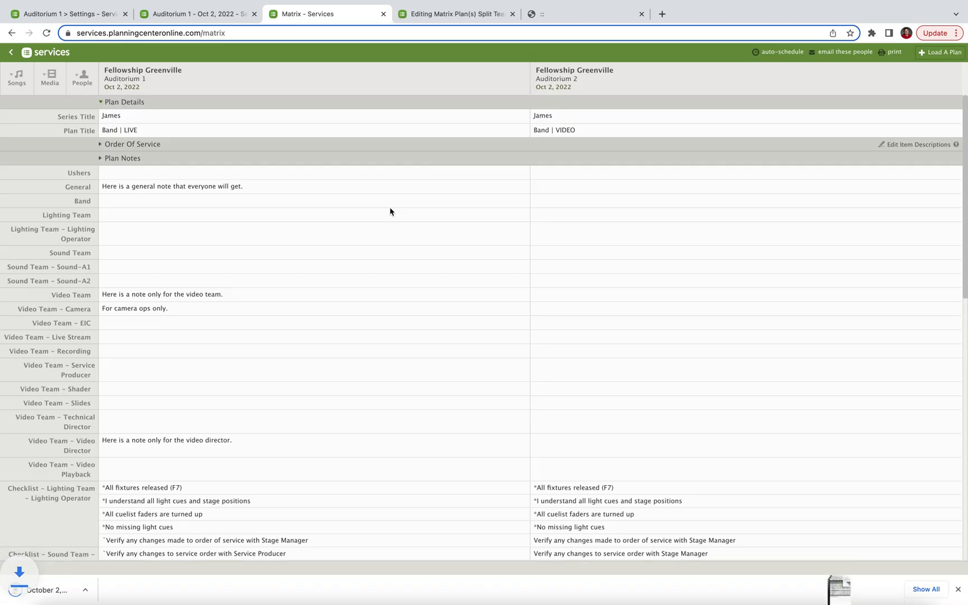
left_click(892, 52)
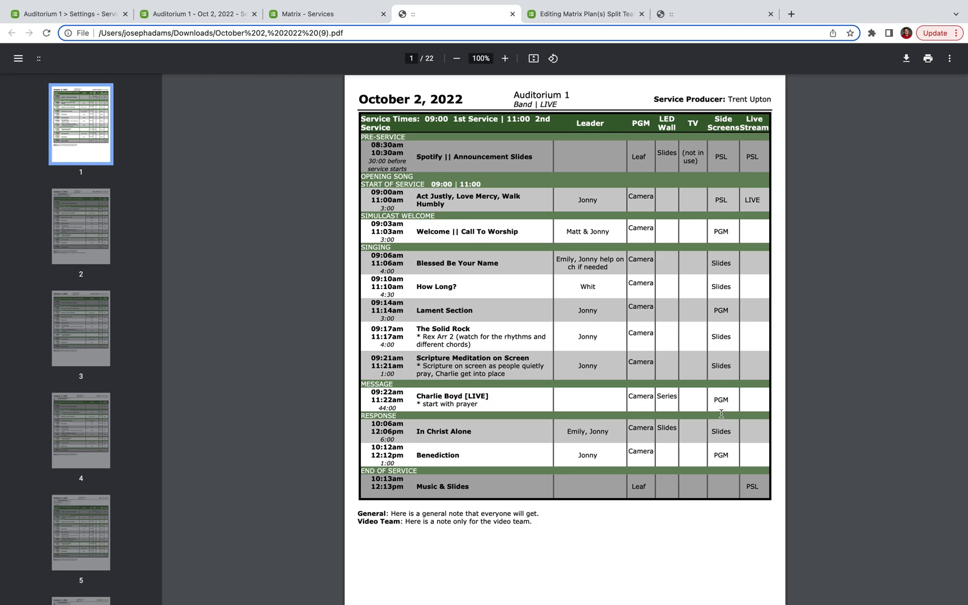
mouse_move(706, 263)
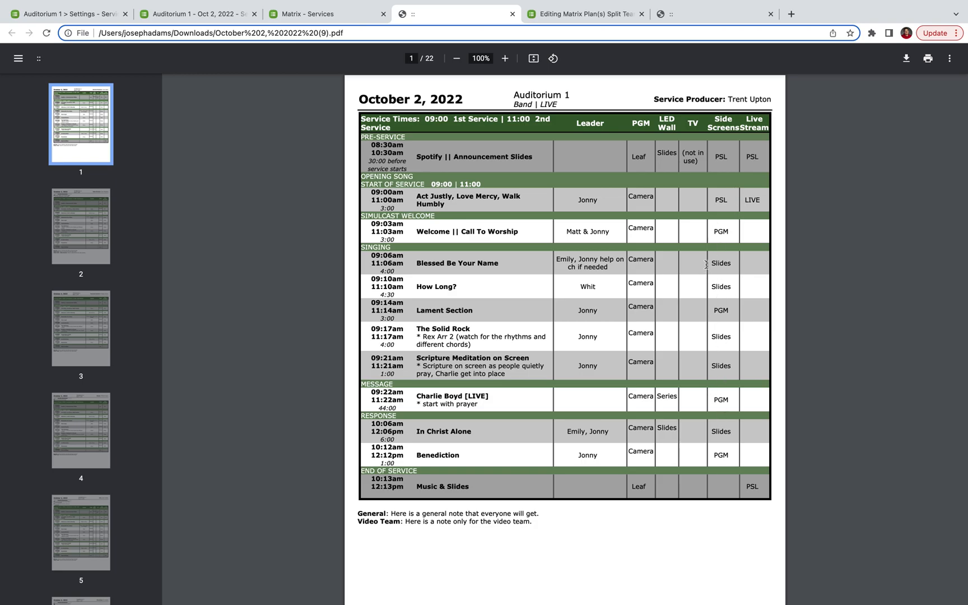
mouse_move(365, 224)
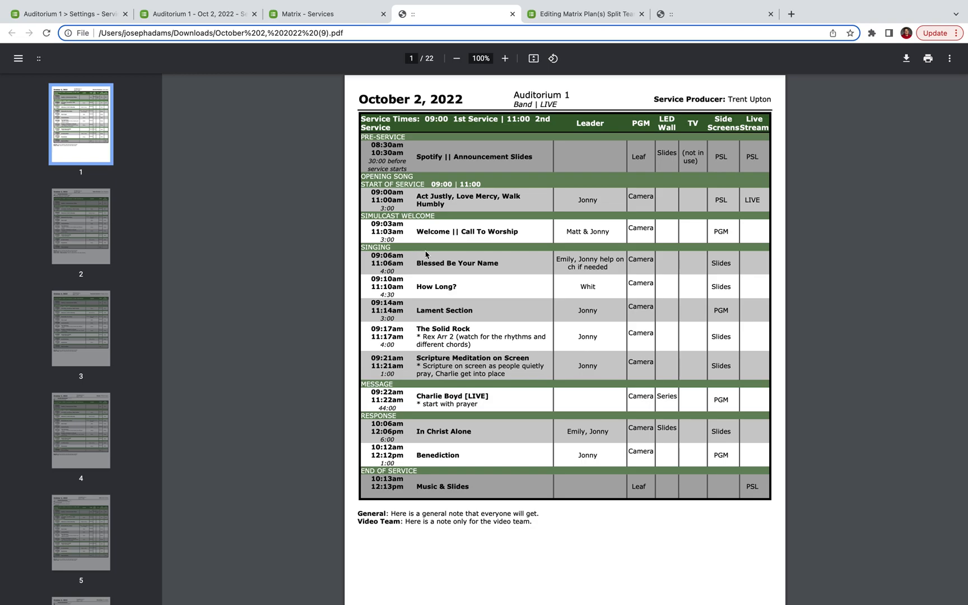
mouse_move(444, 270)
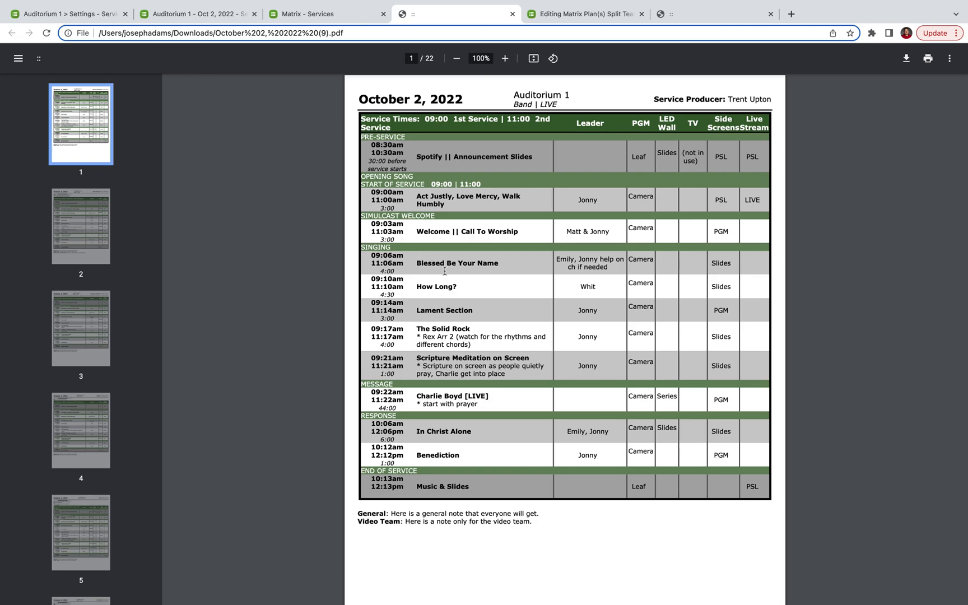
mouse_move(460, 290)
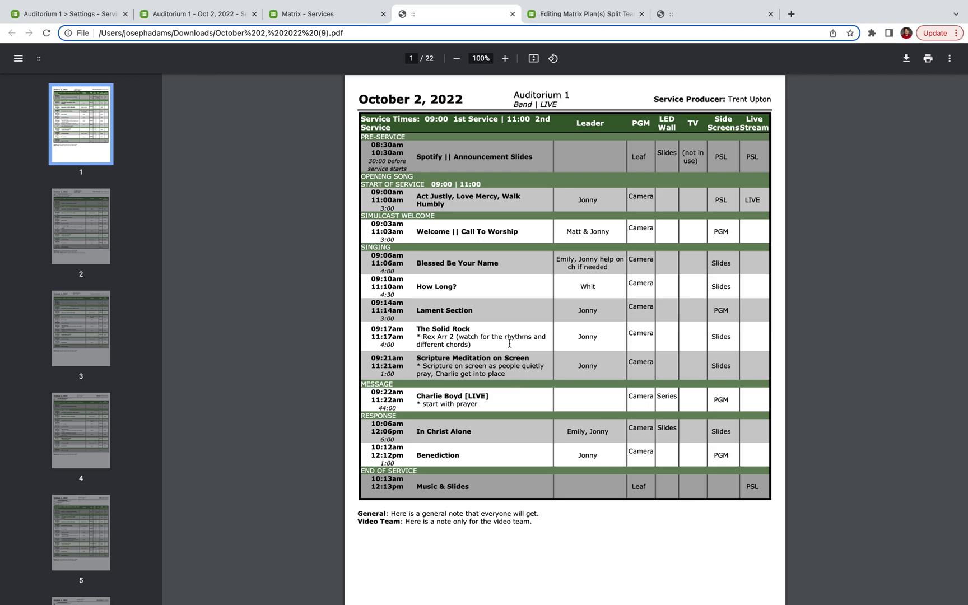
mouse_move(549, 353)
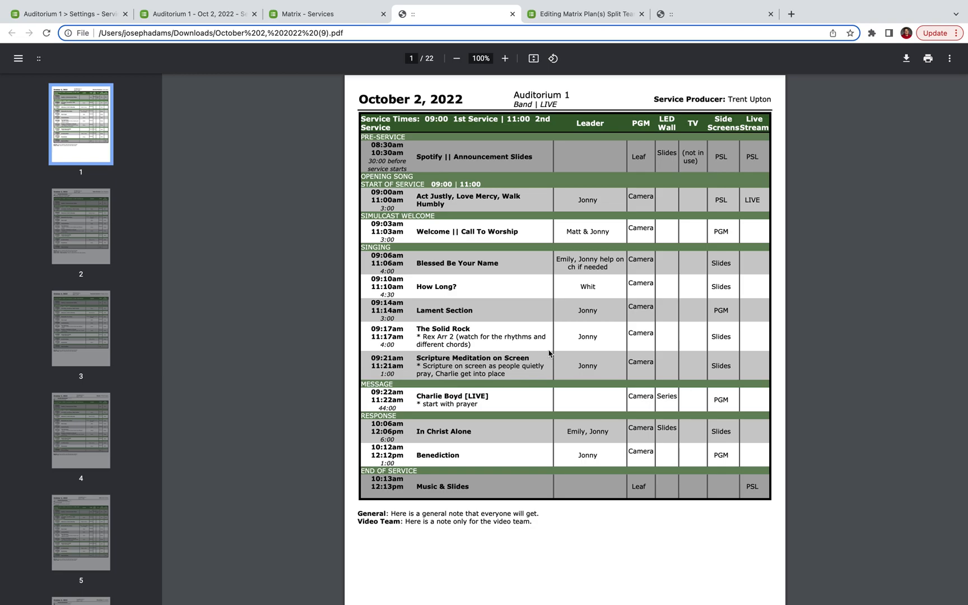
mouse_move(567, 94)
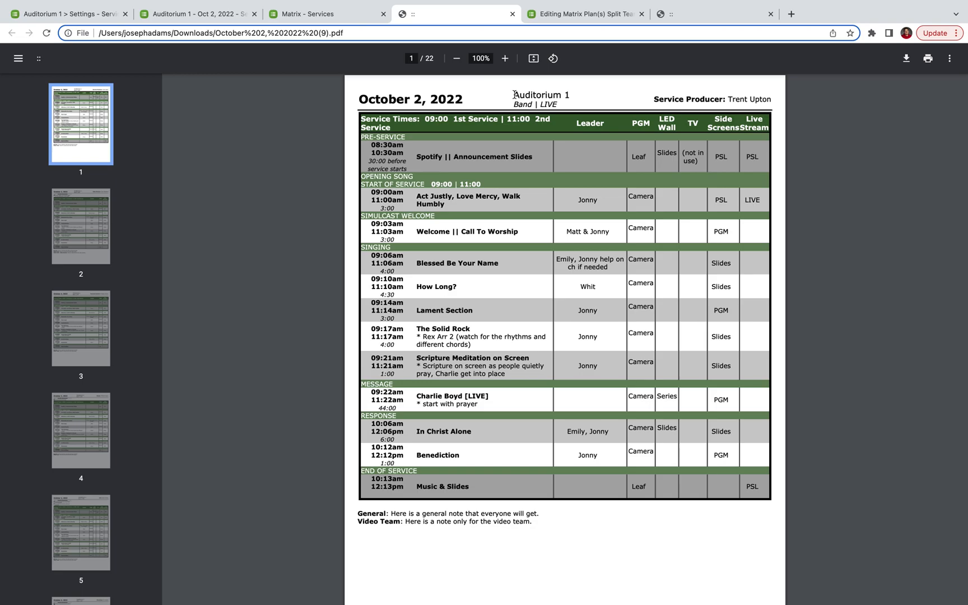
mouse_move(523, 119)
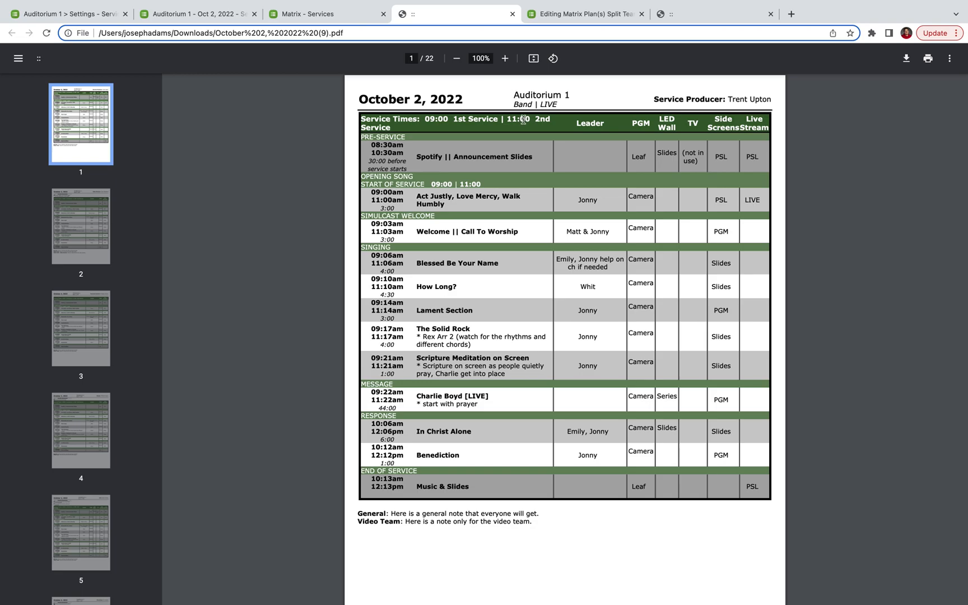